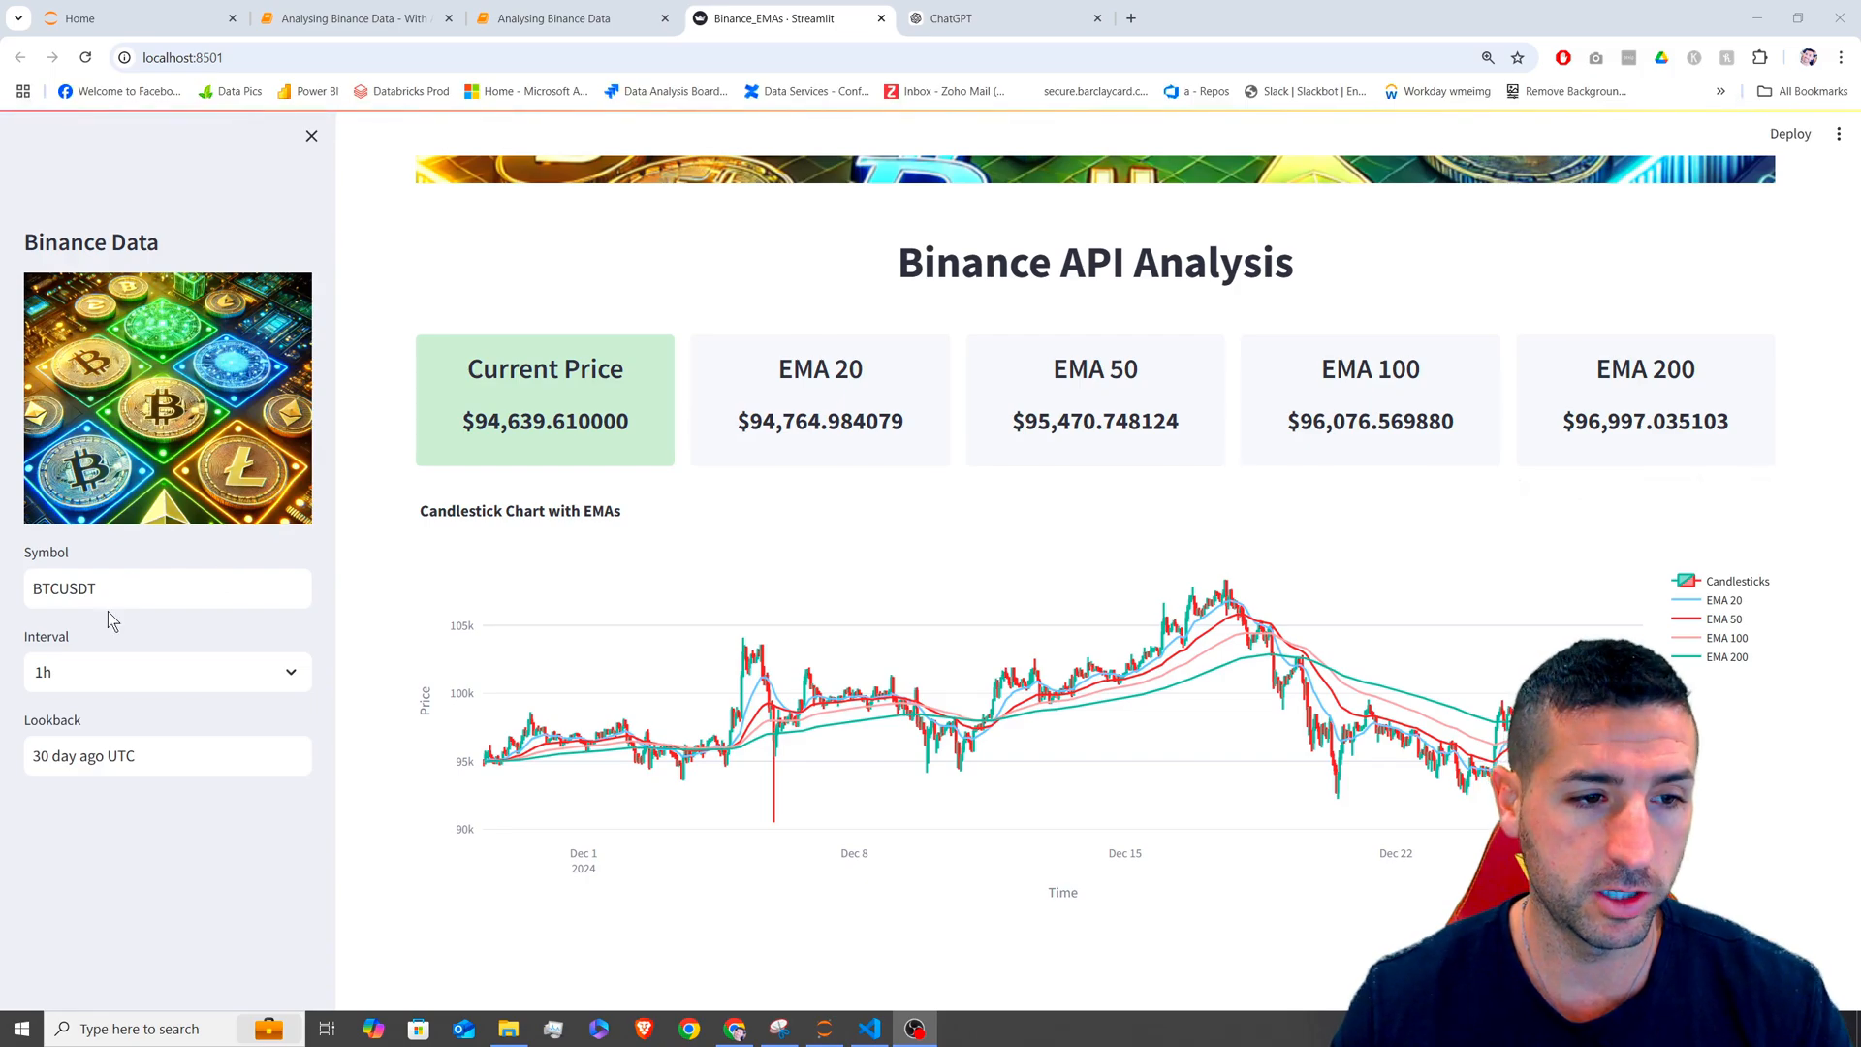
pyautogui.moveTo(93, 652)
pyautogui.write('XRP')
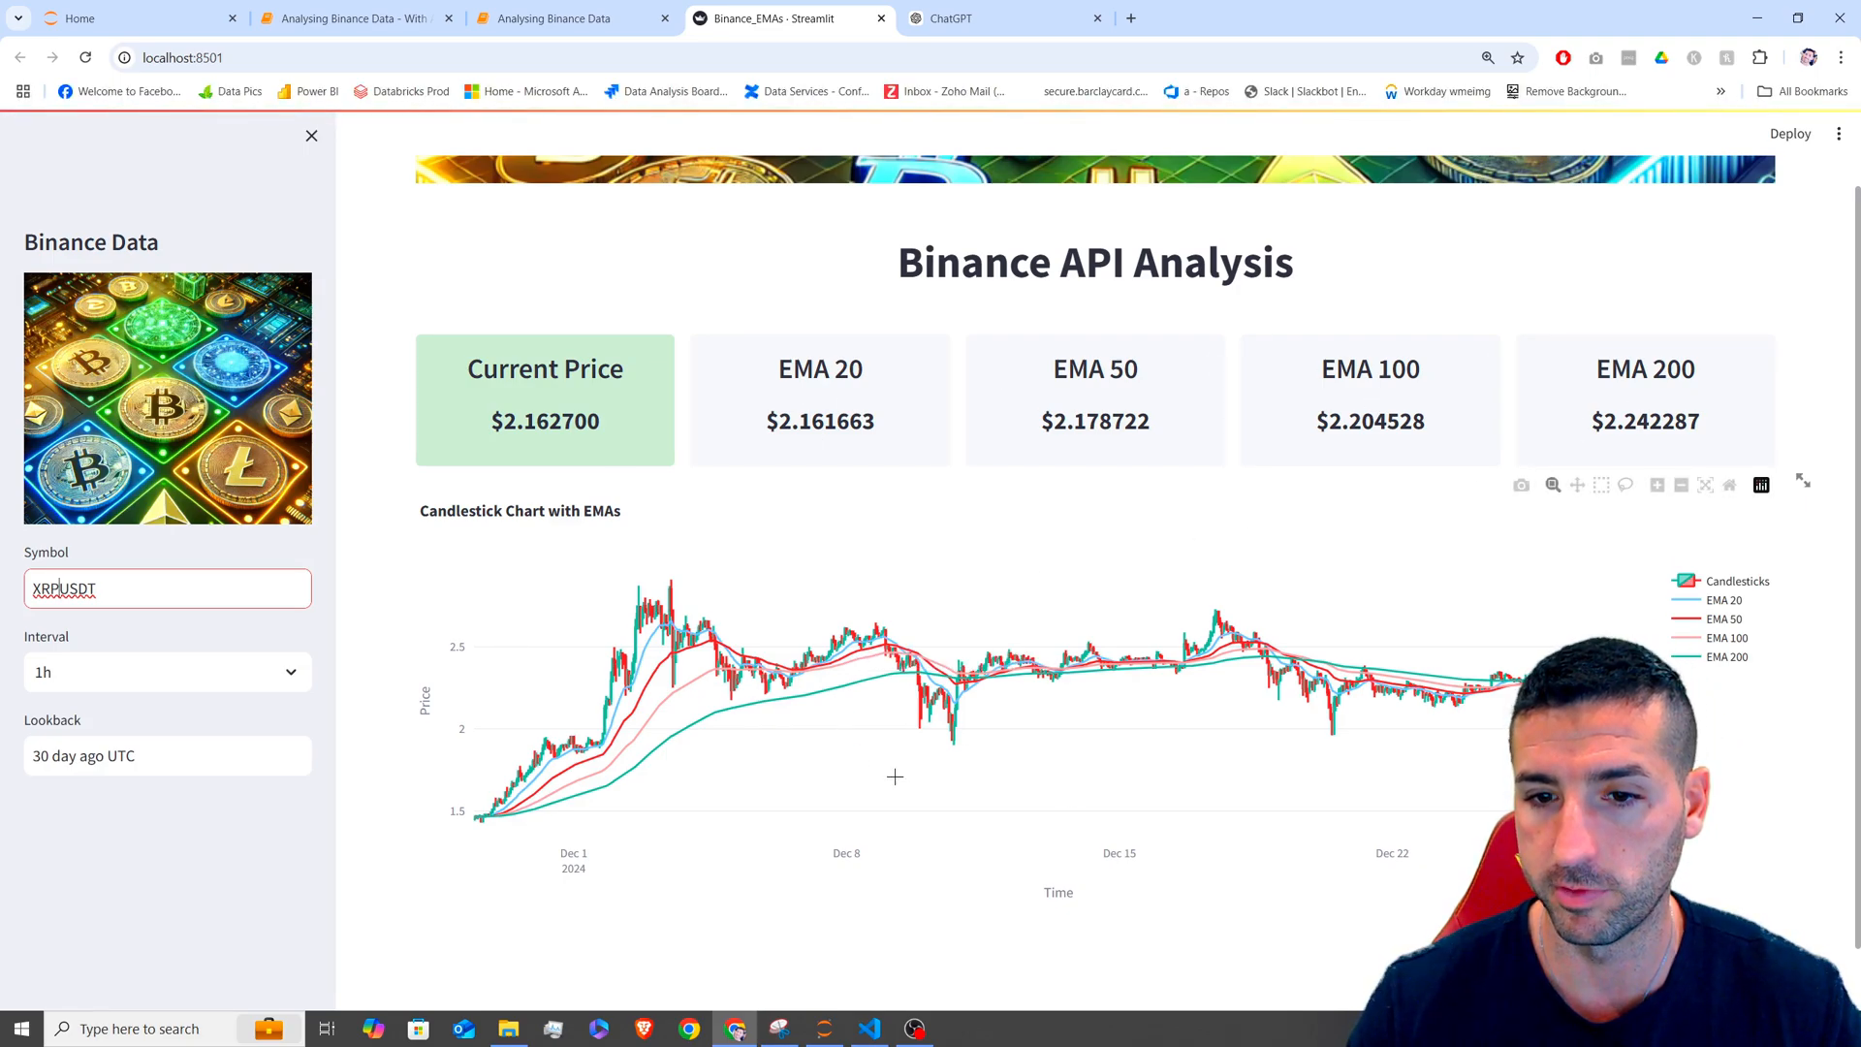
pyautogui.moveTo(983, 503)
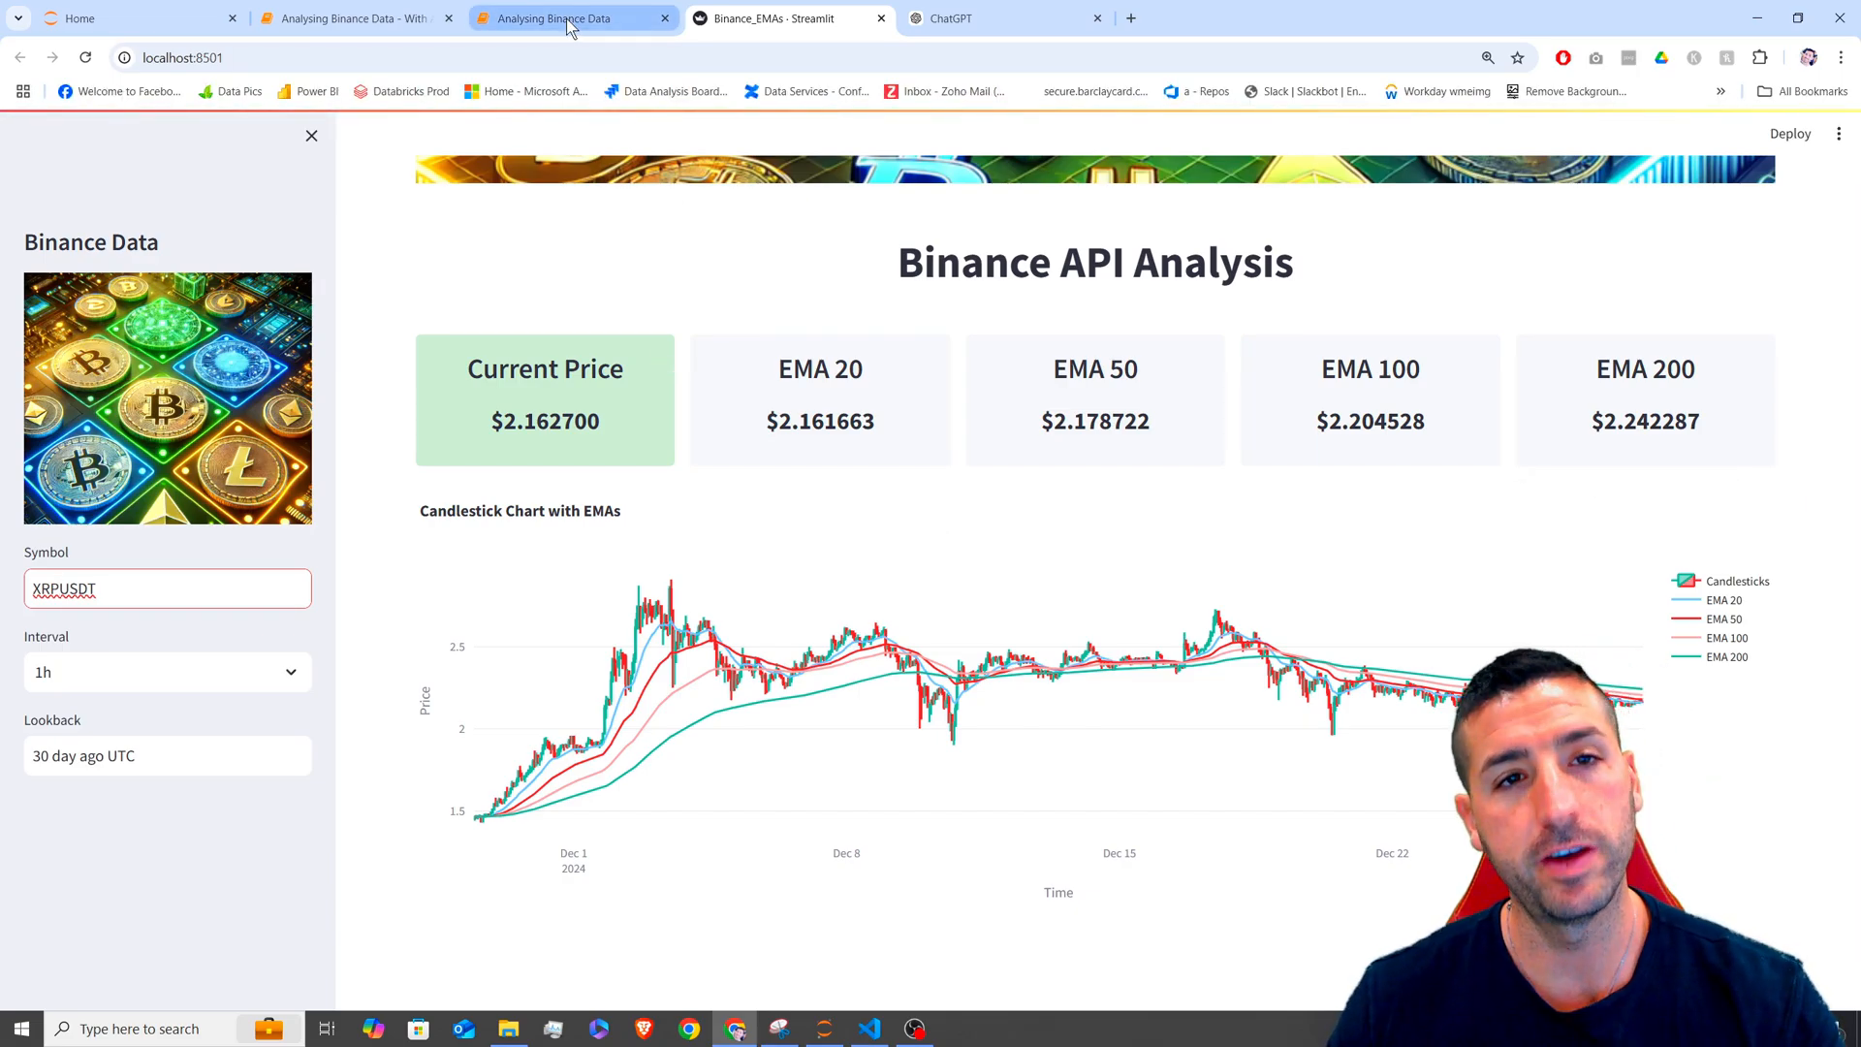
# - Switch to the Analysing Binance Data notebook and scroll down to the Step 5 Streamlit App cell
pyautogui.click(573, 17)
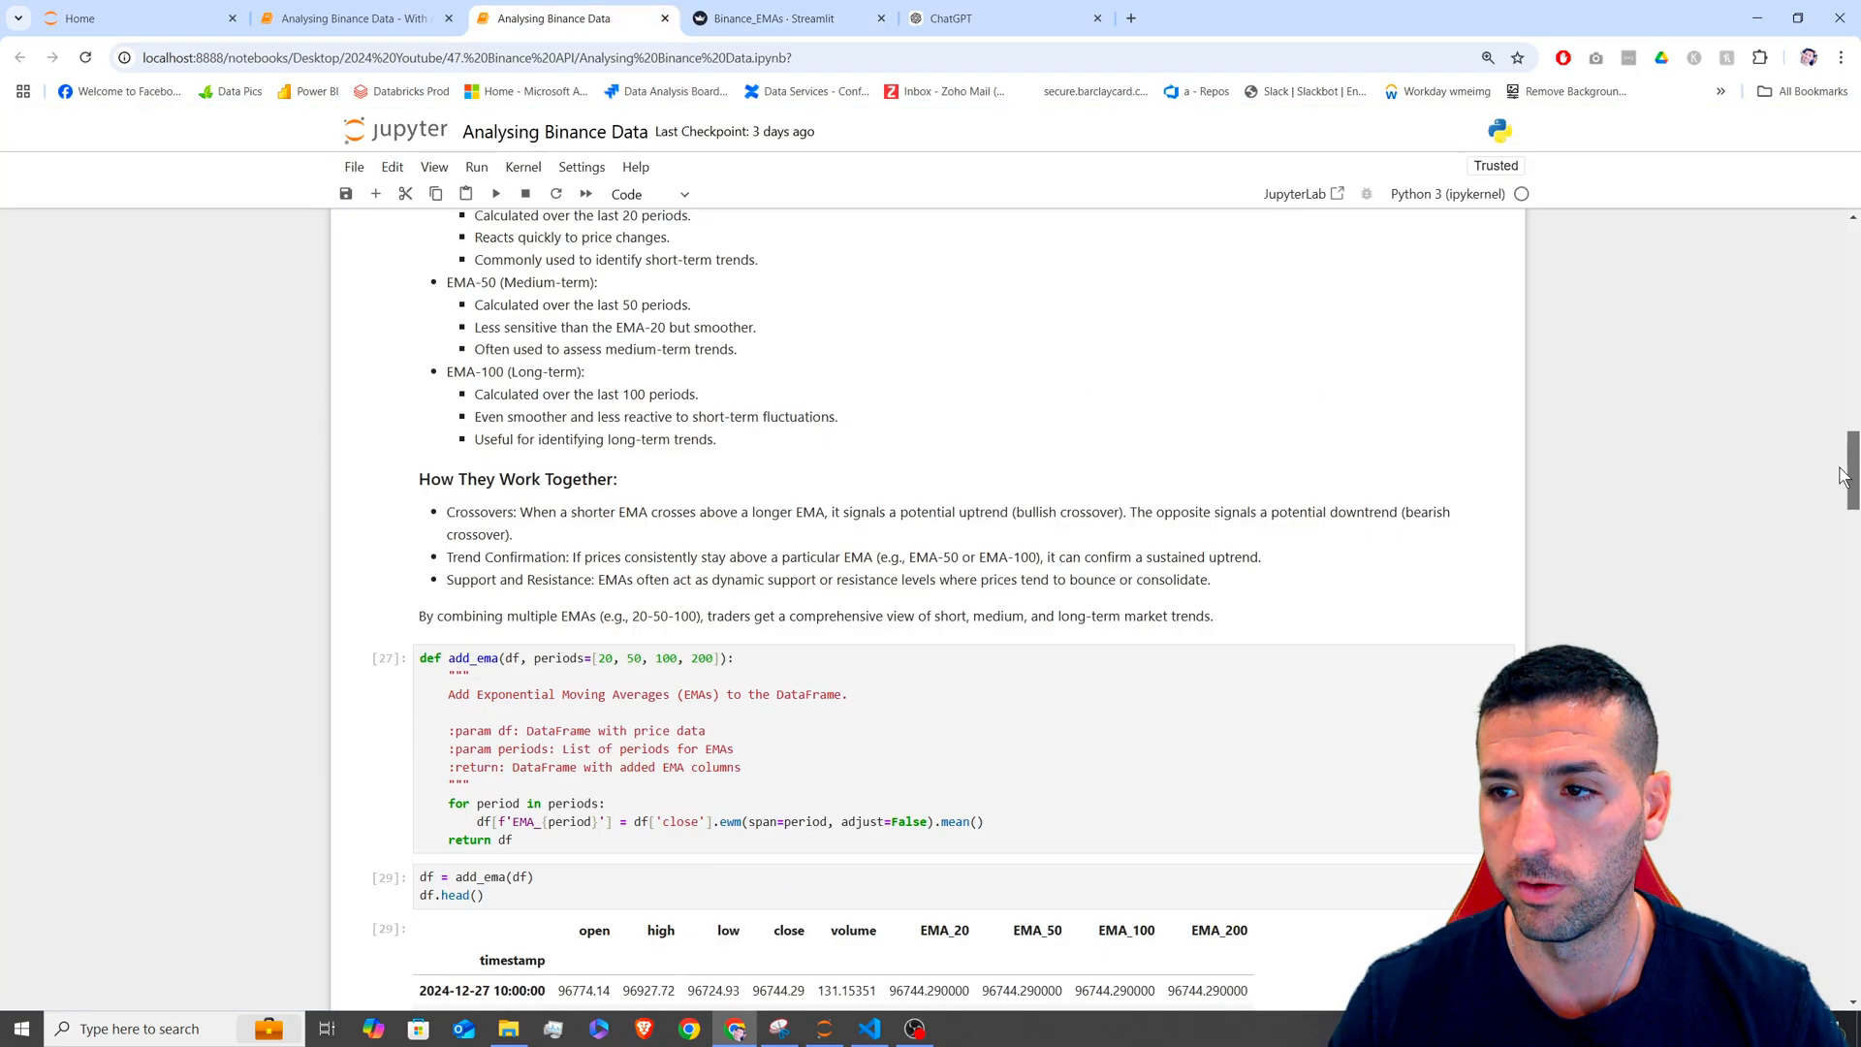
pyautogui.scroll(3)
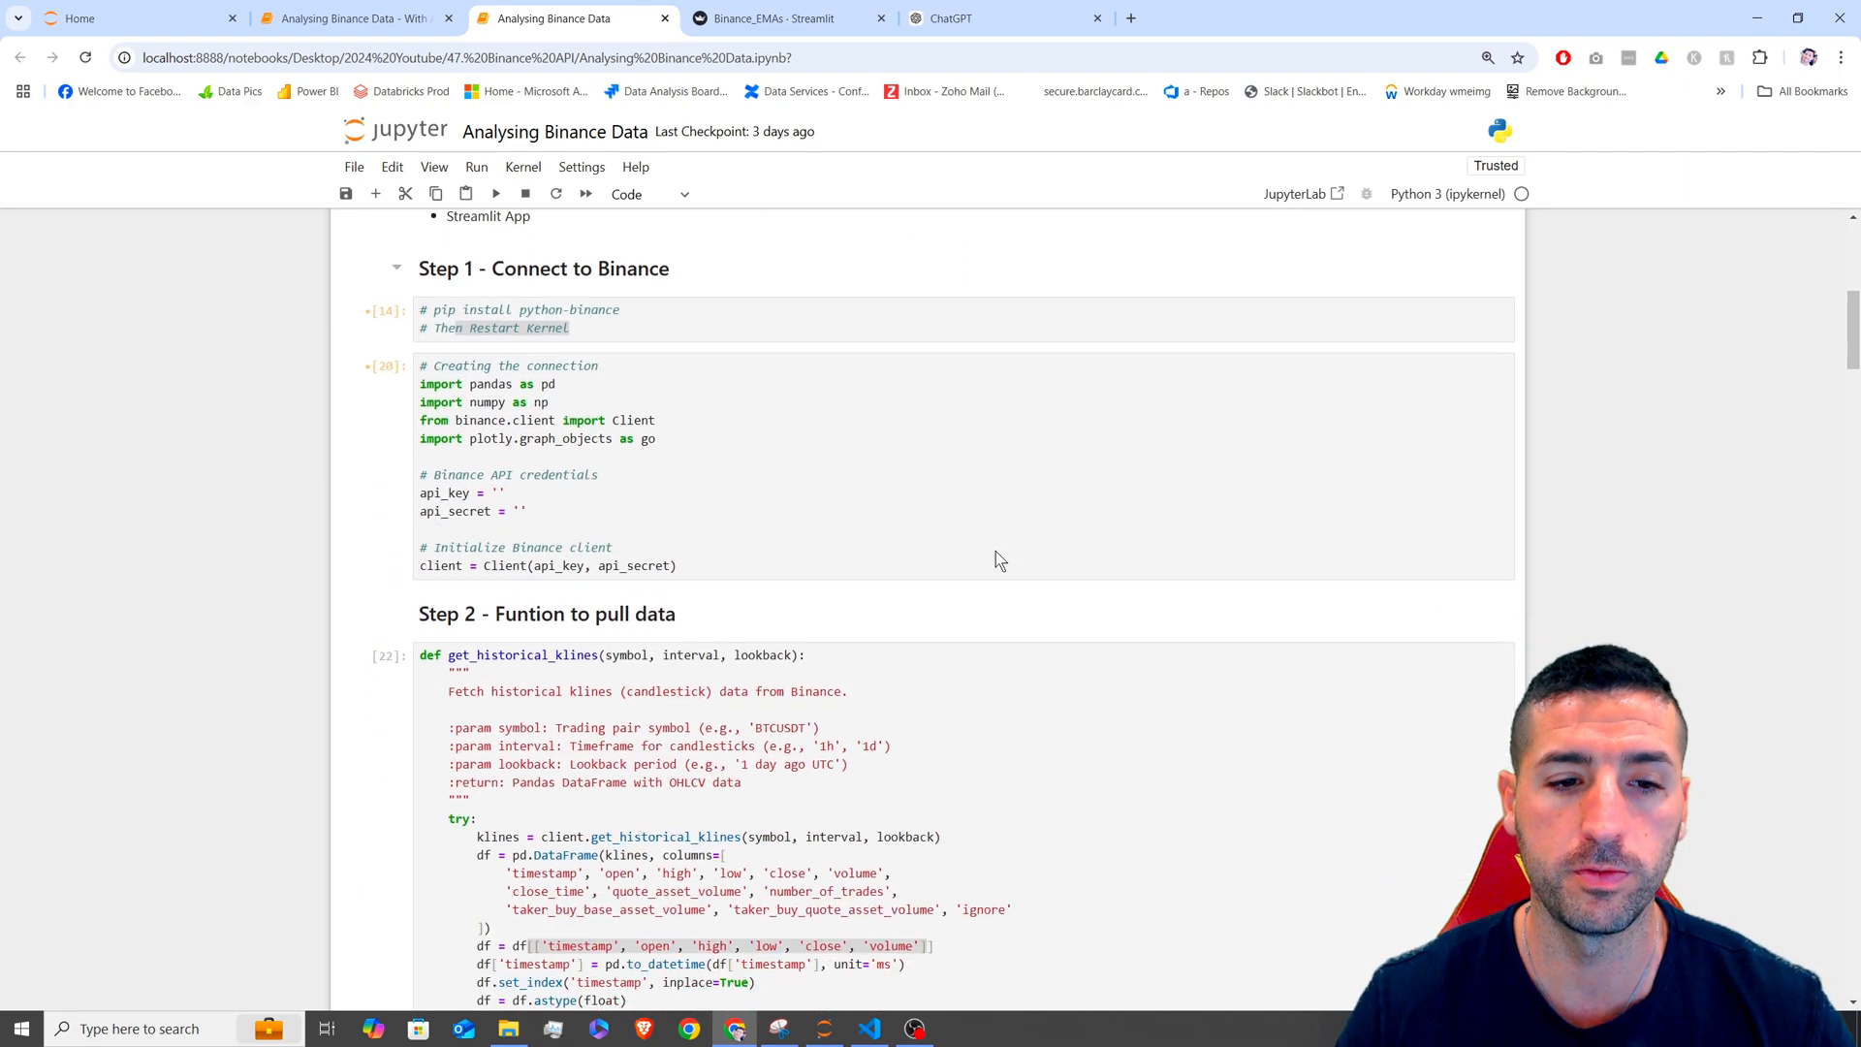
pyautogui.scroll(-3)
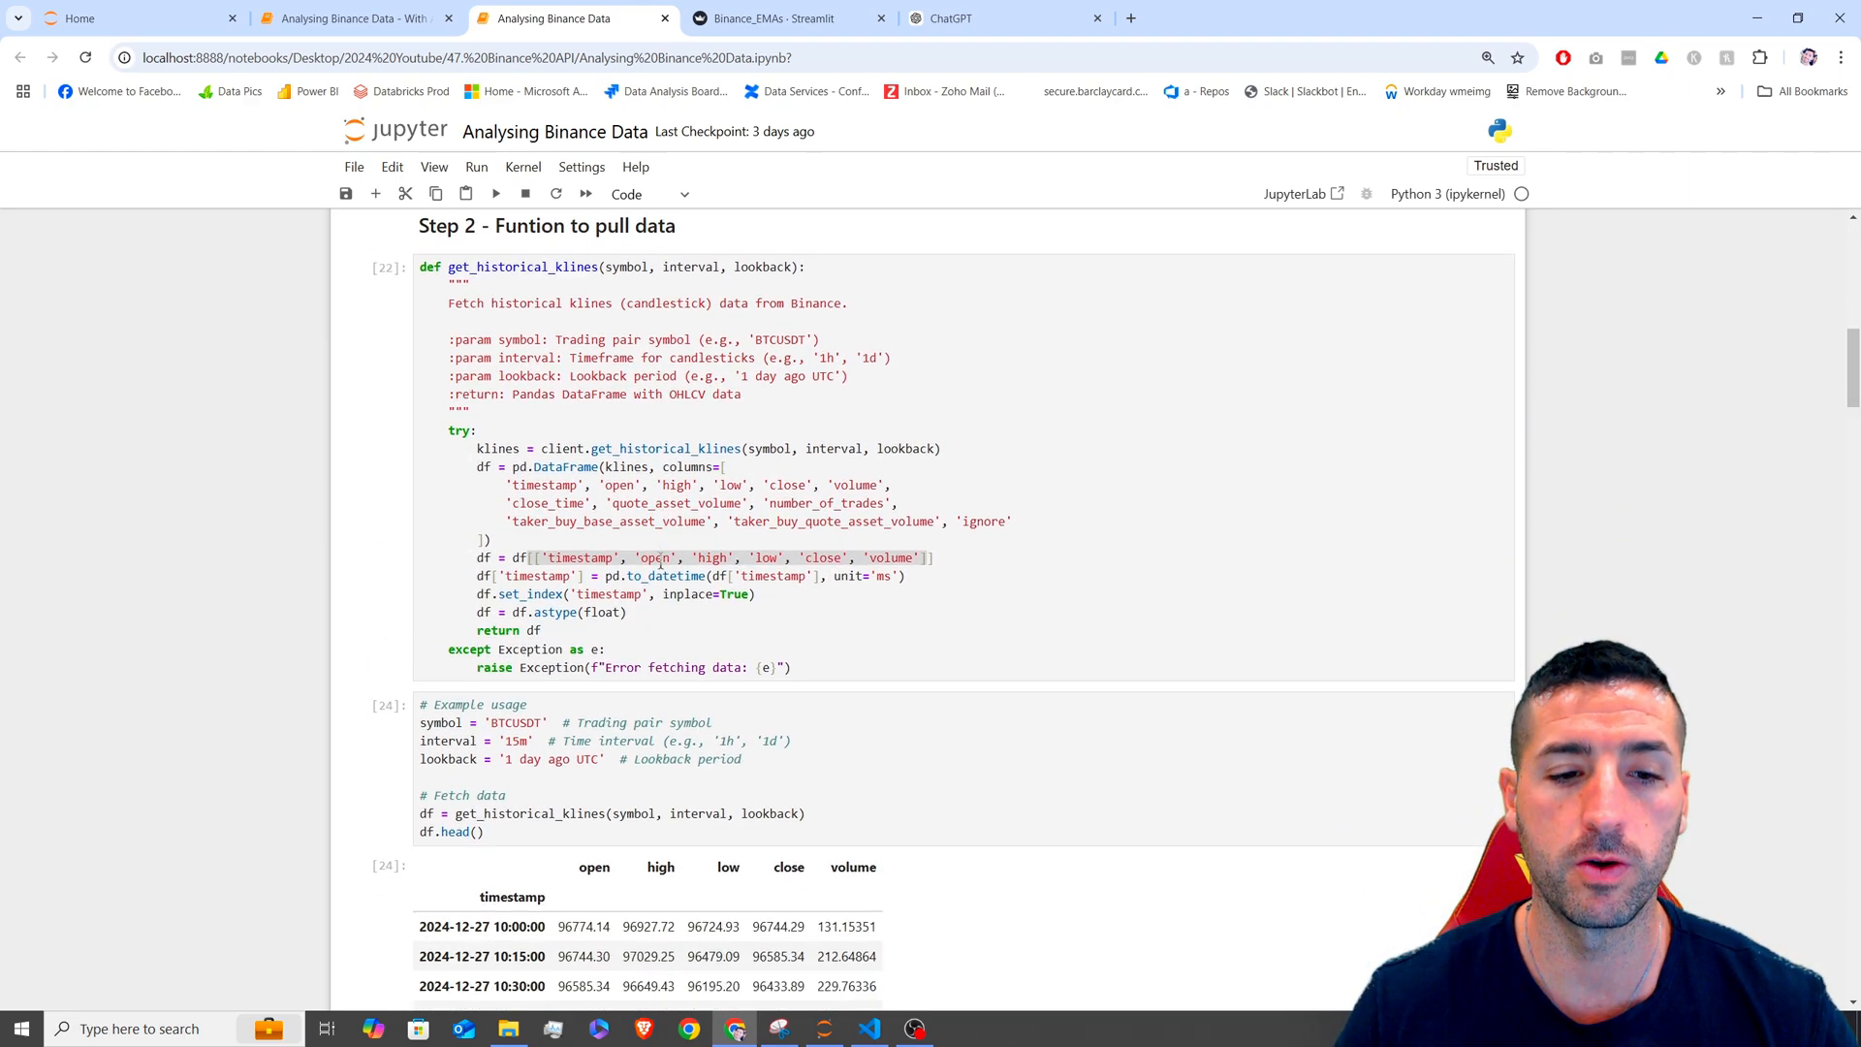
pyautogui.scroll(-3)
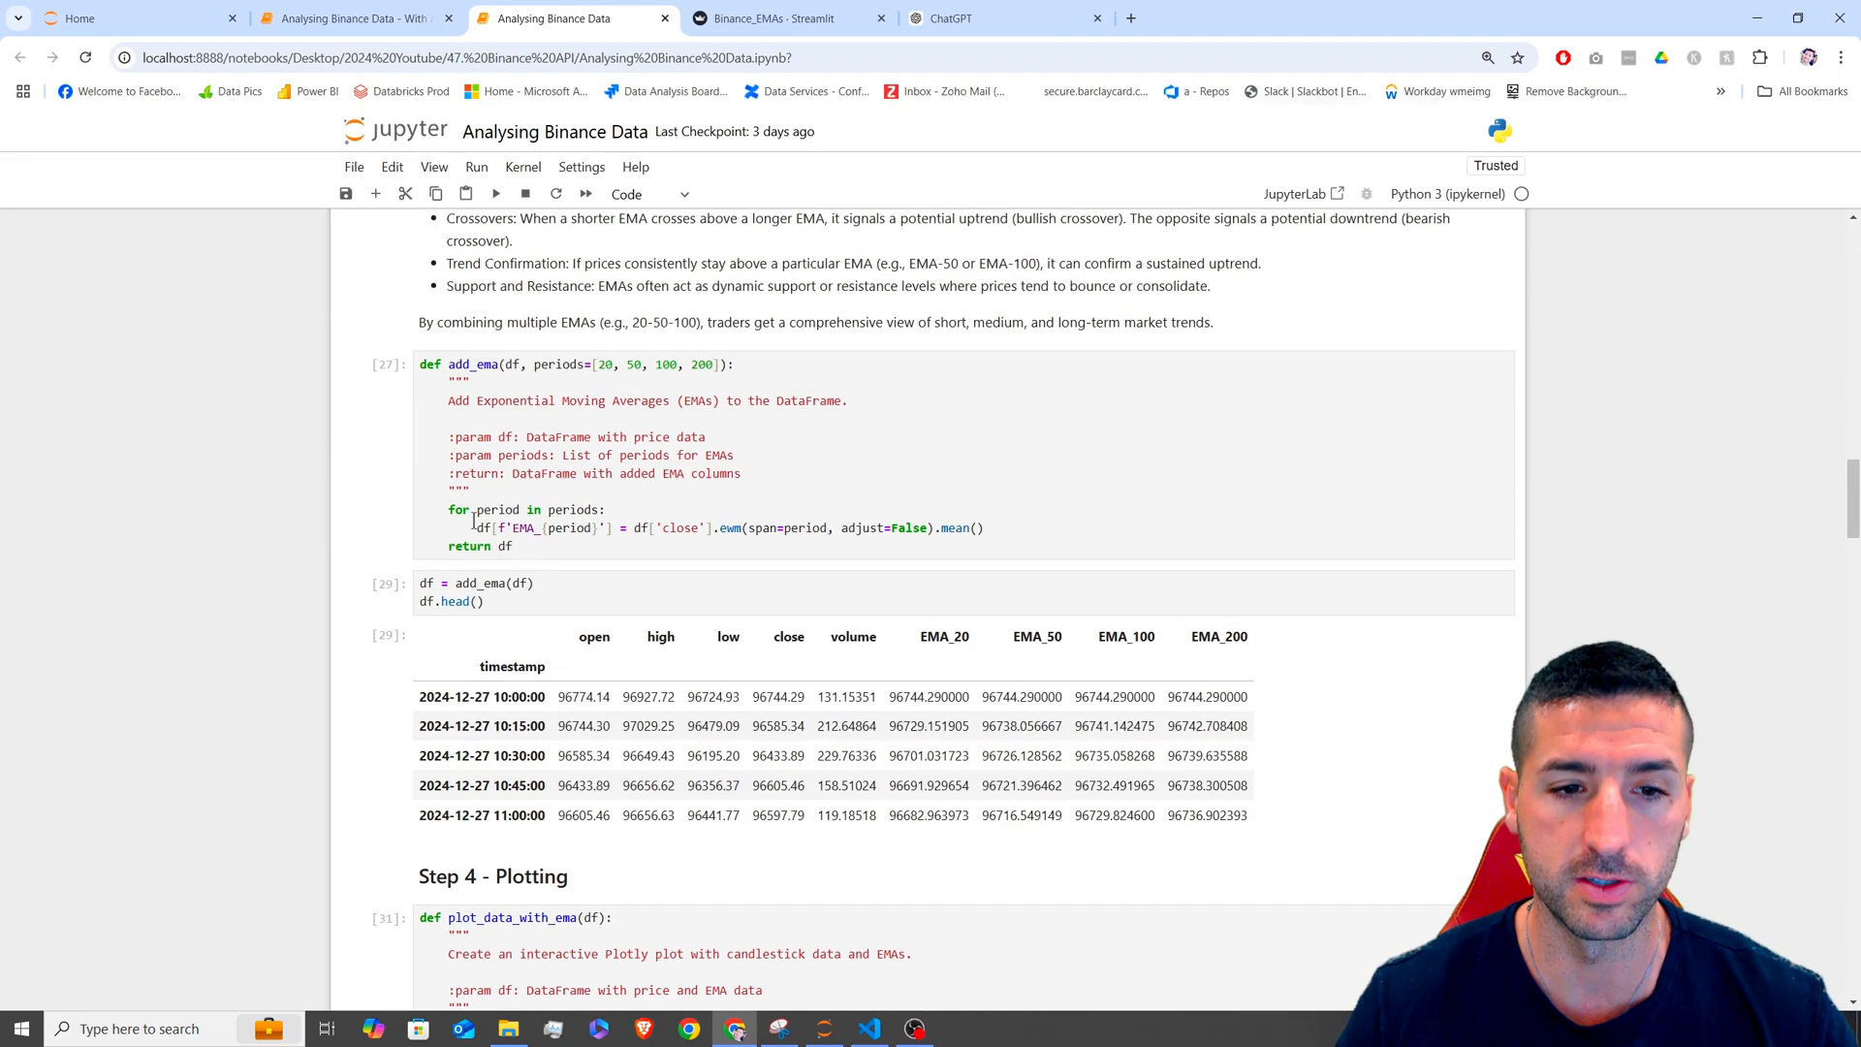
pyautogui.scroll(-3)
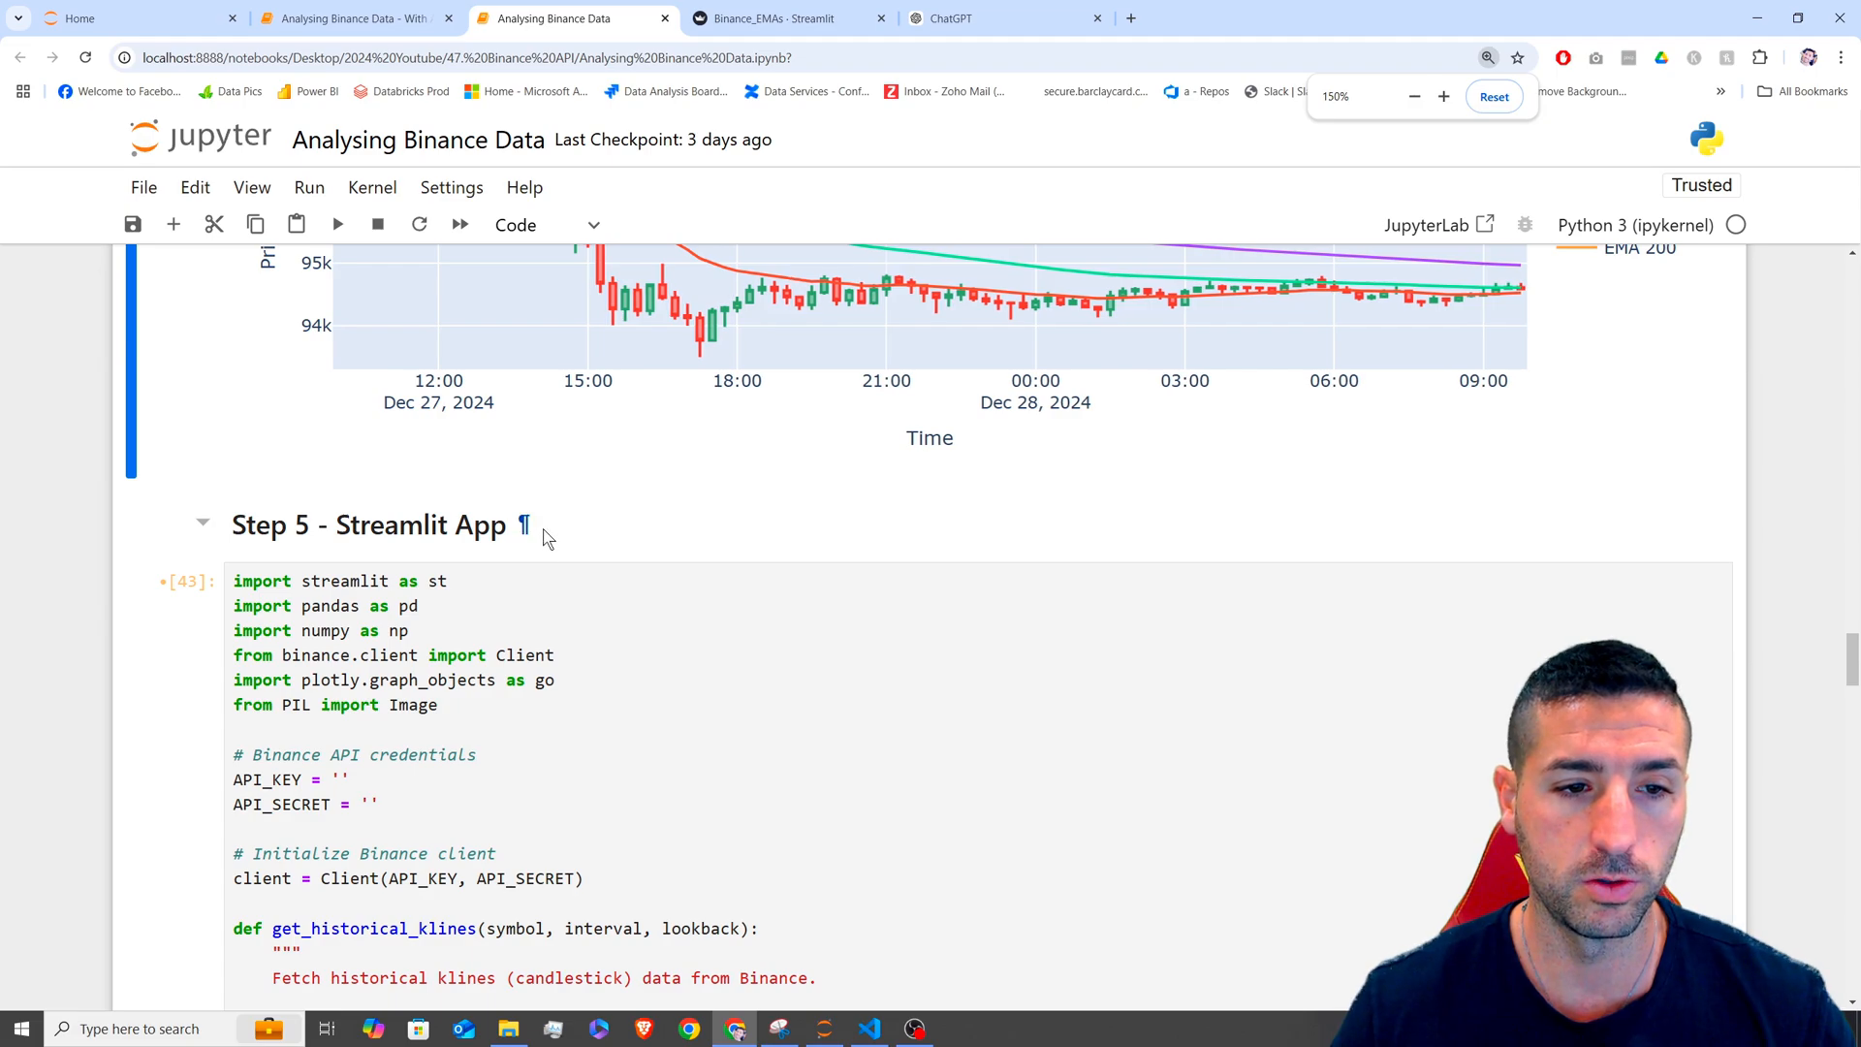
pyautogui.scroll(-3)
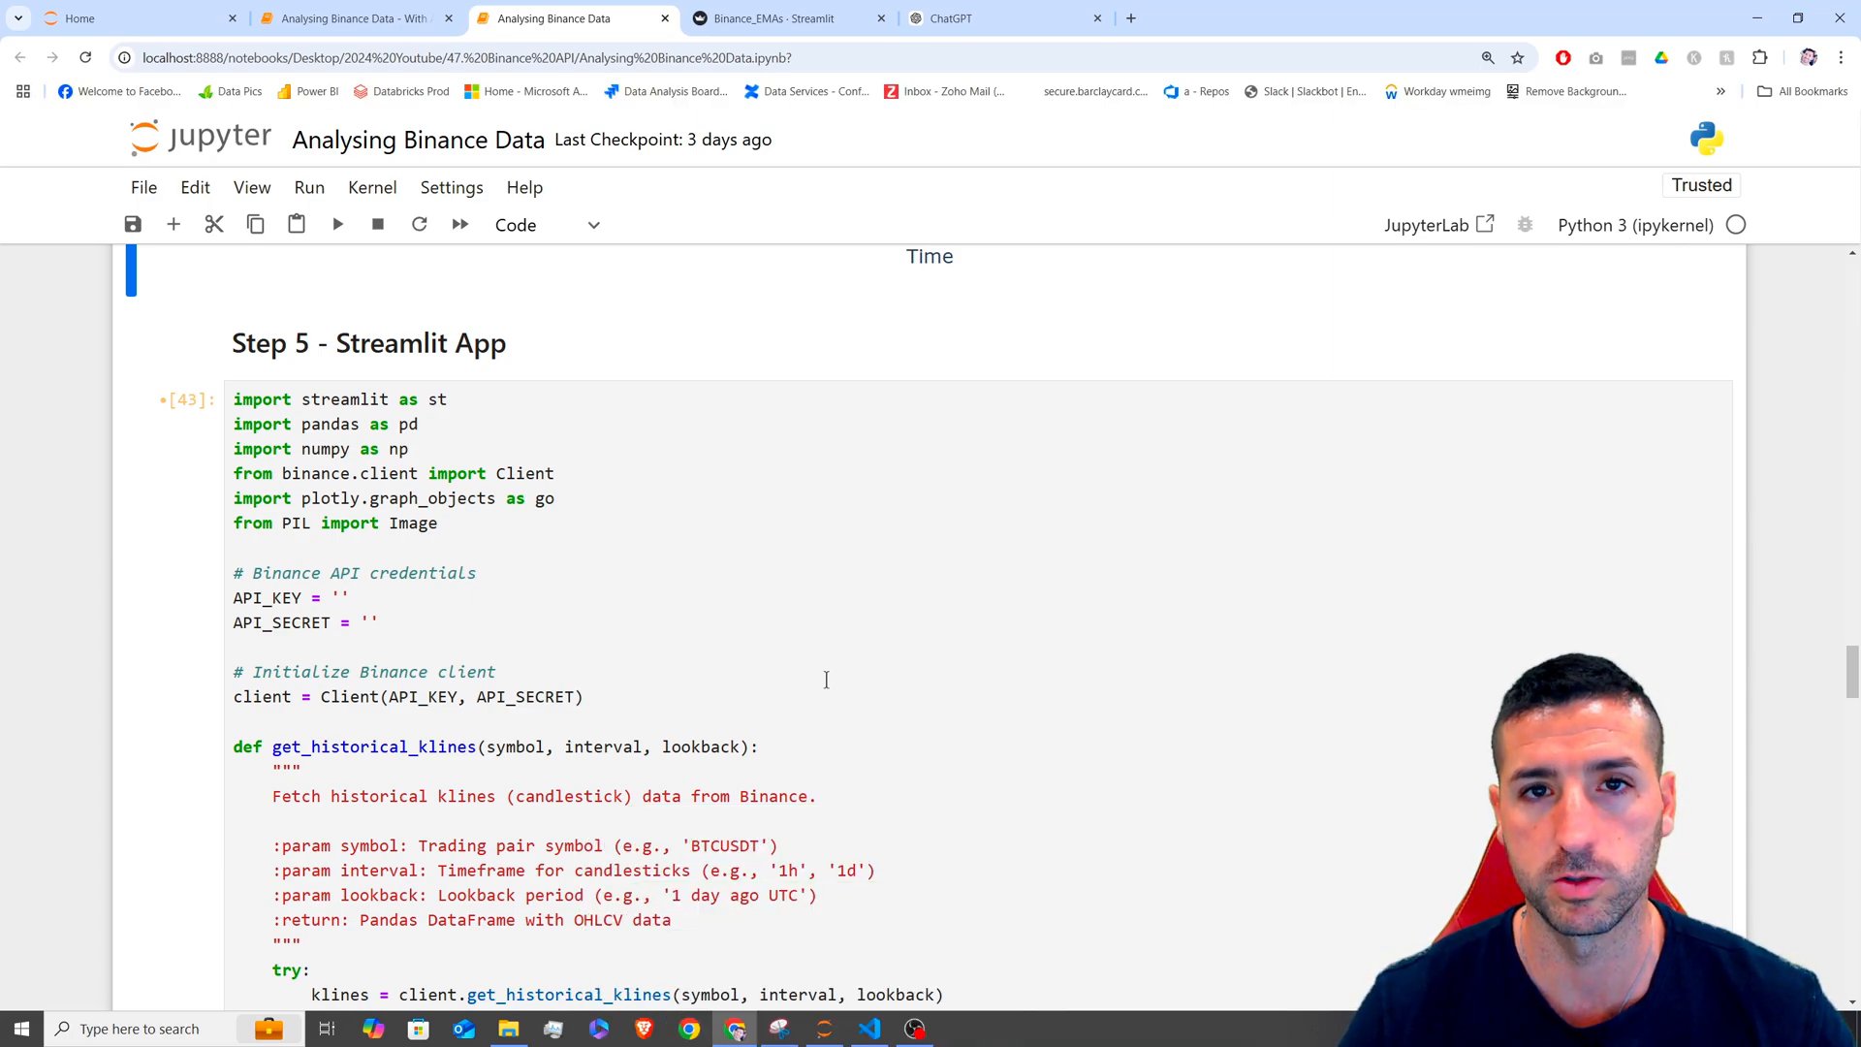
pyautogui.moveTo(559, 534)
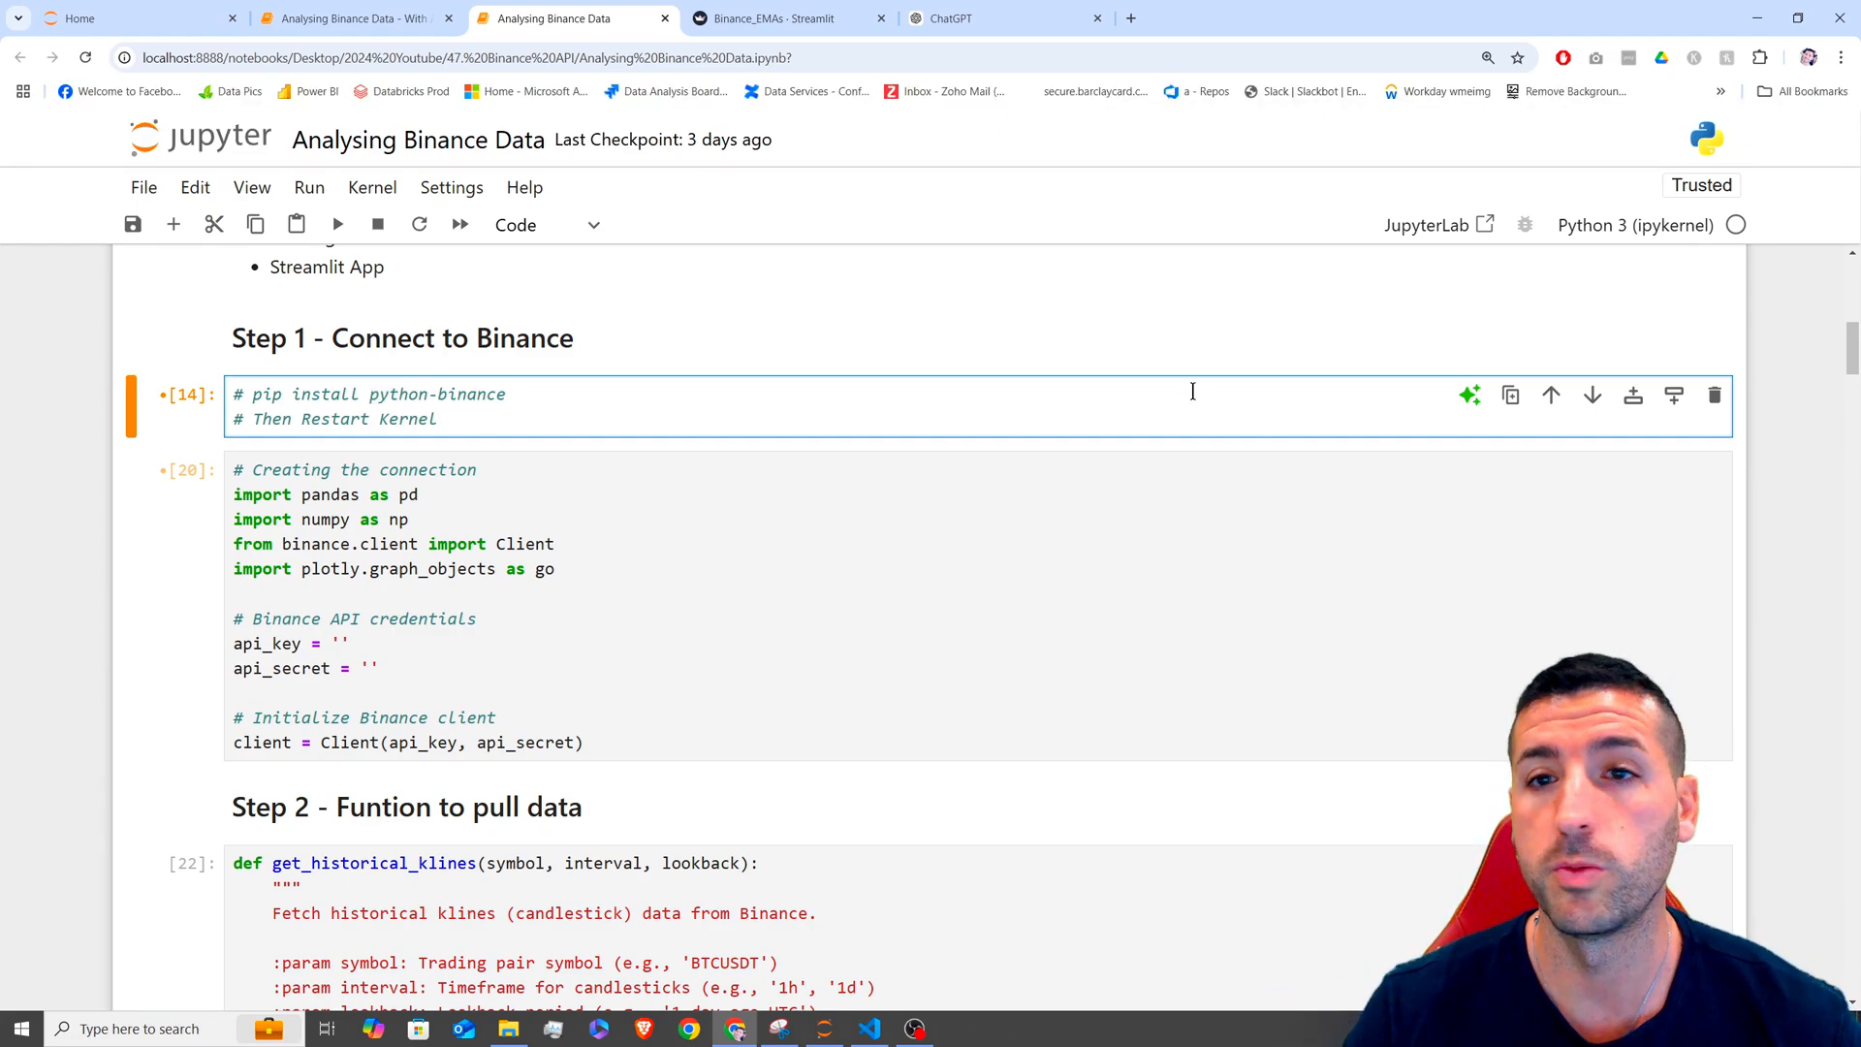
pyautogui.scroll(-3)
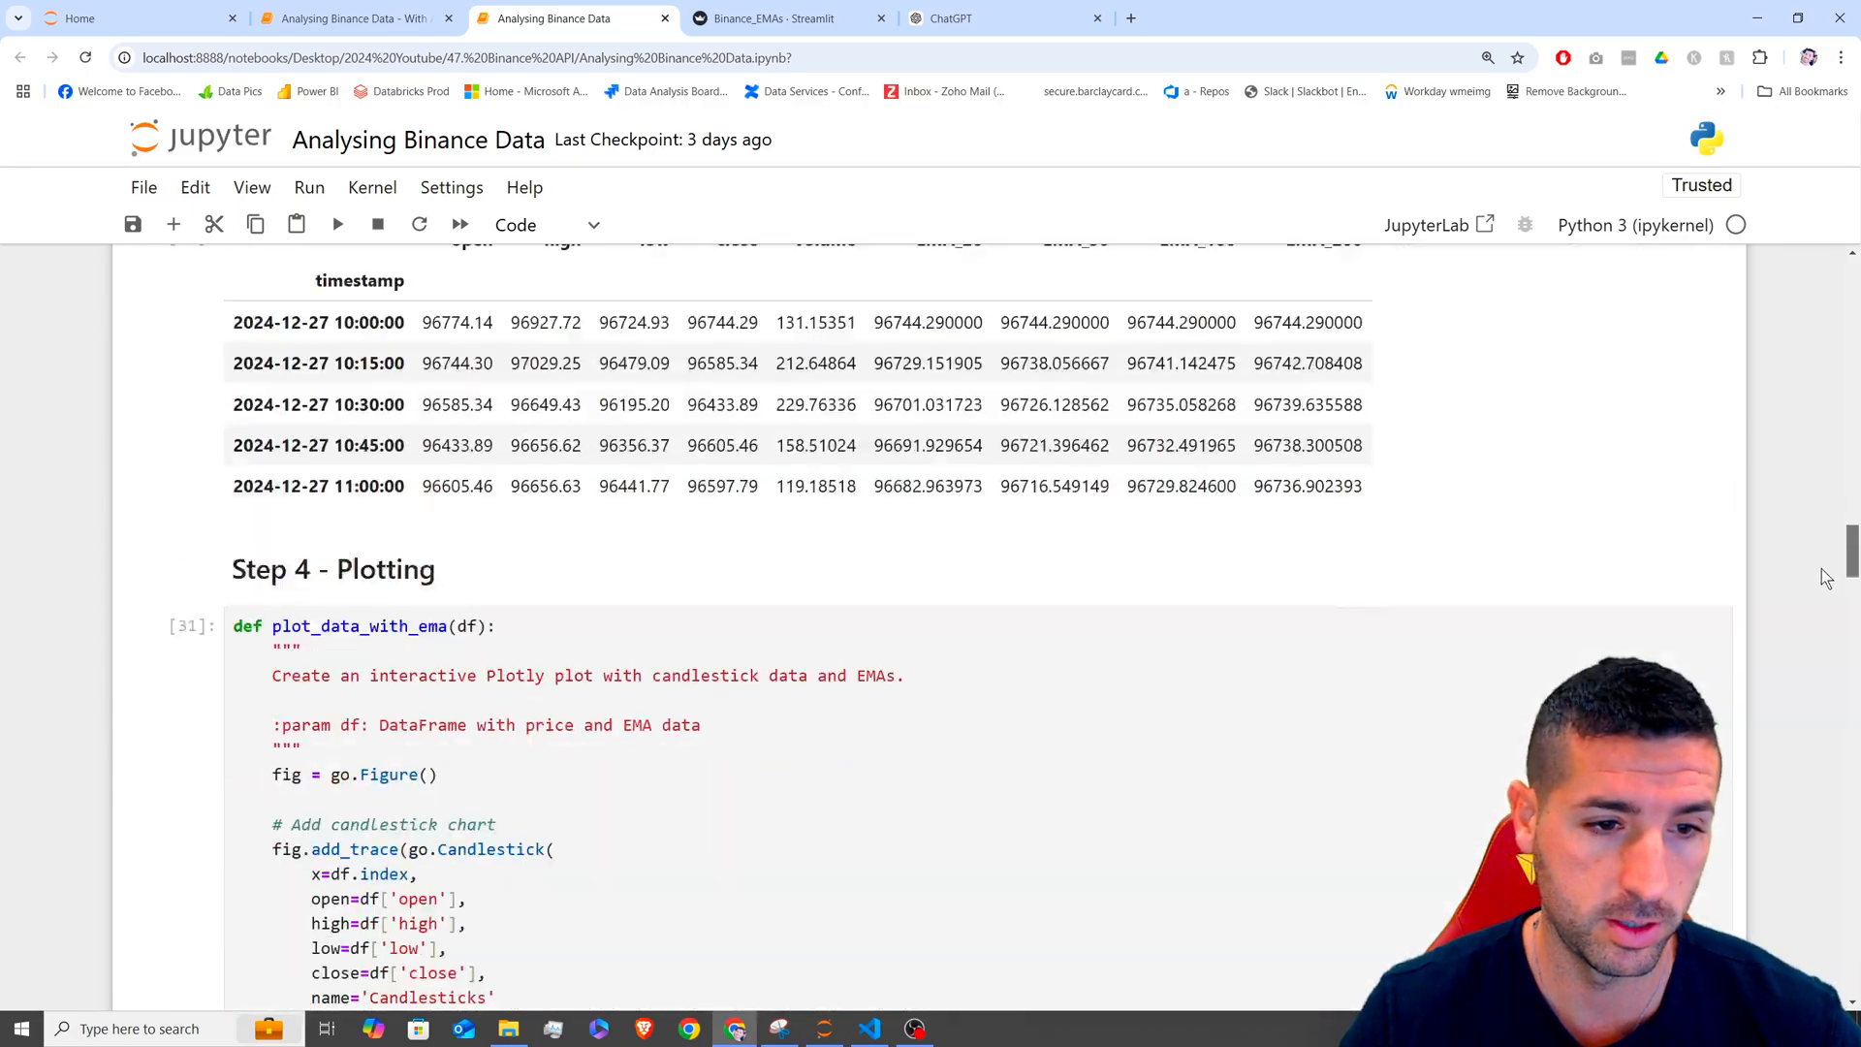
pyautogui.scroll(3)
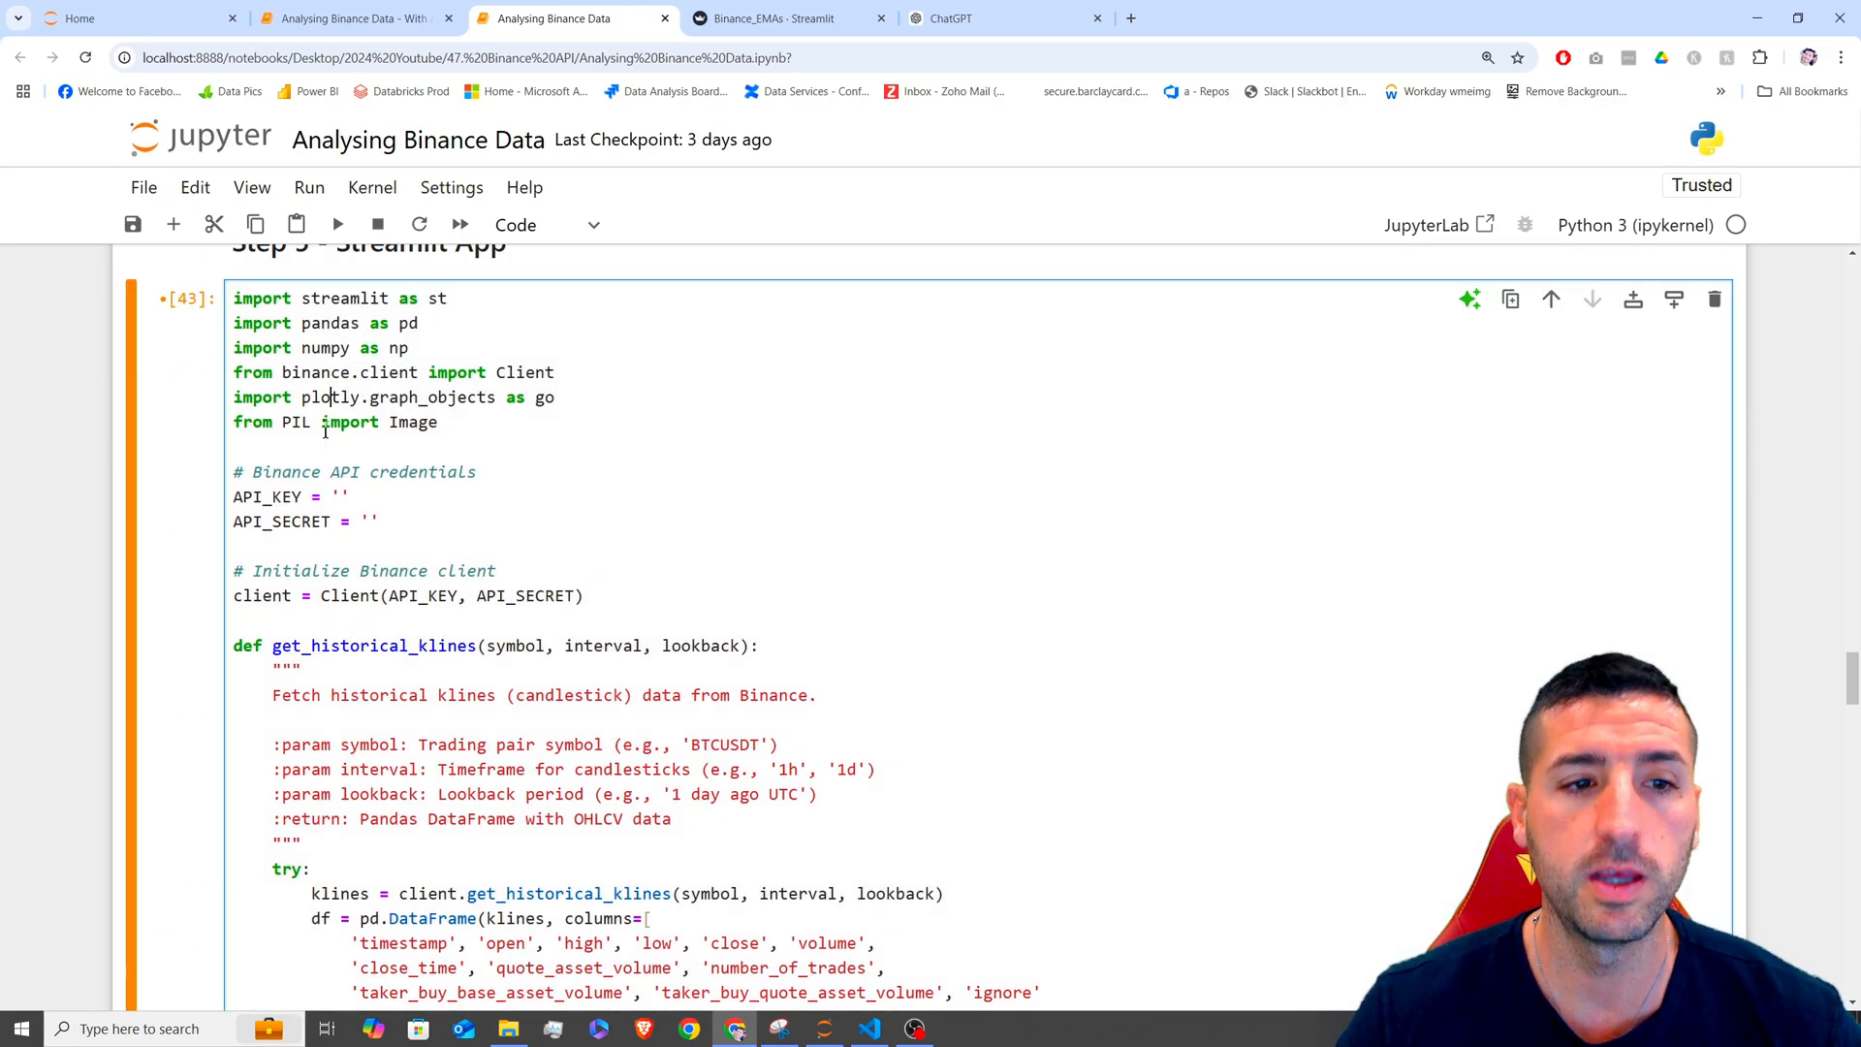
pyautogui.doubleClick(295, 423)
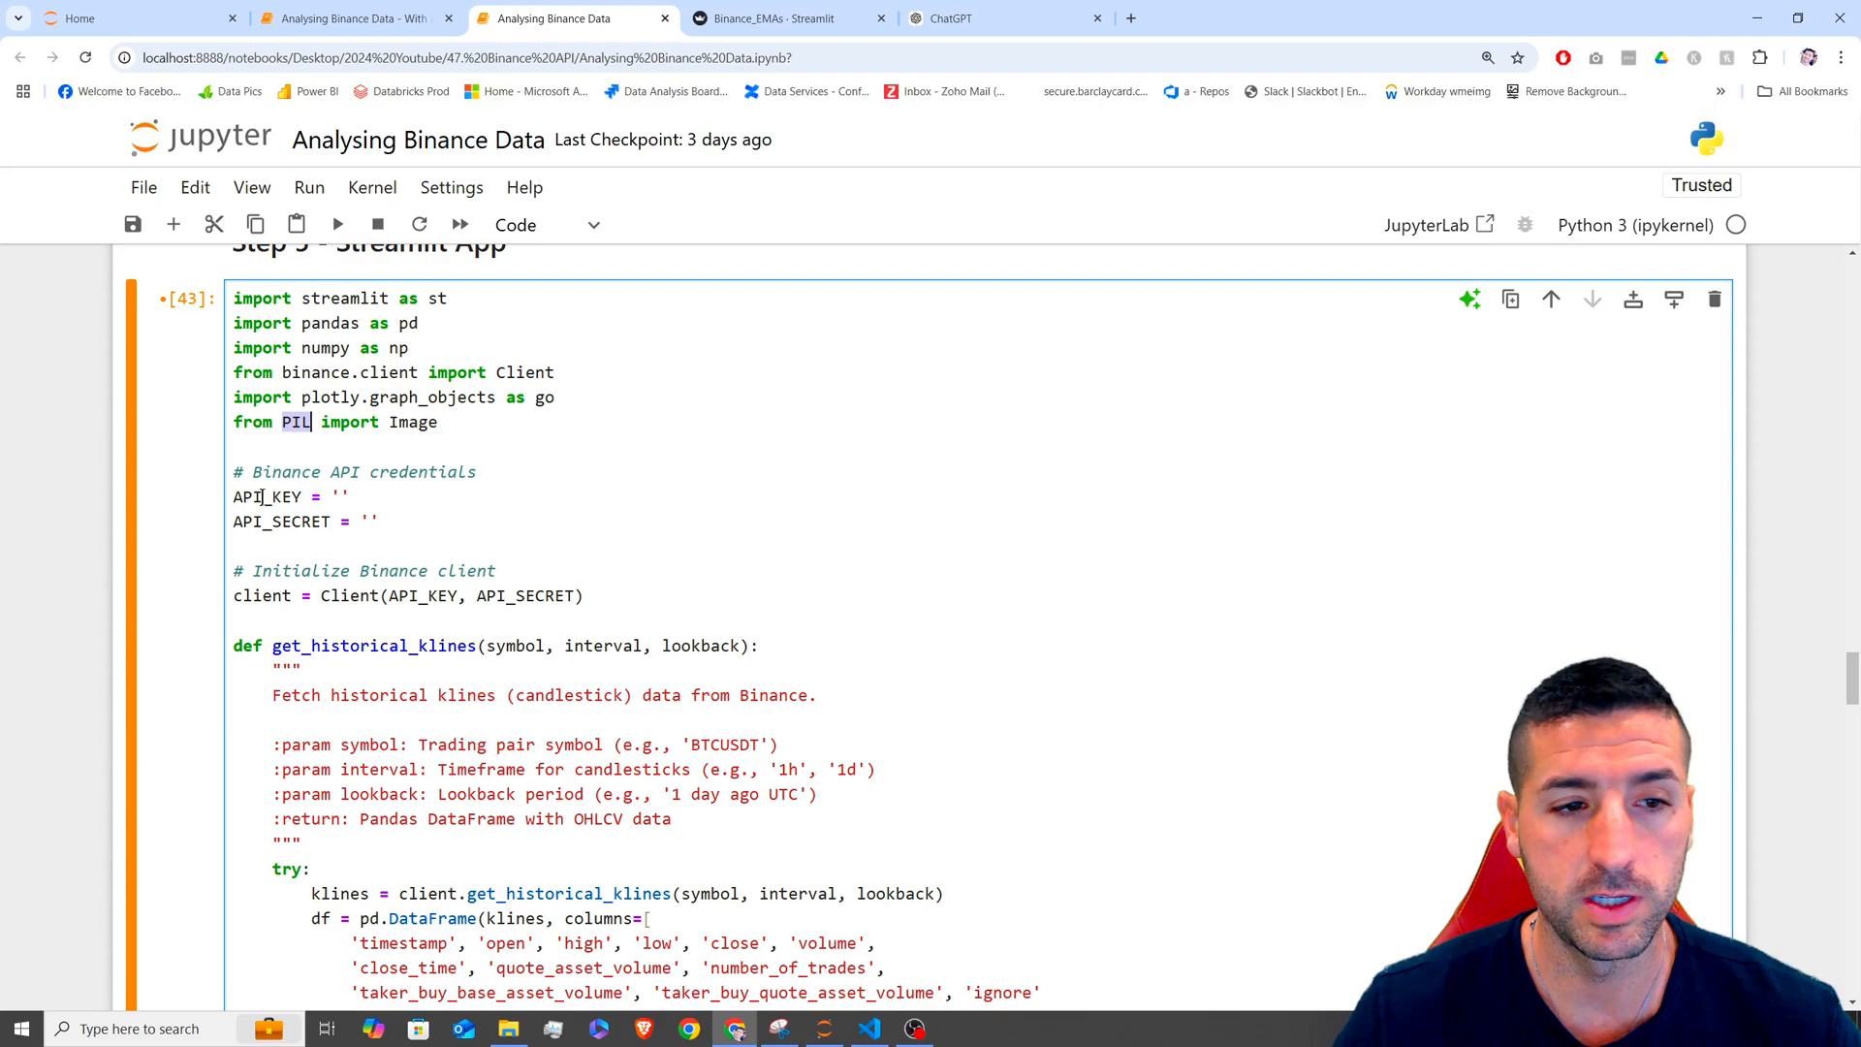
pyautogui.doubleClick(266, 496)
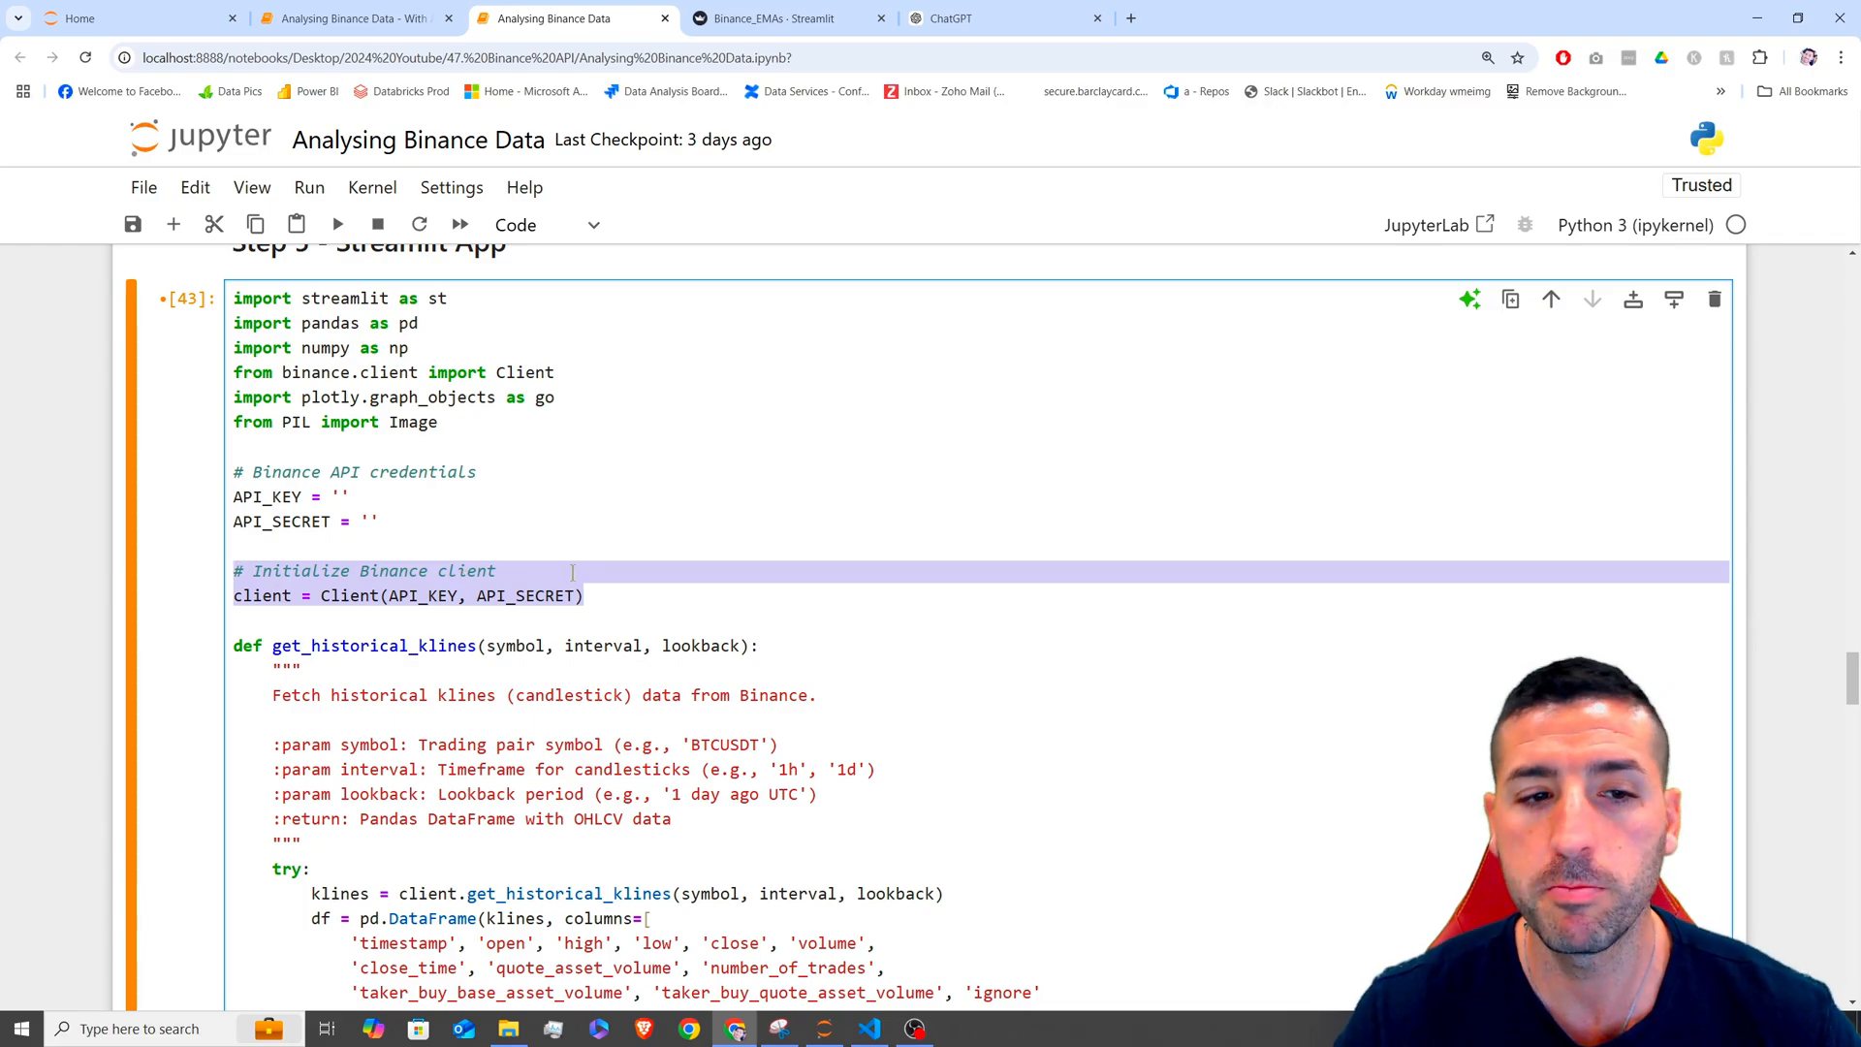
pyautogui.doubleClick(524, 594)
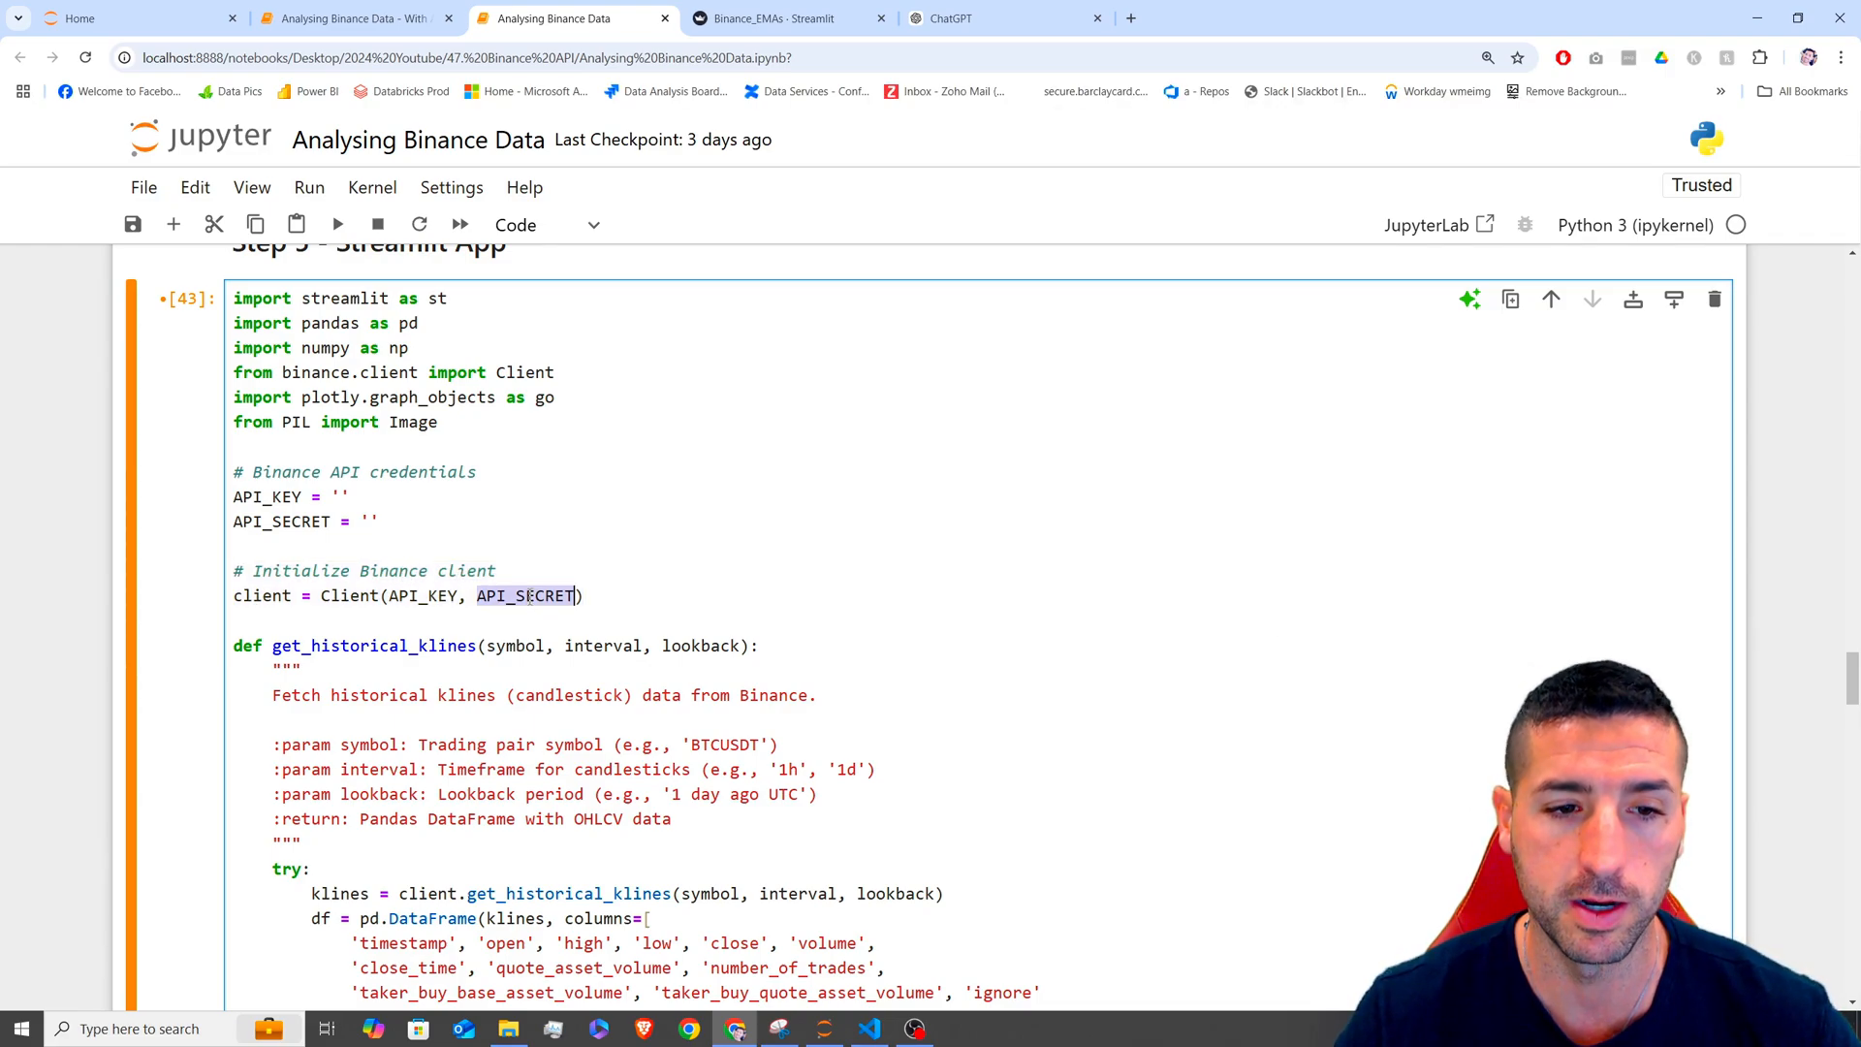
pyautogui.scroll(-3)
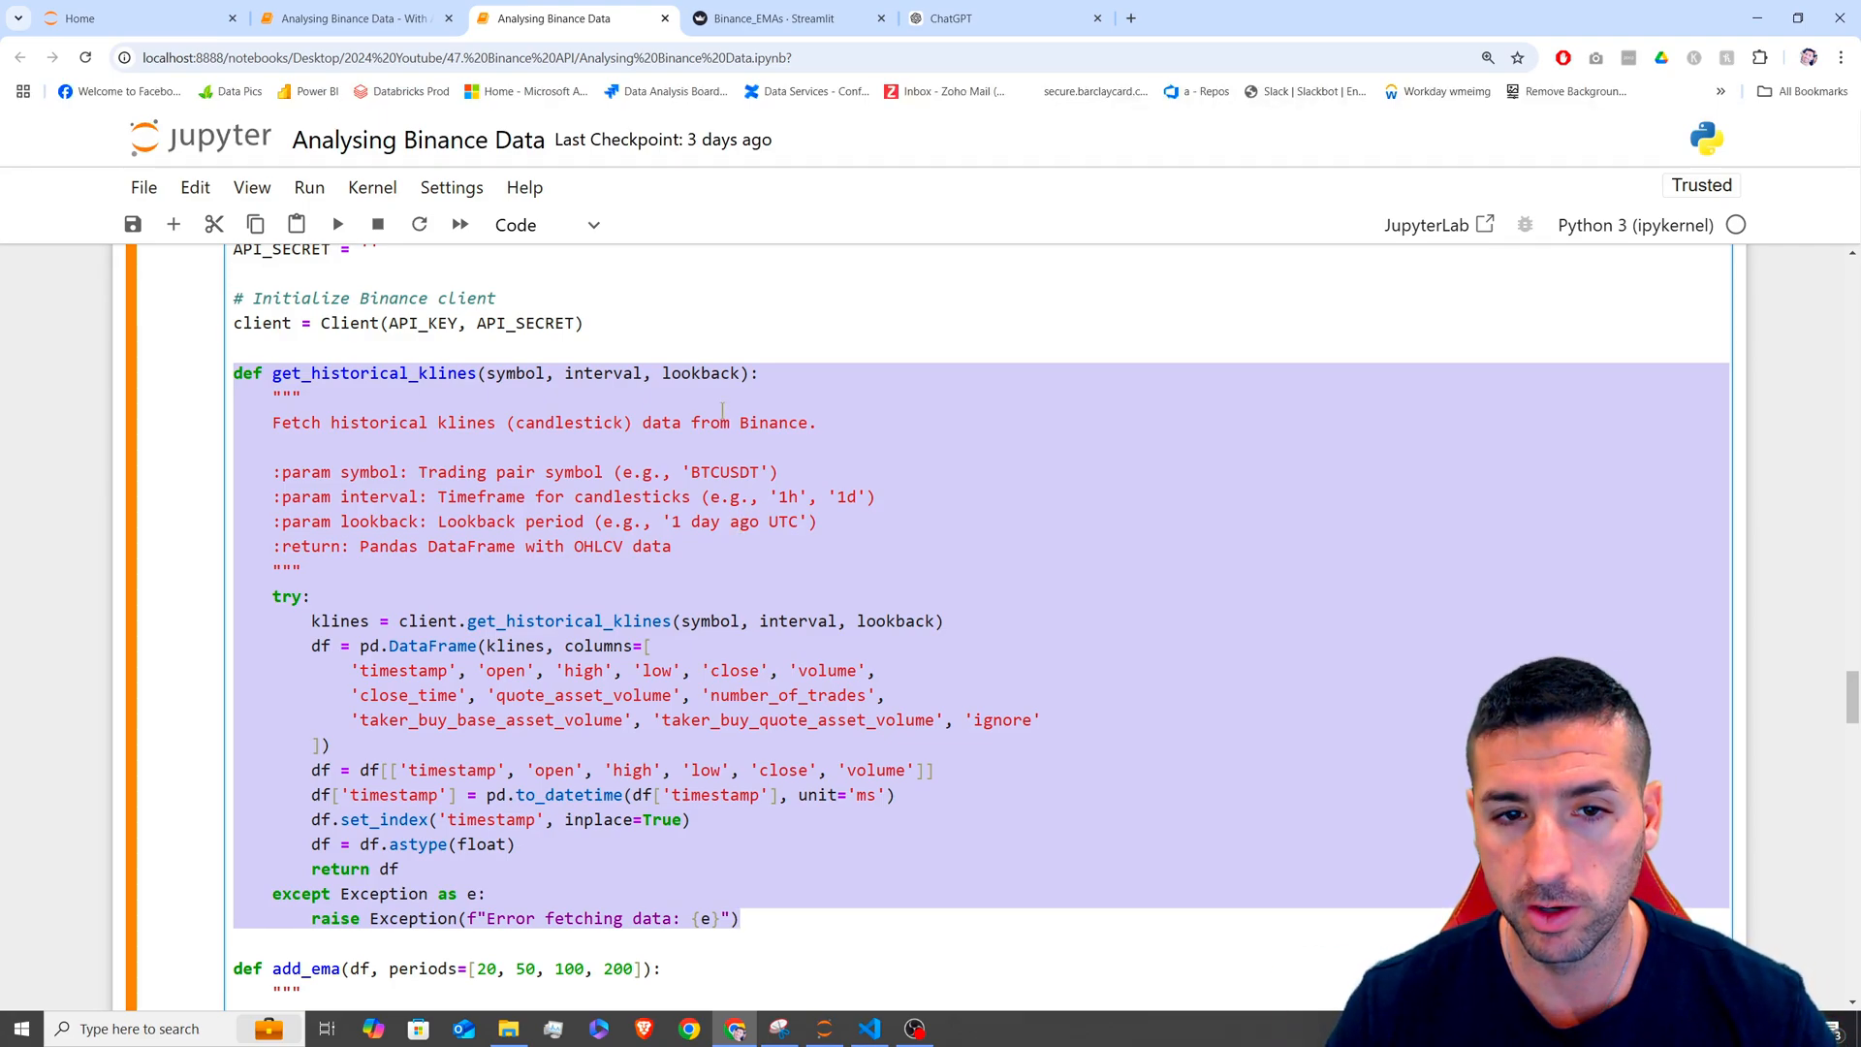
pyautogui.click(783, 17)
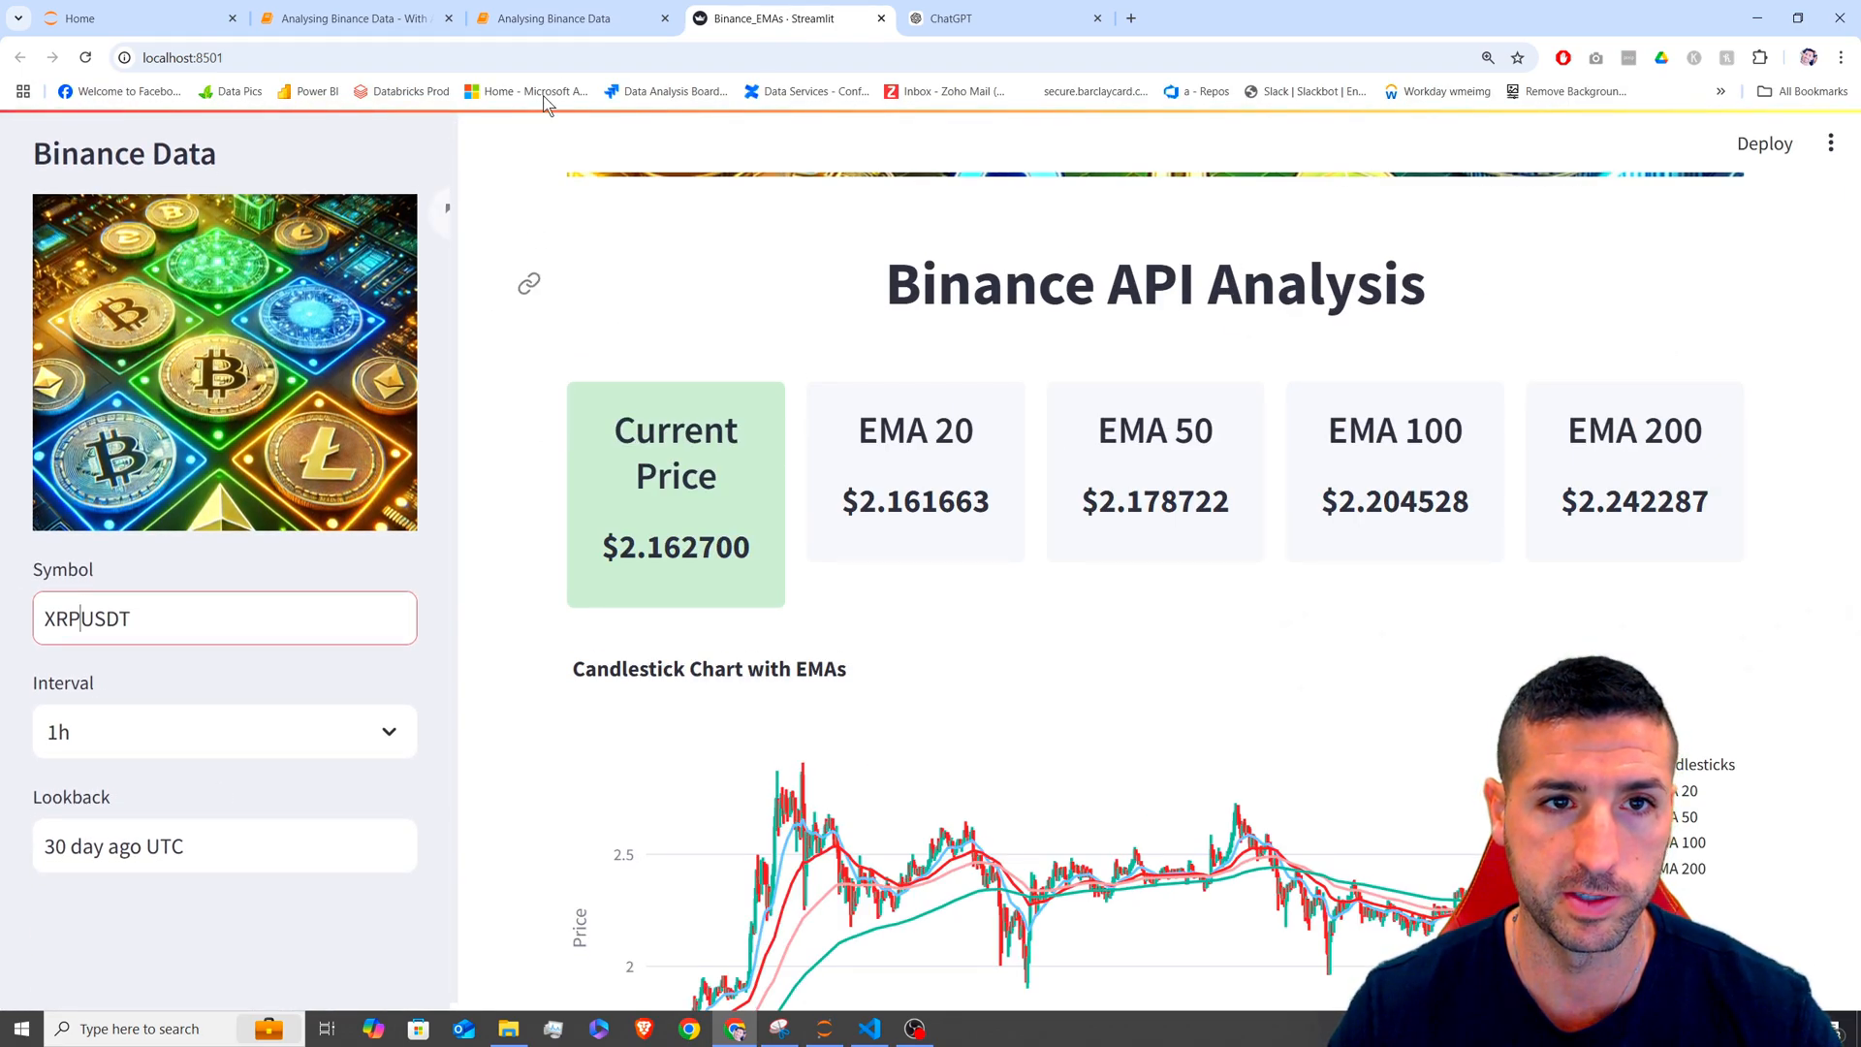
pyautogui.click(554, 17)
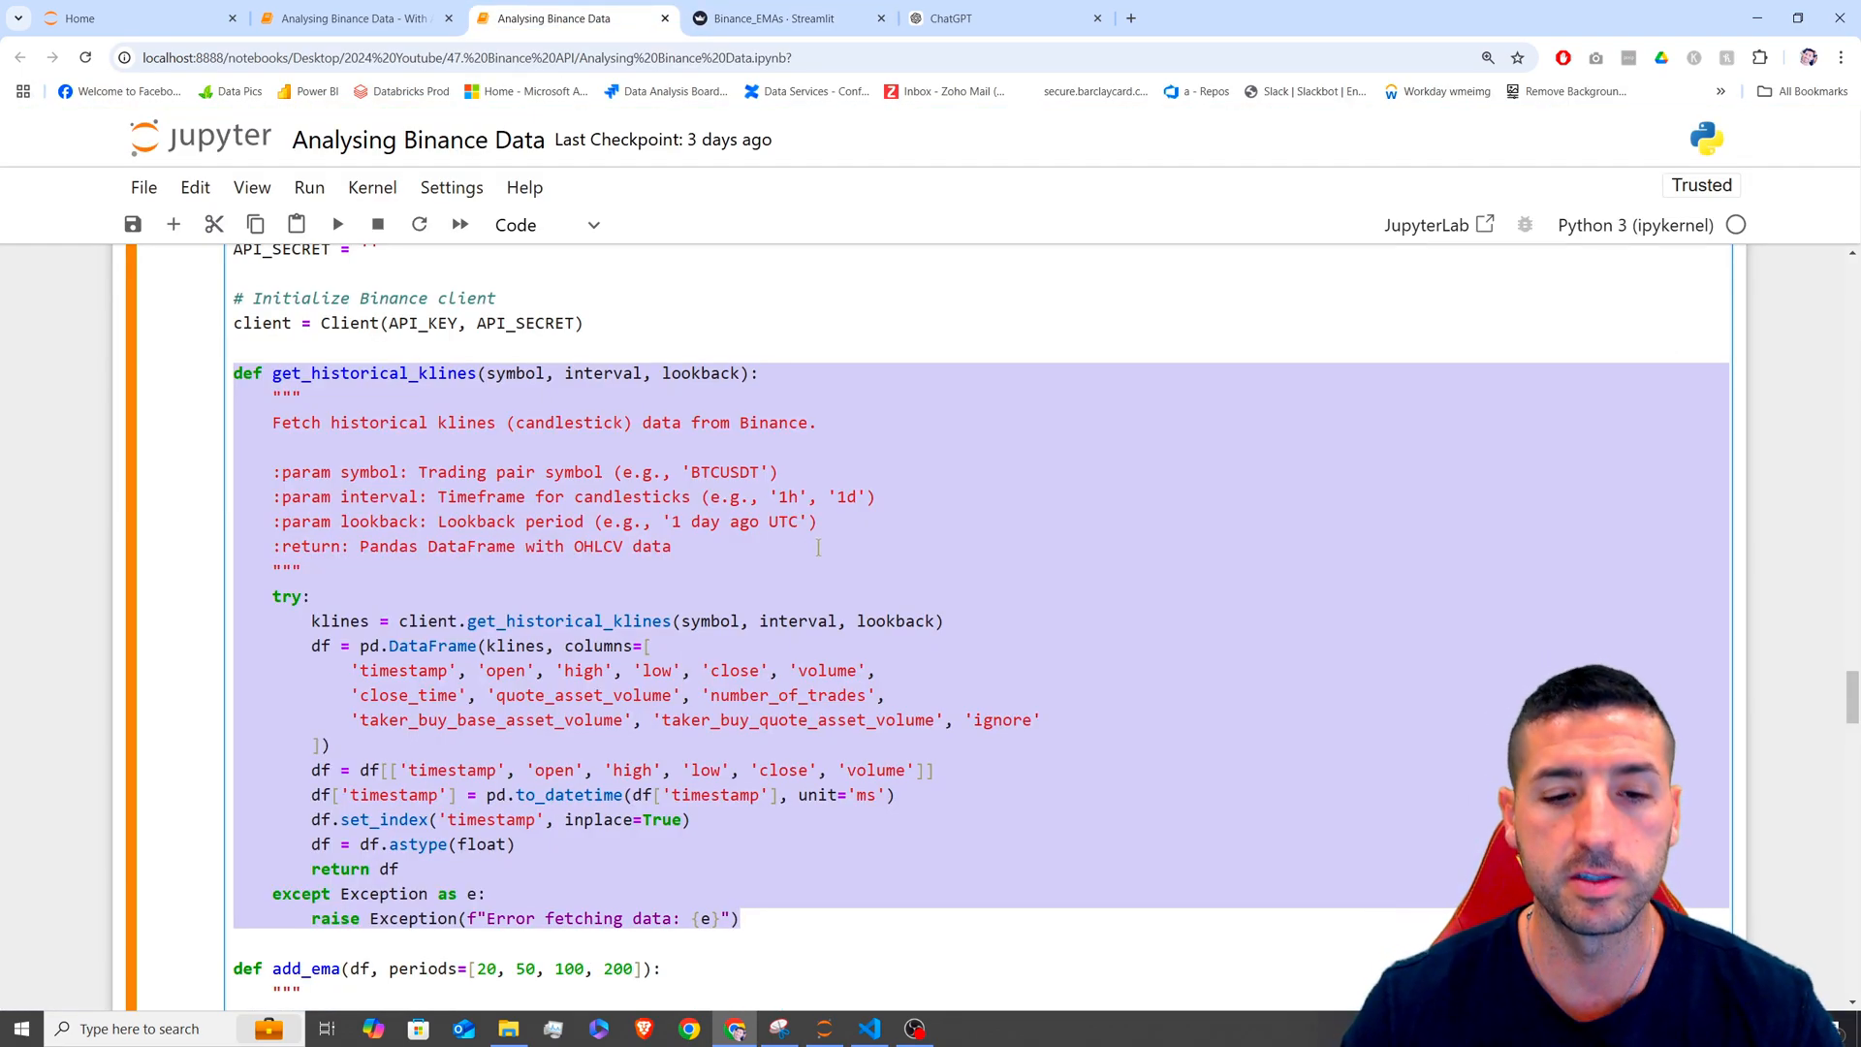
pyautogui.scroll(-3)
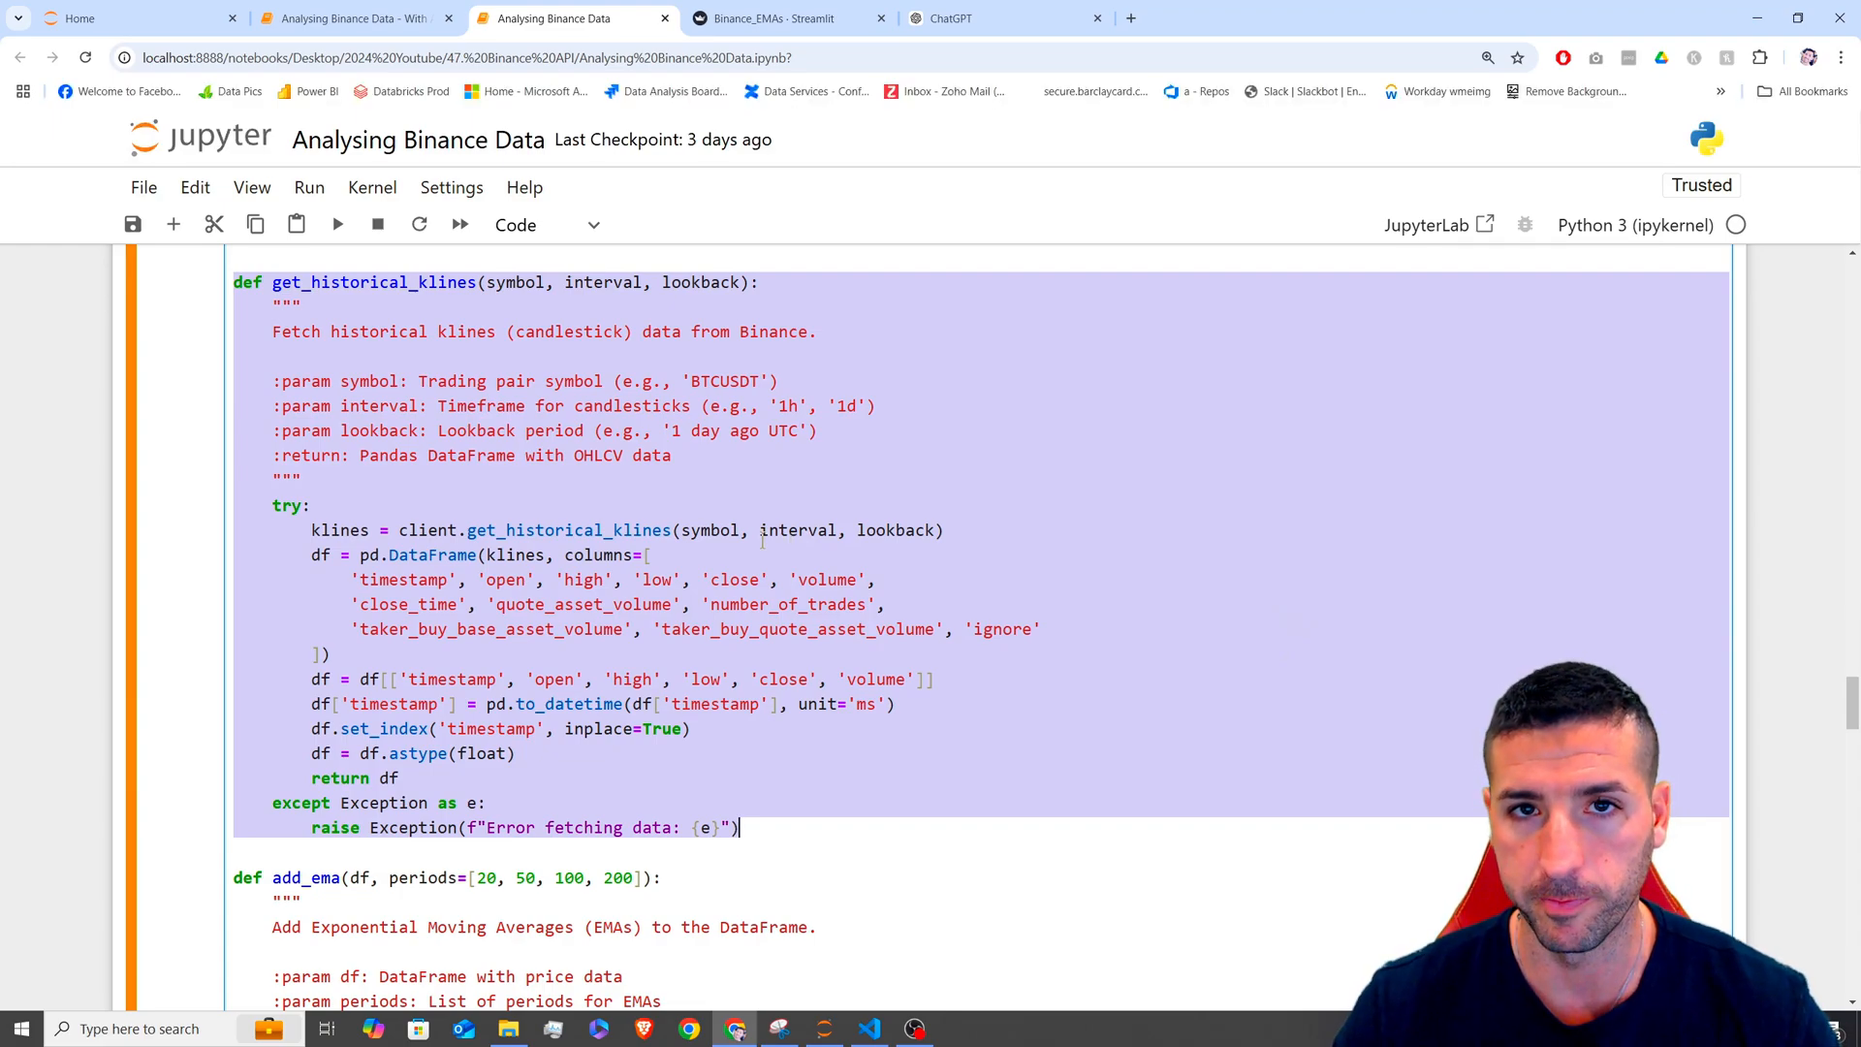
pyautogui.scroll(-3)
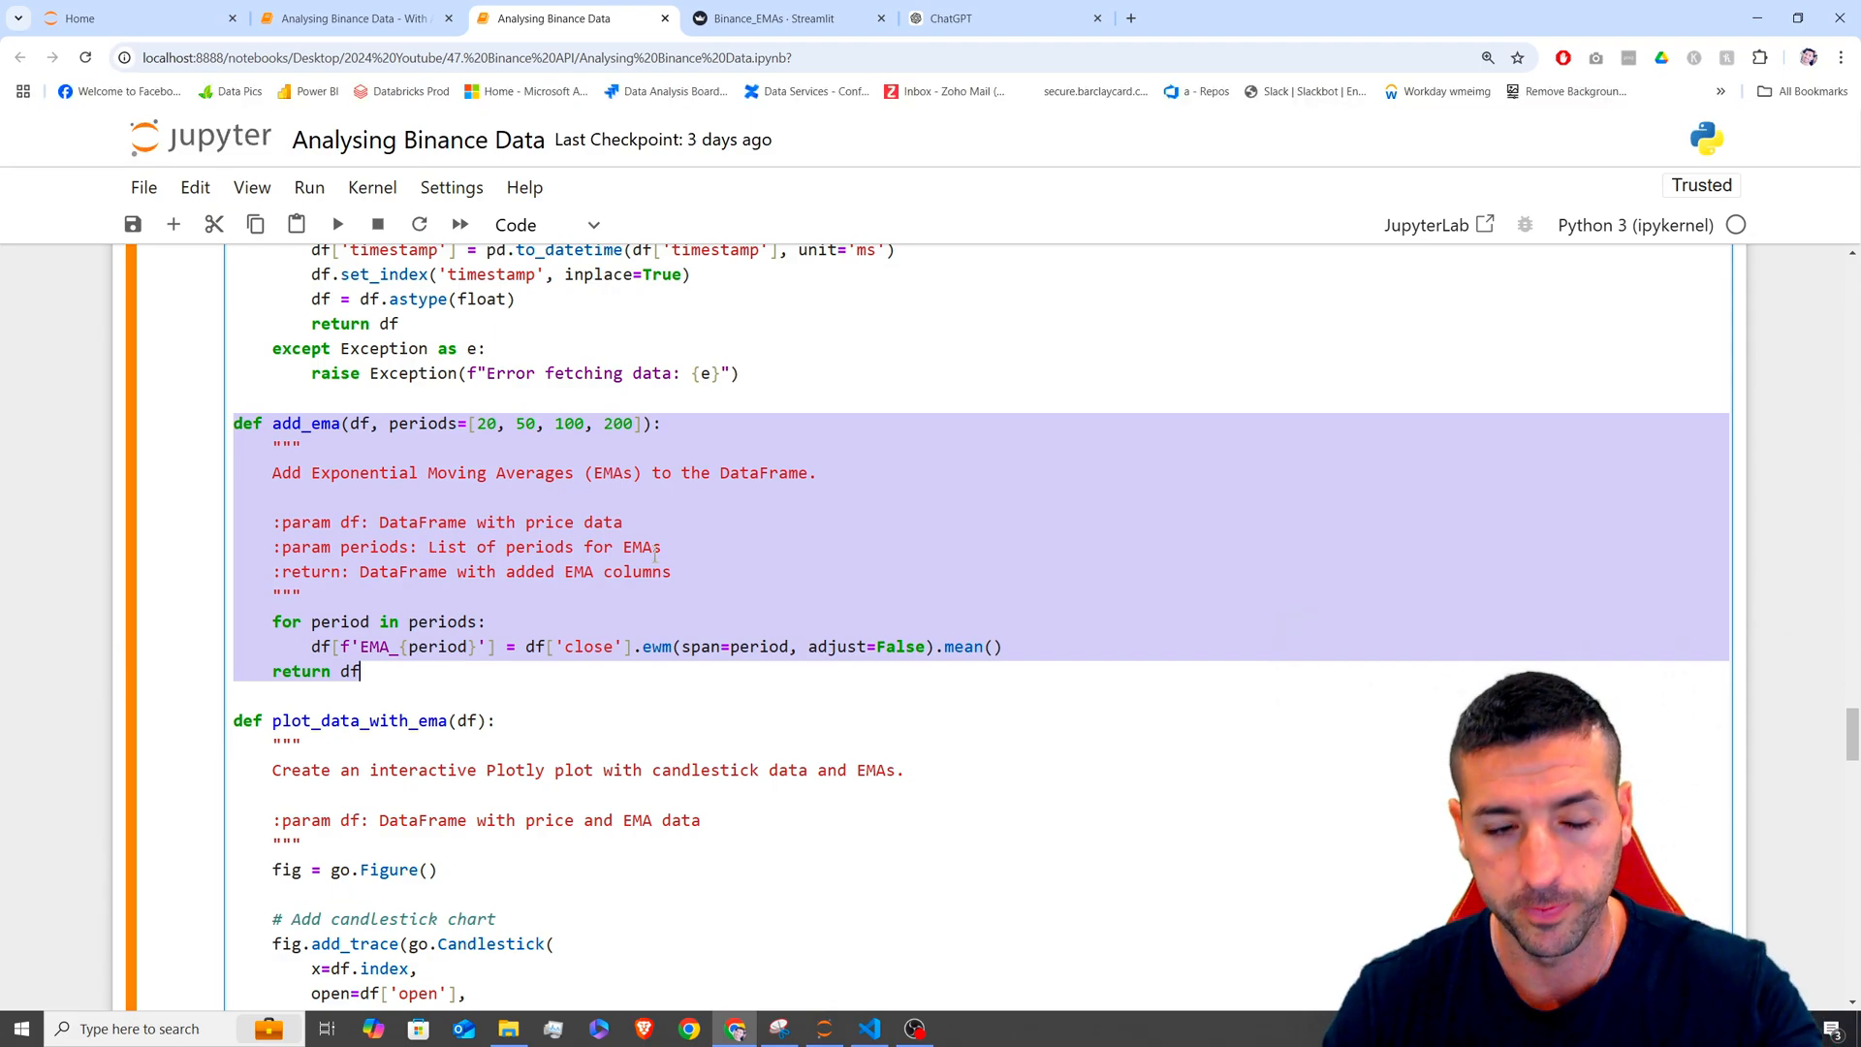
pyautogui.scroll(-3)
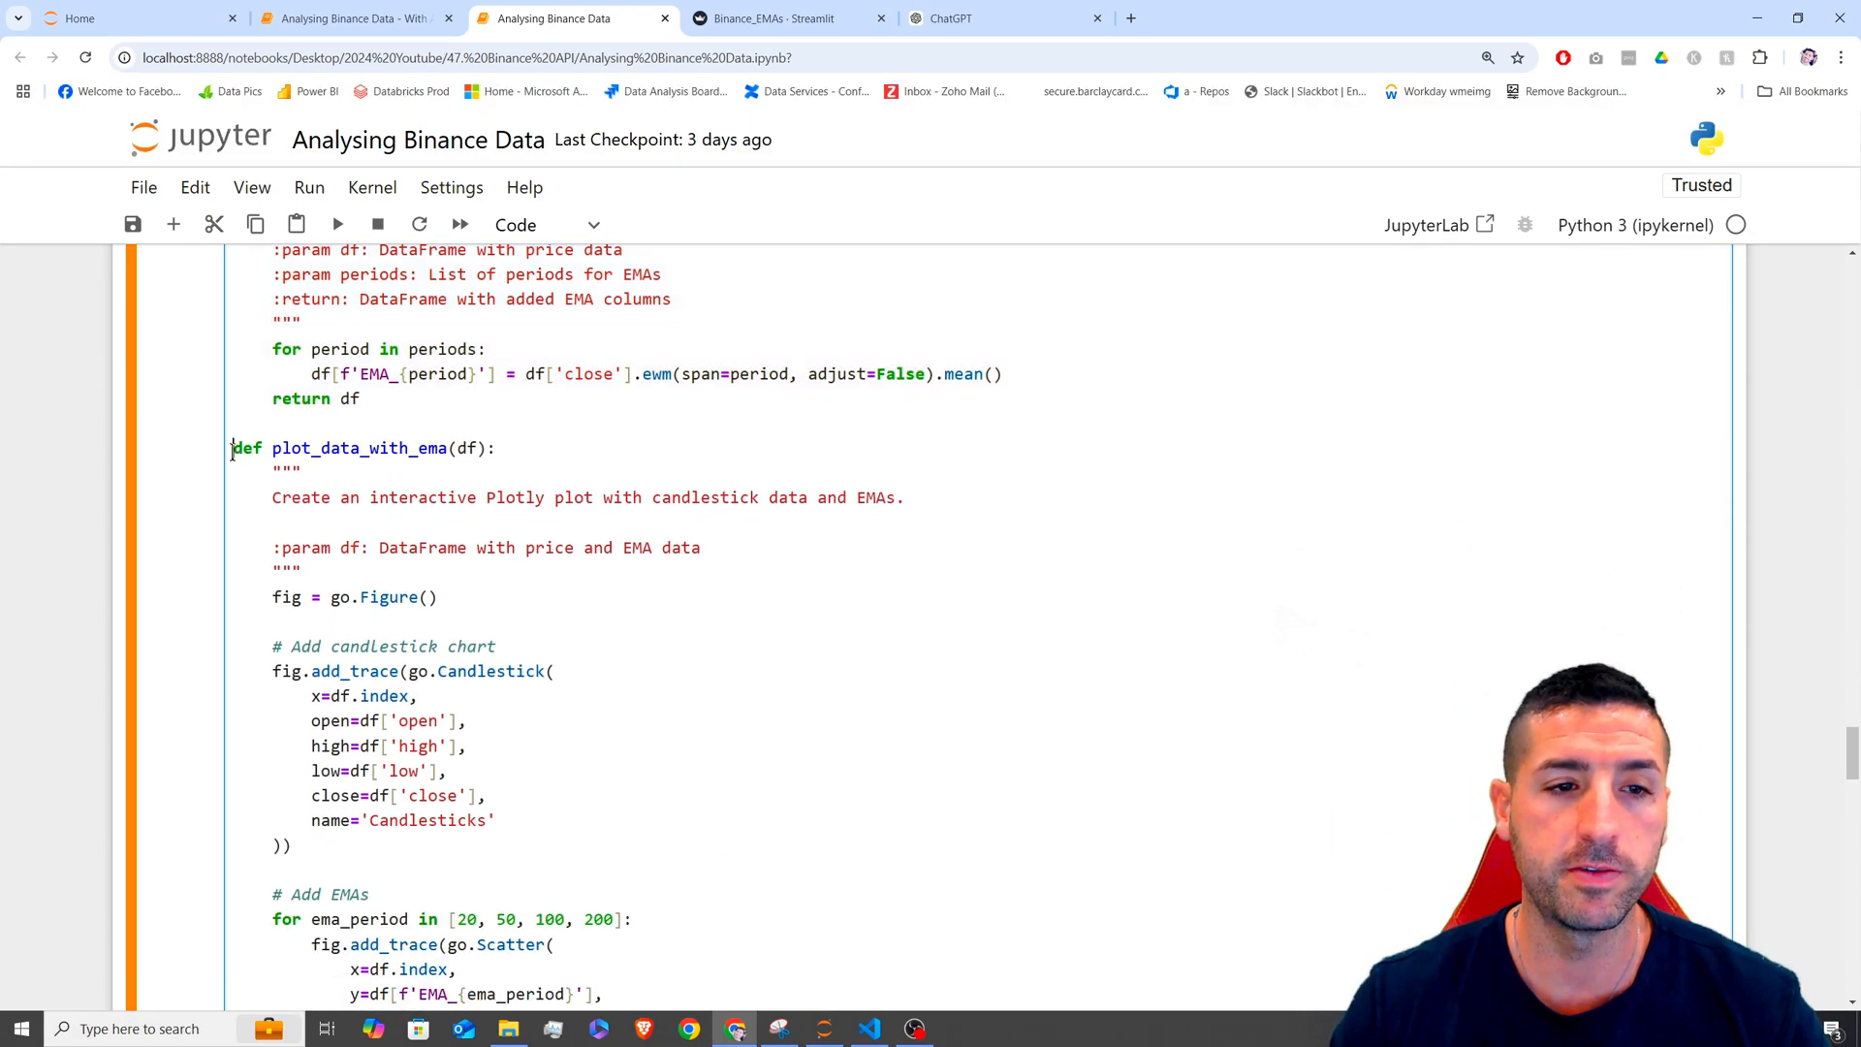
pyautogui.moveTo(233, 448); pyautogui.dragTo(496, 820)
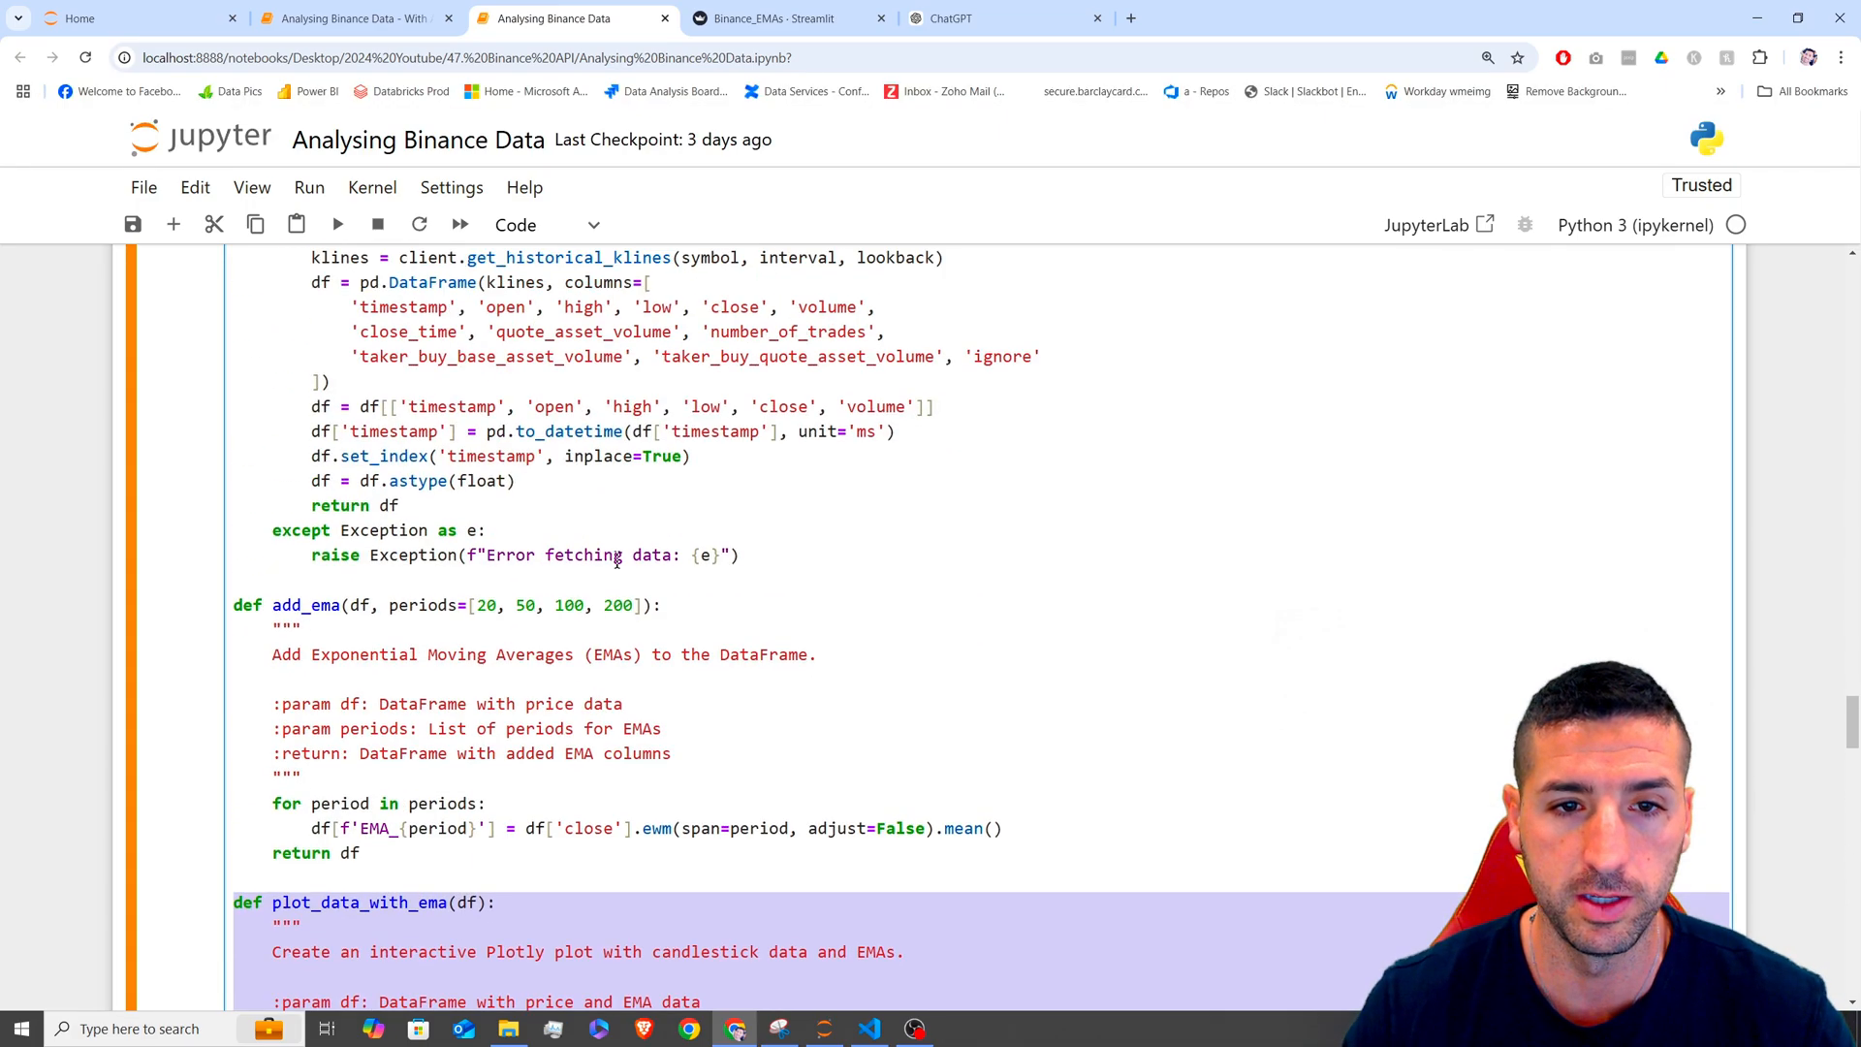
pyautogui.scroll(-3)
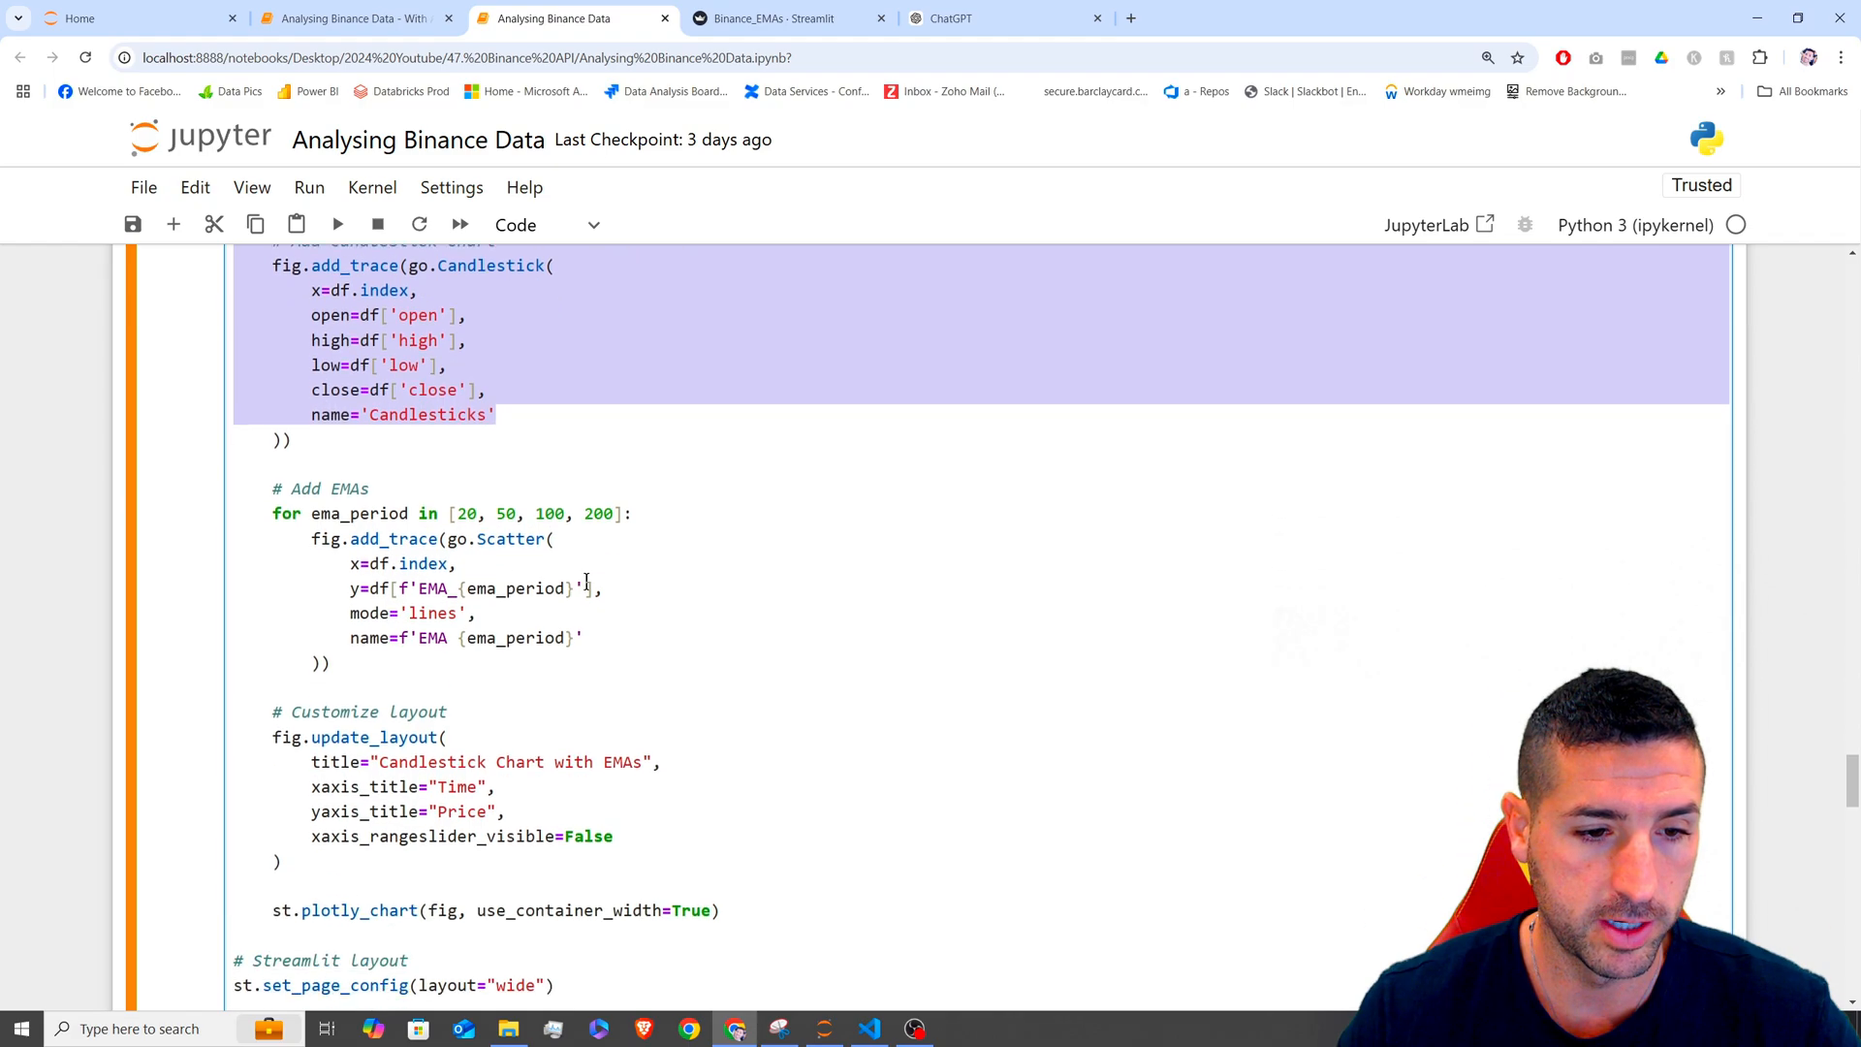
pyautogui.scroll(-3)
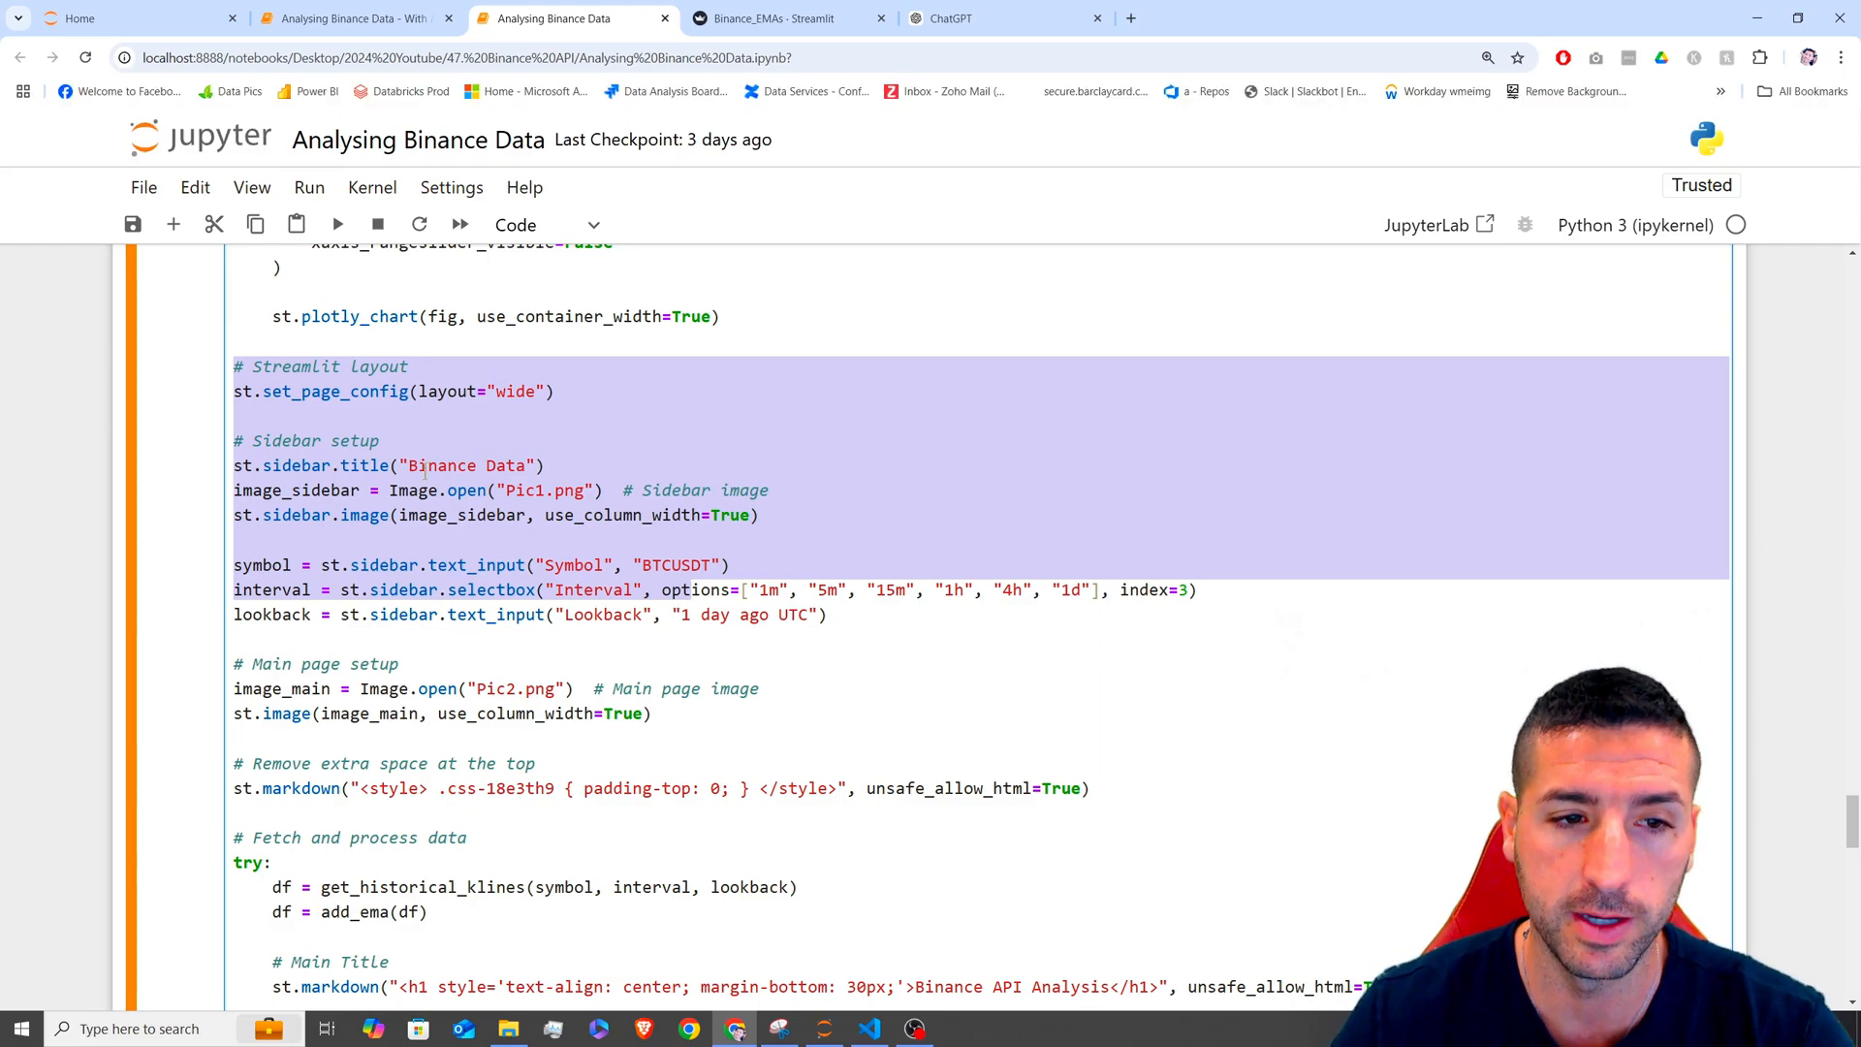
# - Compare the sidebar title and image code with the dashboard's sidebar
pyautogui.doubleClick(296, 464)
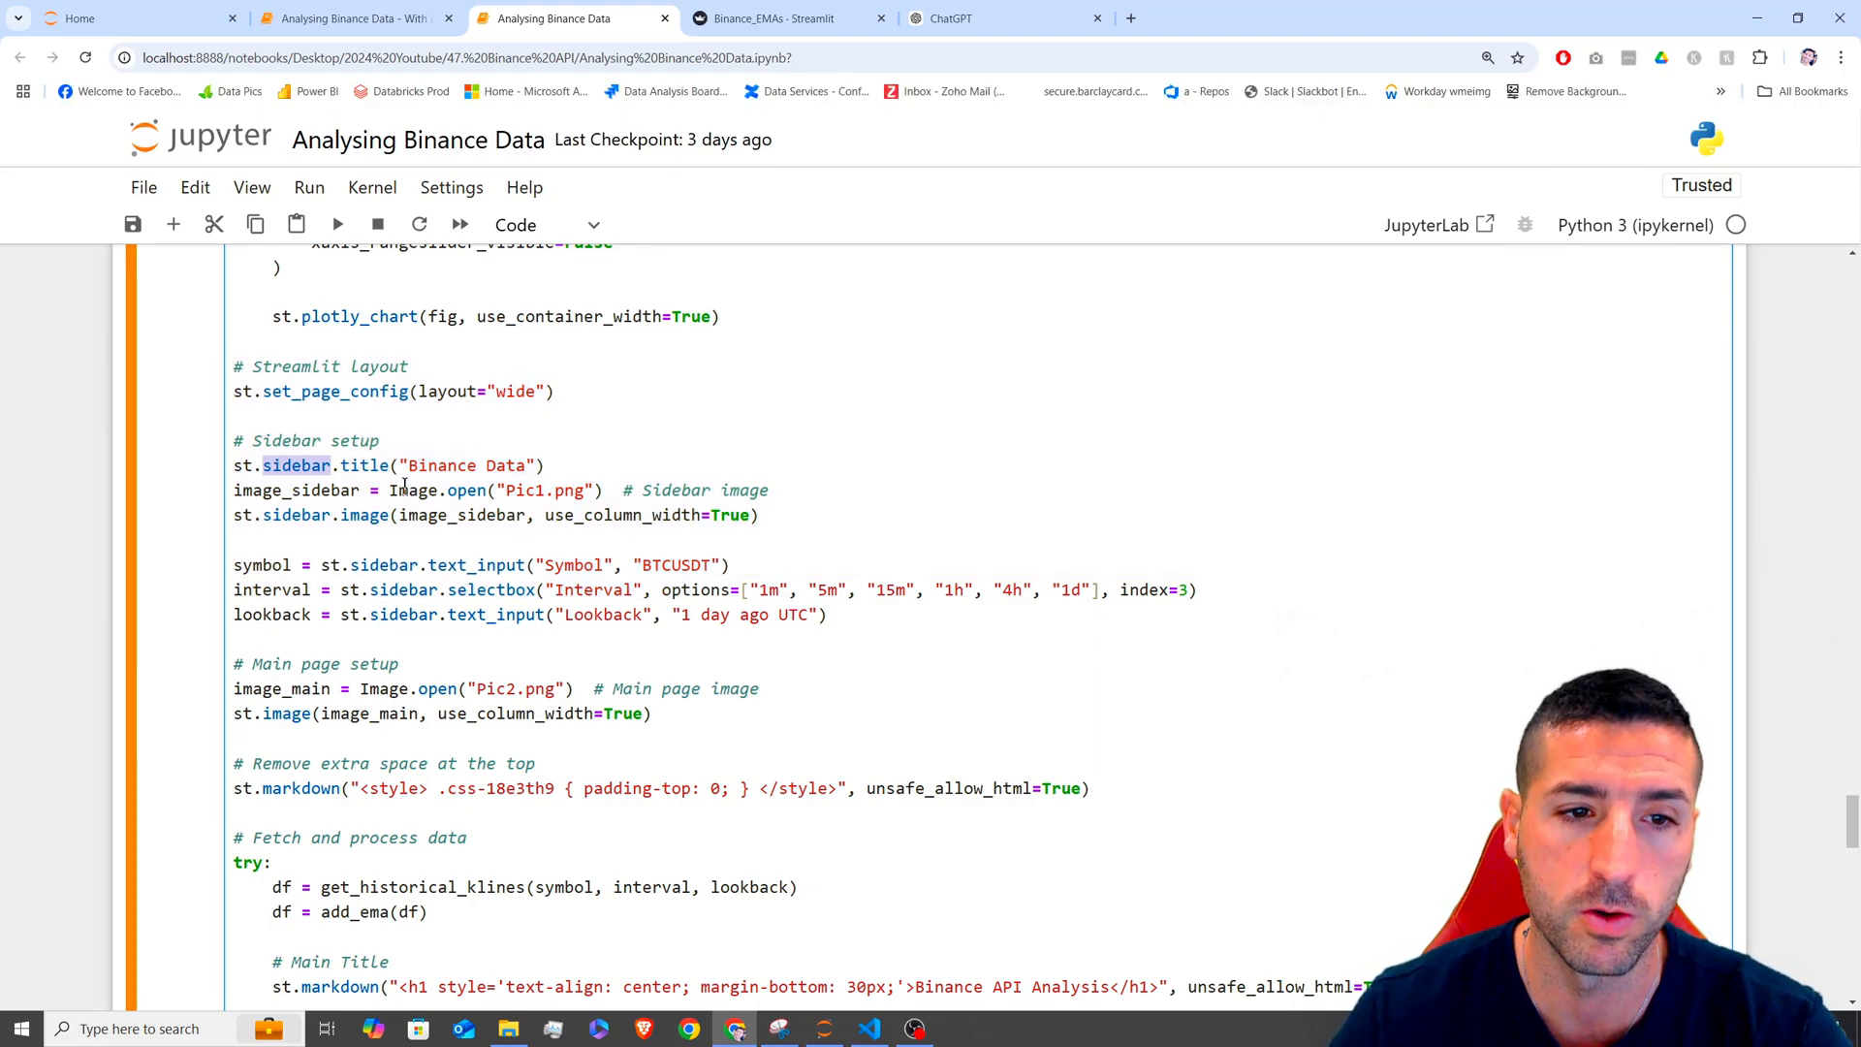
pyautogui.click(789, 18)
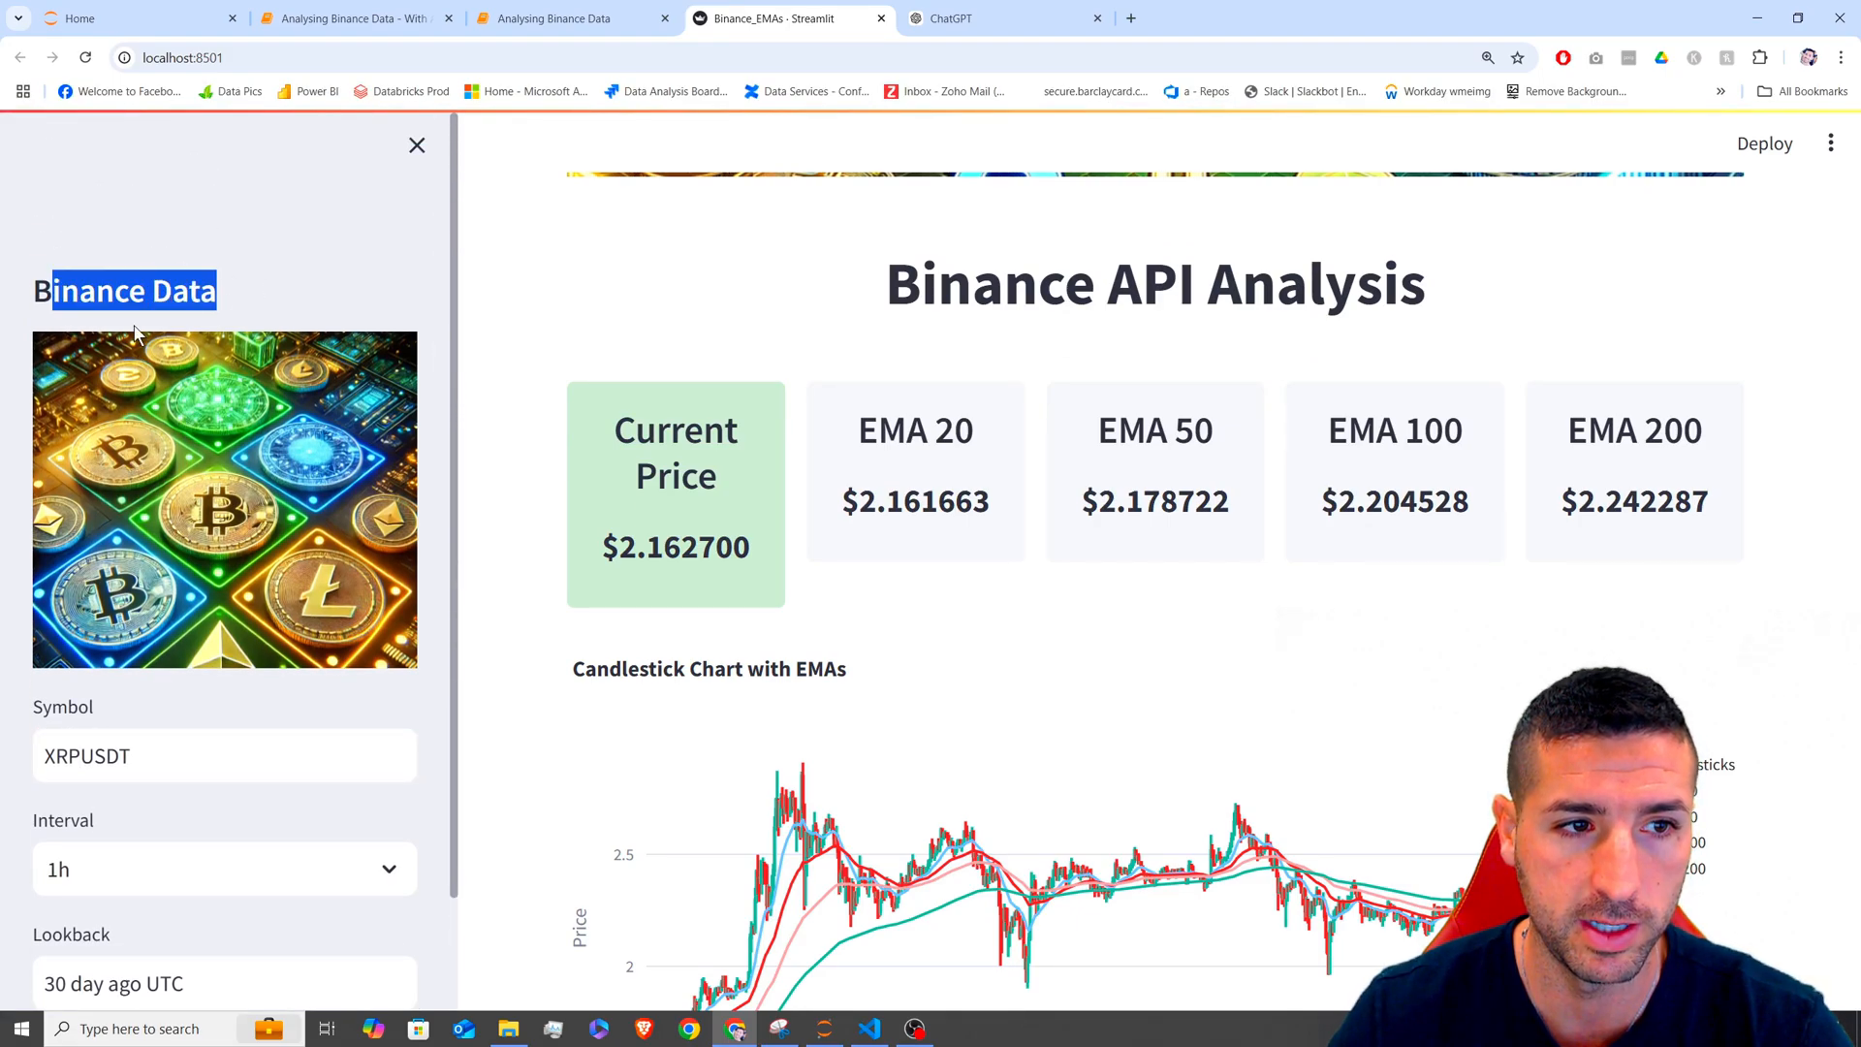
pyautogui.moveTo(536, 170)
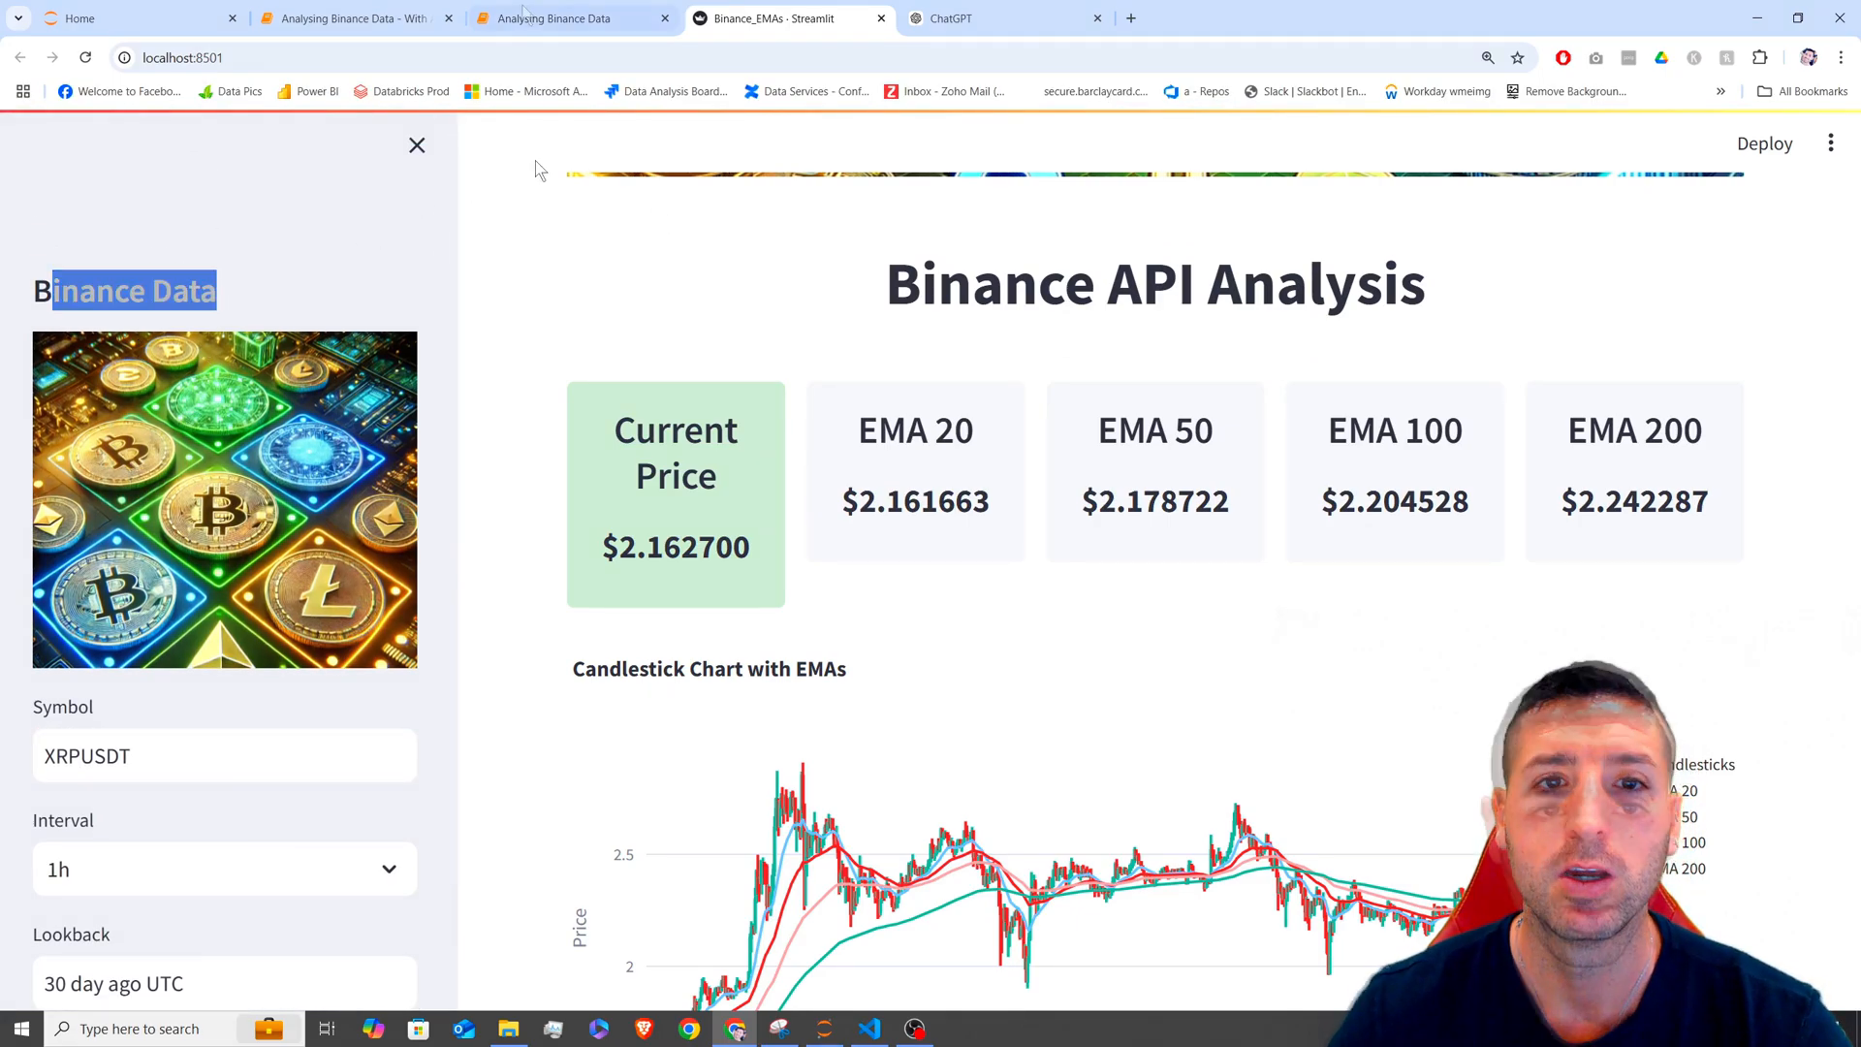
pyautogui.click(572, 18)
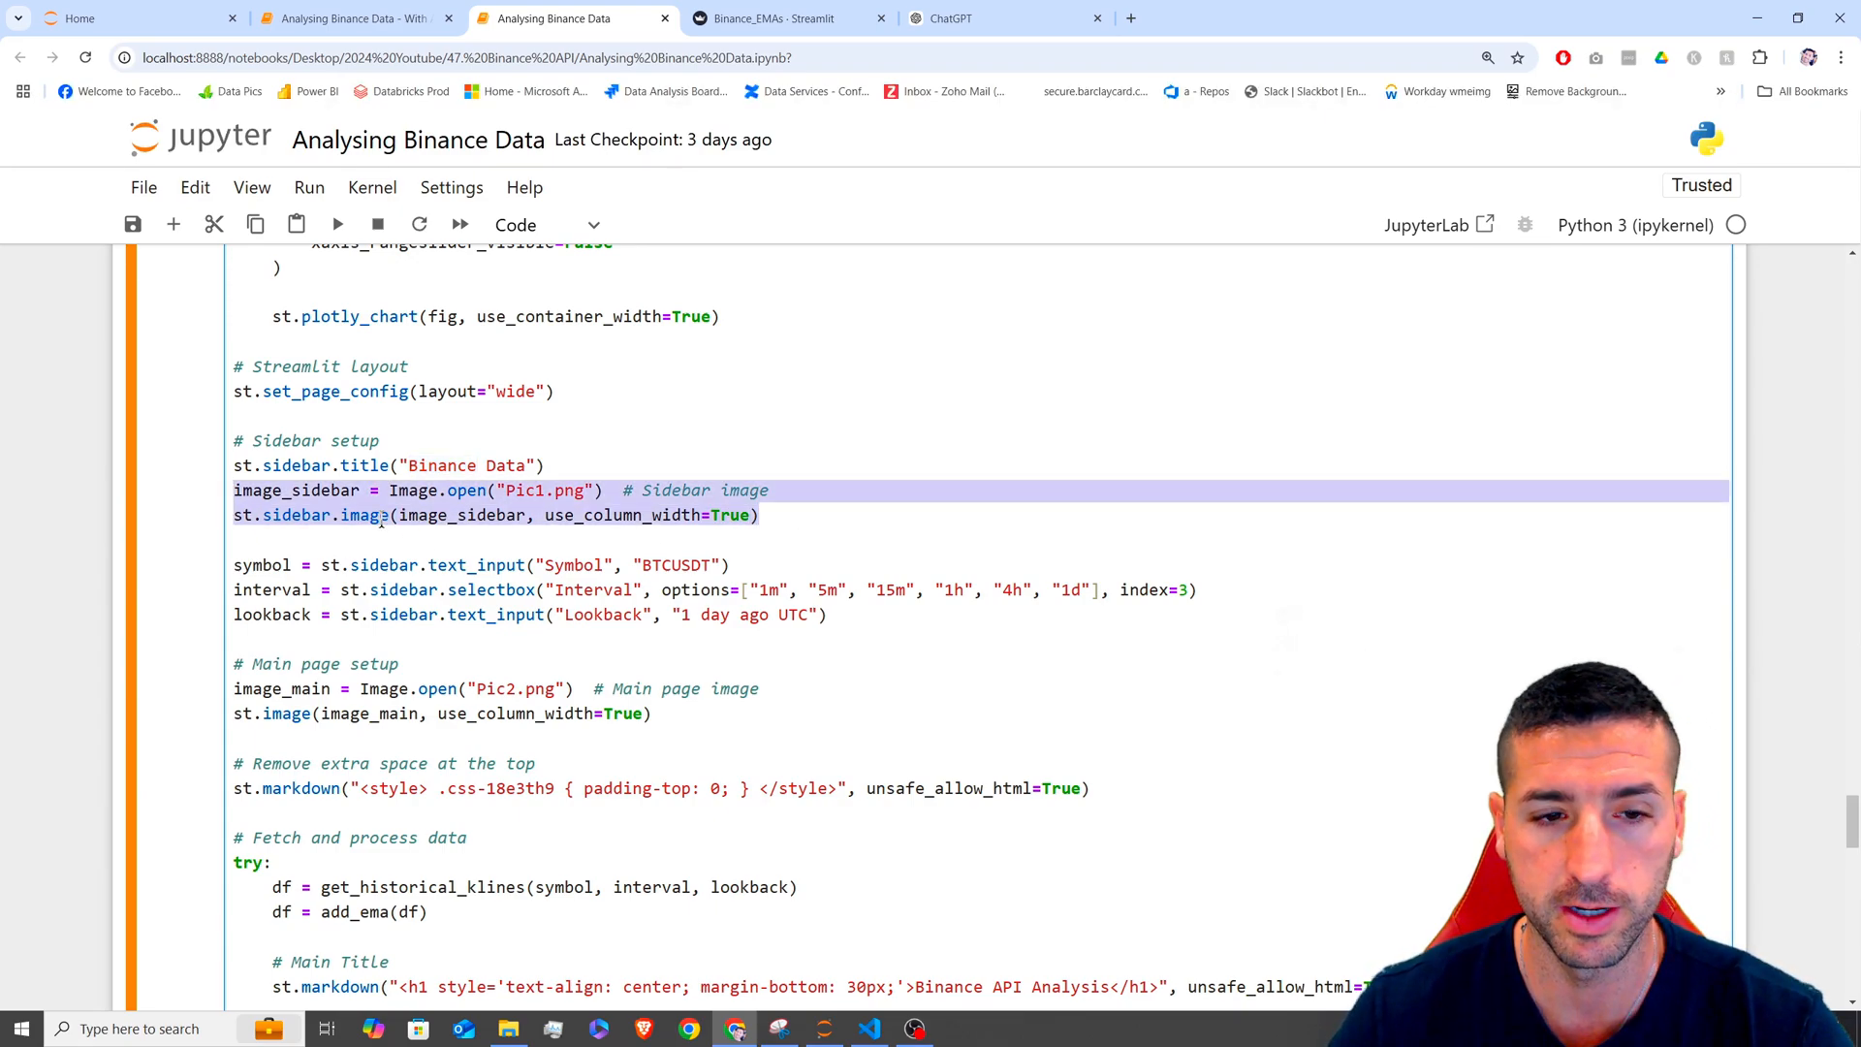
pyautogui.click(522, 491)
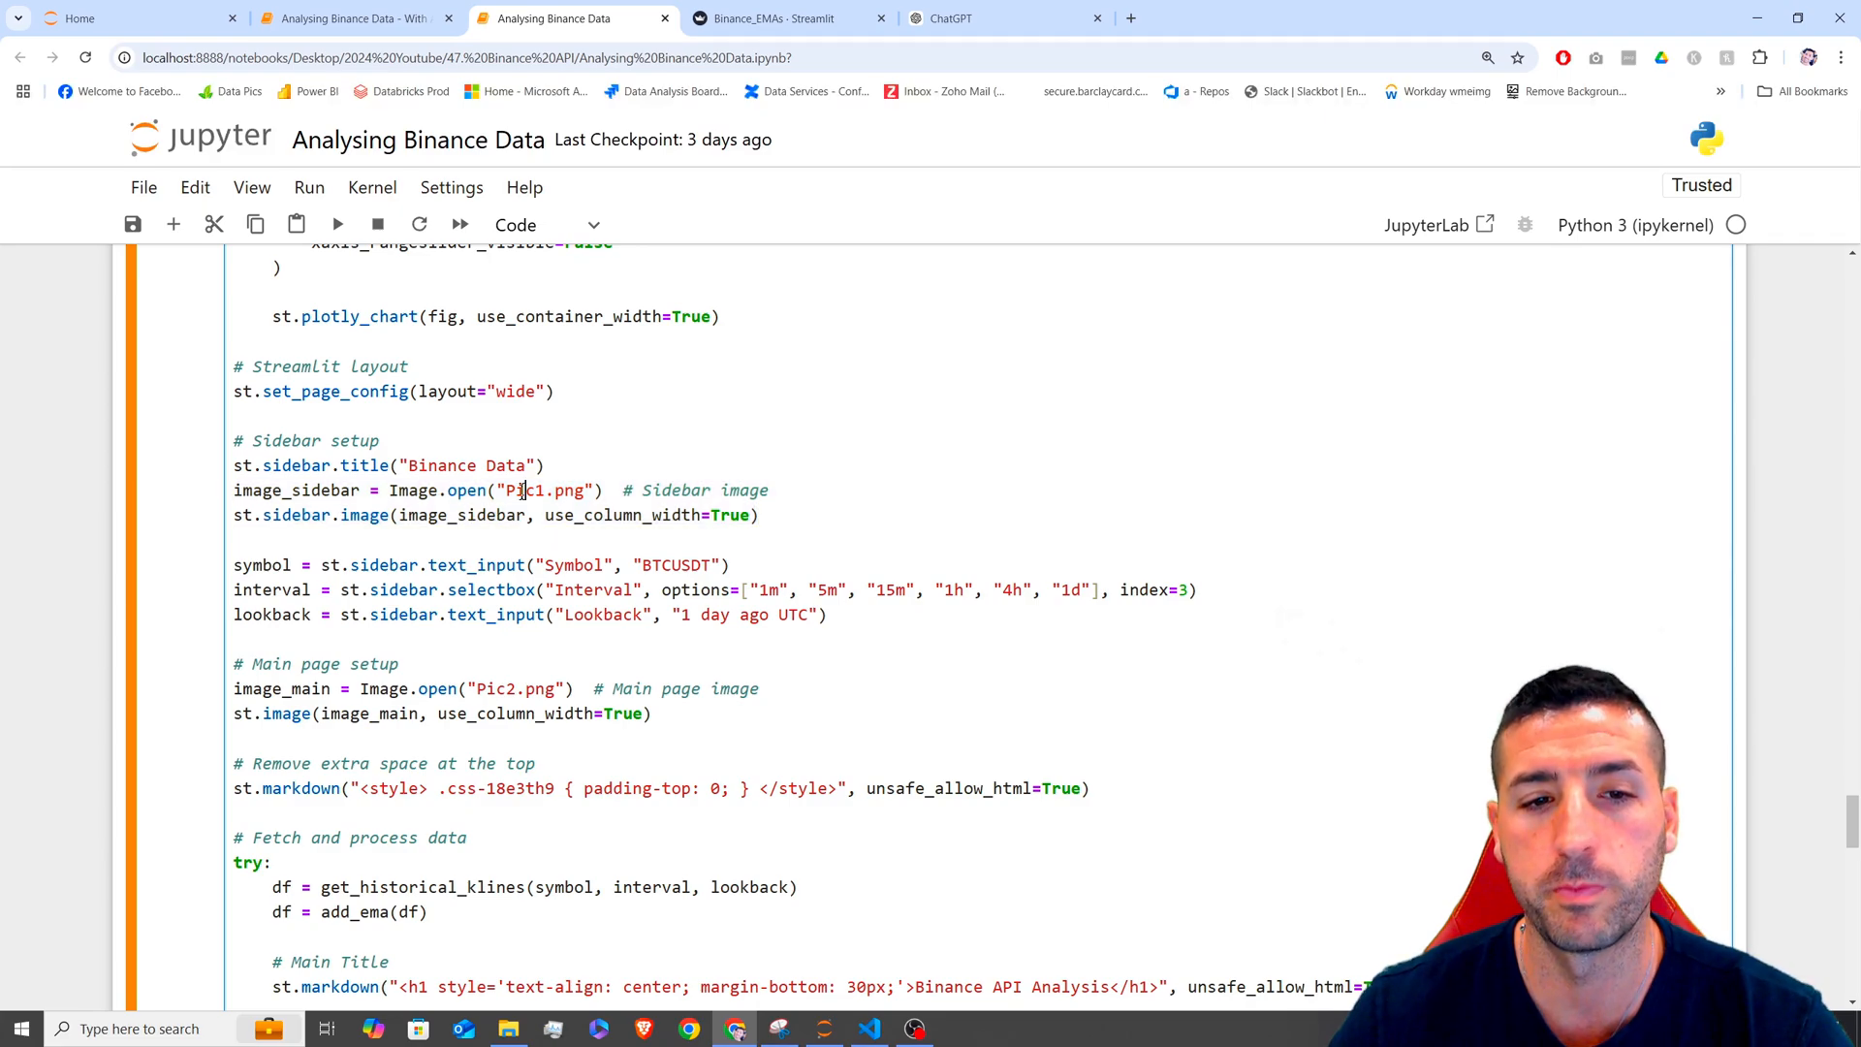
pyautogui.click(783, 18)
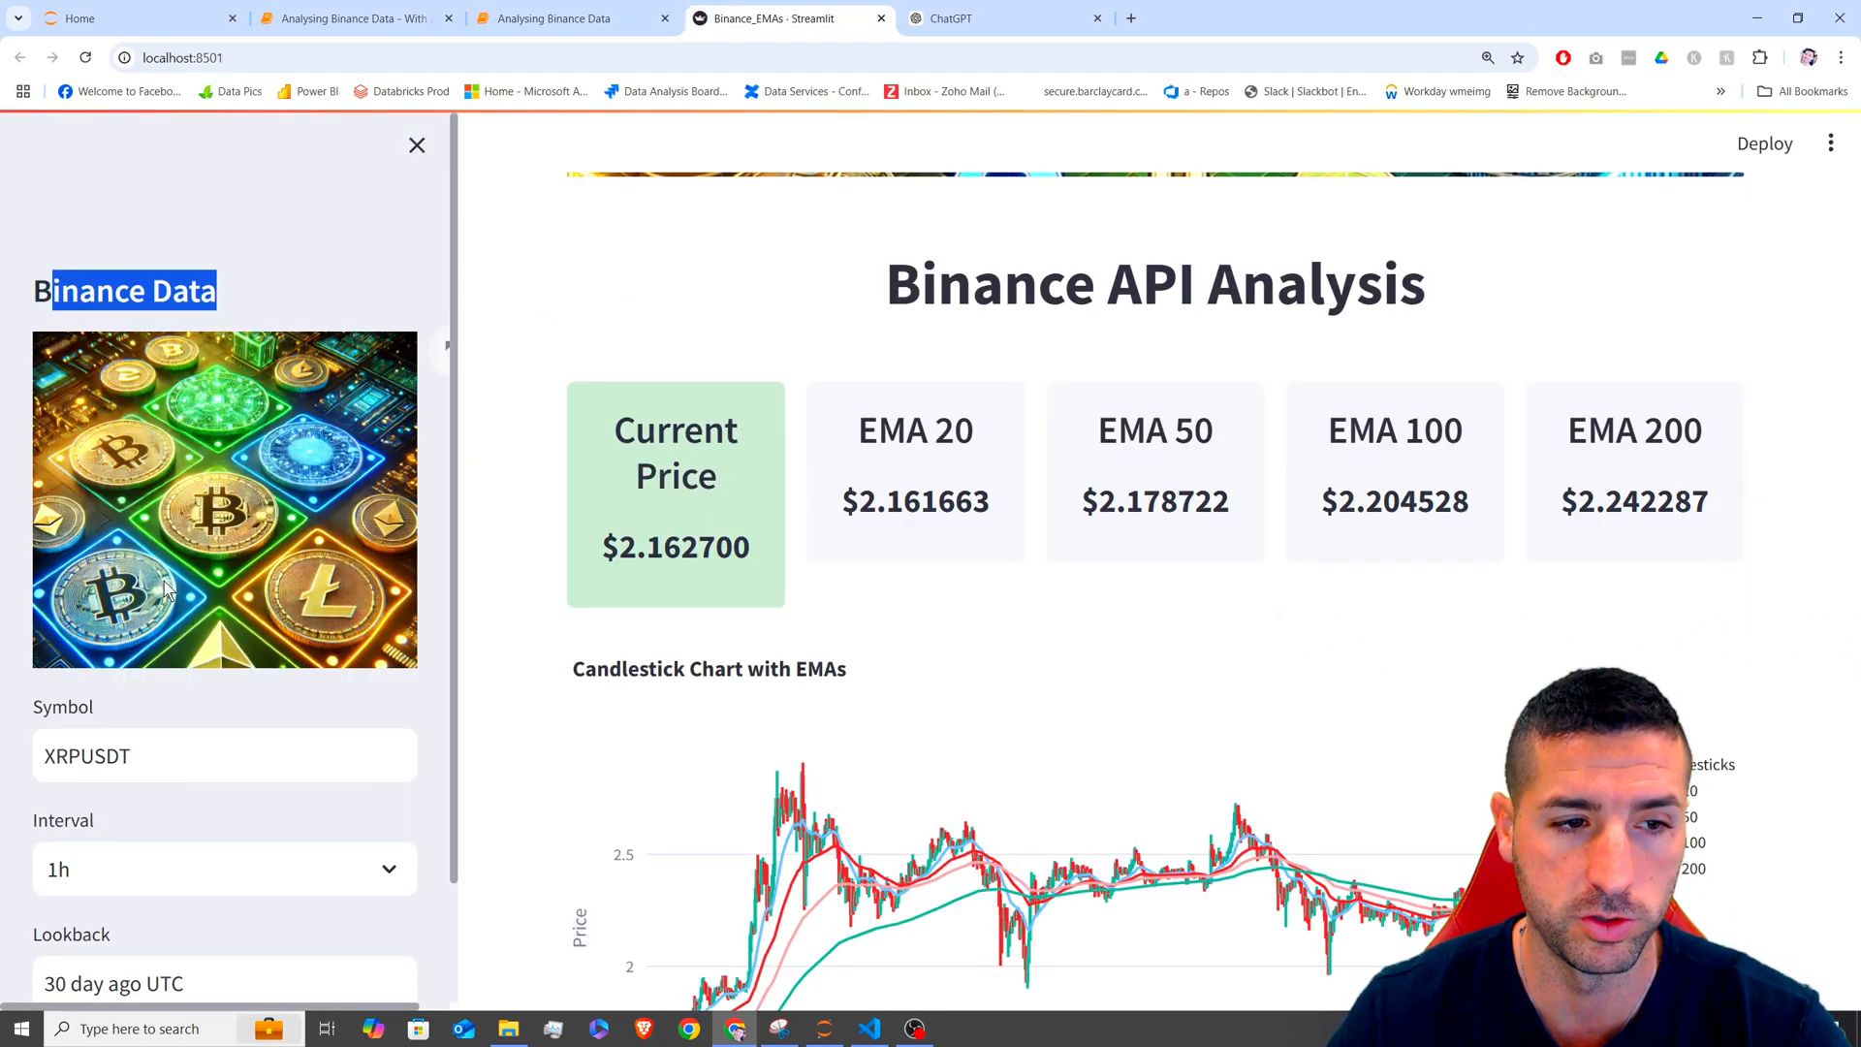
pyautogui.click(558, 18)
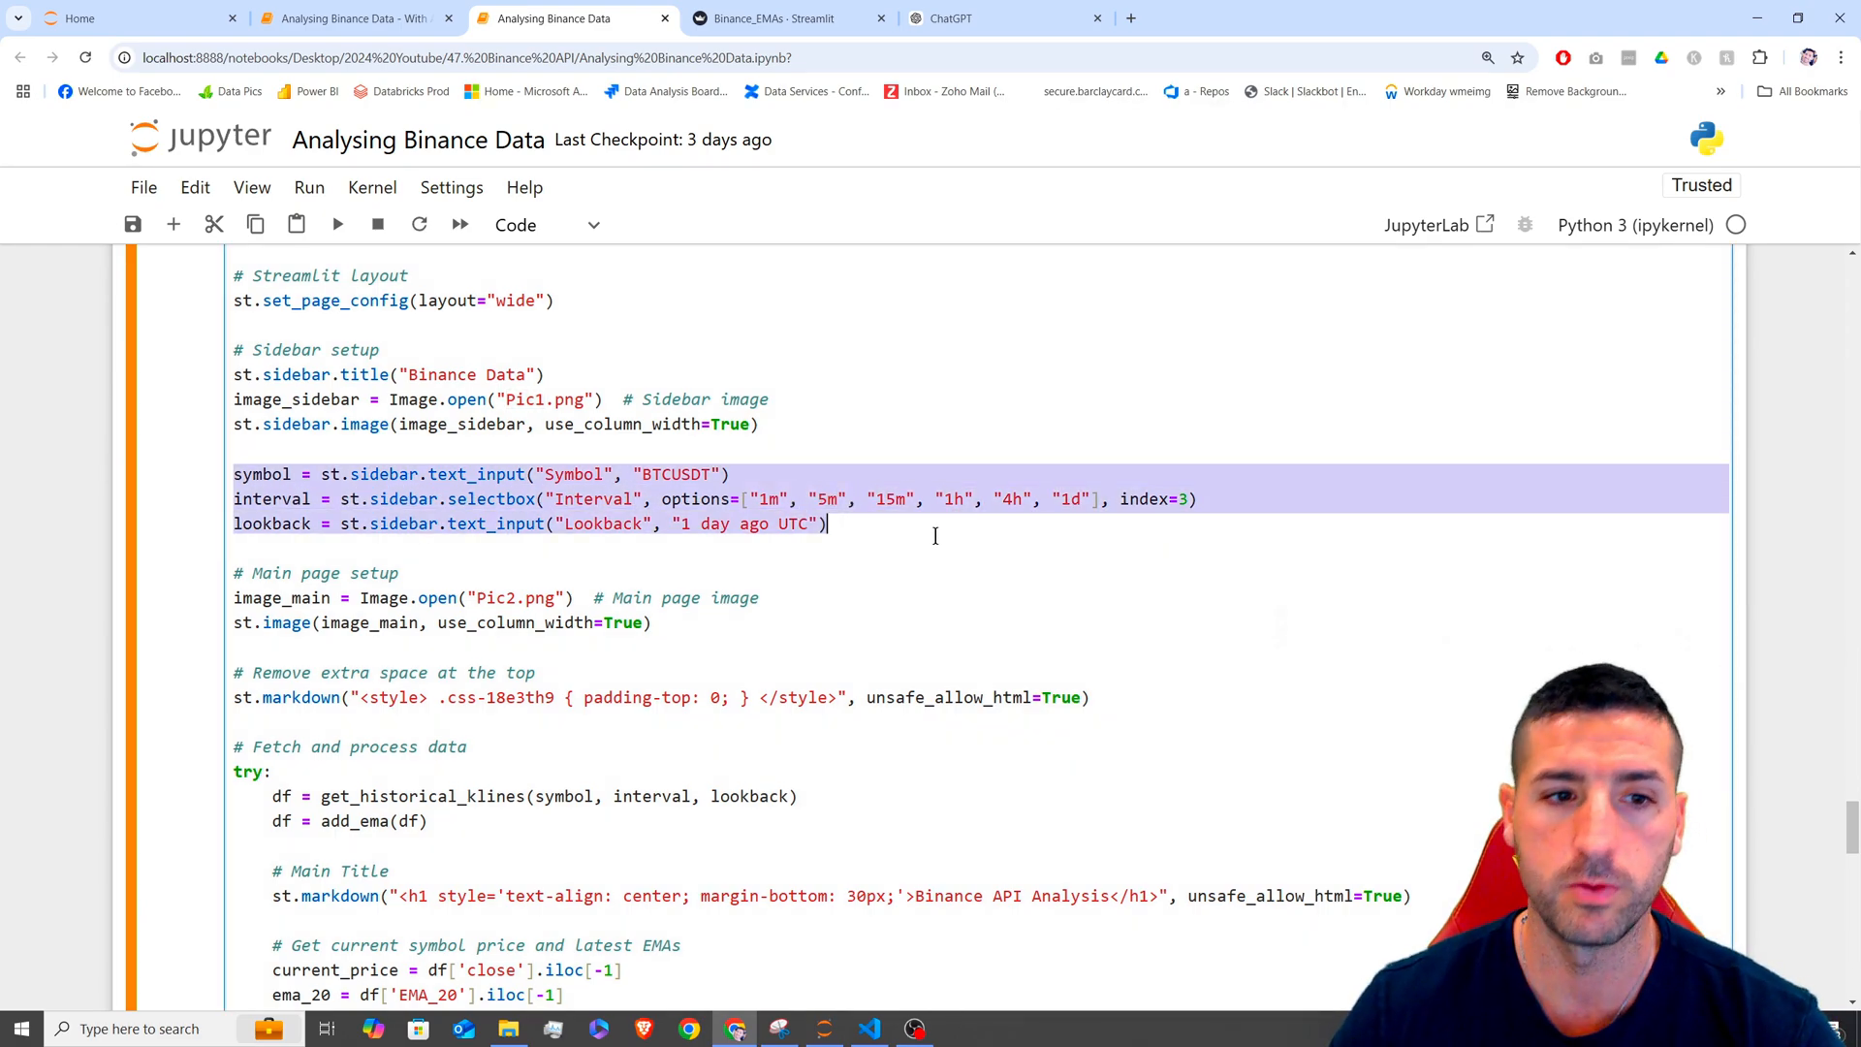
# - Highlight the Symbol, BTCUSDT default, lookback and text_input code, checking them against the dashboard
pyautogui.doubleClick(573, 474)
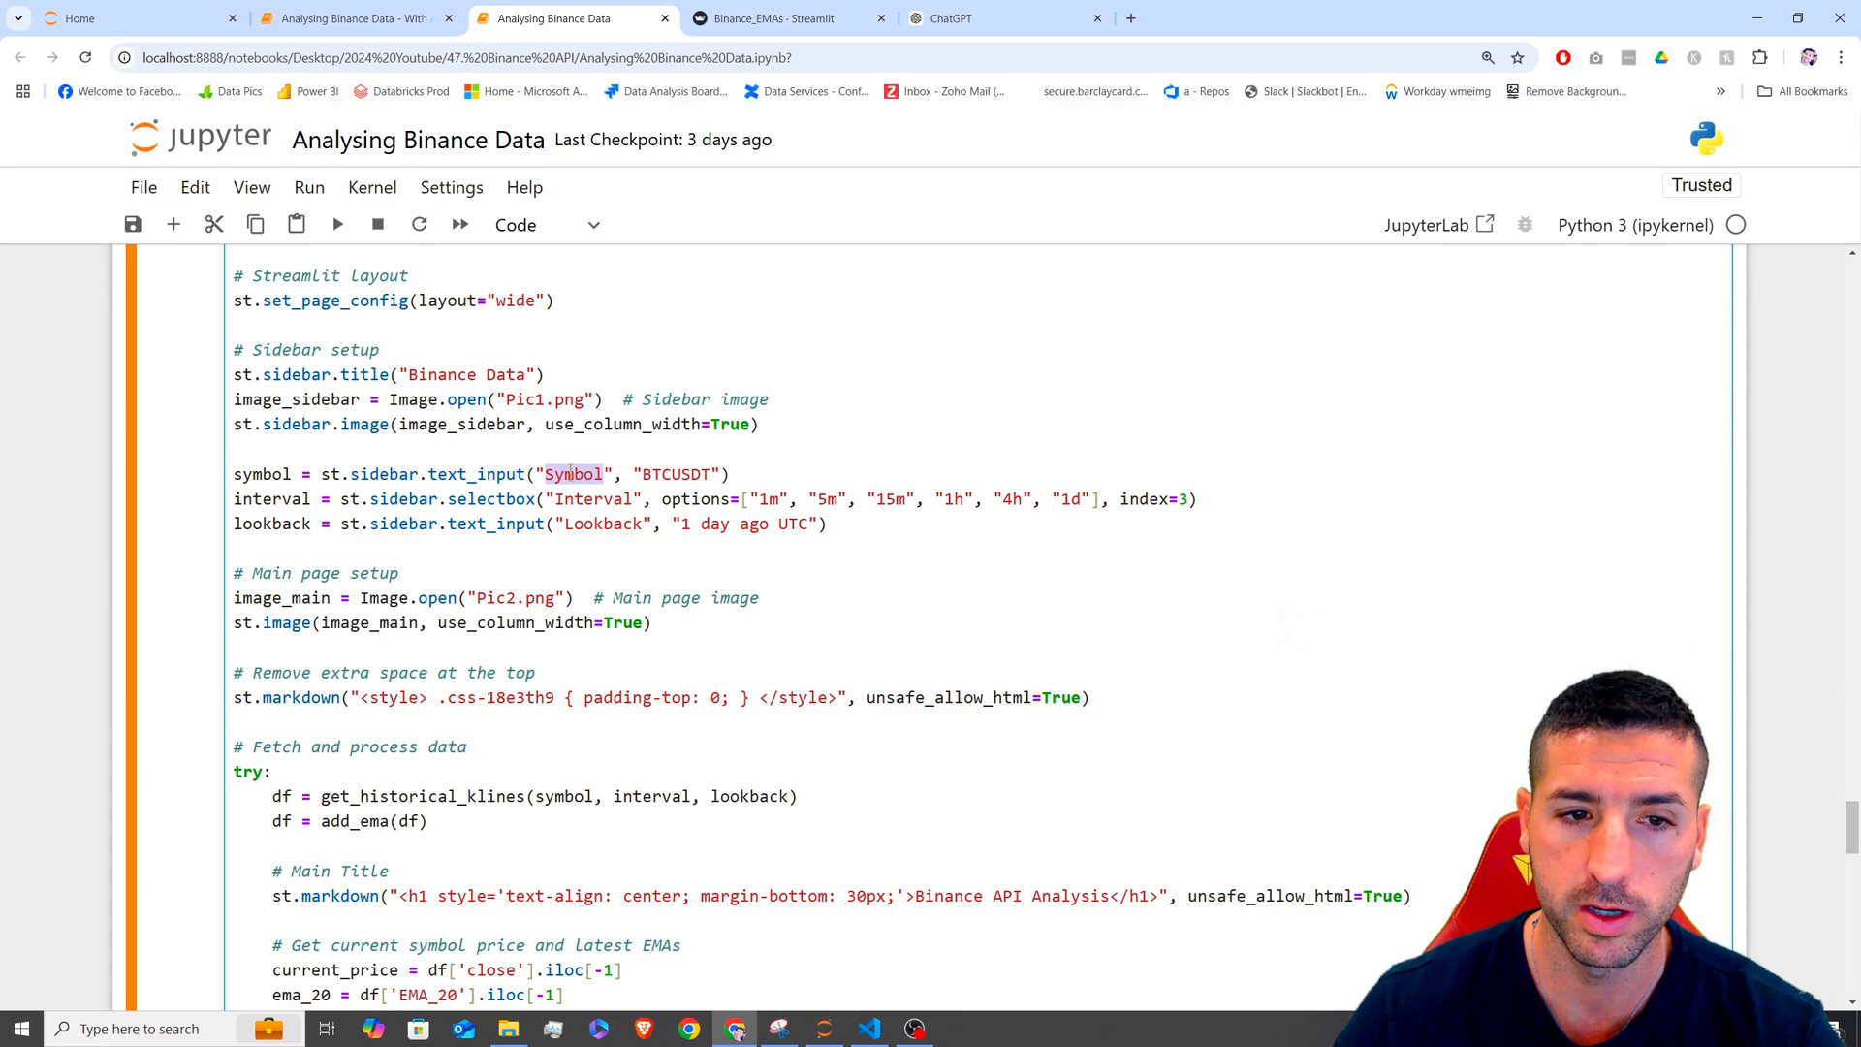
pyautogui.doubleClick(674, 474)
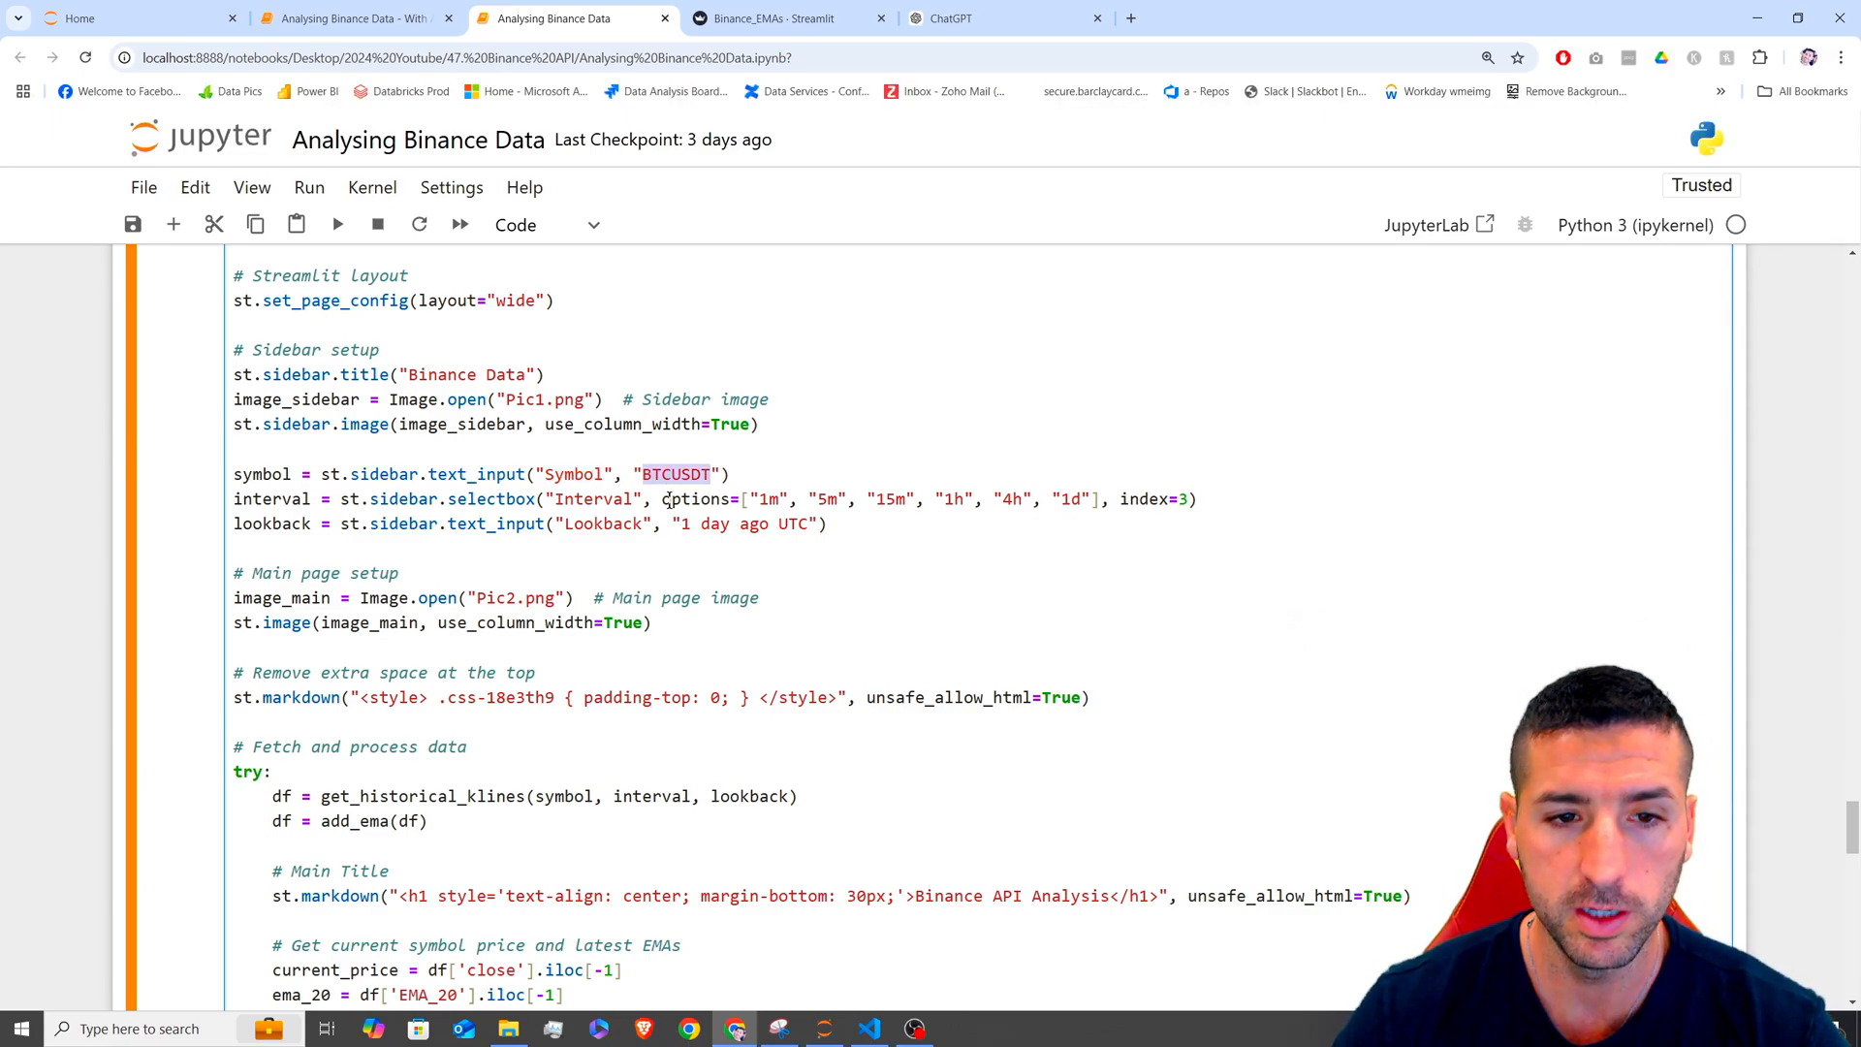
pyautogui.doubleClick(593, 498)
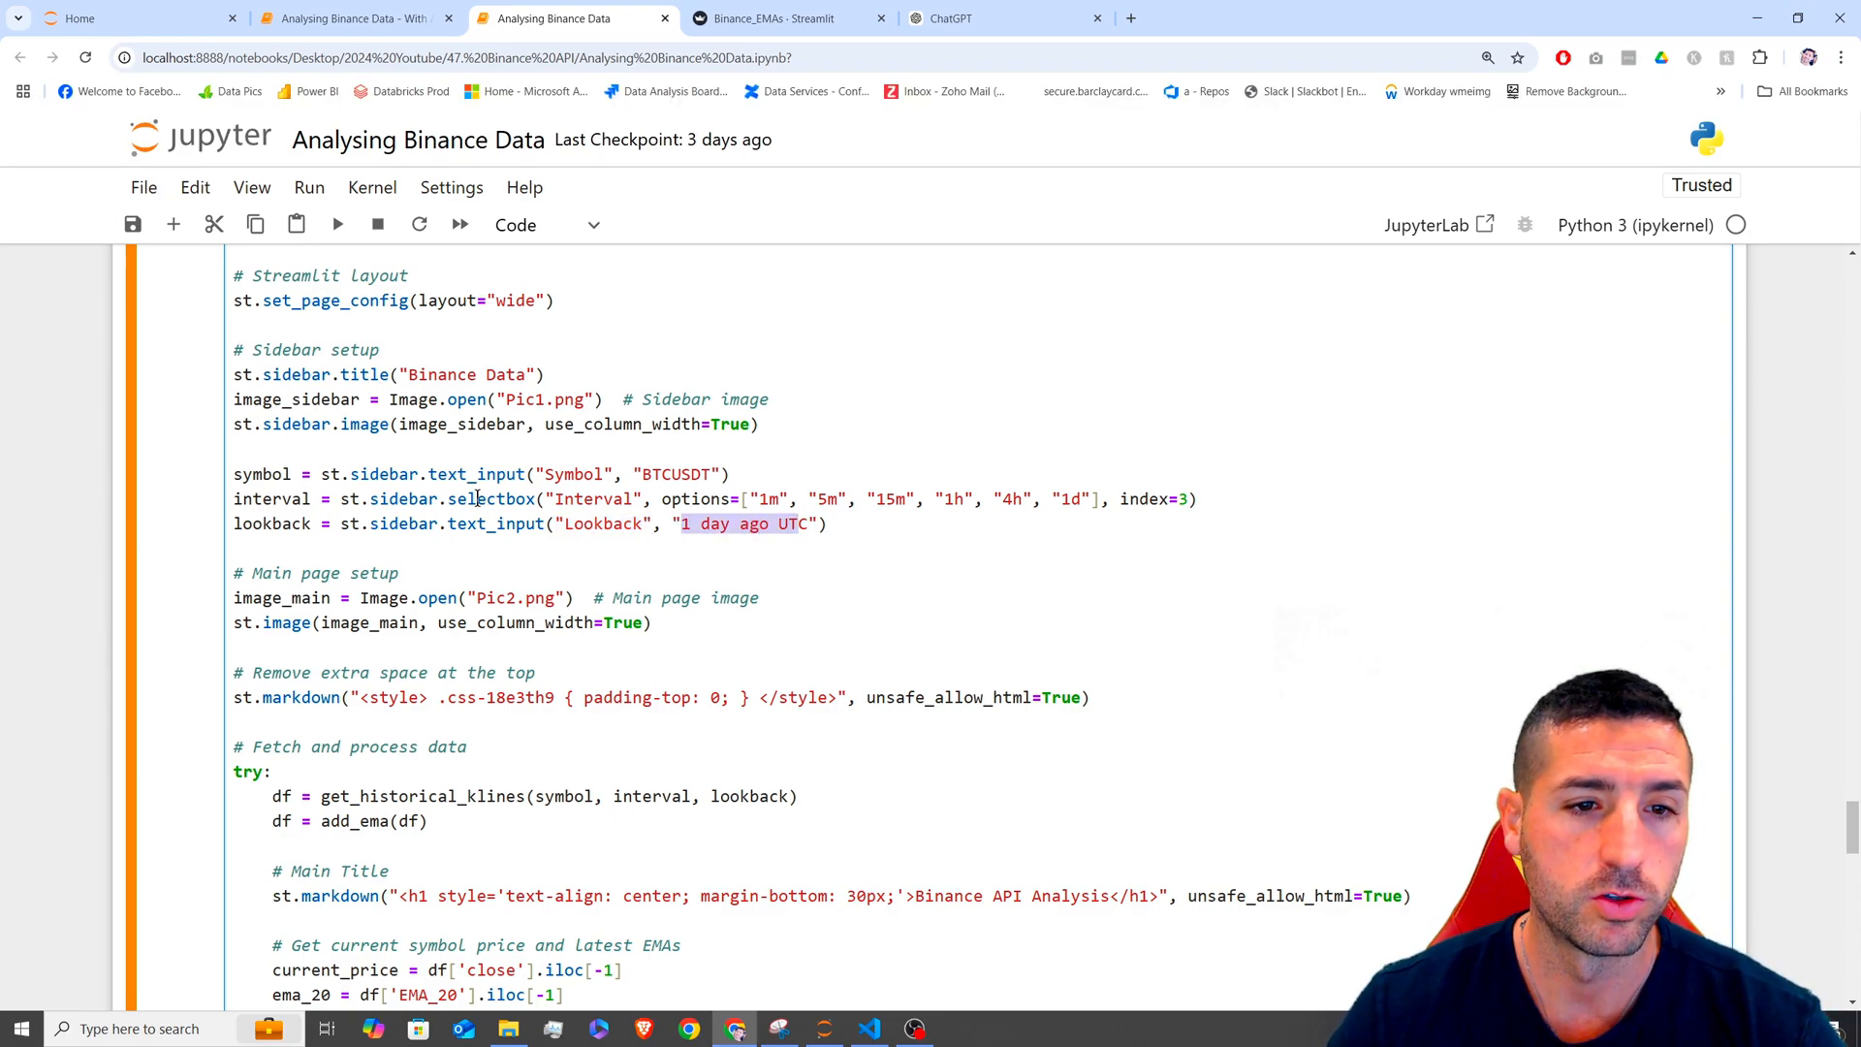
pyautogui.doubleClick(477, 474)
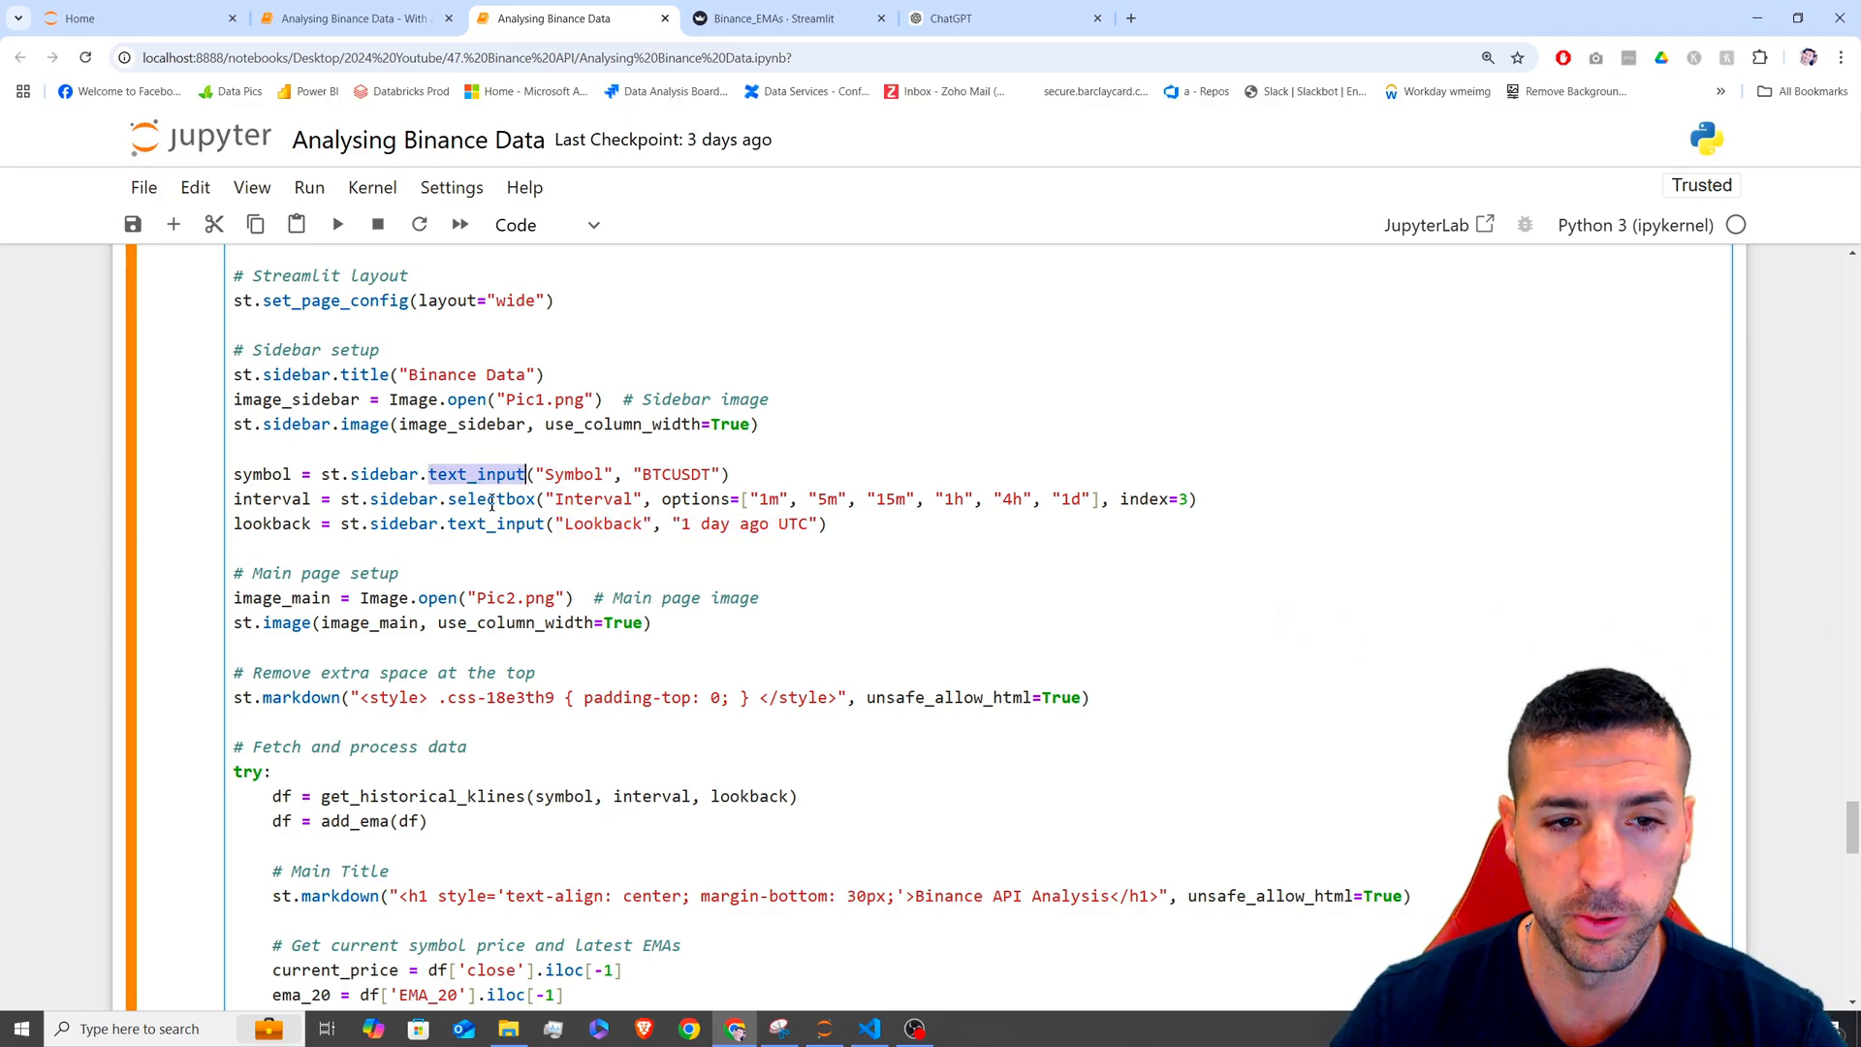
pyautogui.click(778, 17)
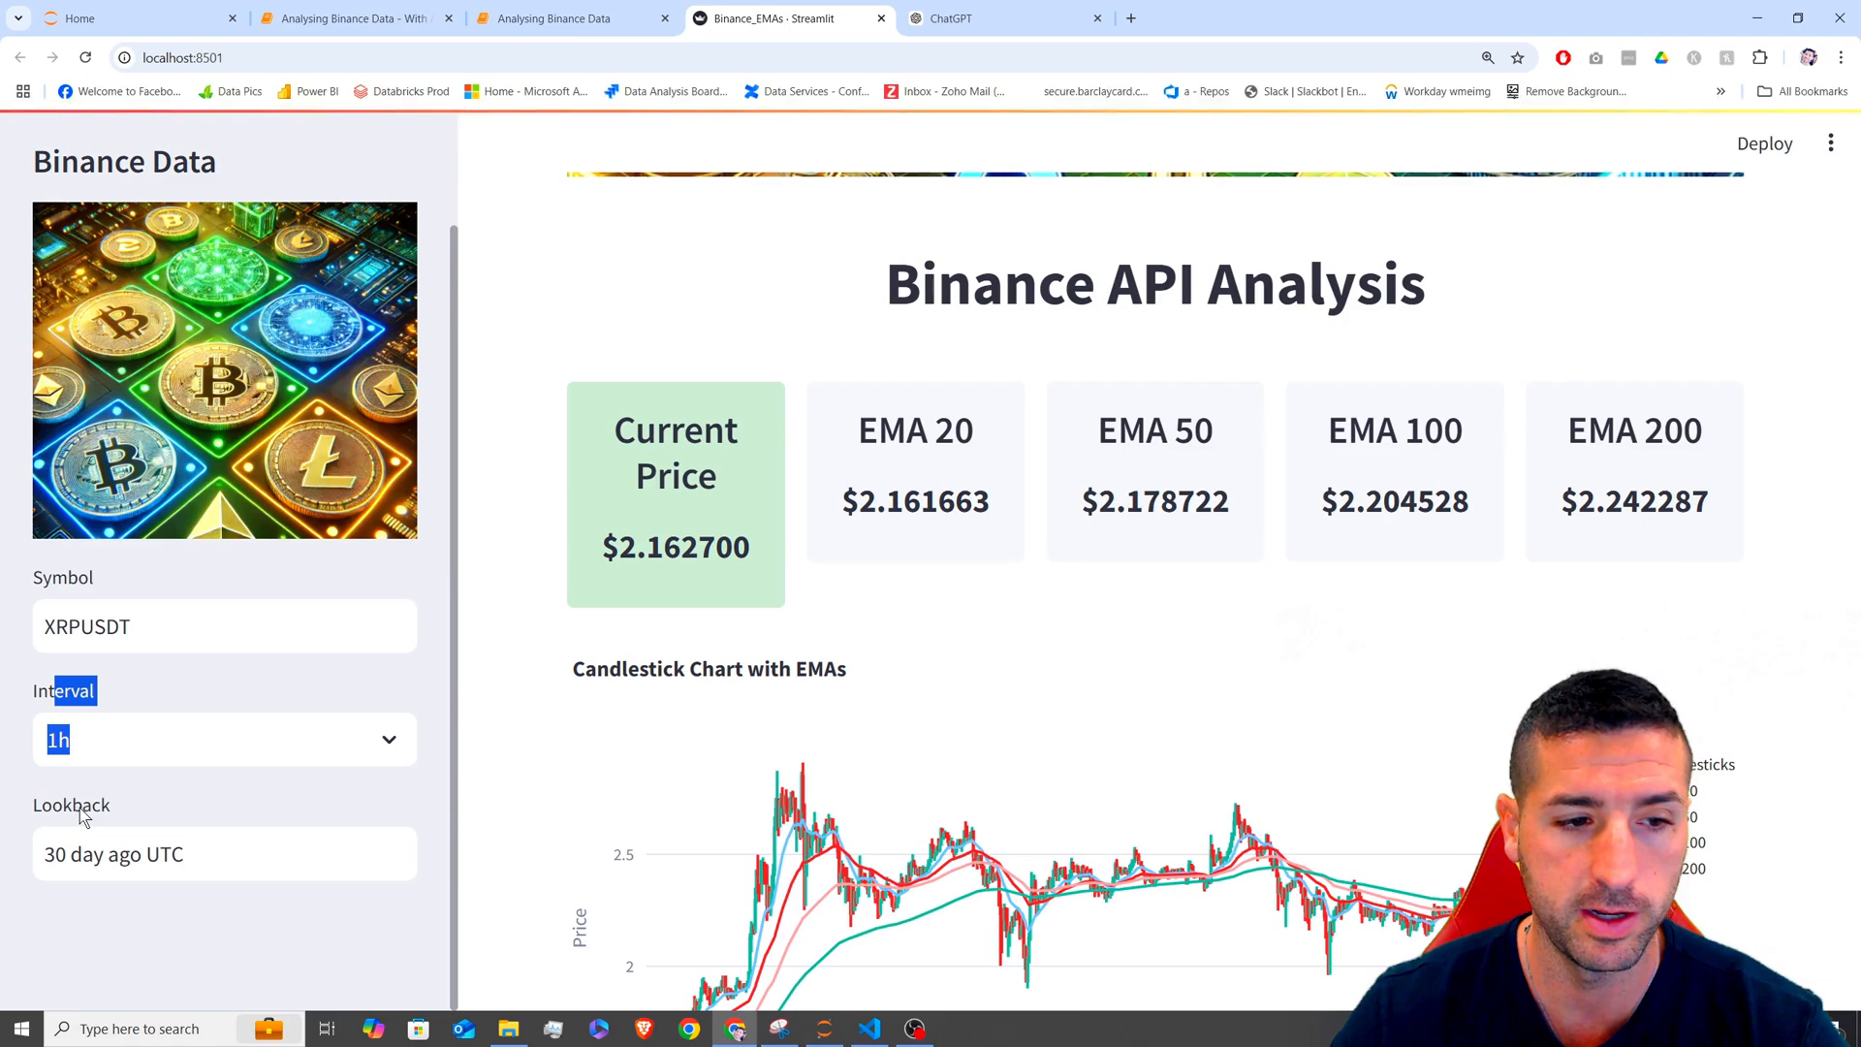
pyautogui.click(573, 17)
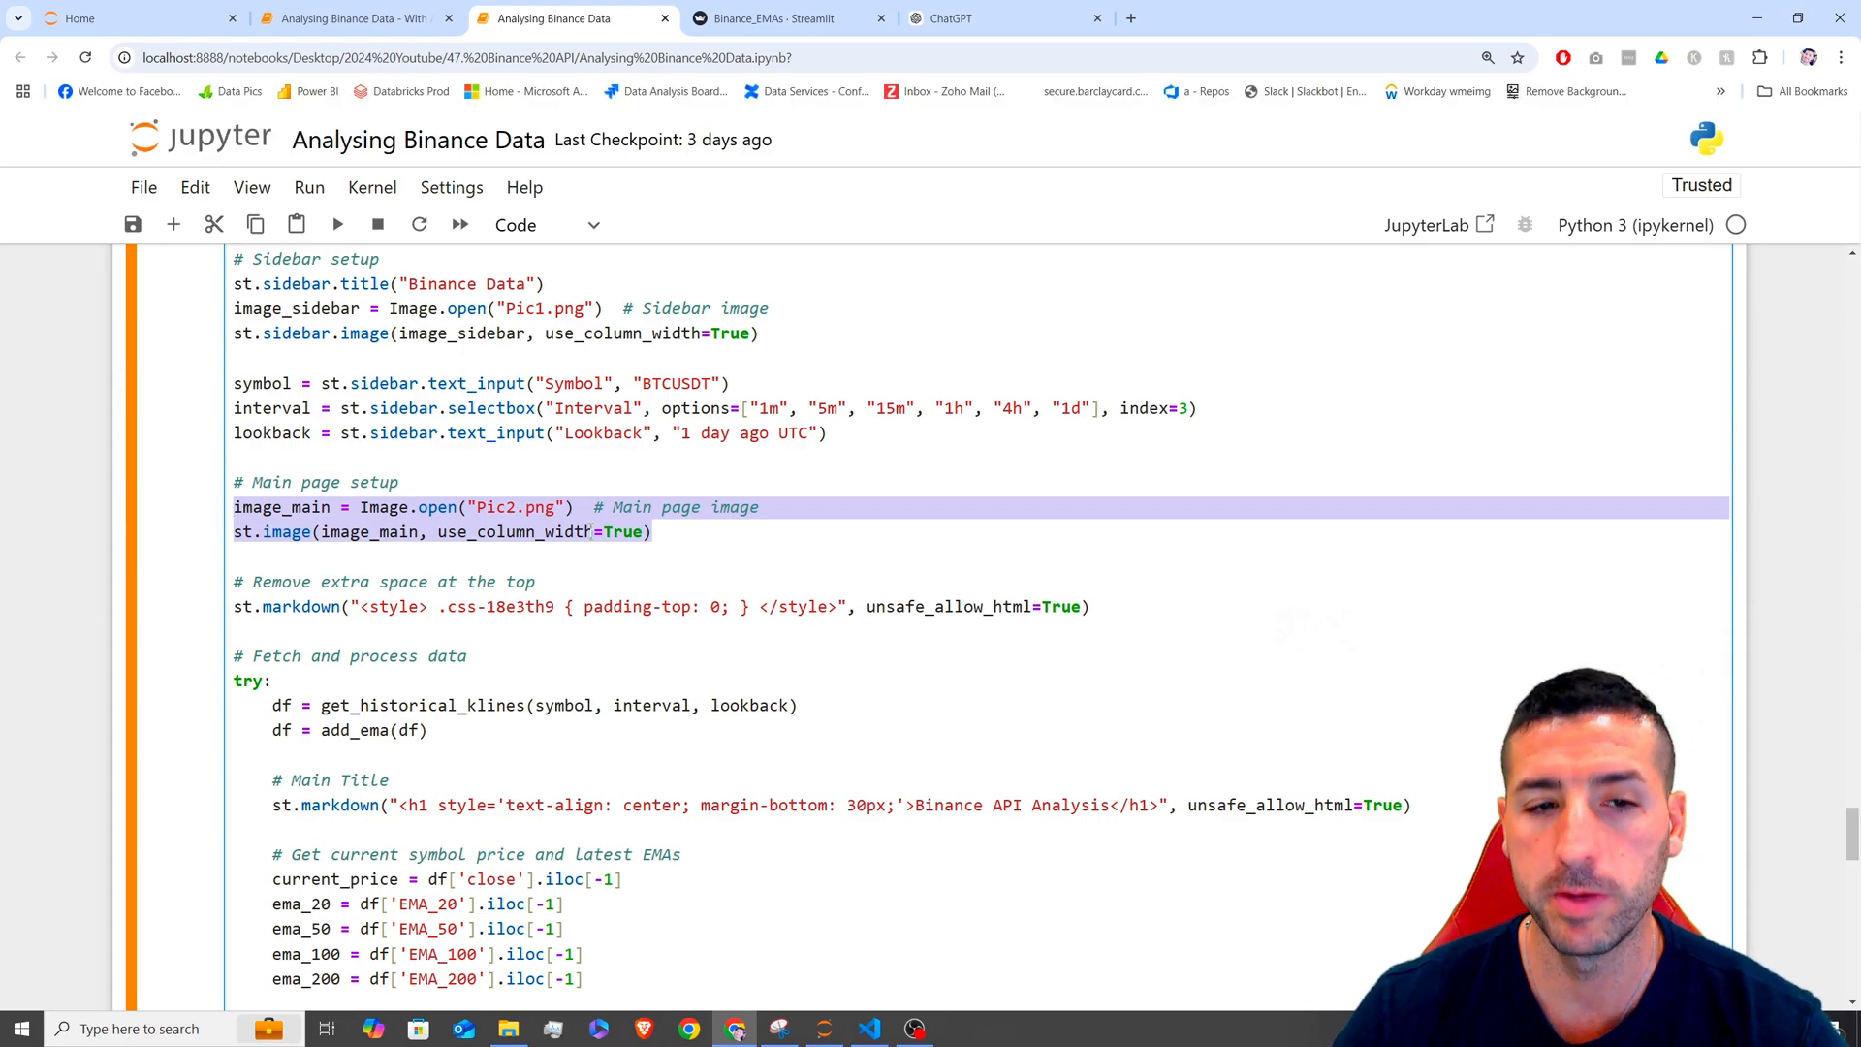
pyautogui.click(772, 18)
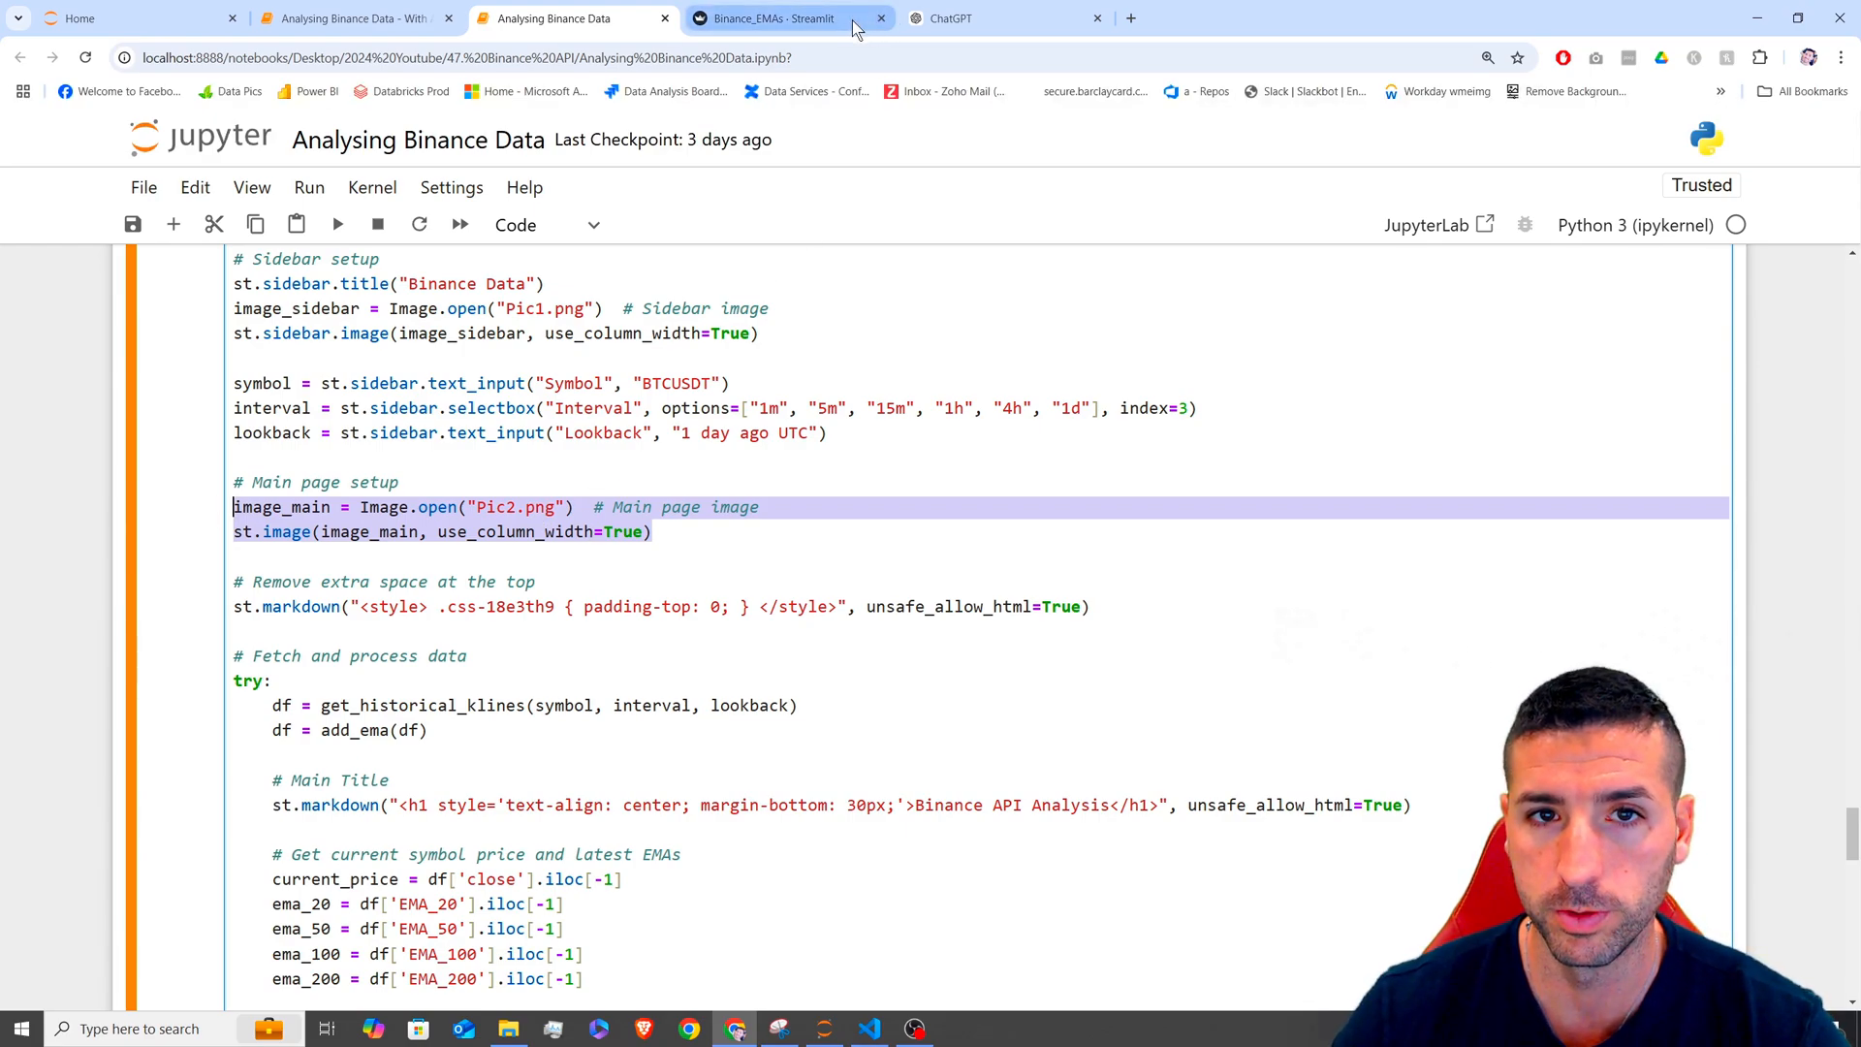
pyautogui.click(772, 17)
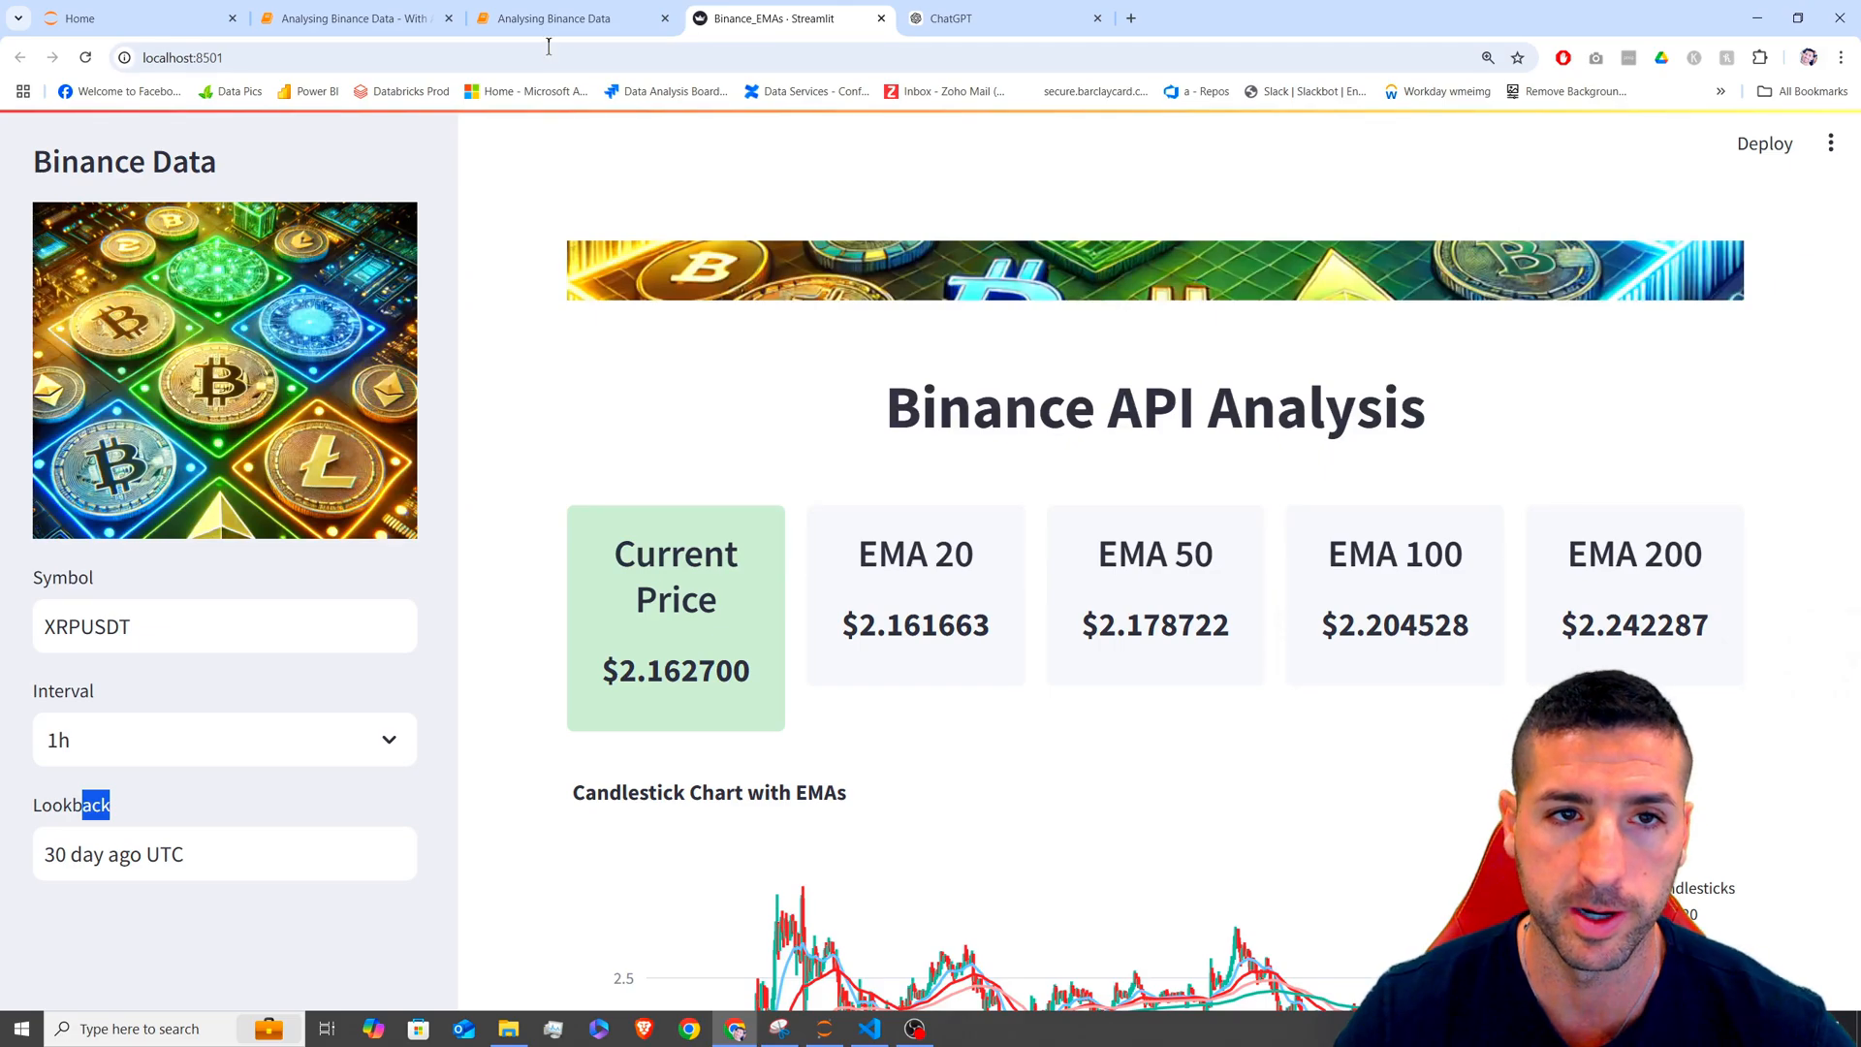
pyautogui.click(558, 17)
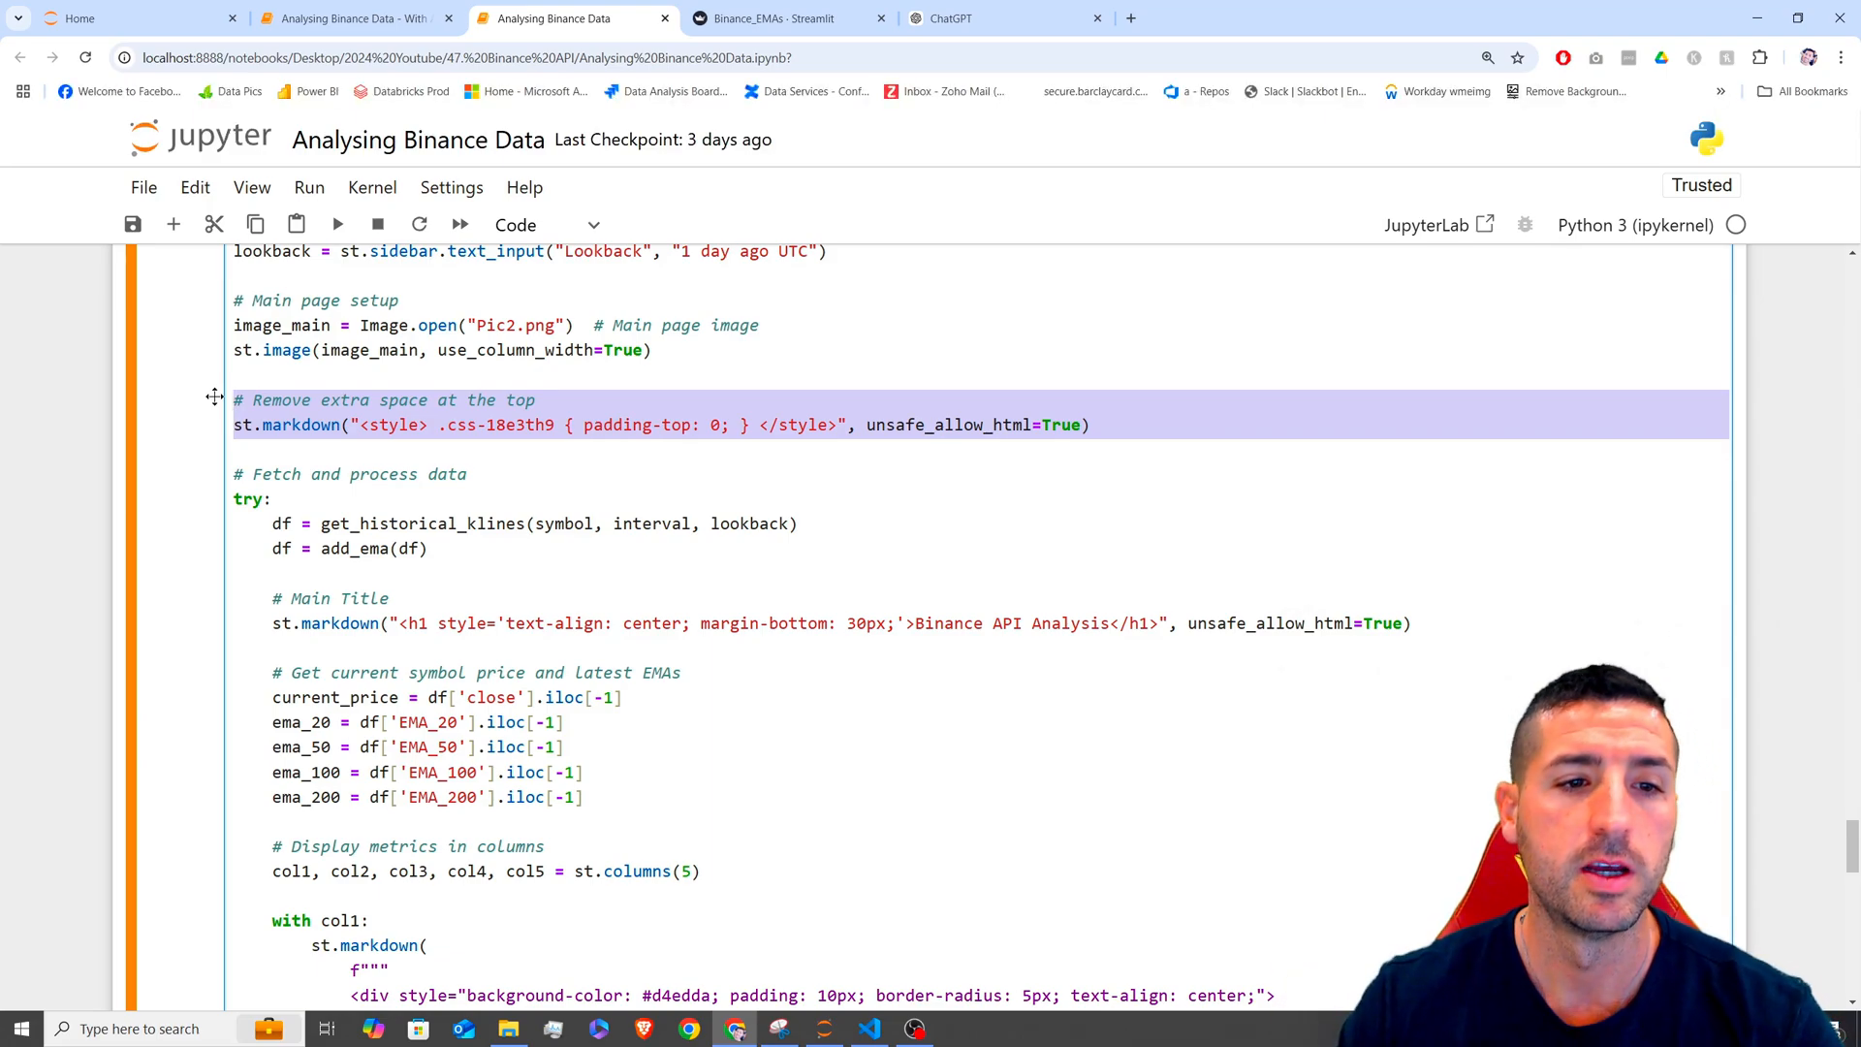
pyautogui.scroll(-3)
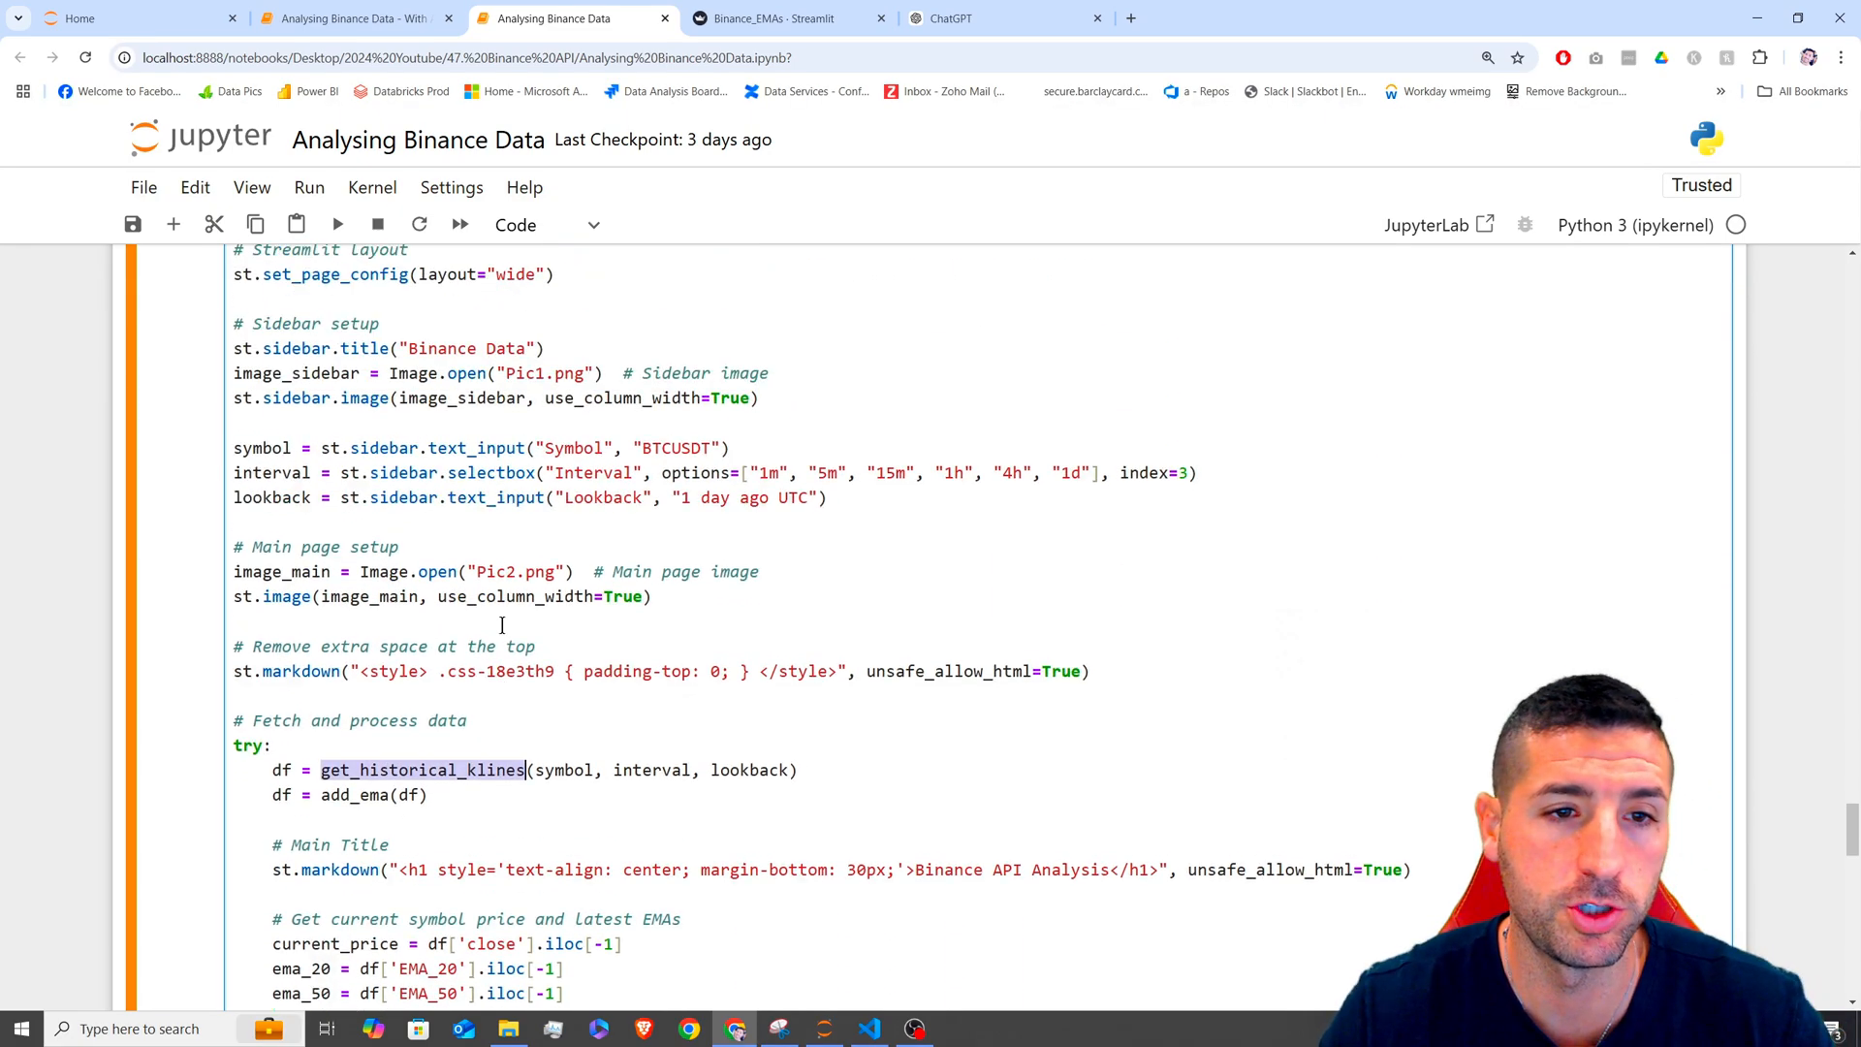
pyautogui.scroll(-3)
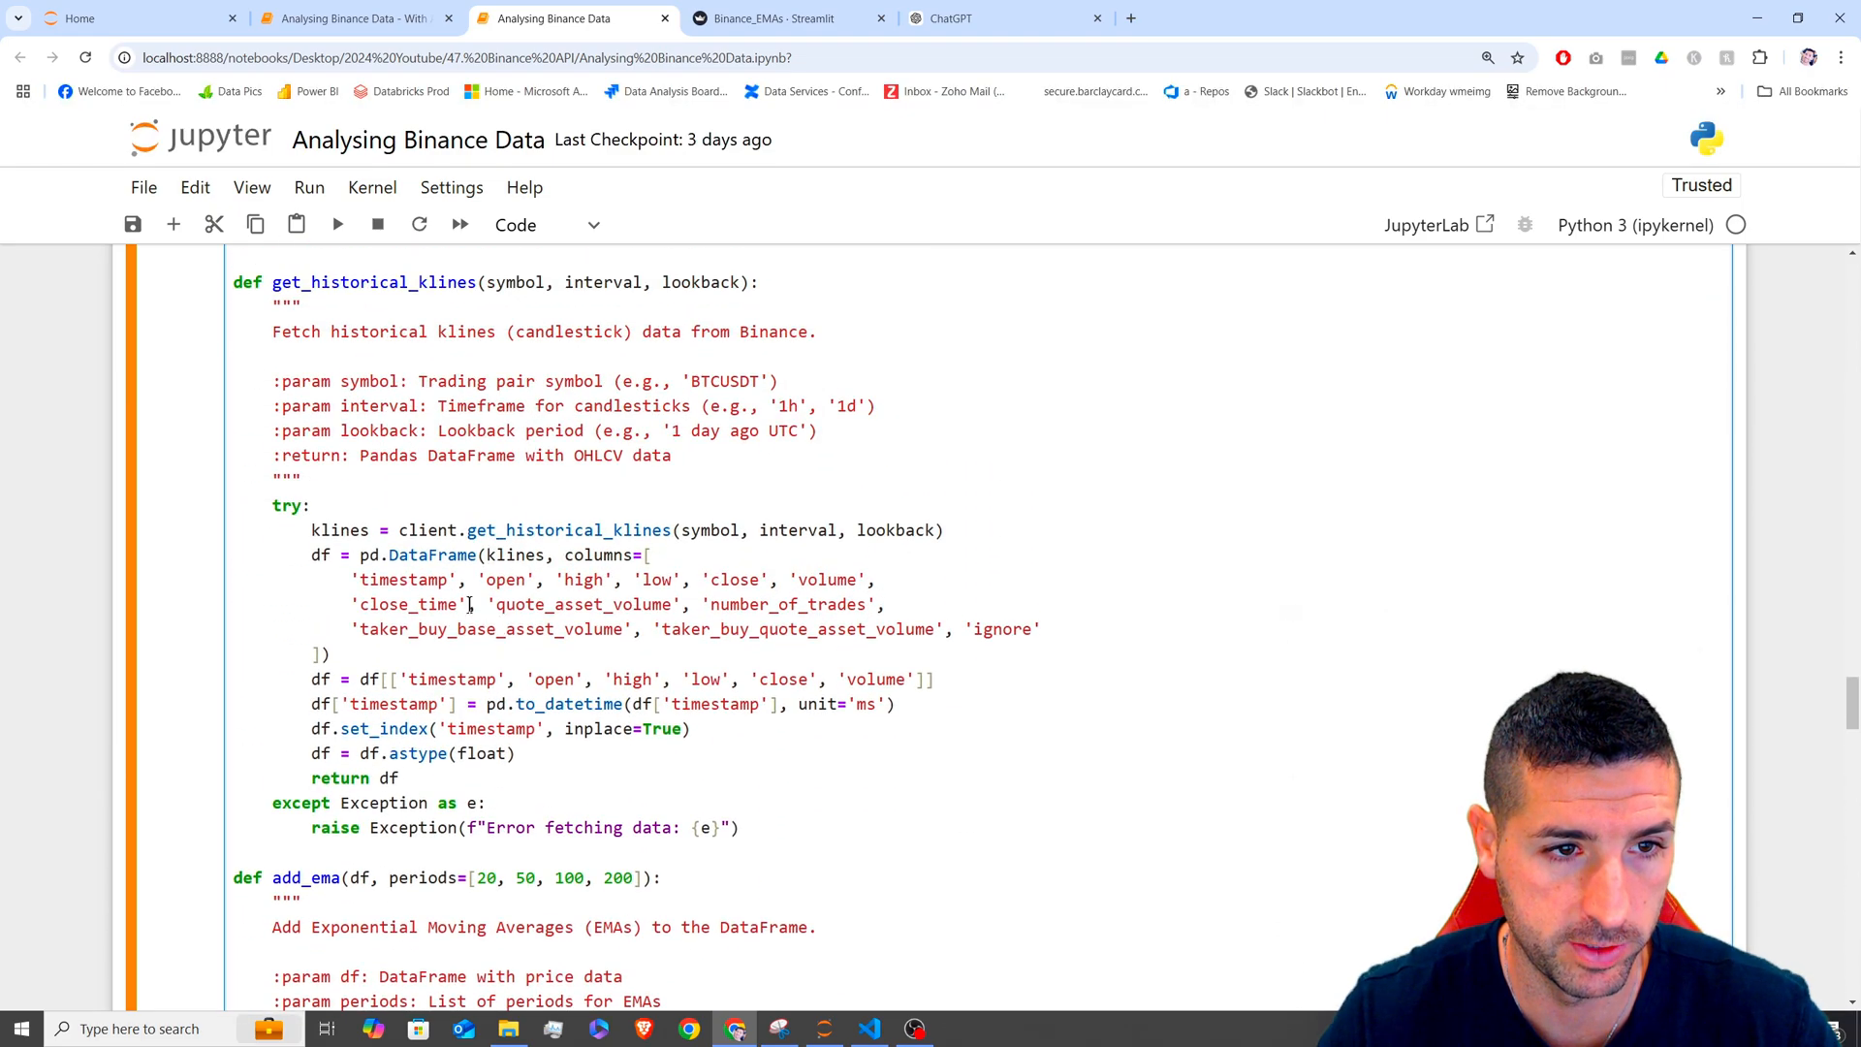
pyautogui.scroll(-3)
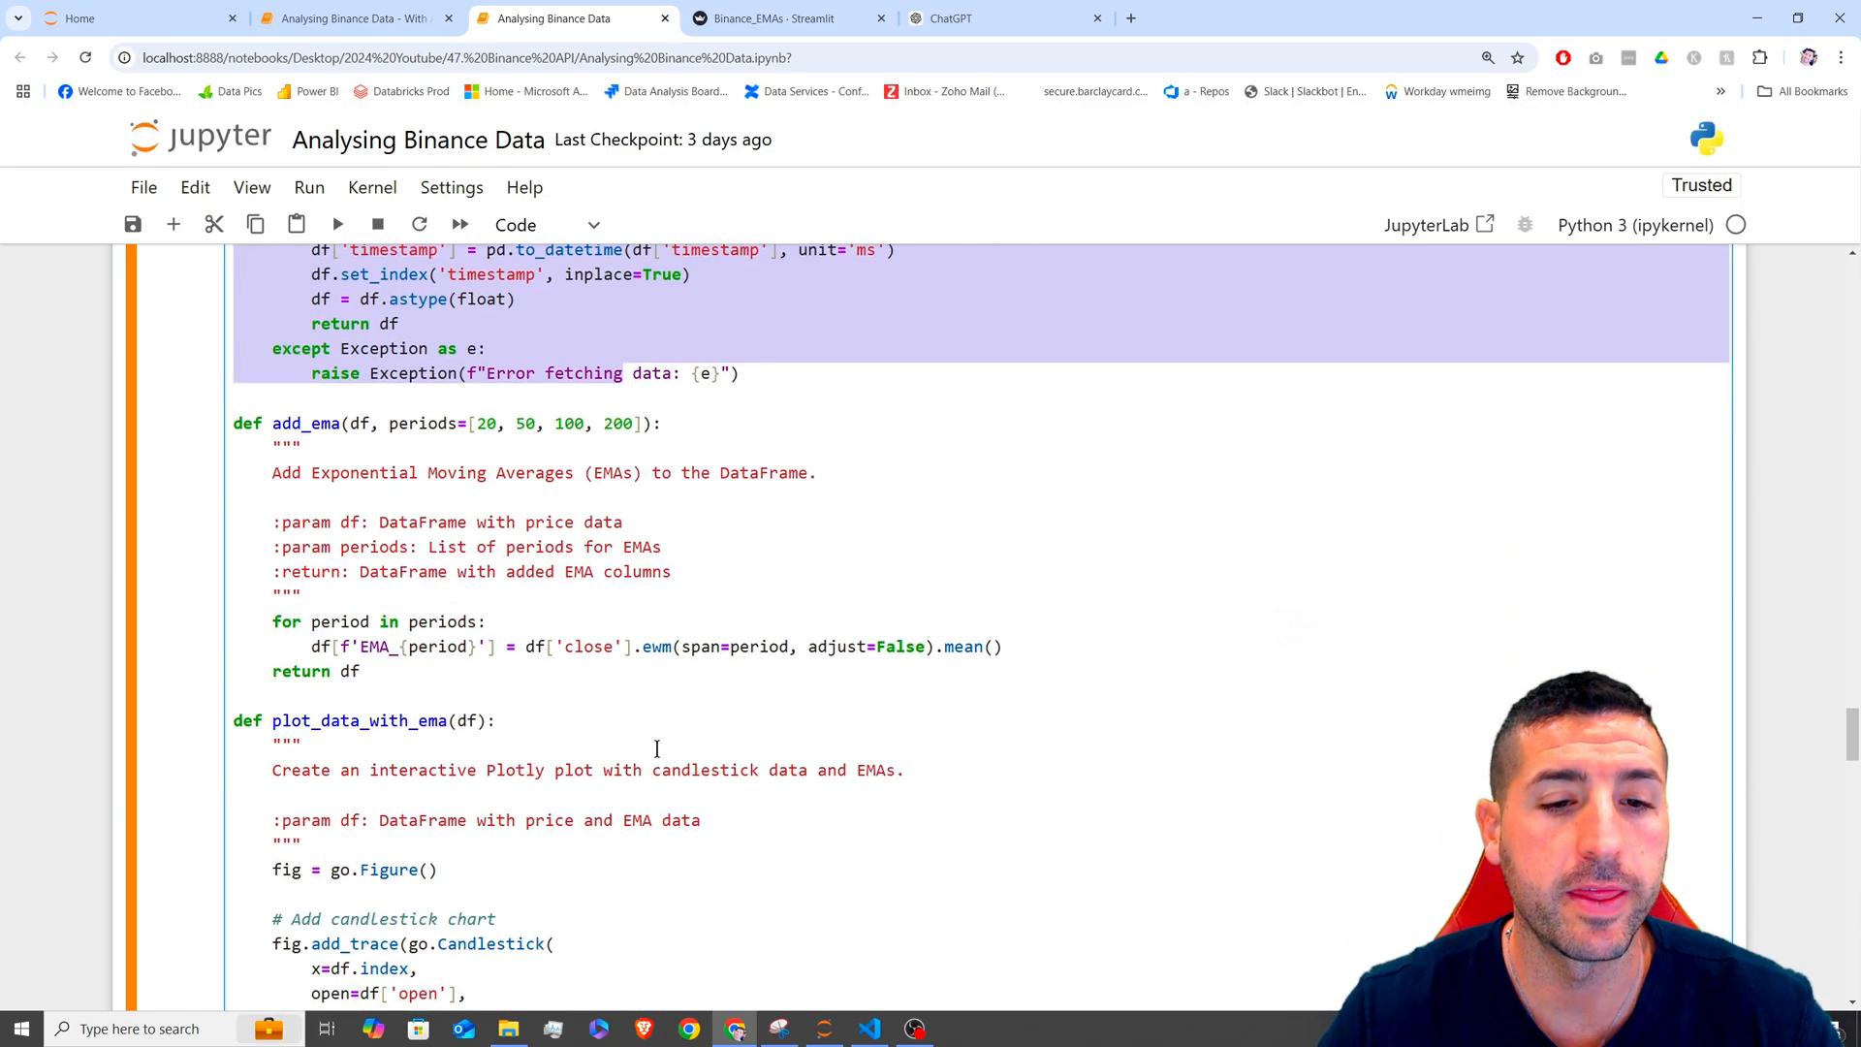
pyautogui.scroll(-3)
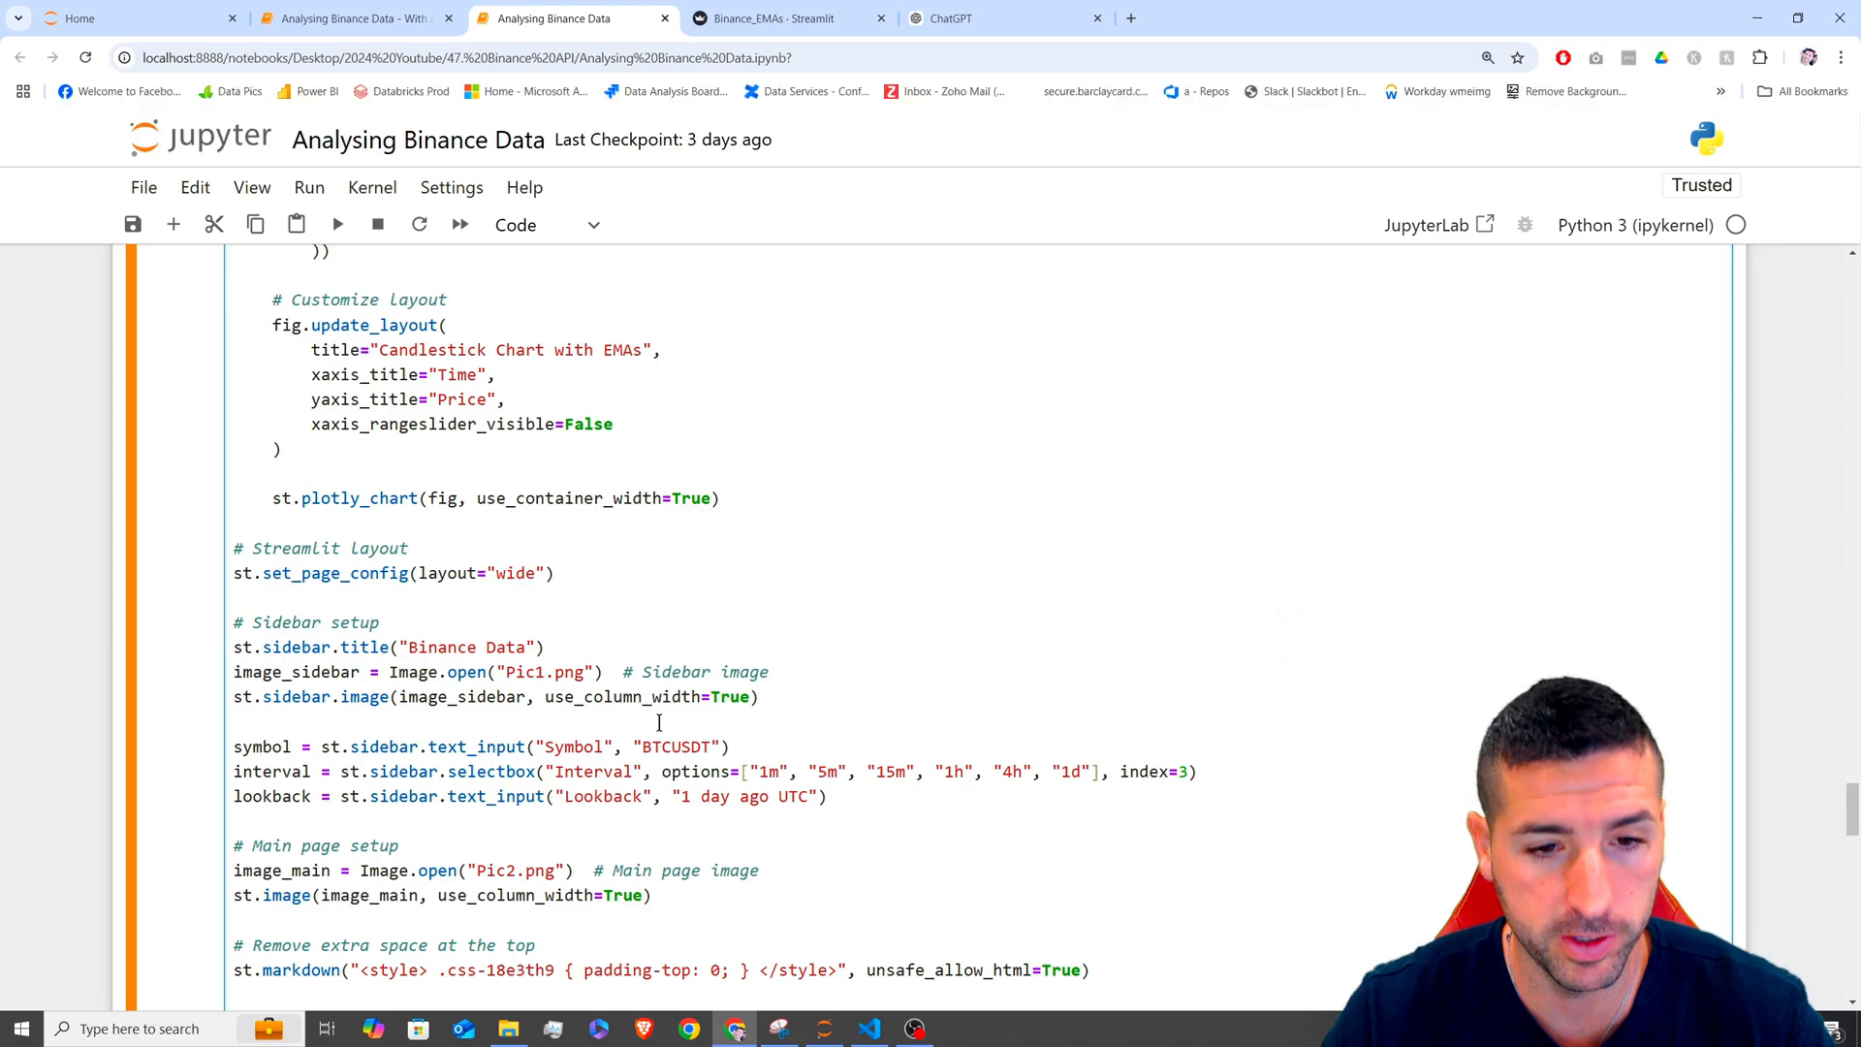
pyautogui.scroll(-3)
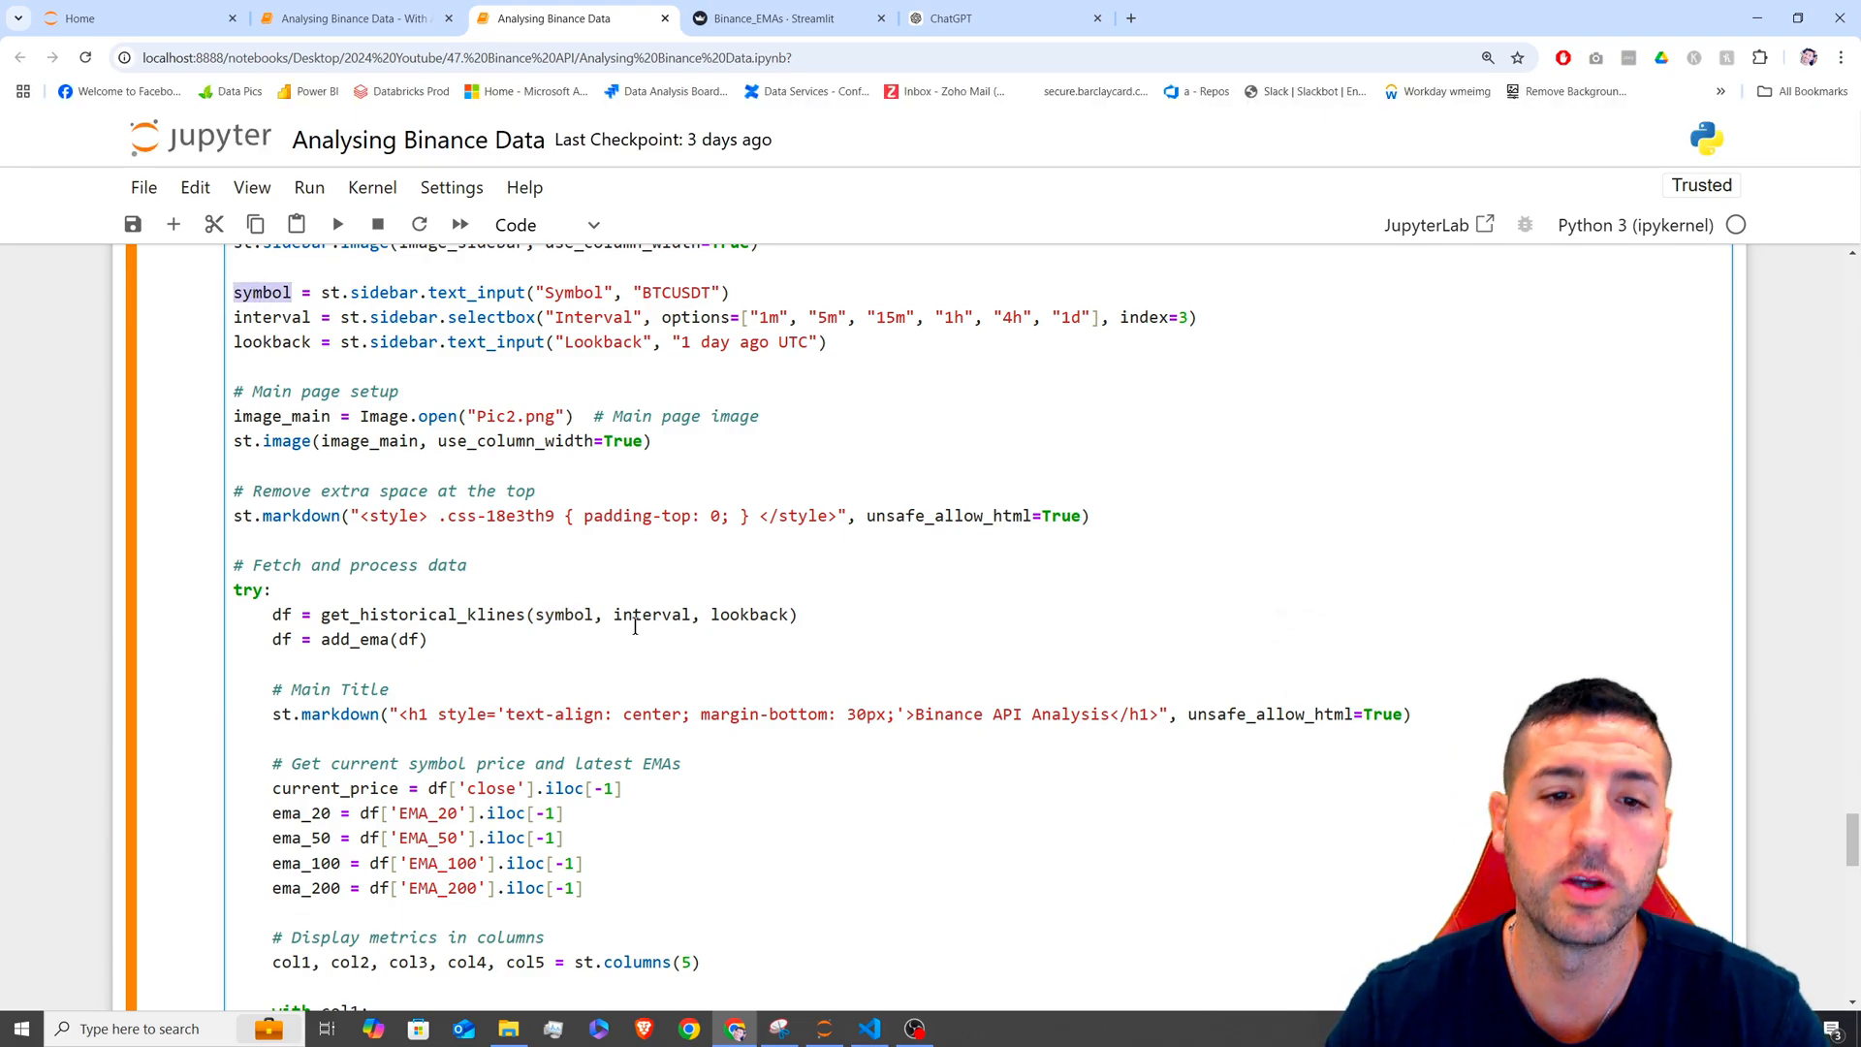
pyautogui.doubleClick(652, 613)
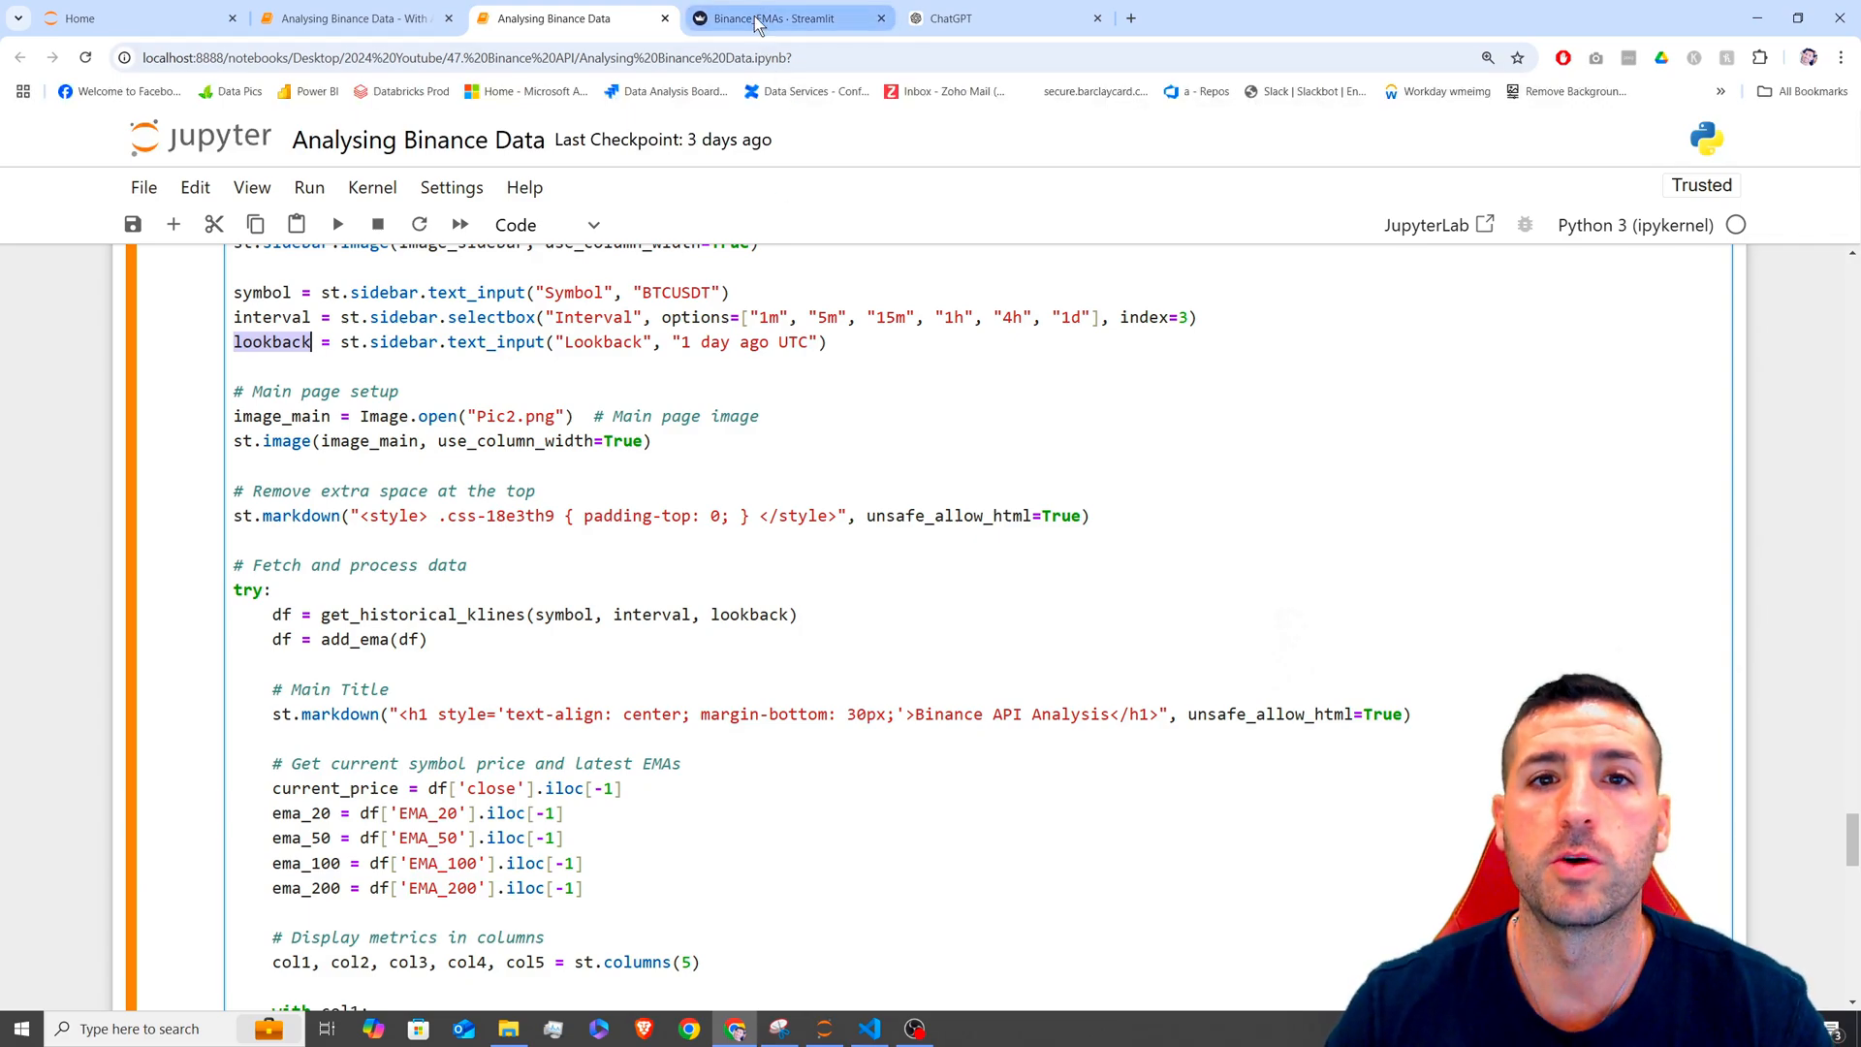
pyautogui.click(788, 18)
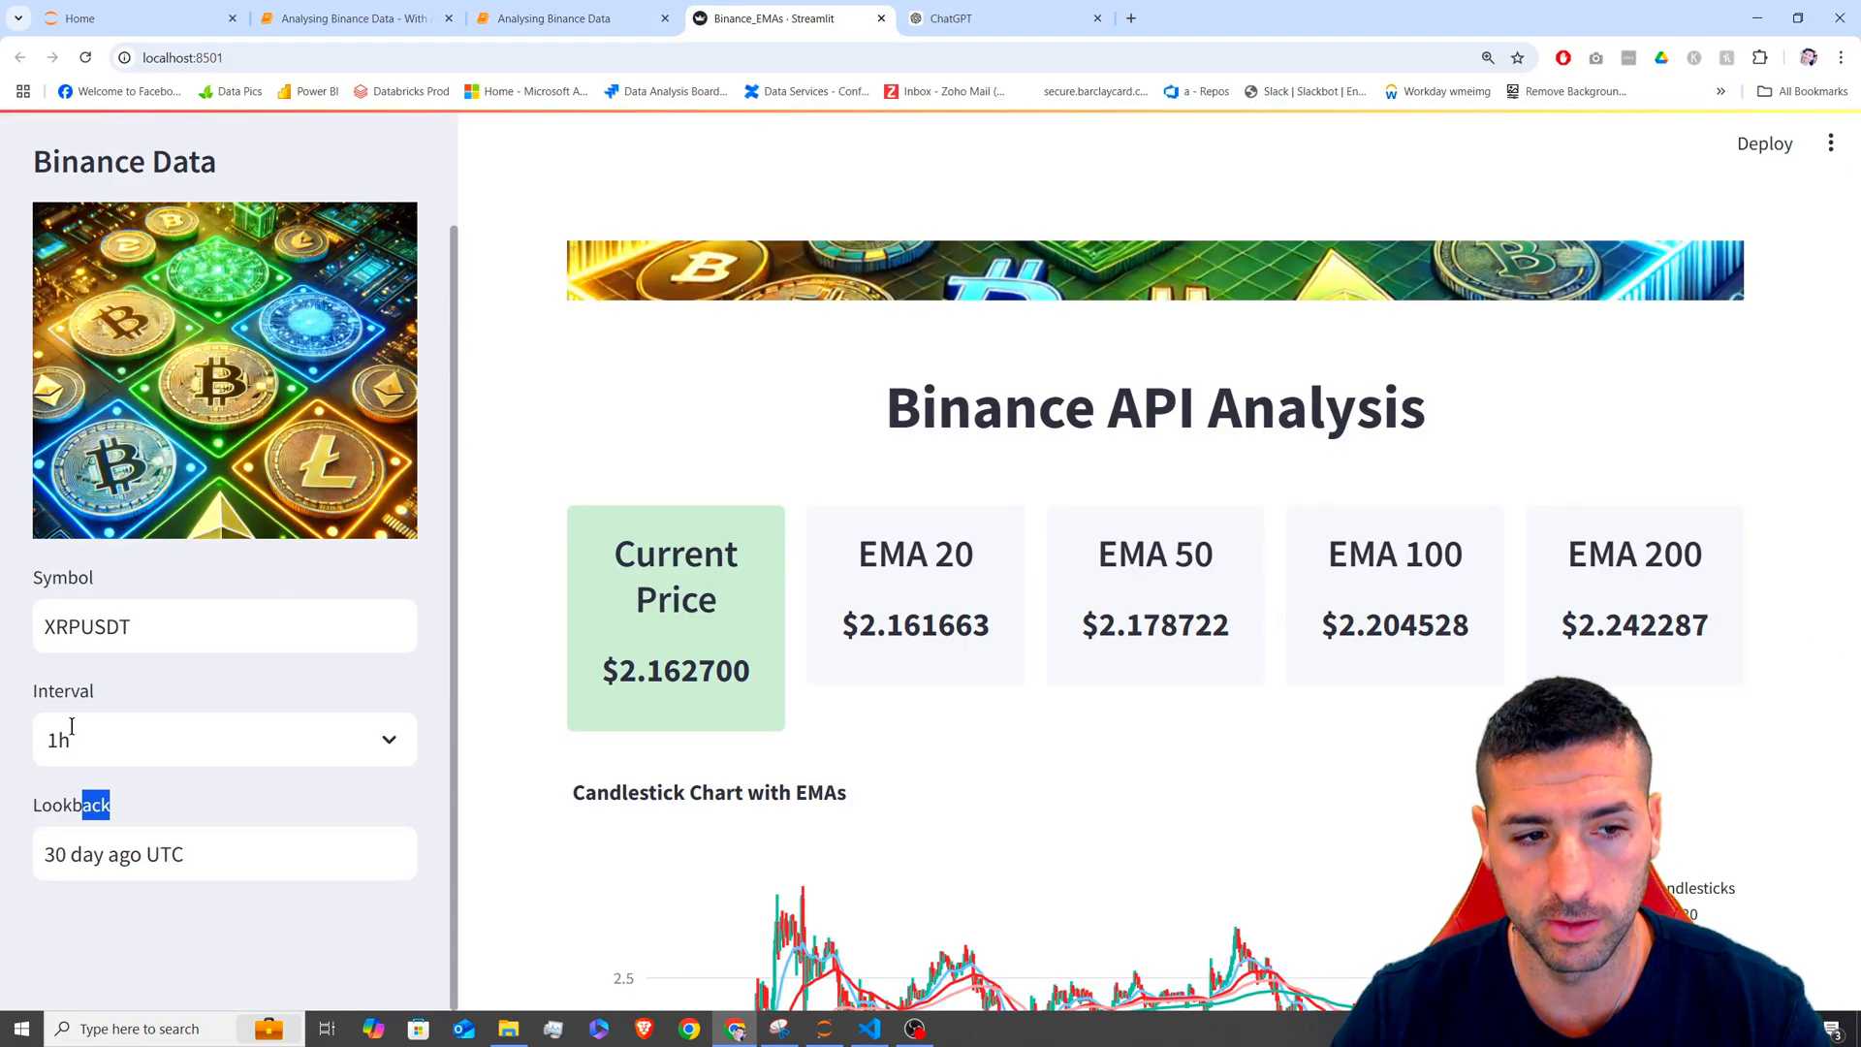
pyautogui.moveTo(194, 662)
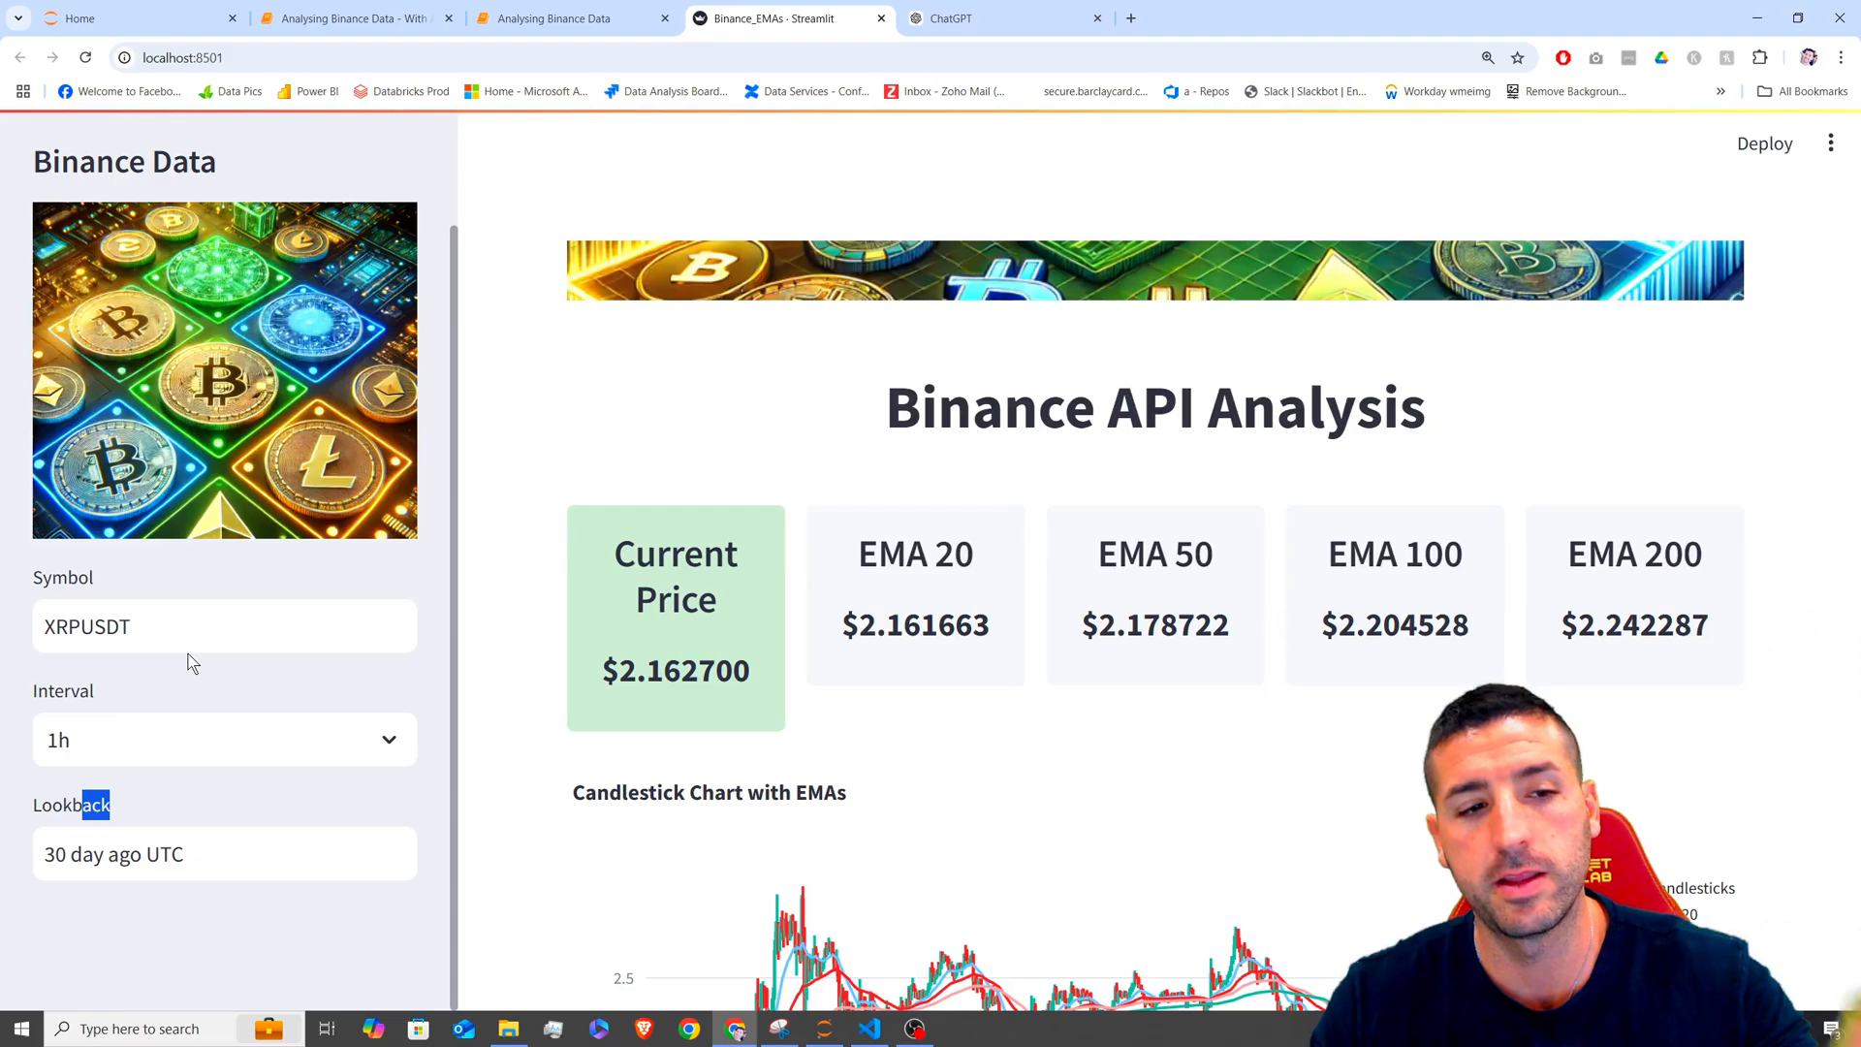
pyautogui.click(573, 17)
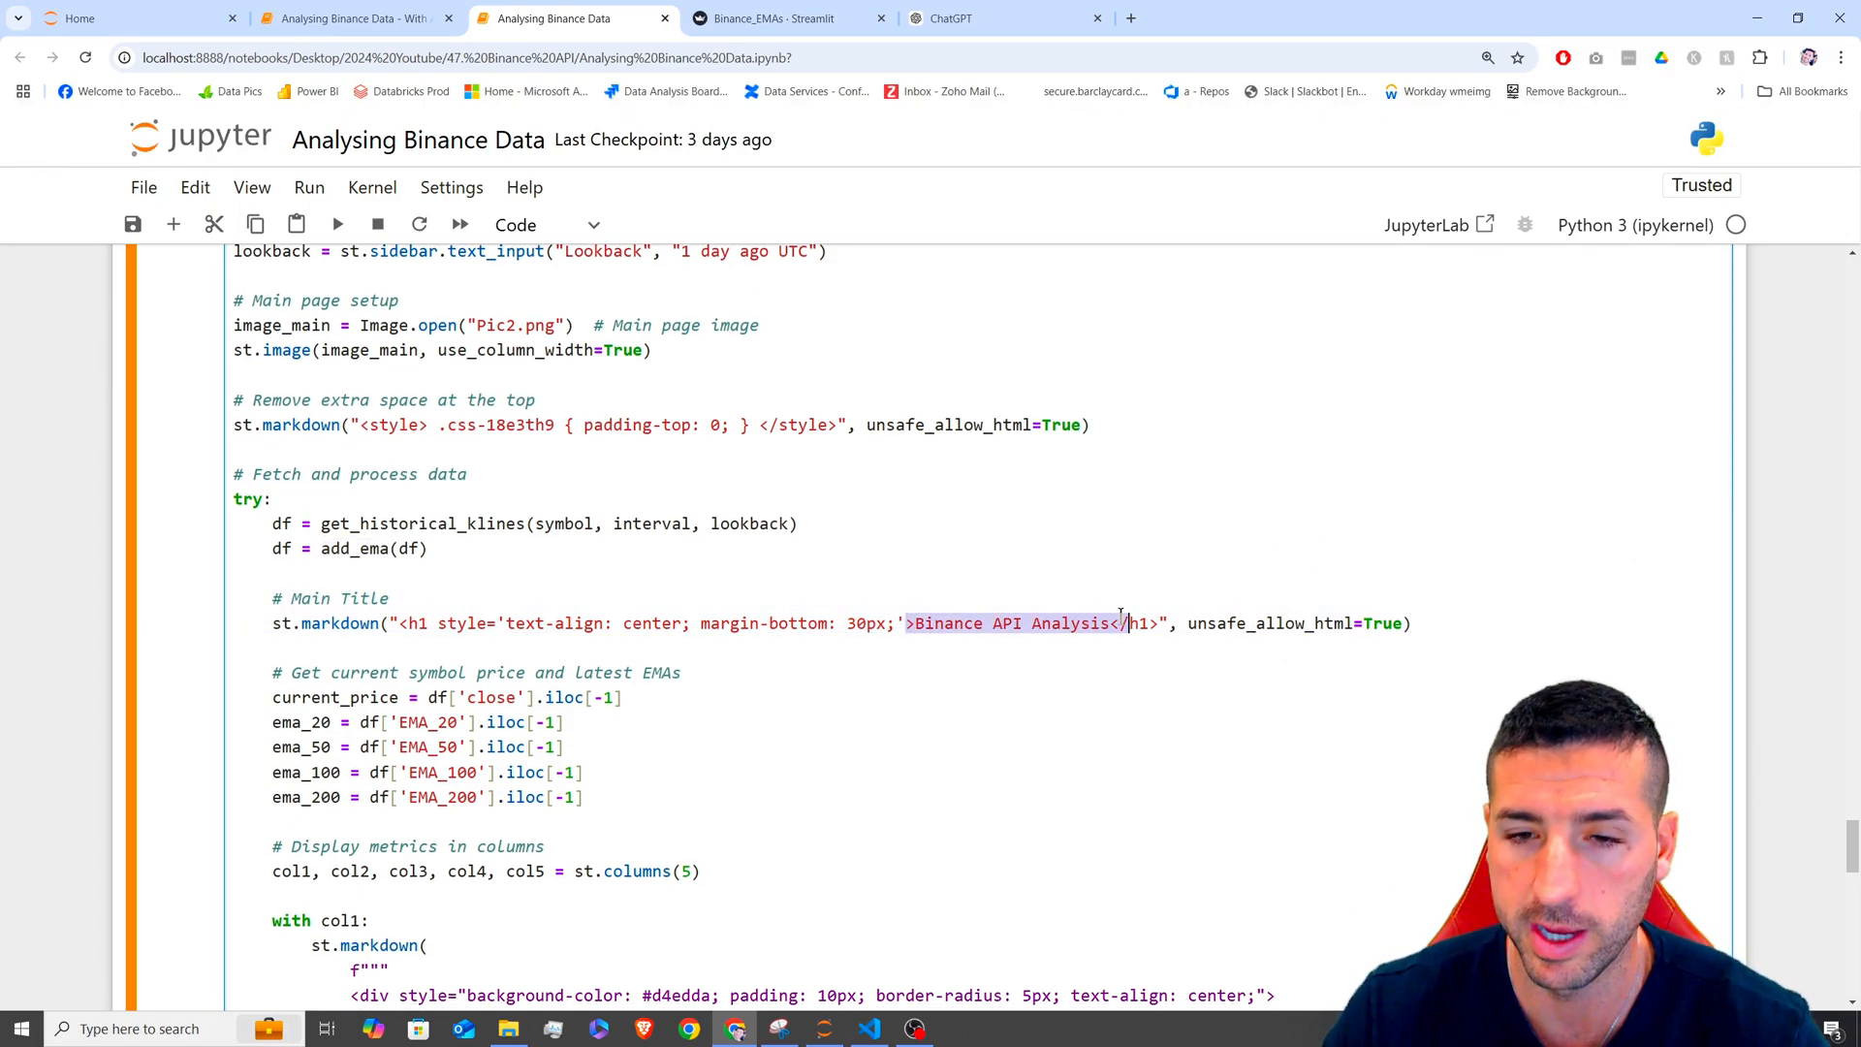
pyautogui.click(789, 18)
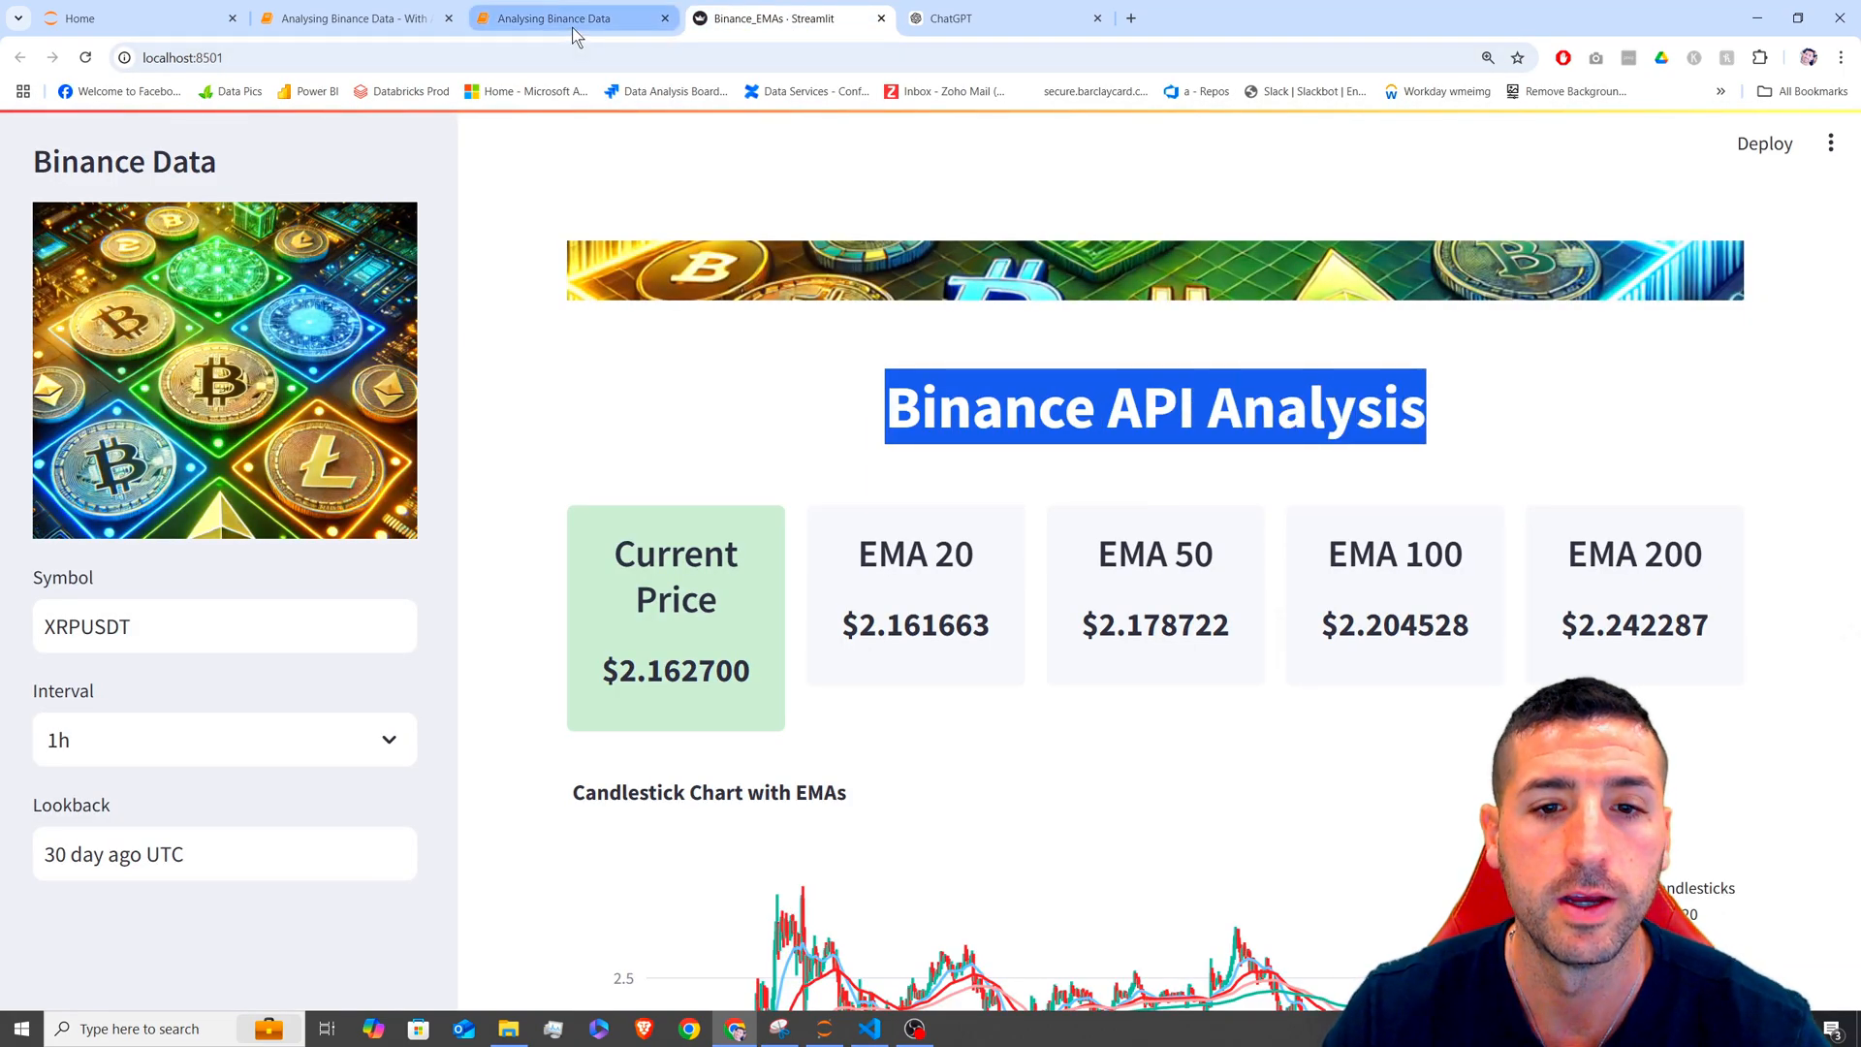
pyautogui.click(573, 17)
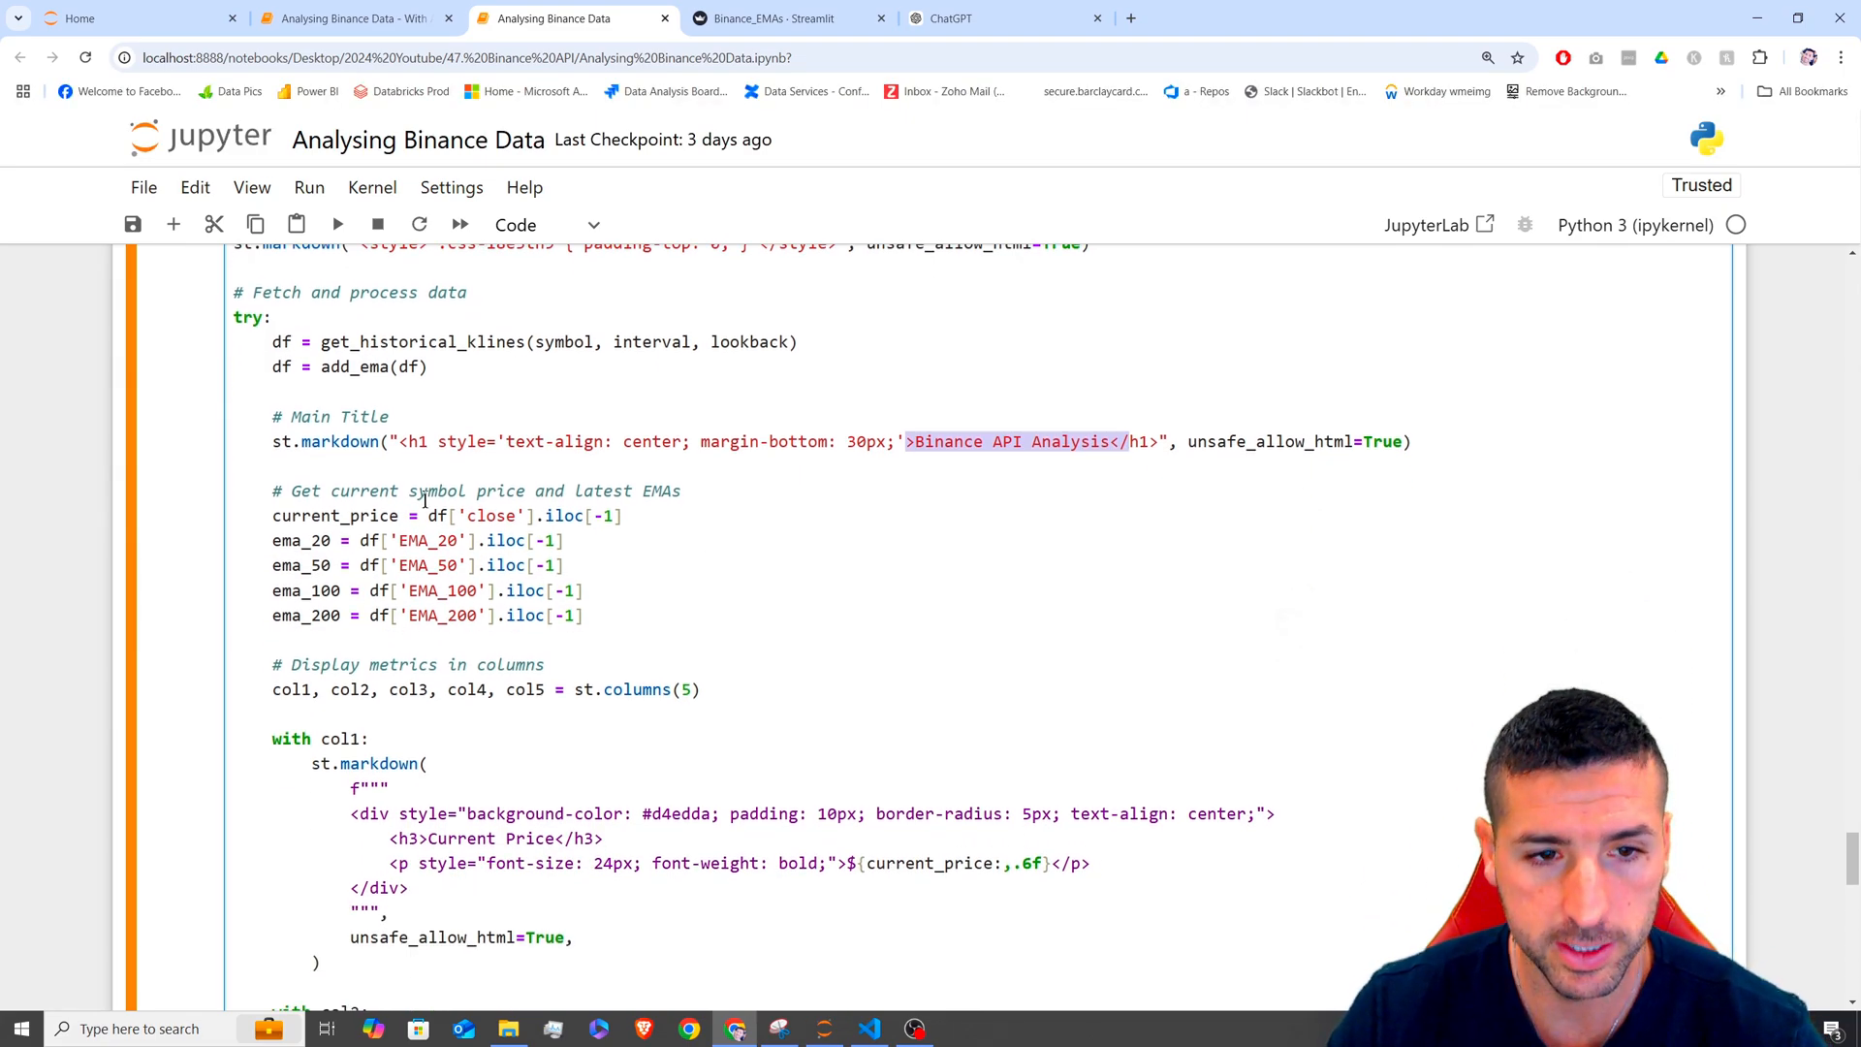
pyautogui.moveTo(271, 515); pyautogui.dragTo(582, 614)
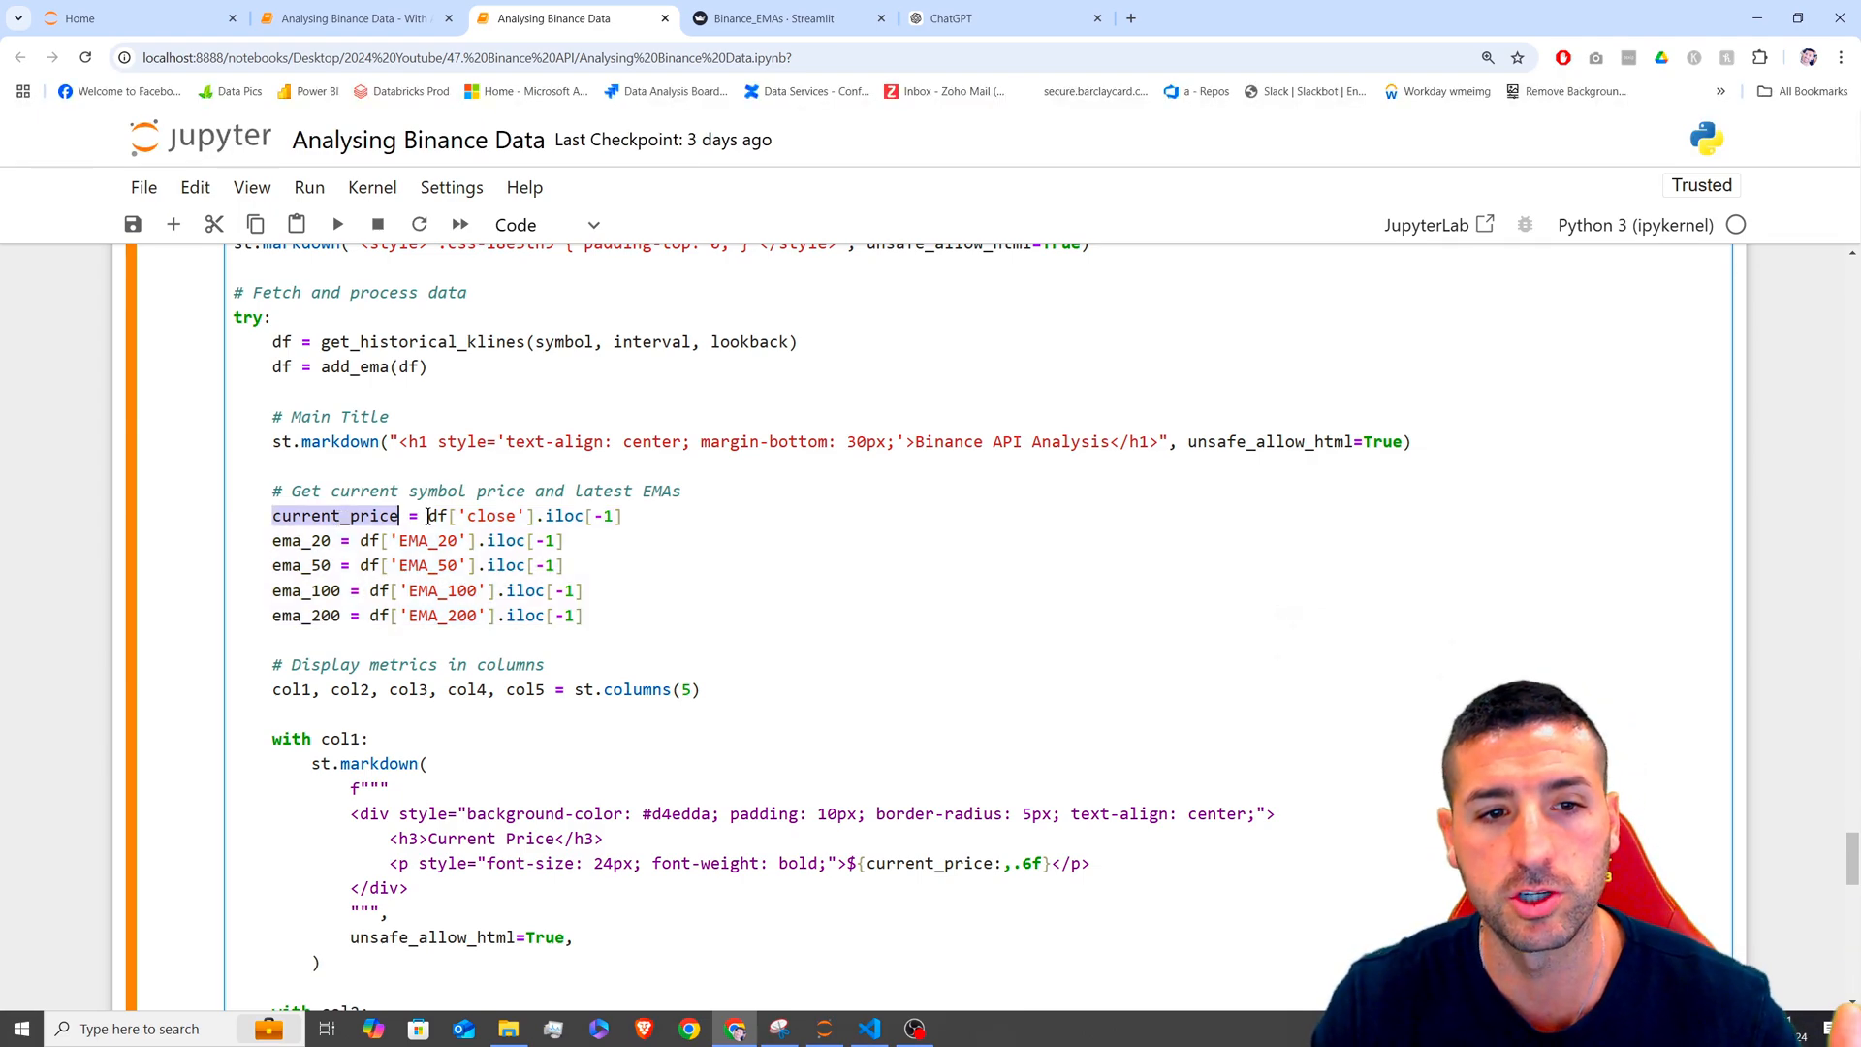
pyautogui.doubleClick(487, 515)
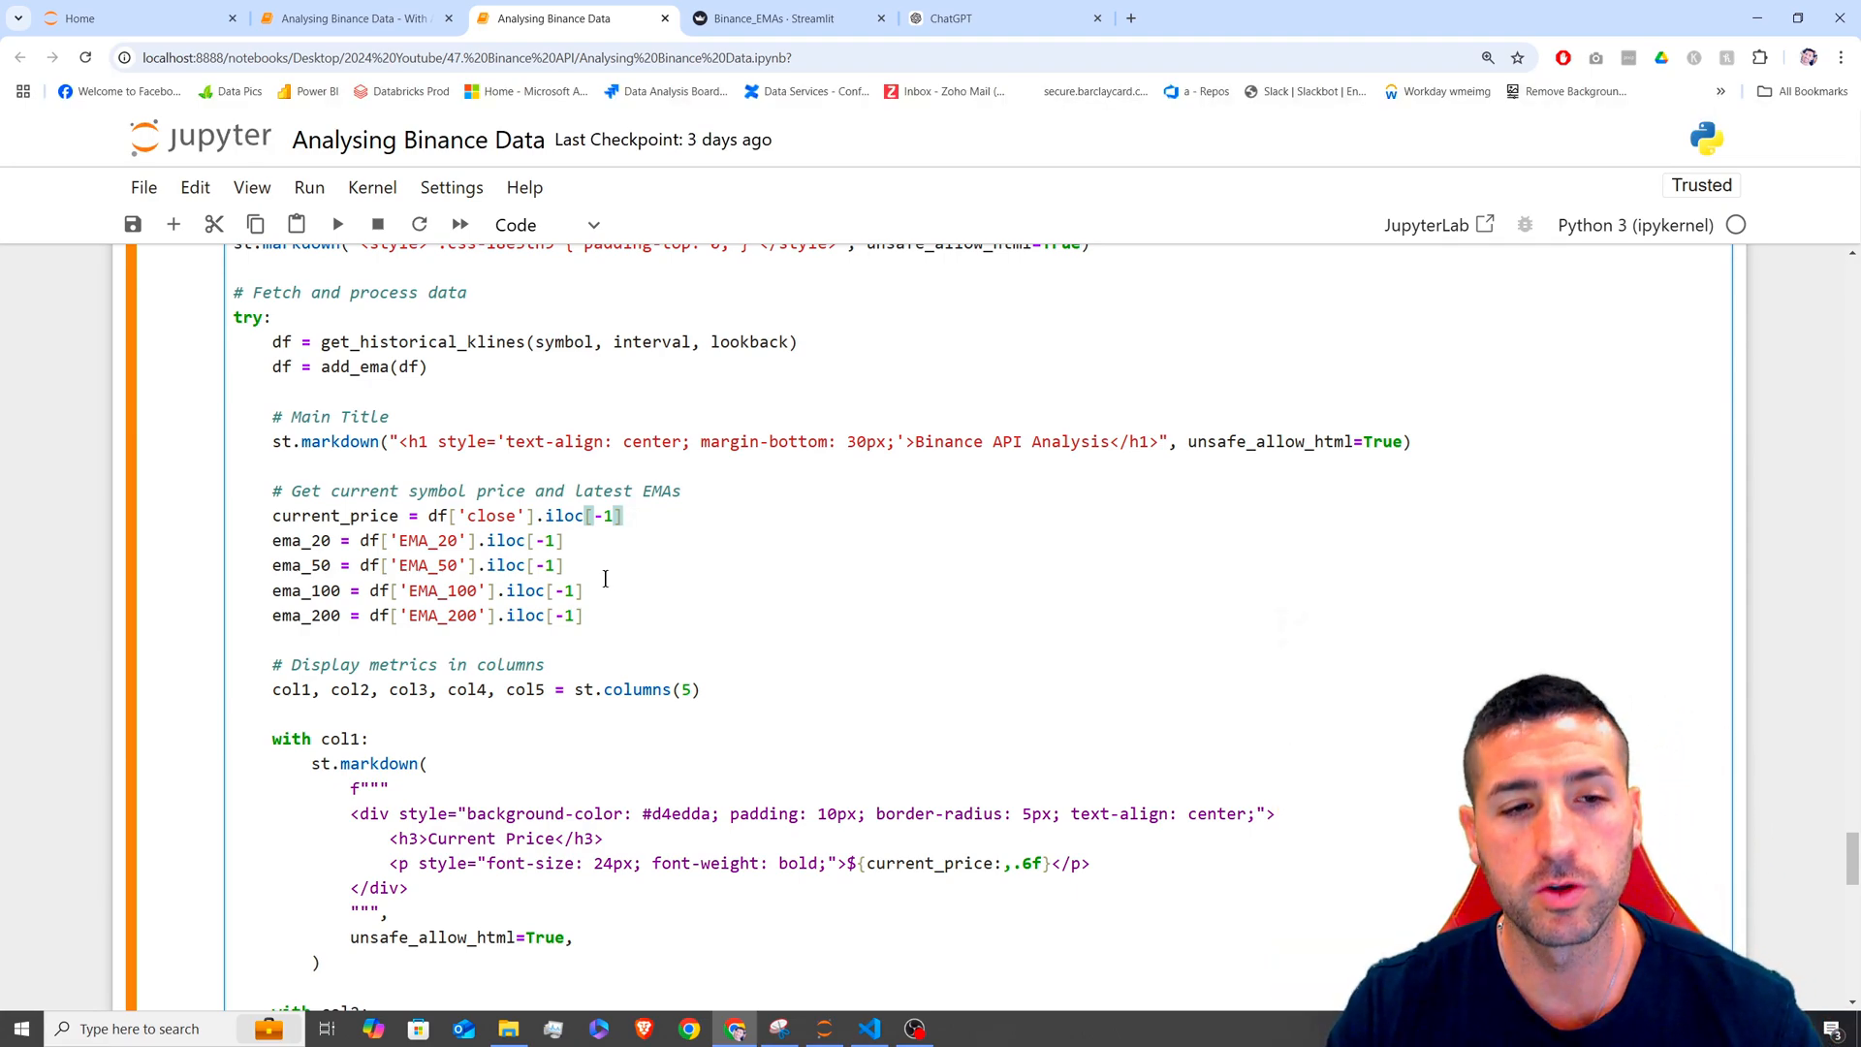
pyautogui.moveTo(272, 515); pyautogui.dragTo(582, 614)
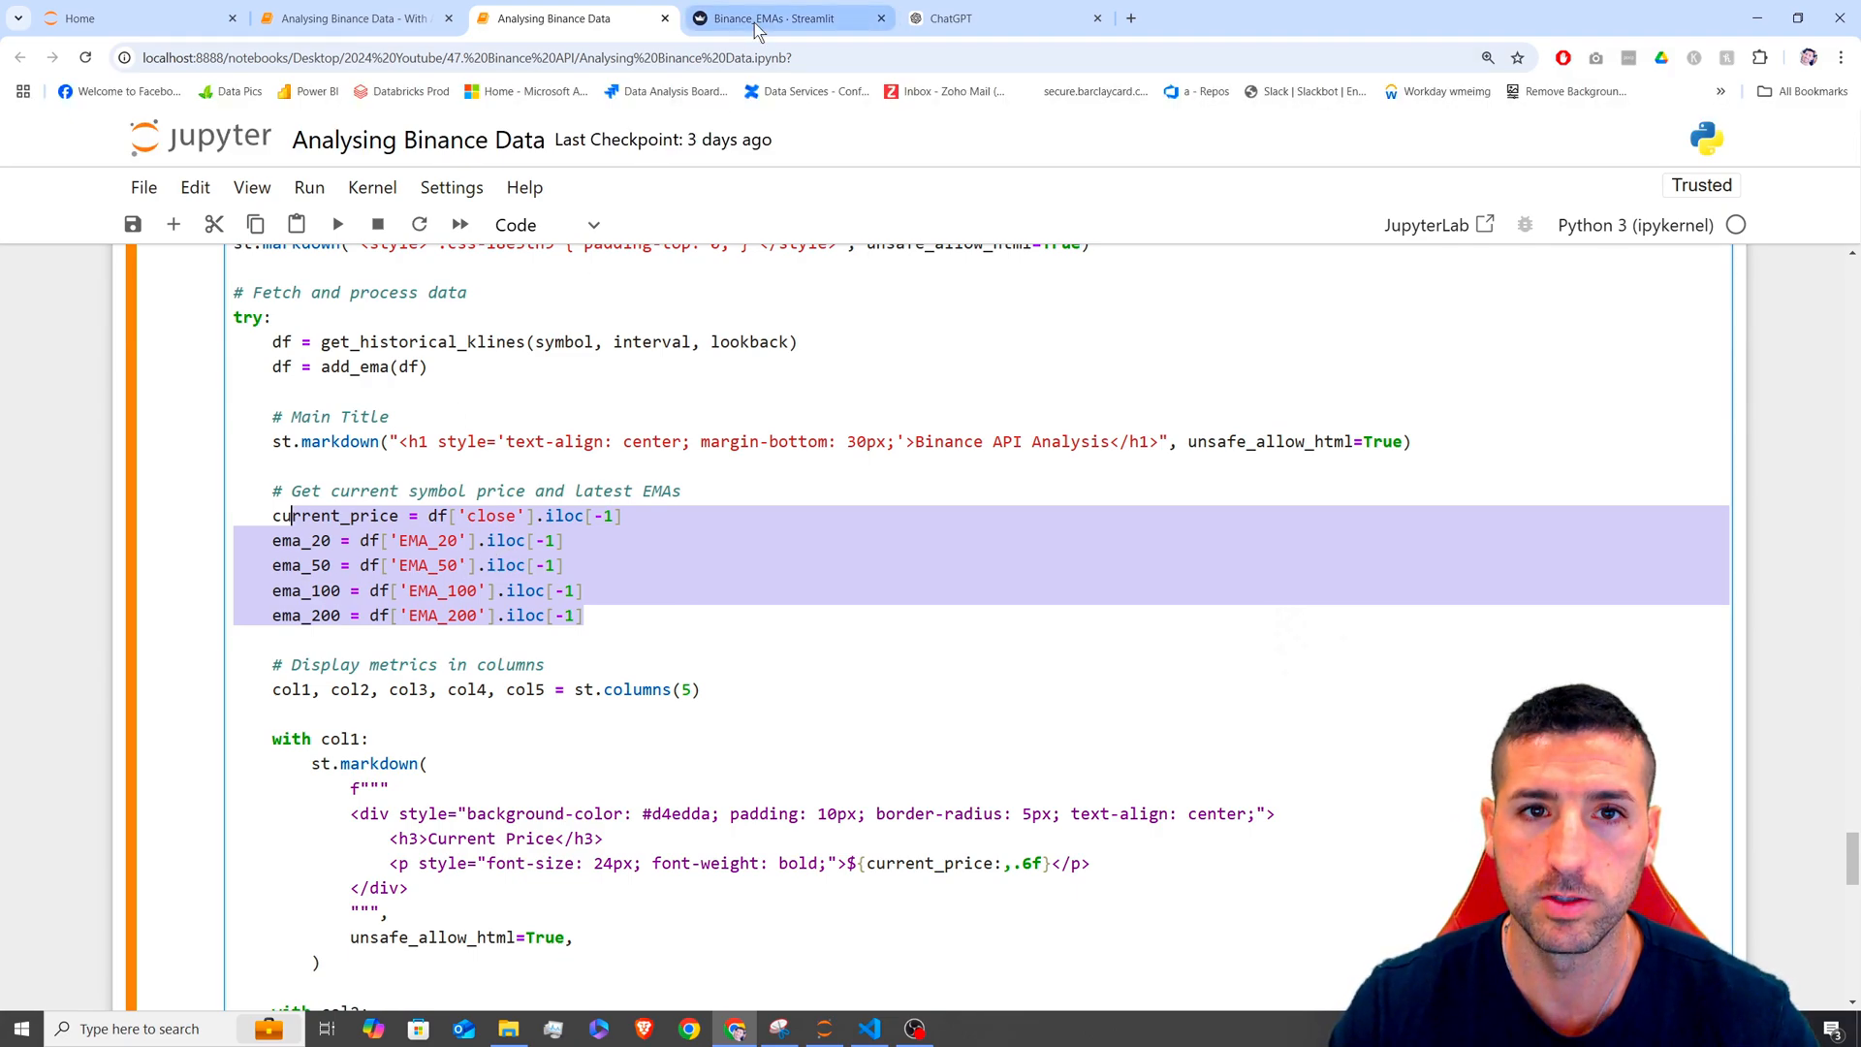
# - Compare the dashboard's price and EMA cards with the st.columns and current_price markup code
pyautogui.click(783, 18)
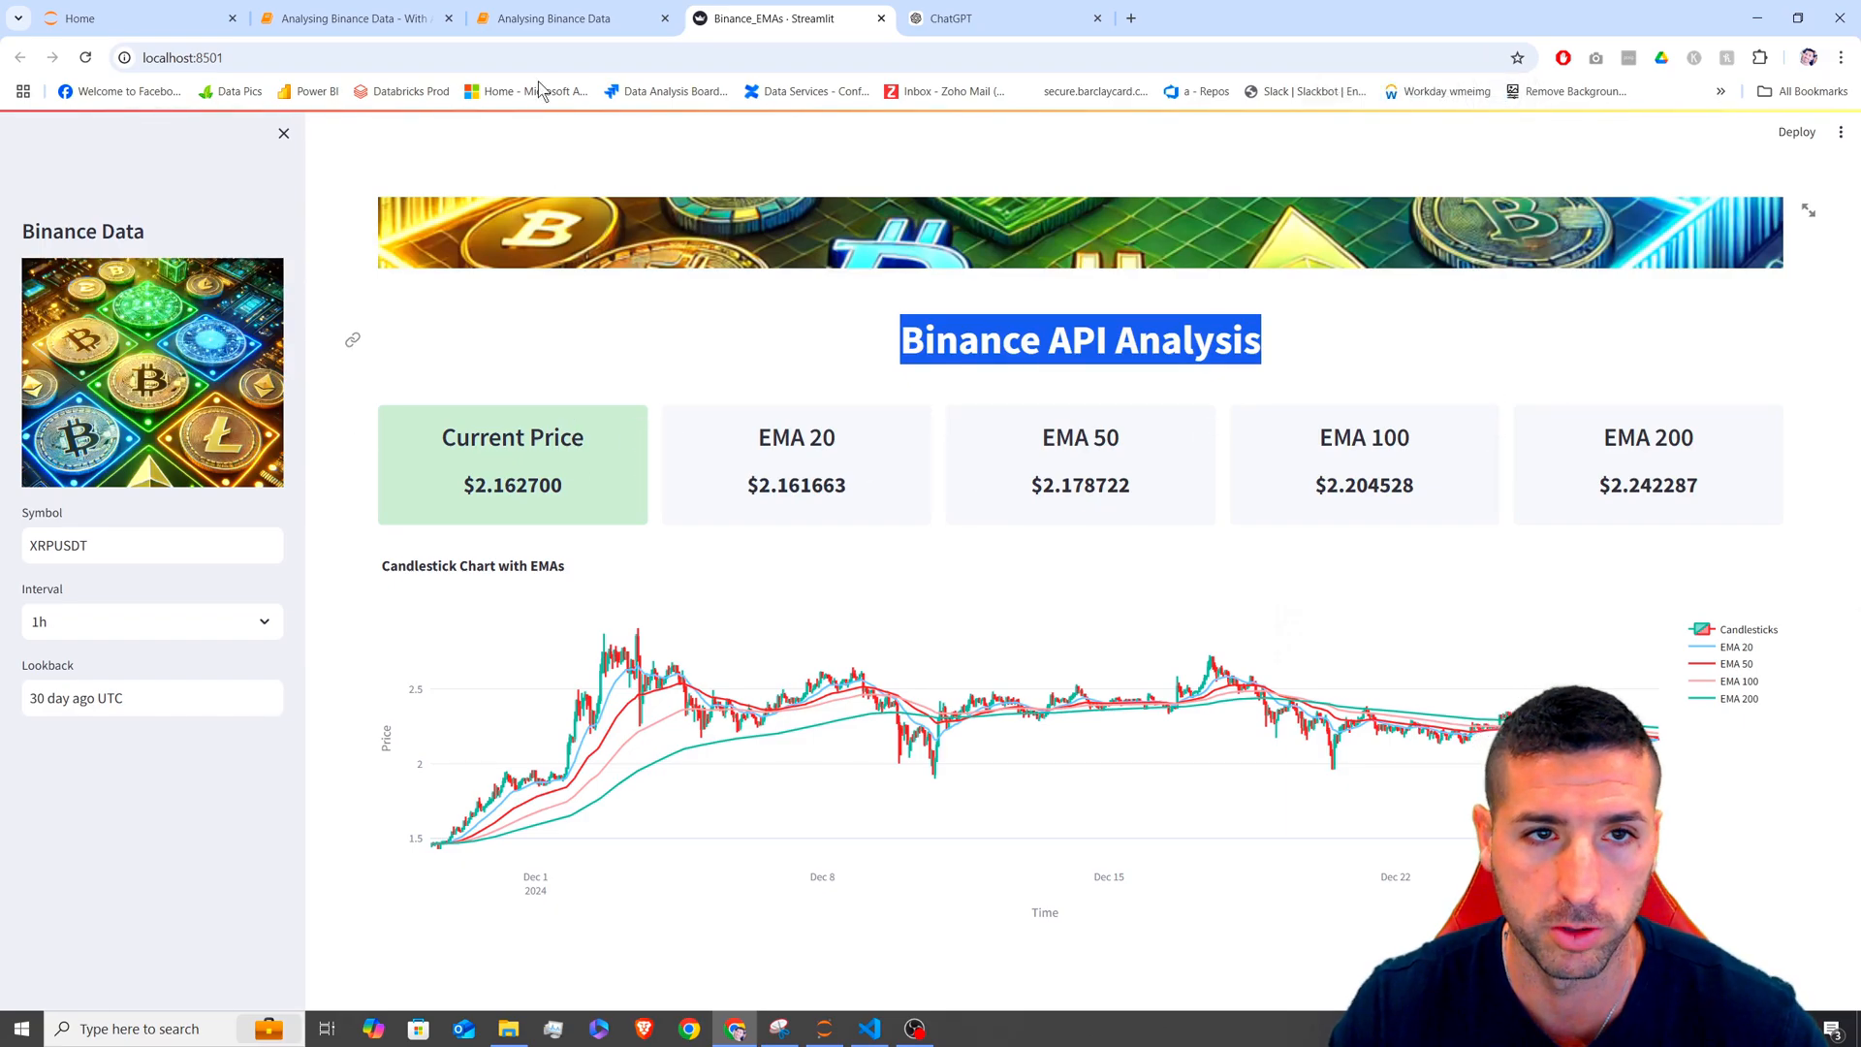
pyautogui.click(573, 18)
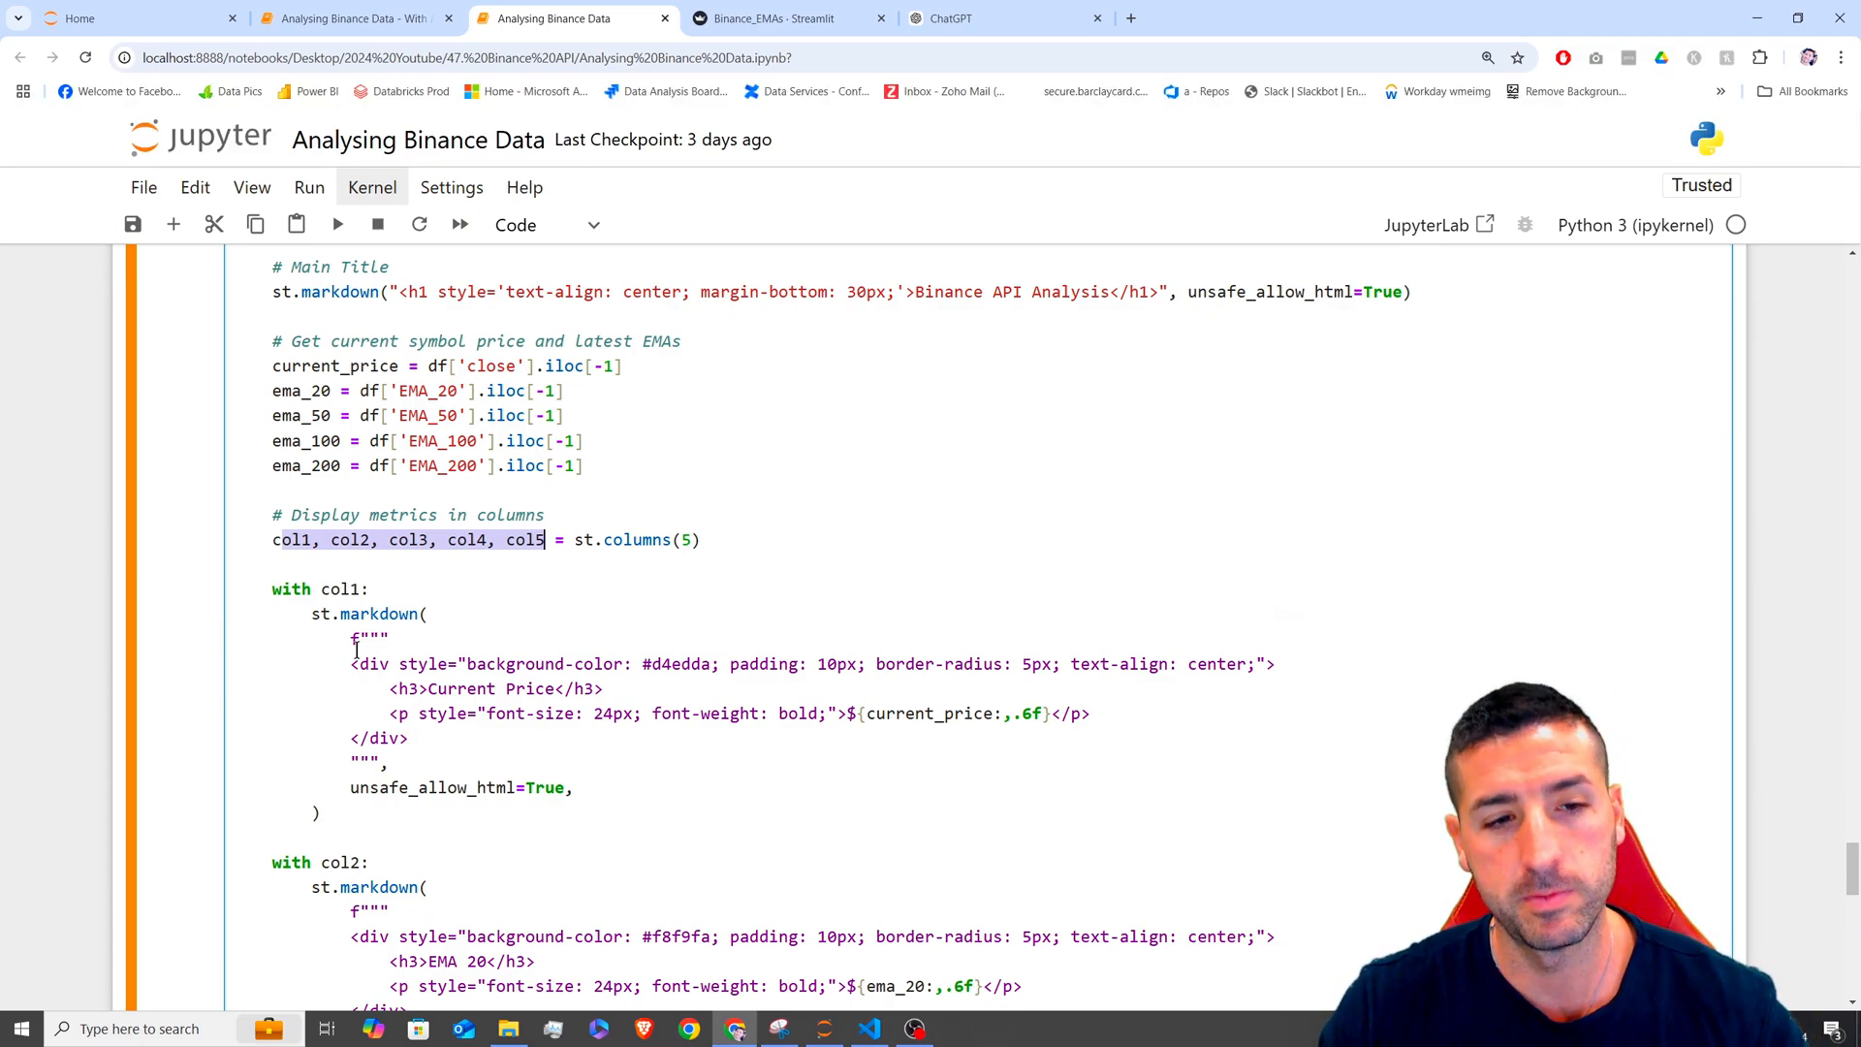
pyautogui.doubleClick(344, 589)
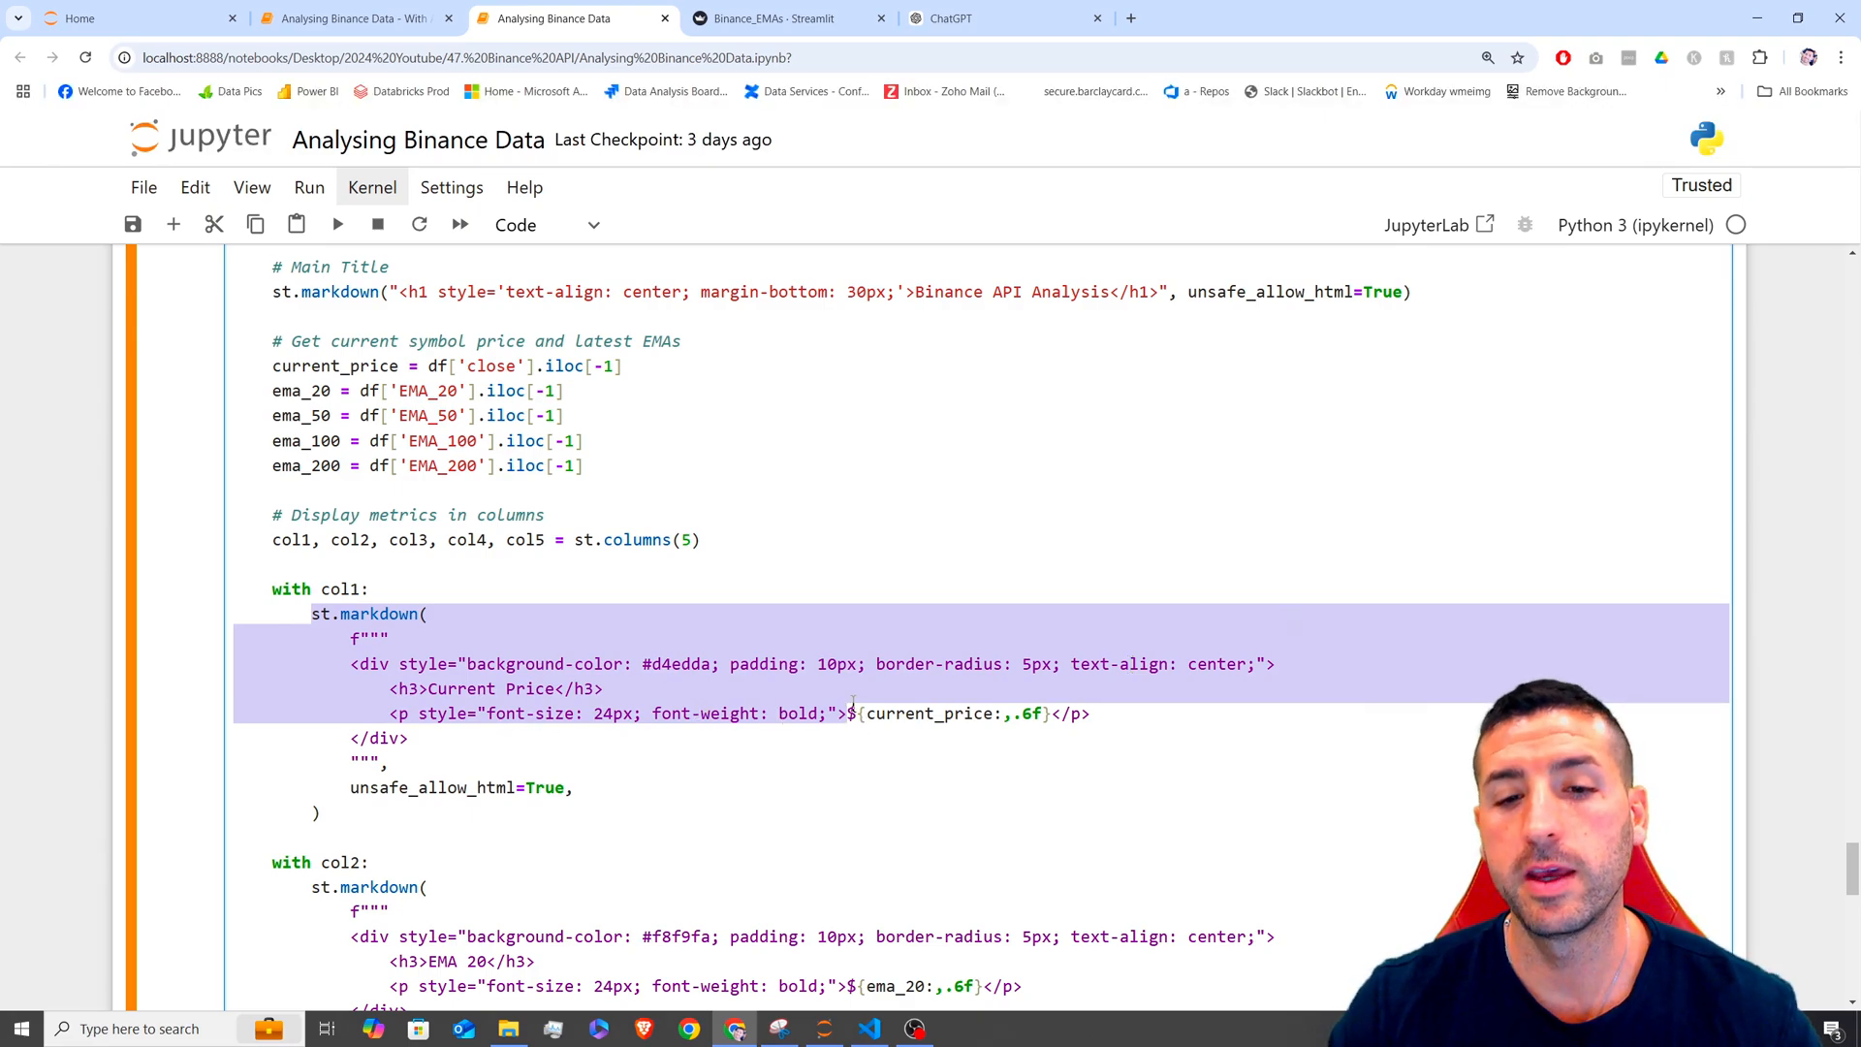
pyautogui.doubleClick(930, 713)
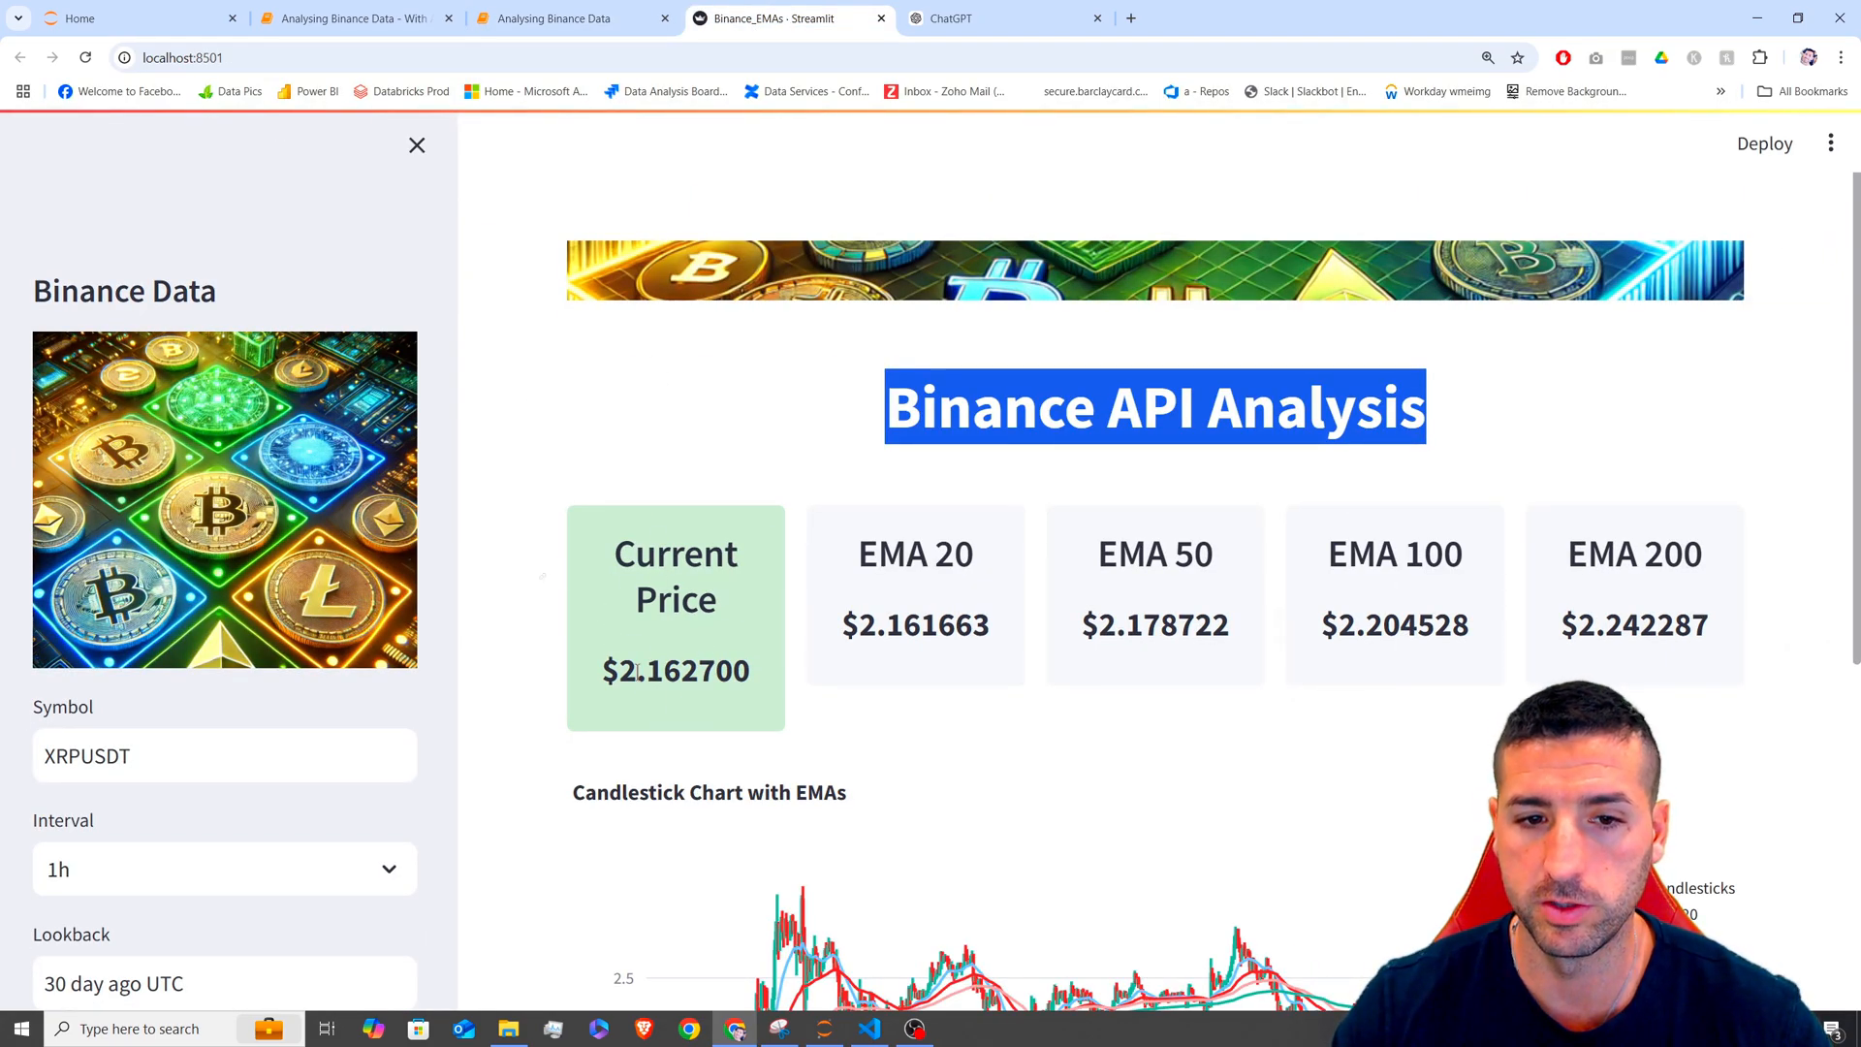
pyautogui.click(573, 17)
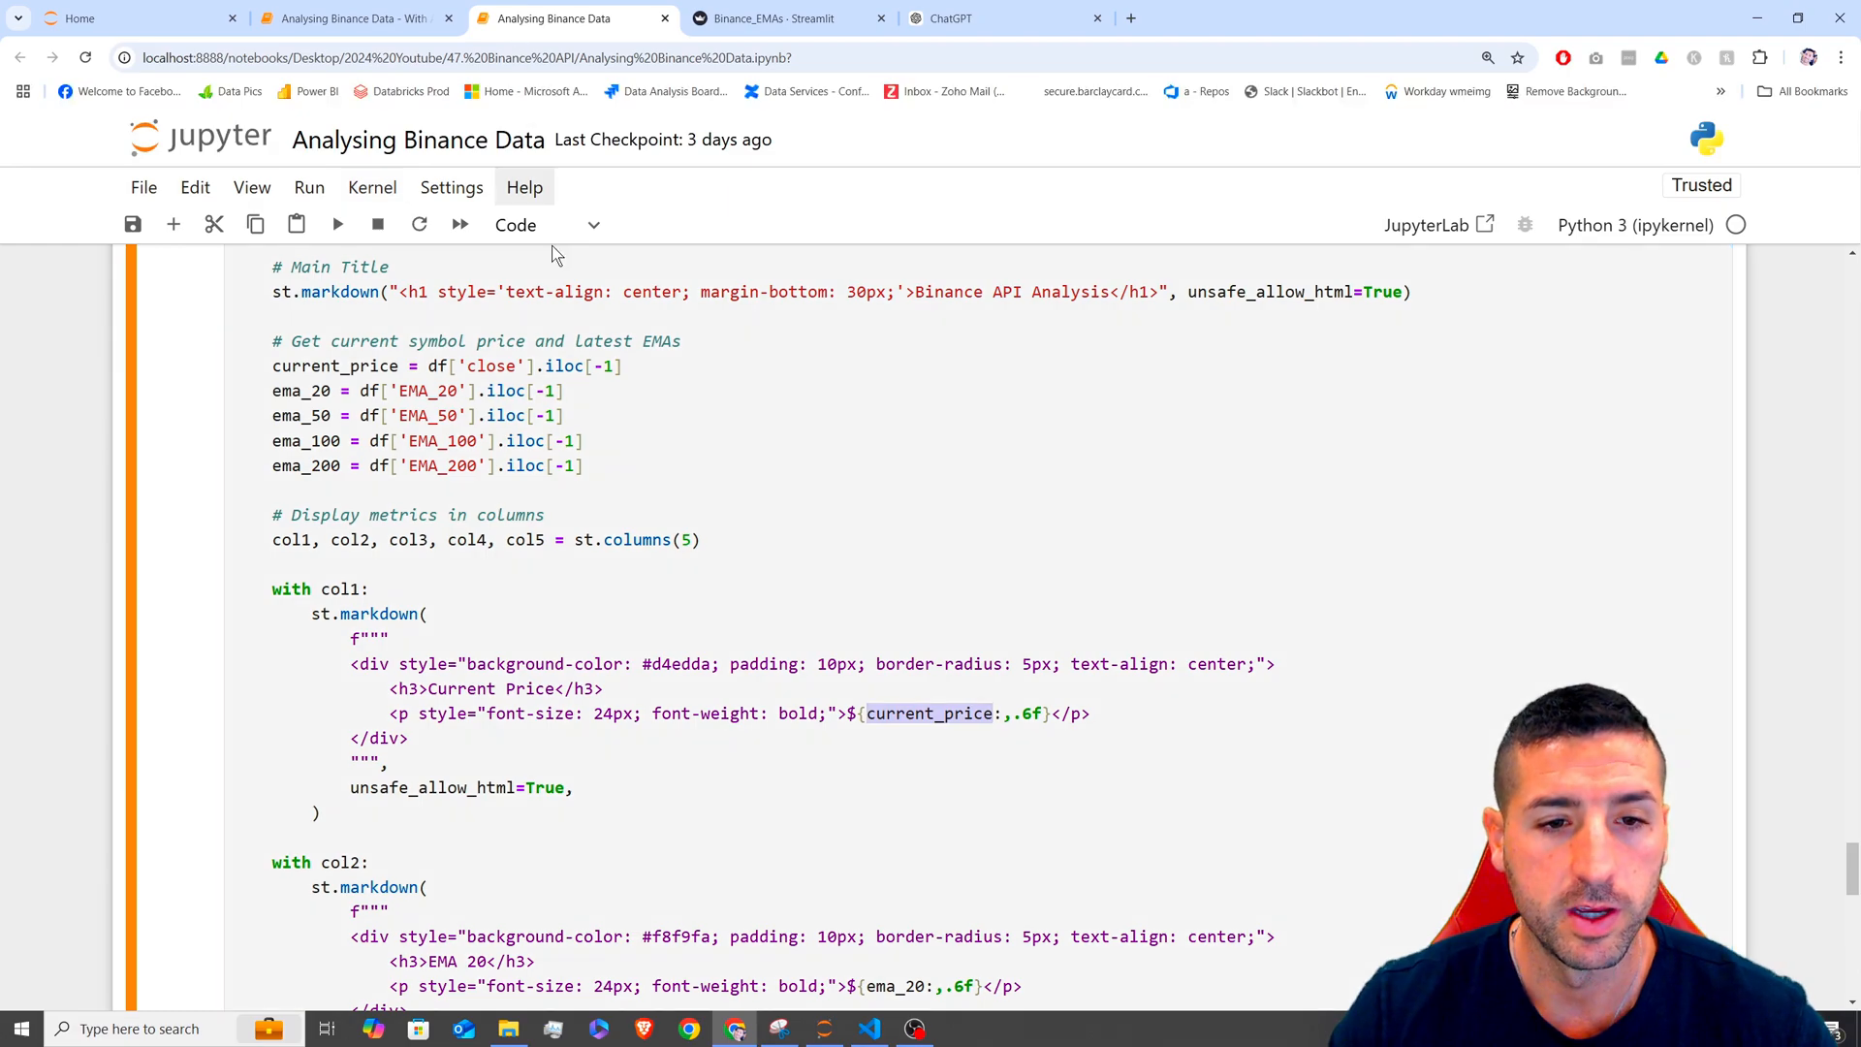
pyautogui.scroll(-3)
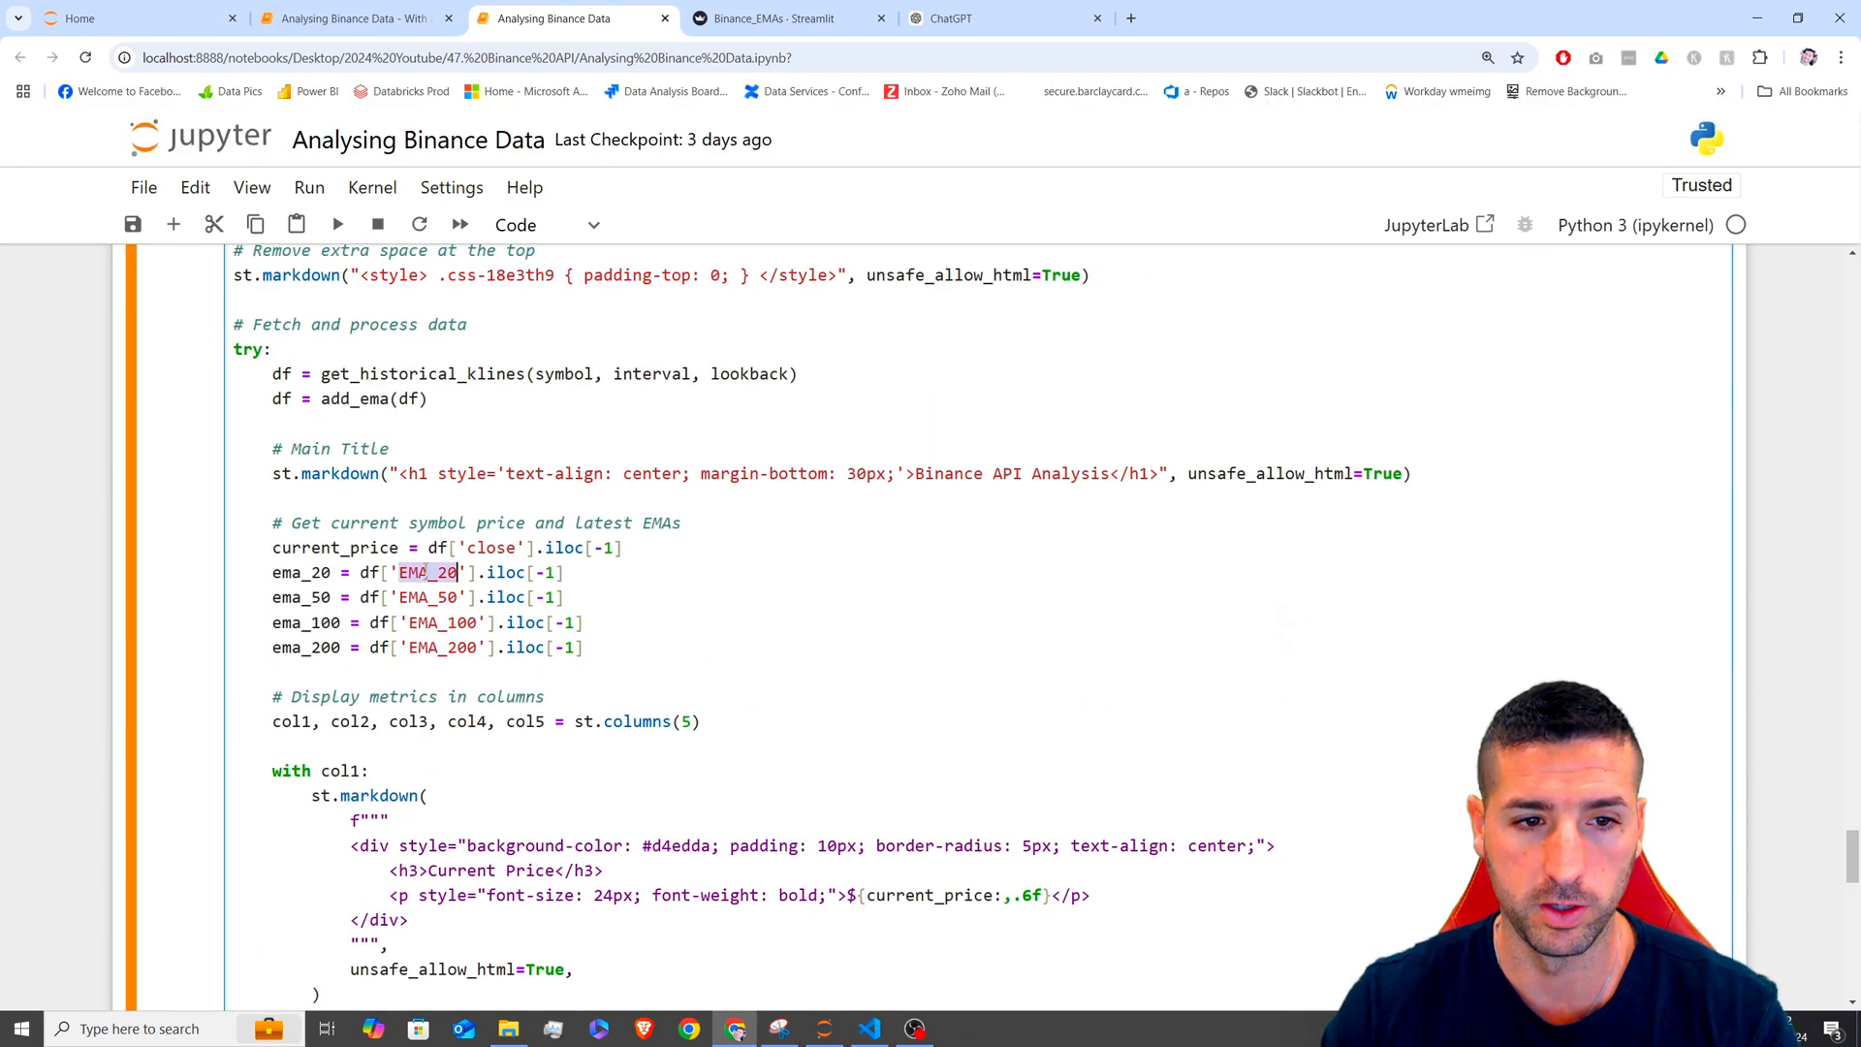
pyautogui.scroll(-3)
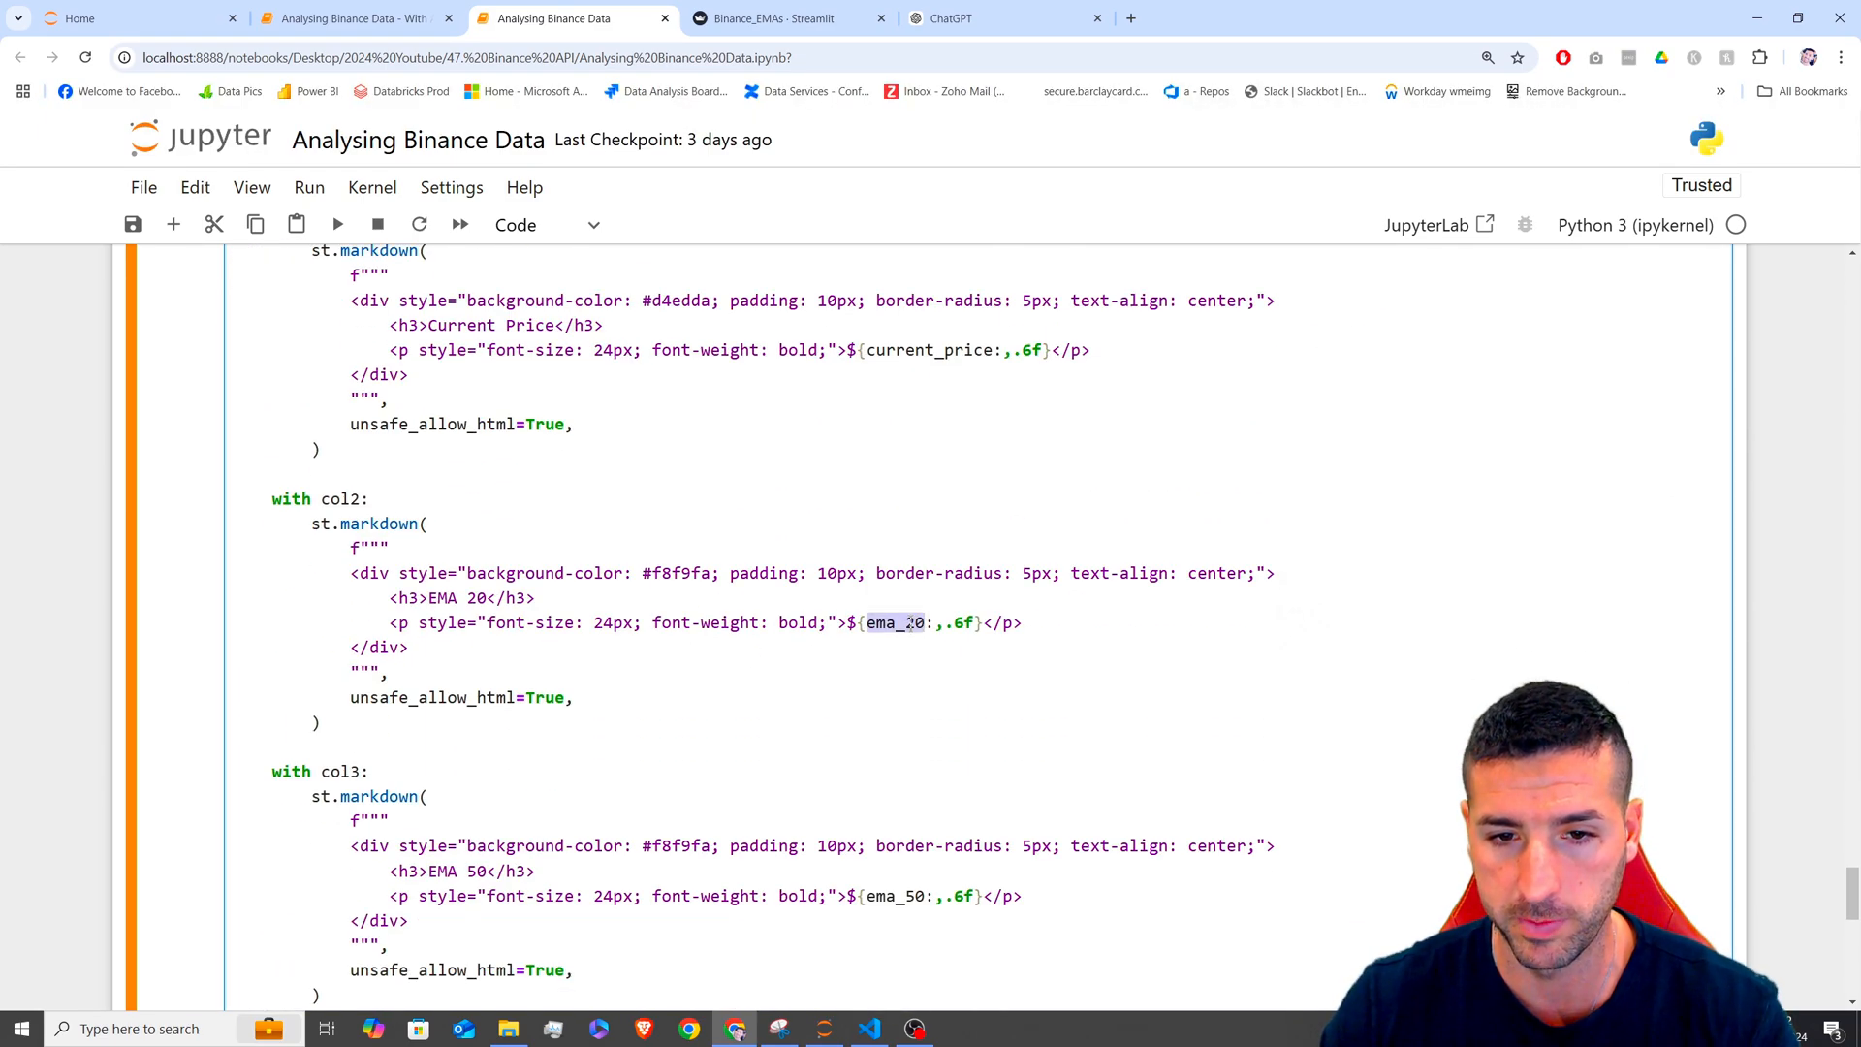
pyautogui.scroll(-3)
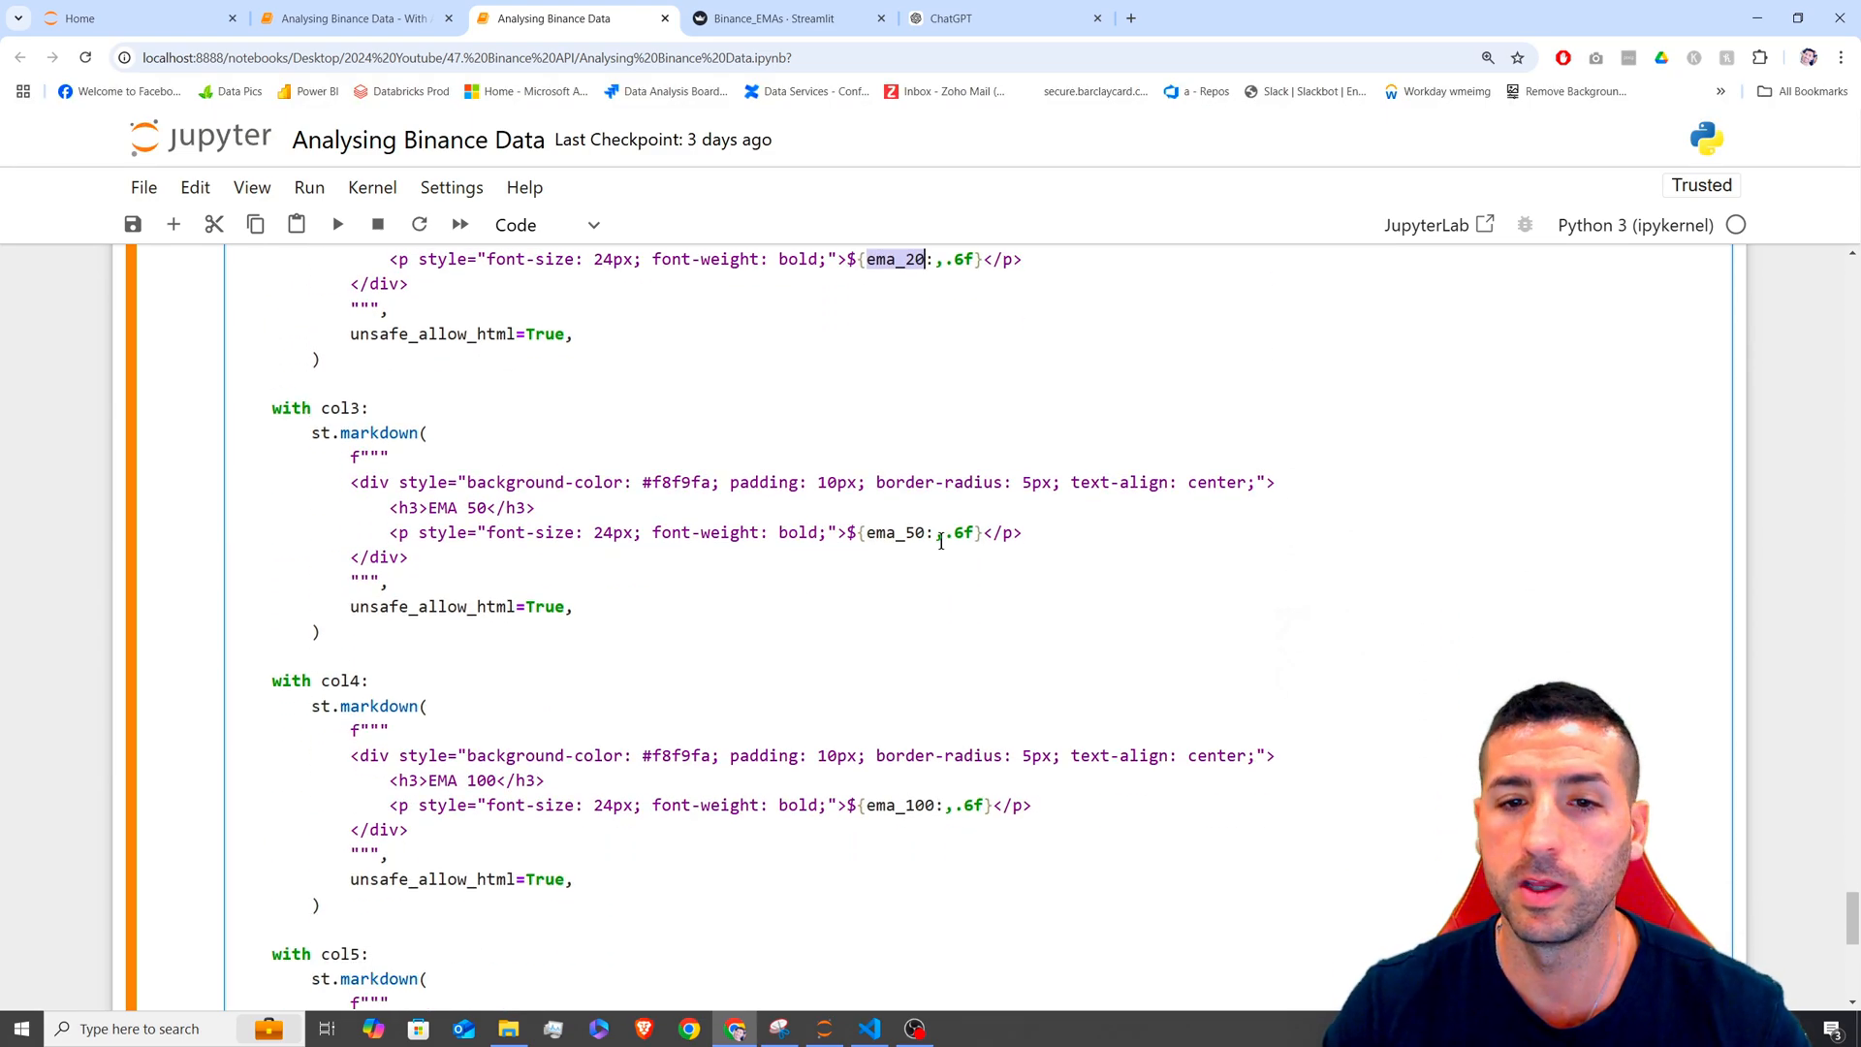
pyautogui.doubleClick(343, 680)
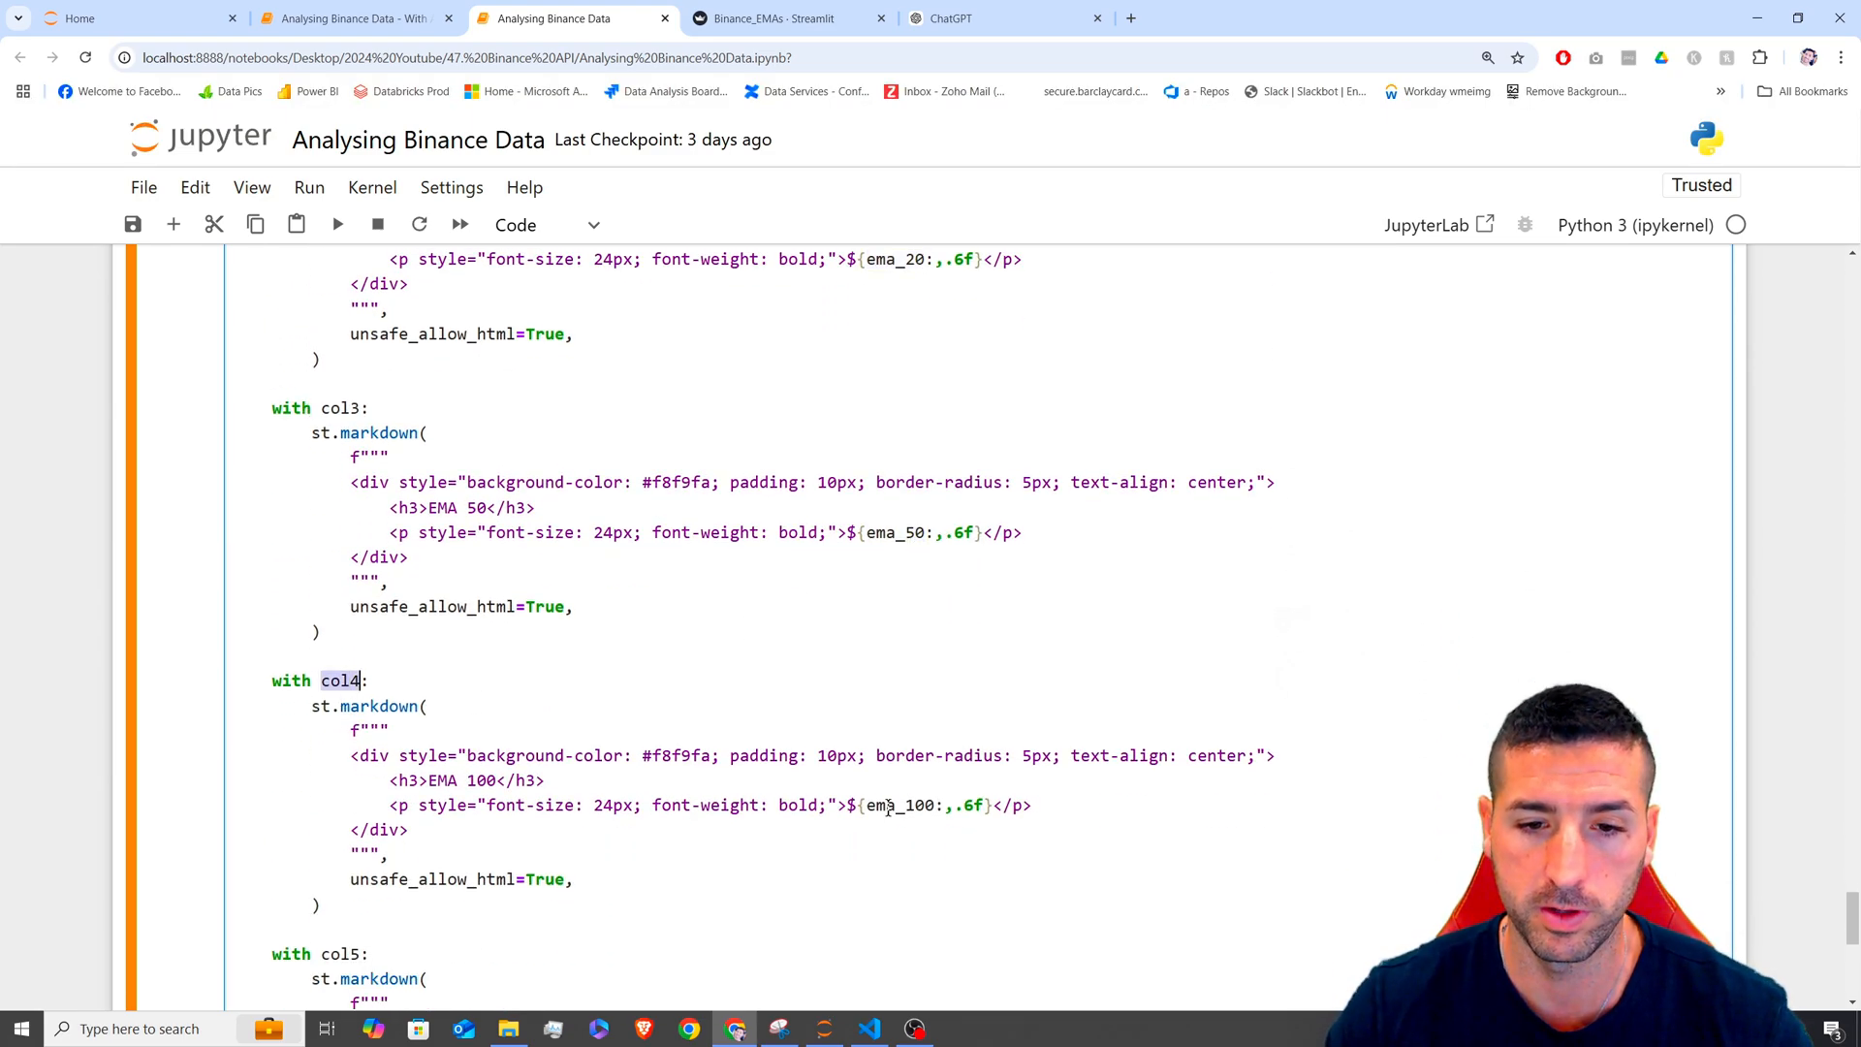
pyautogui.scroll(-3)
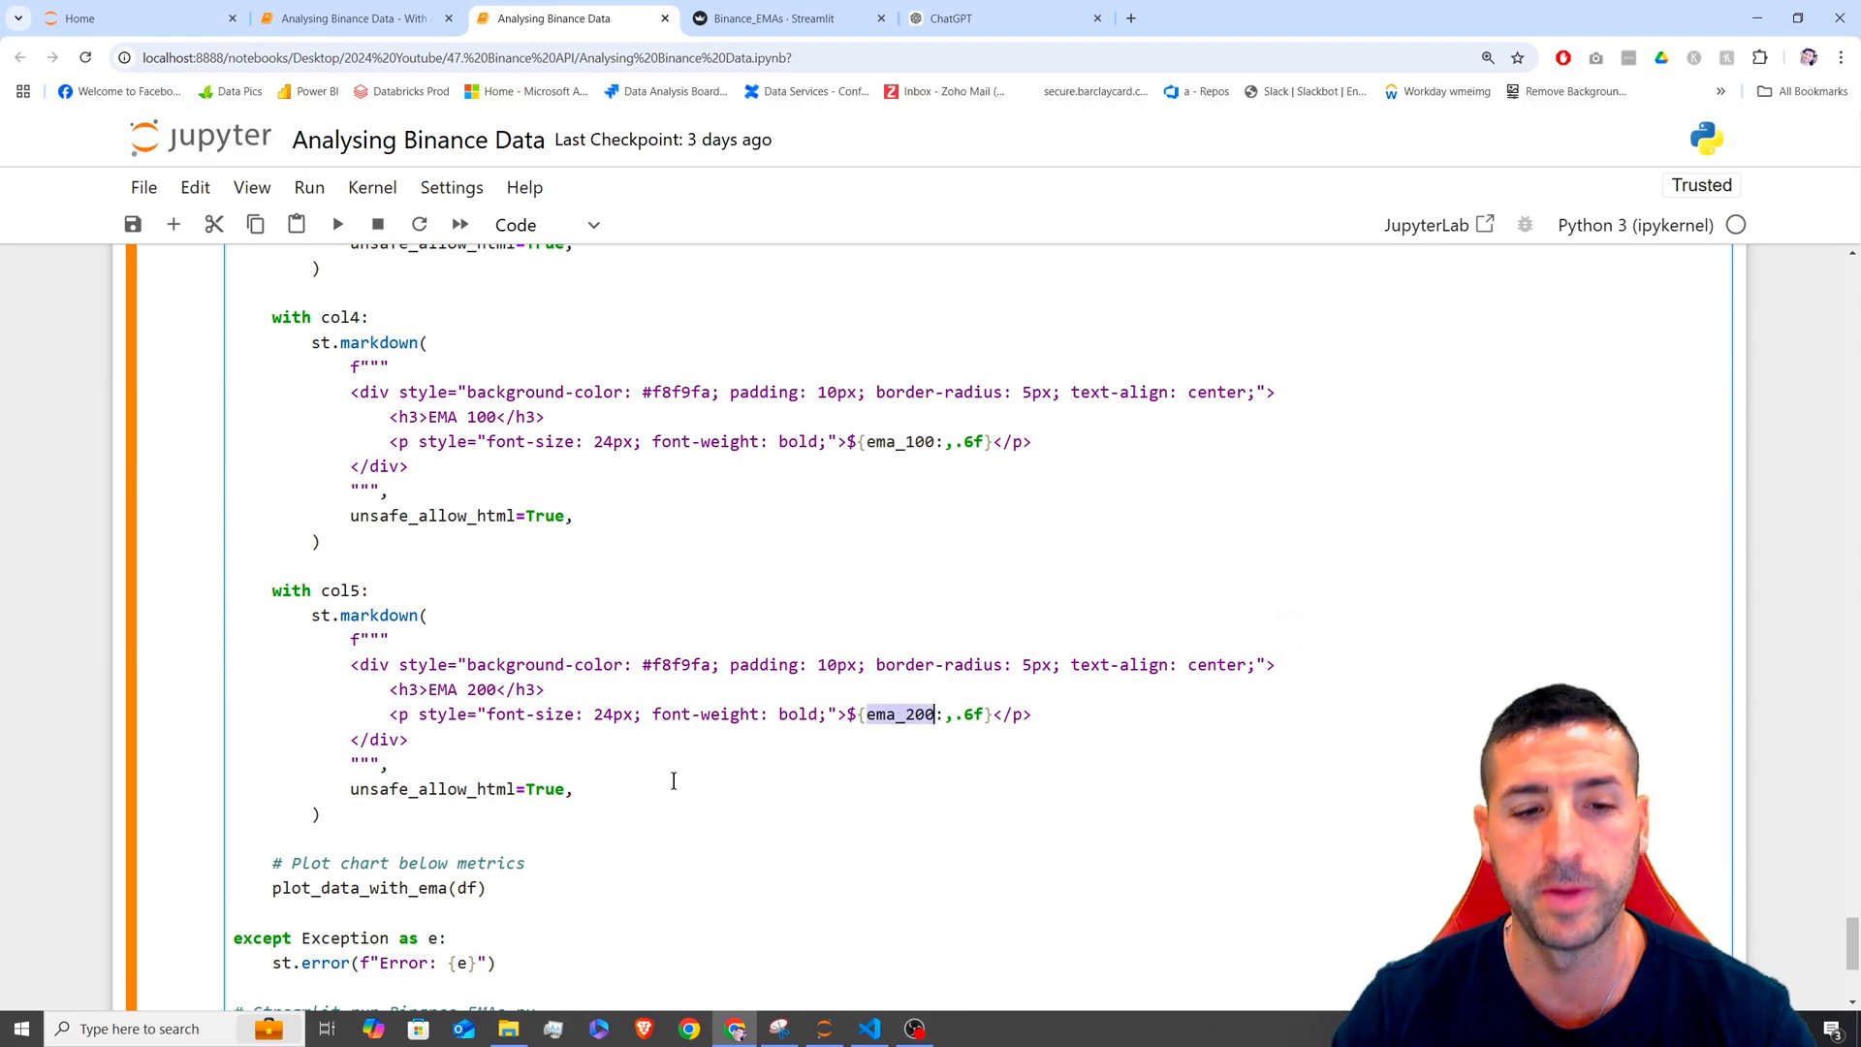
pyautogui.click(789, 17)
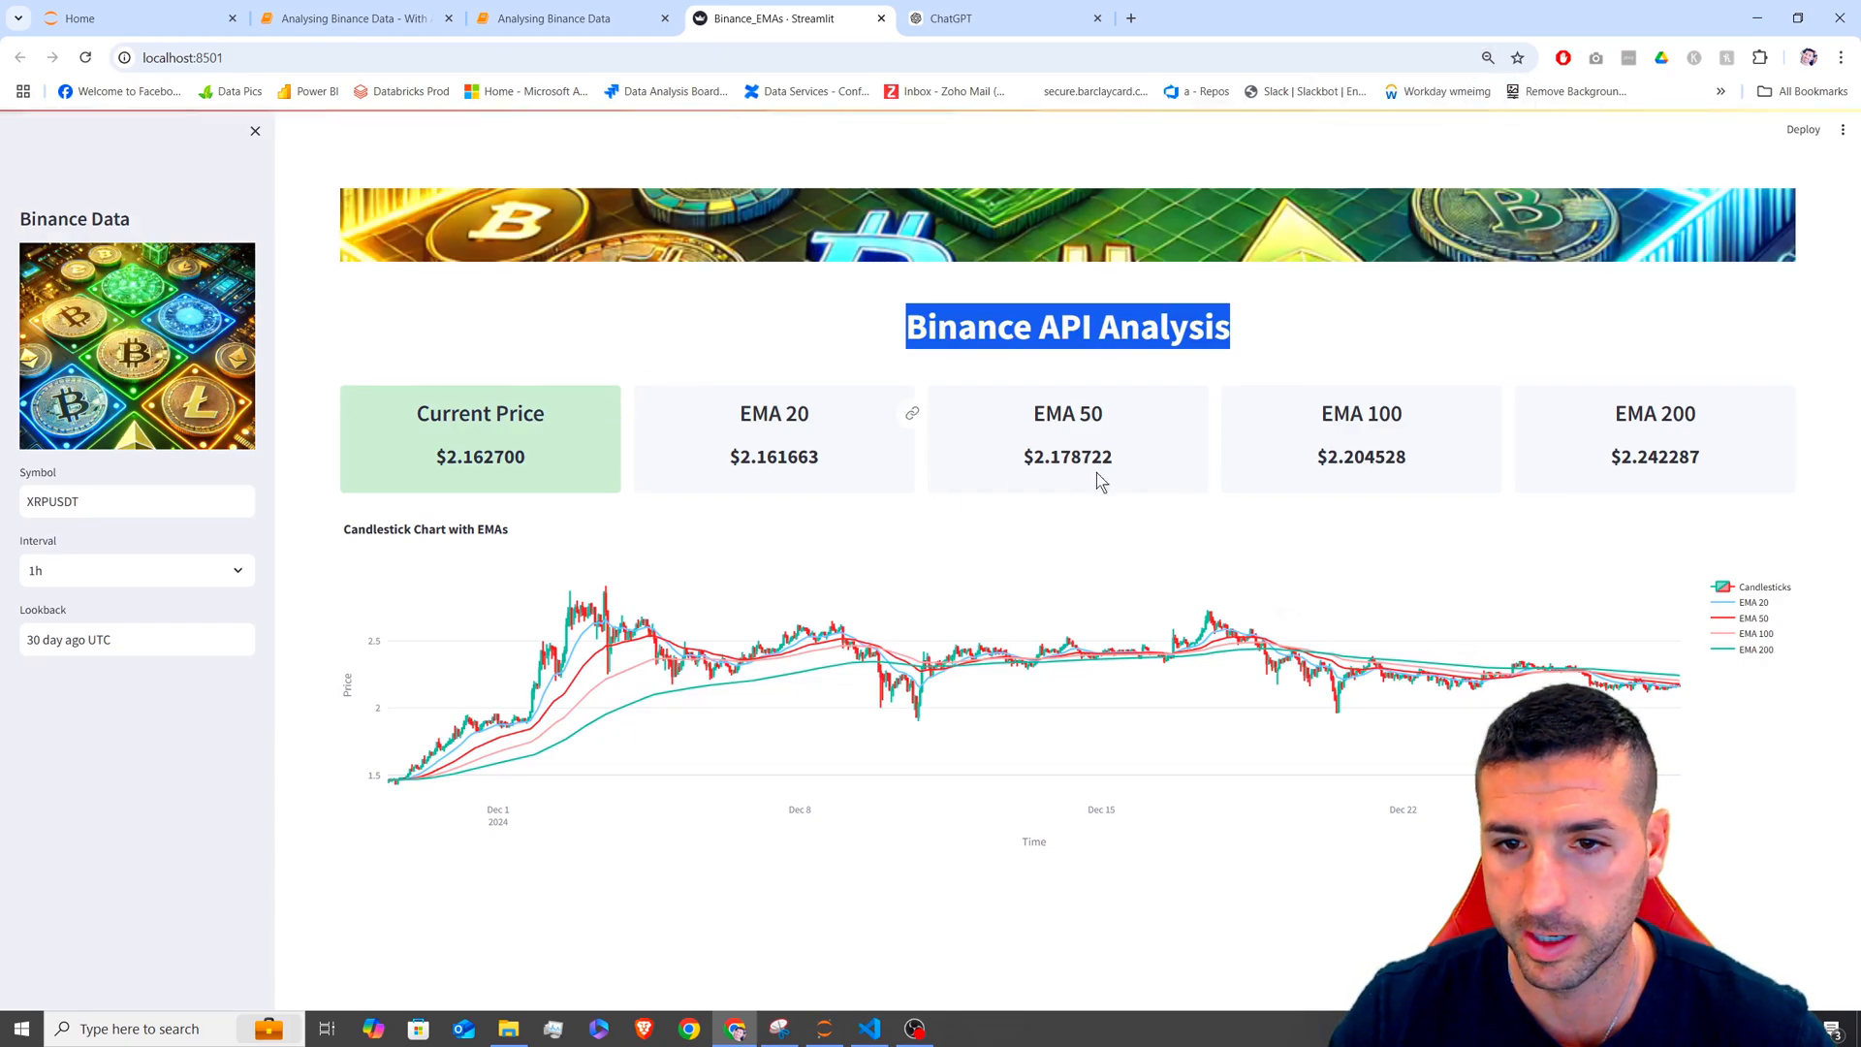
pyautogui.moveTo(1094, 705)
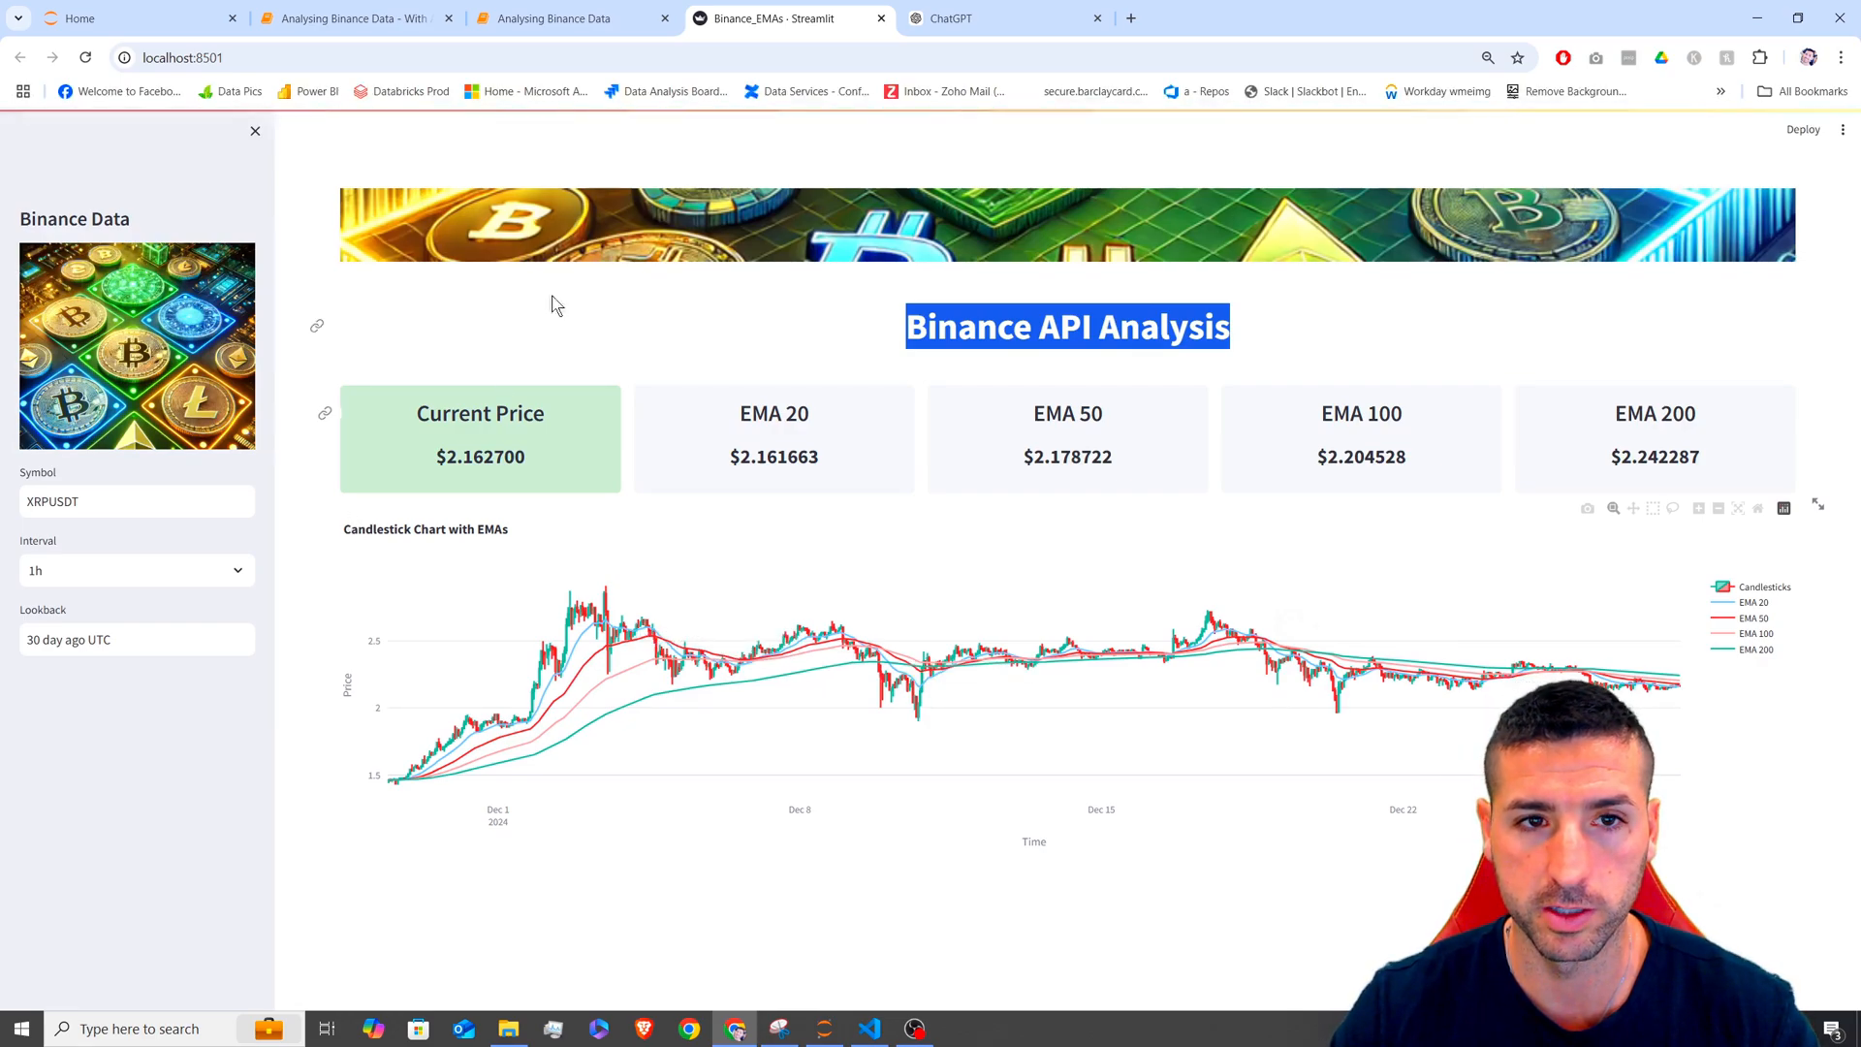
pyautogui.click(573, 18)
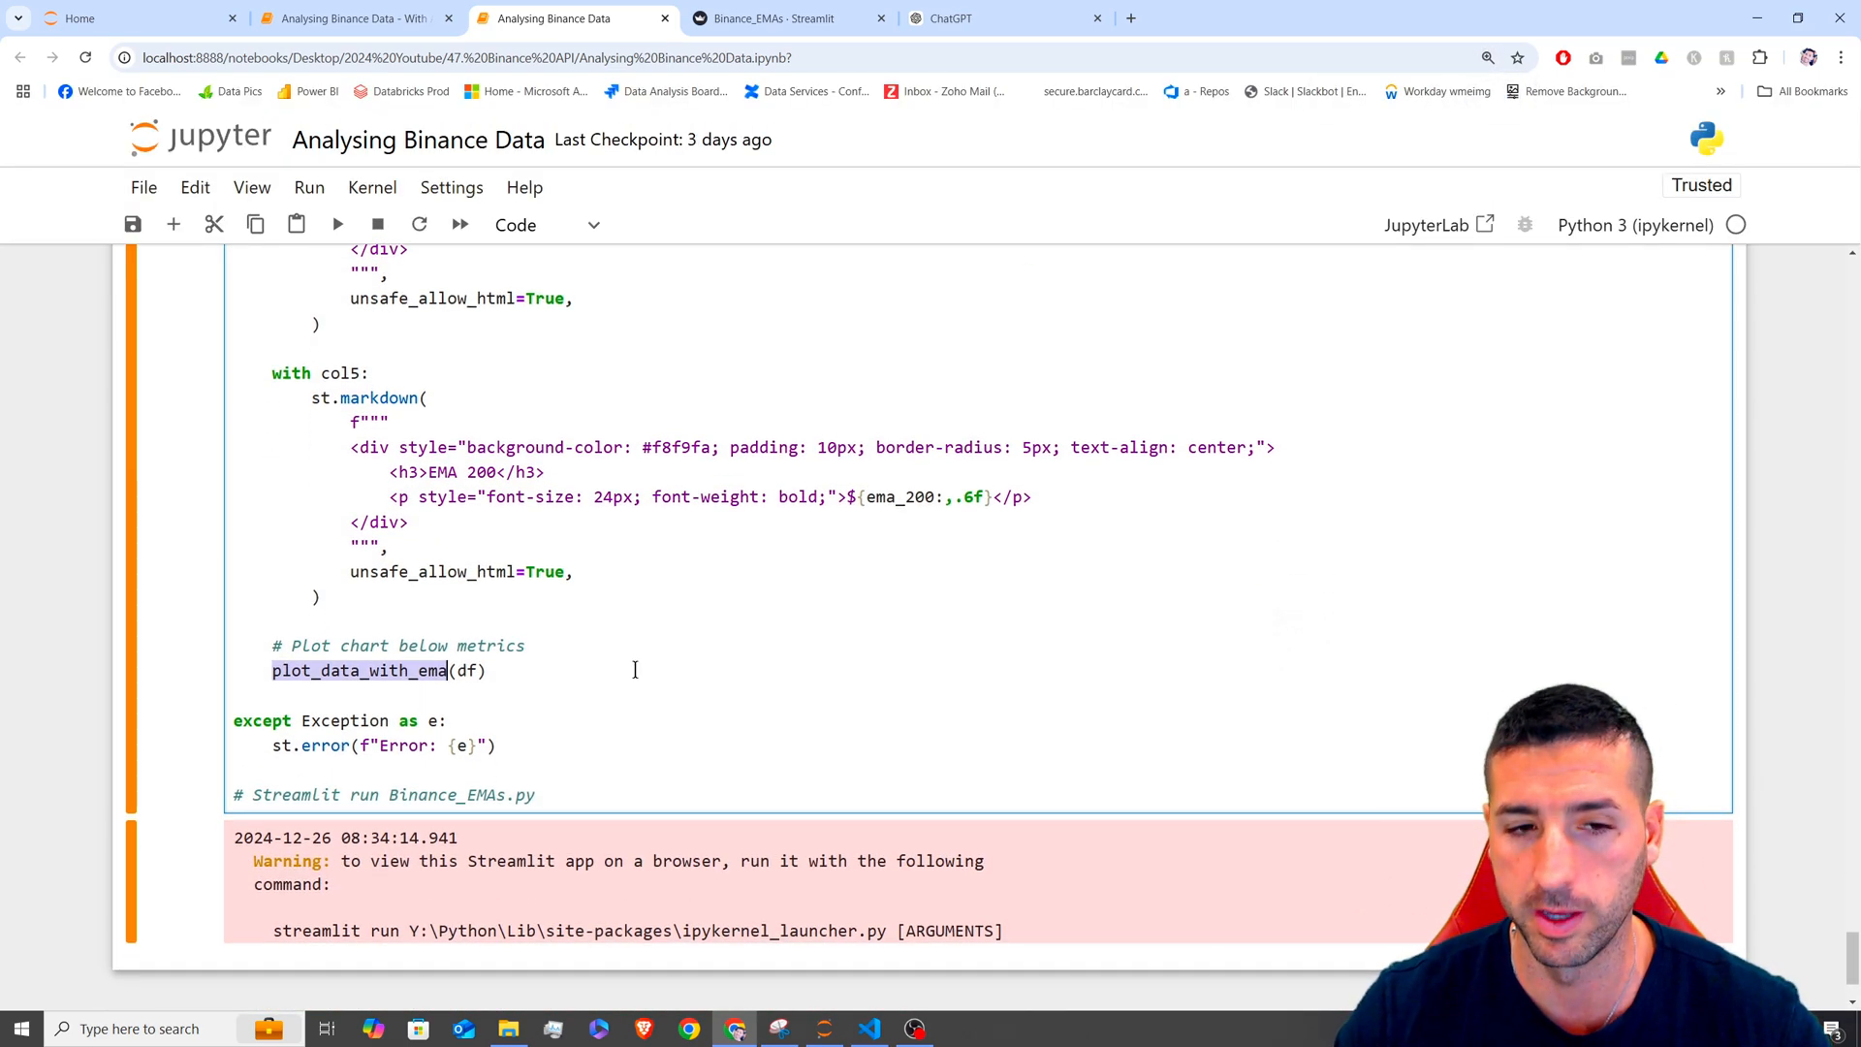
# - Zoom the XRPUSDT candlestick chart into Dec 20–22, 2024, then return to the notebook
pyautogui.click(468, 671)
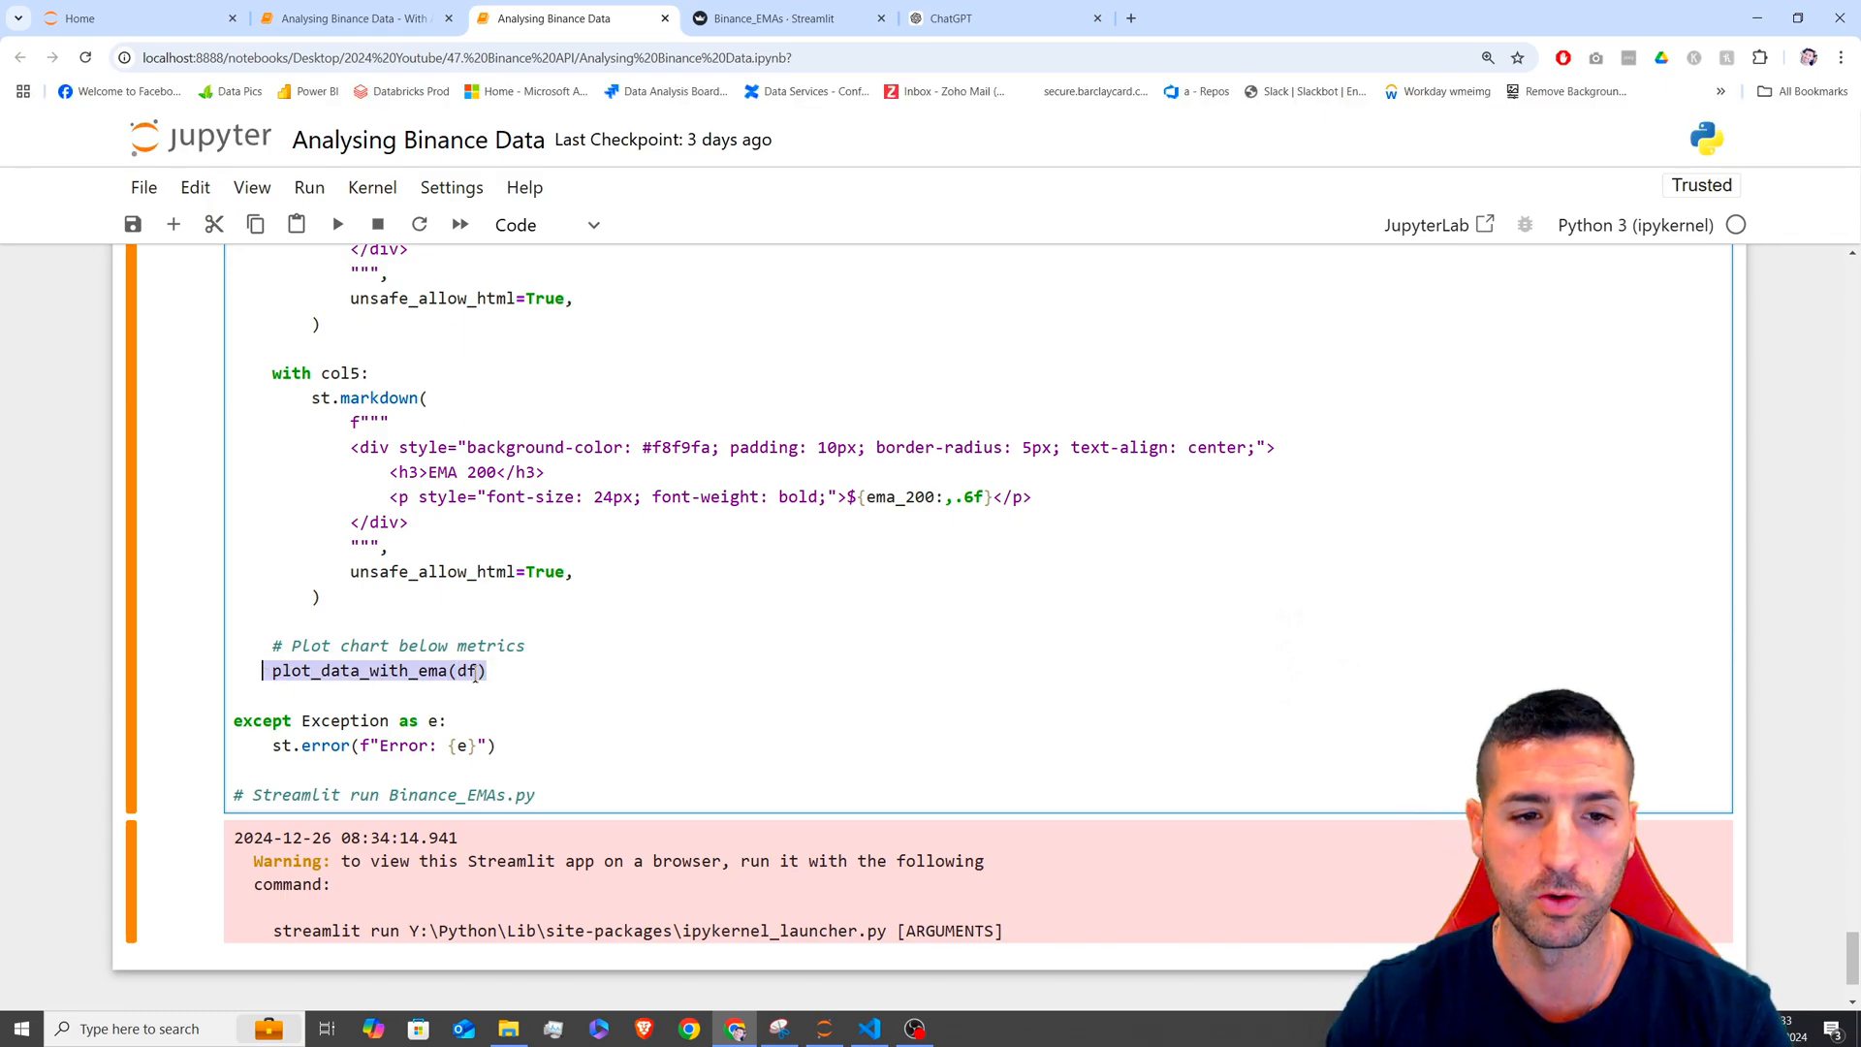
pyautogui.click(788, 17)
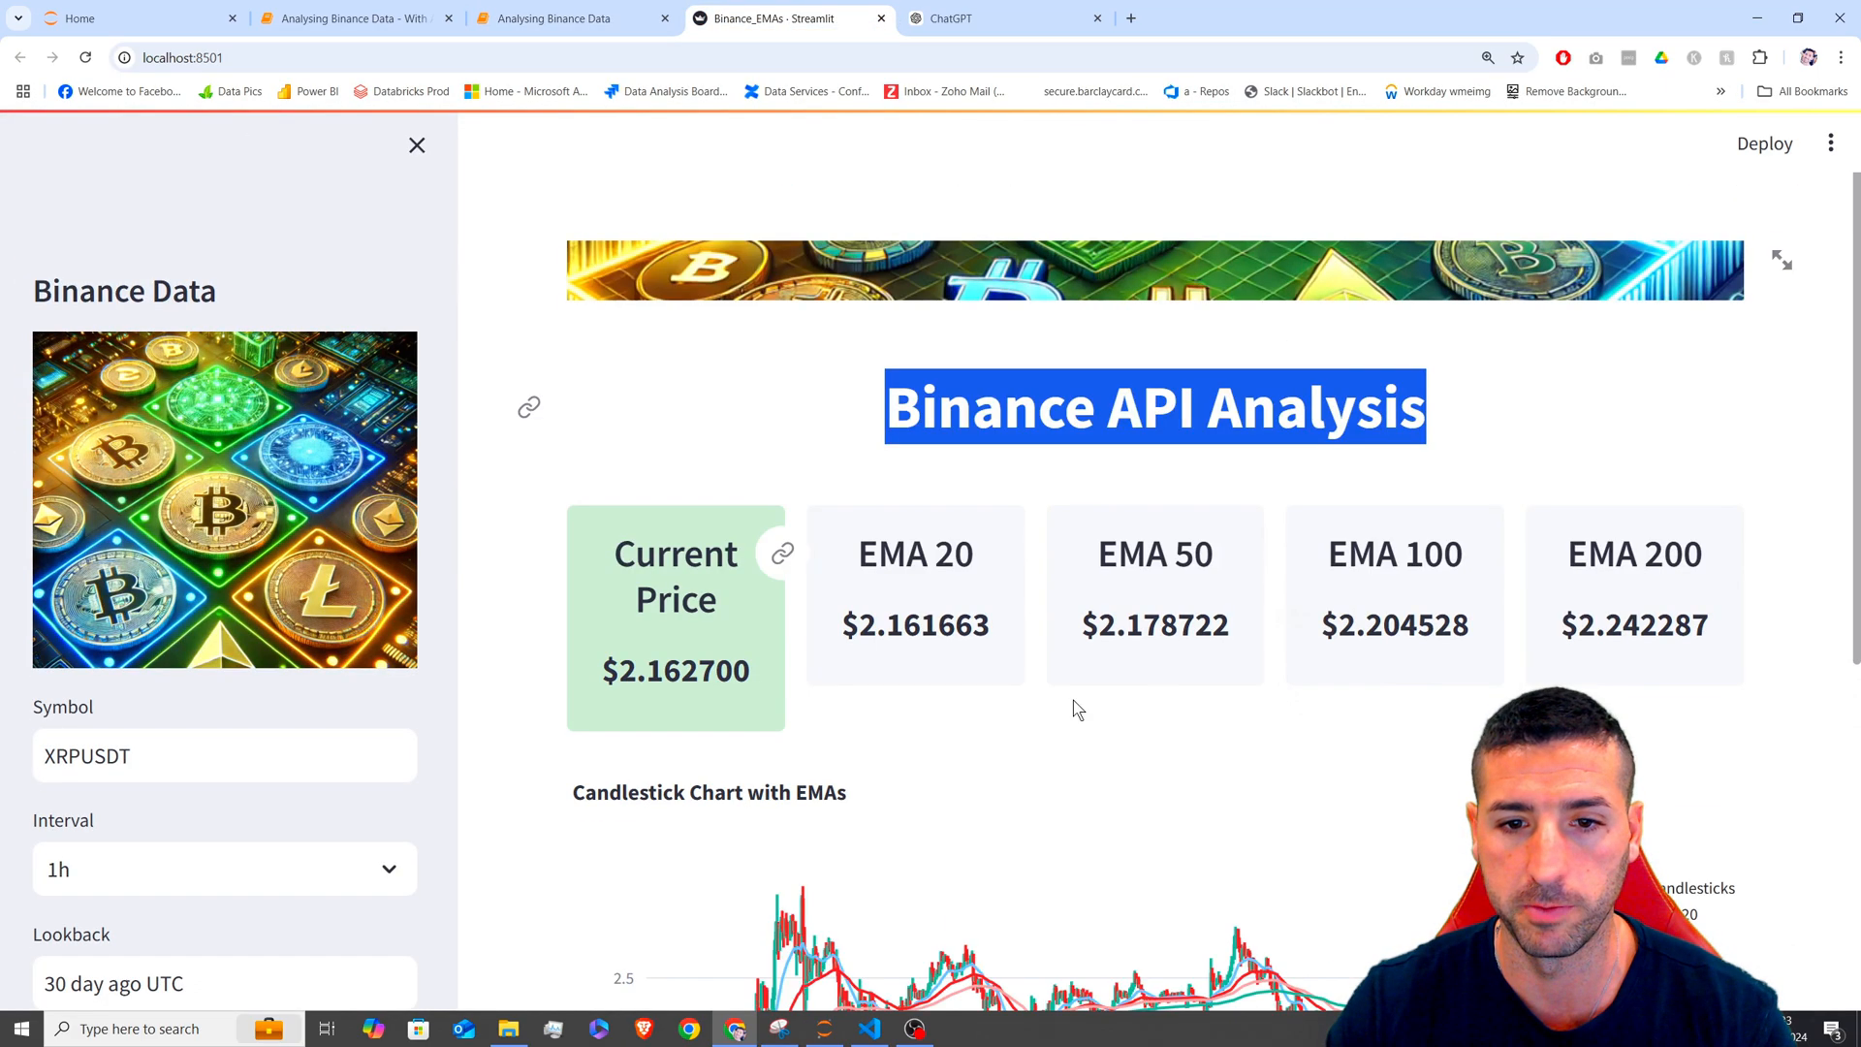
pyautogui.scroll(-3)
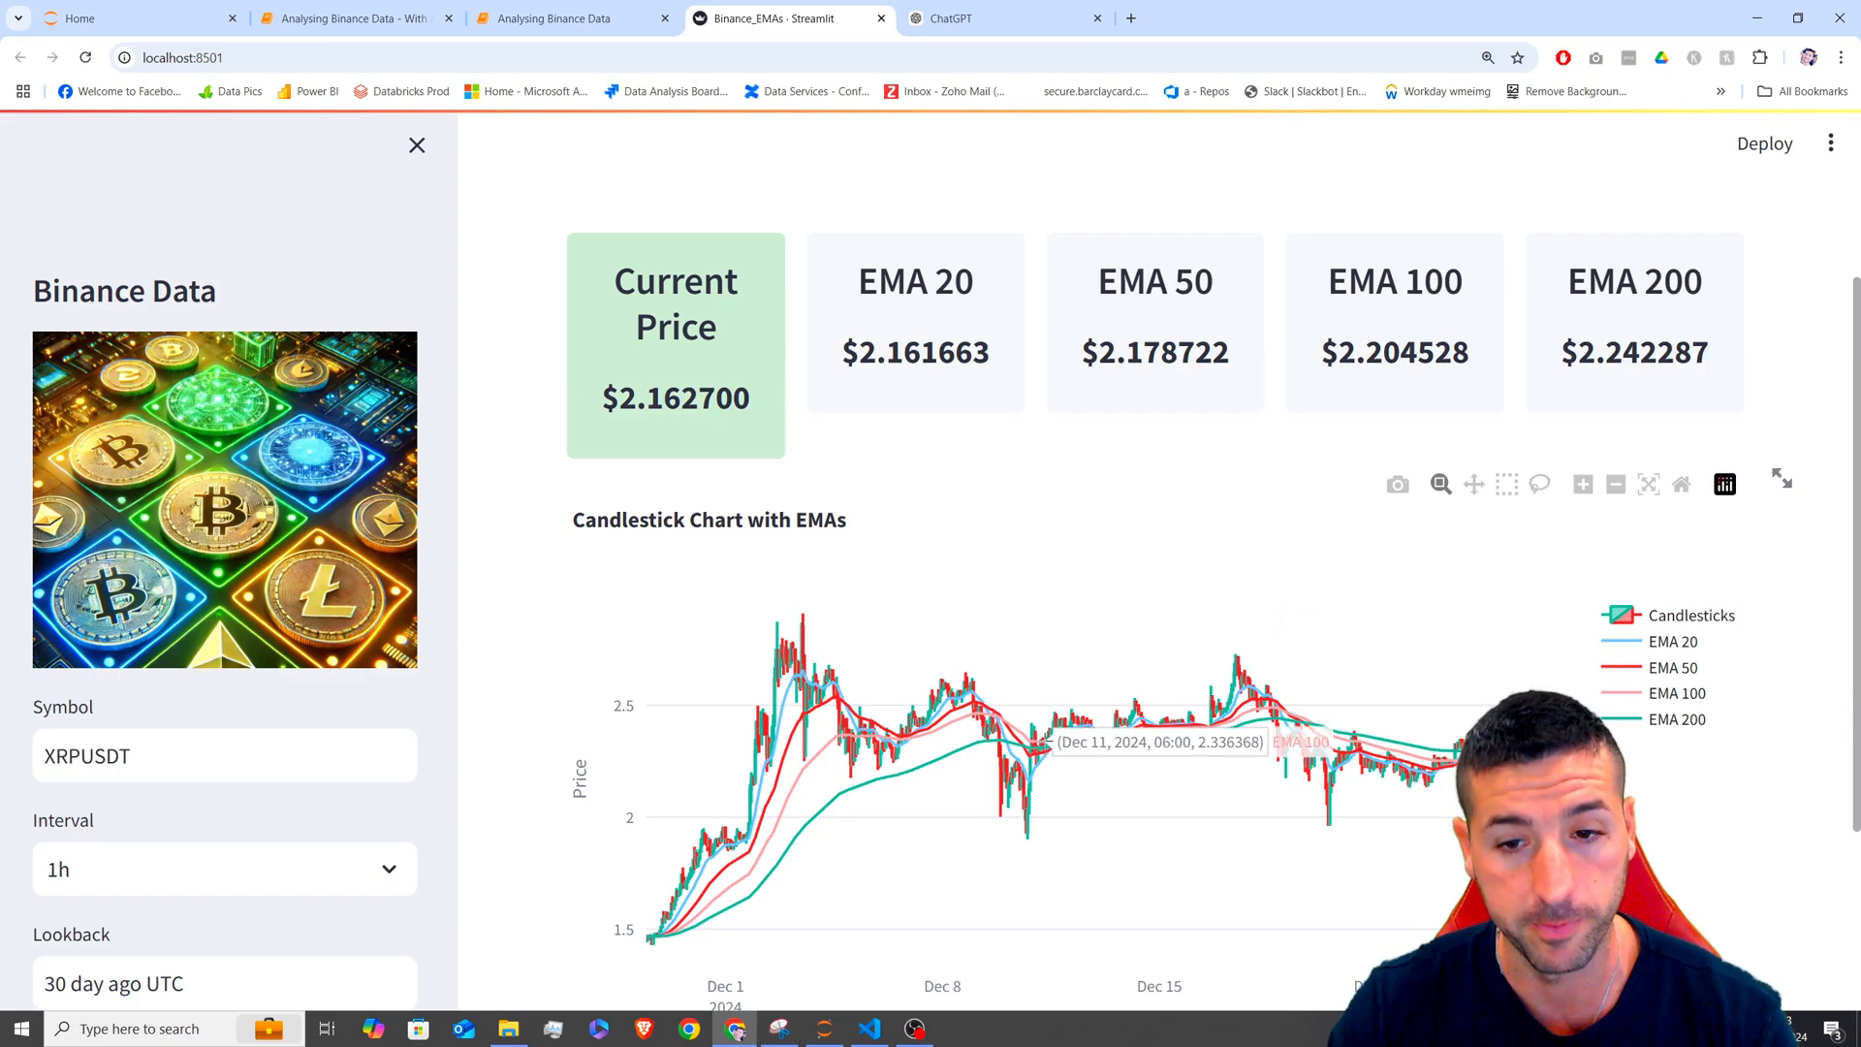
pyautogui.scroll(-3)
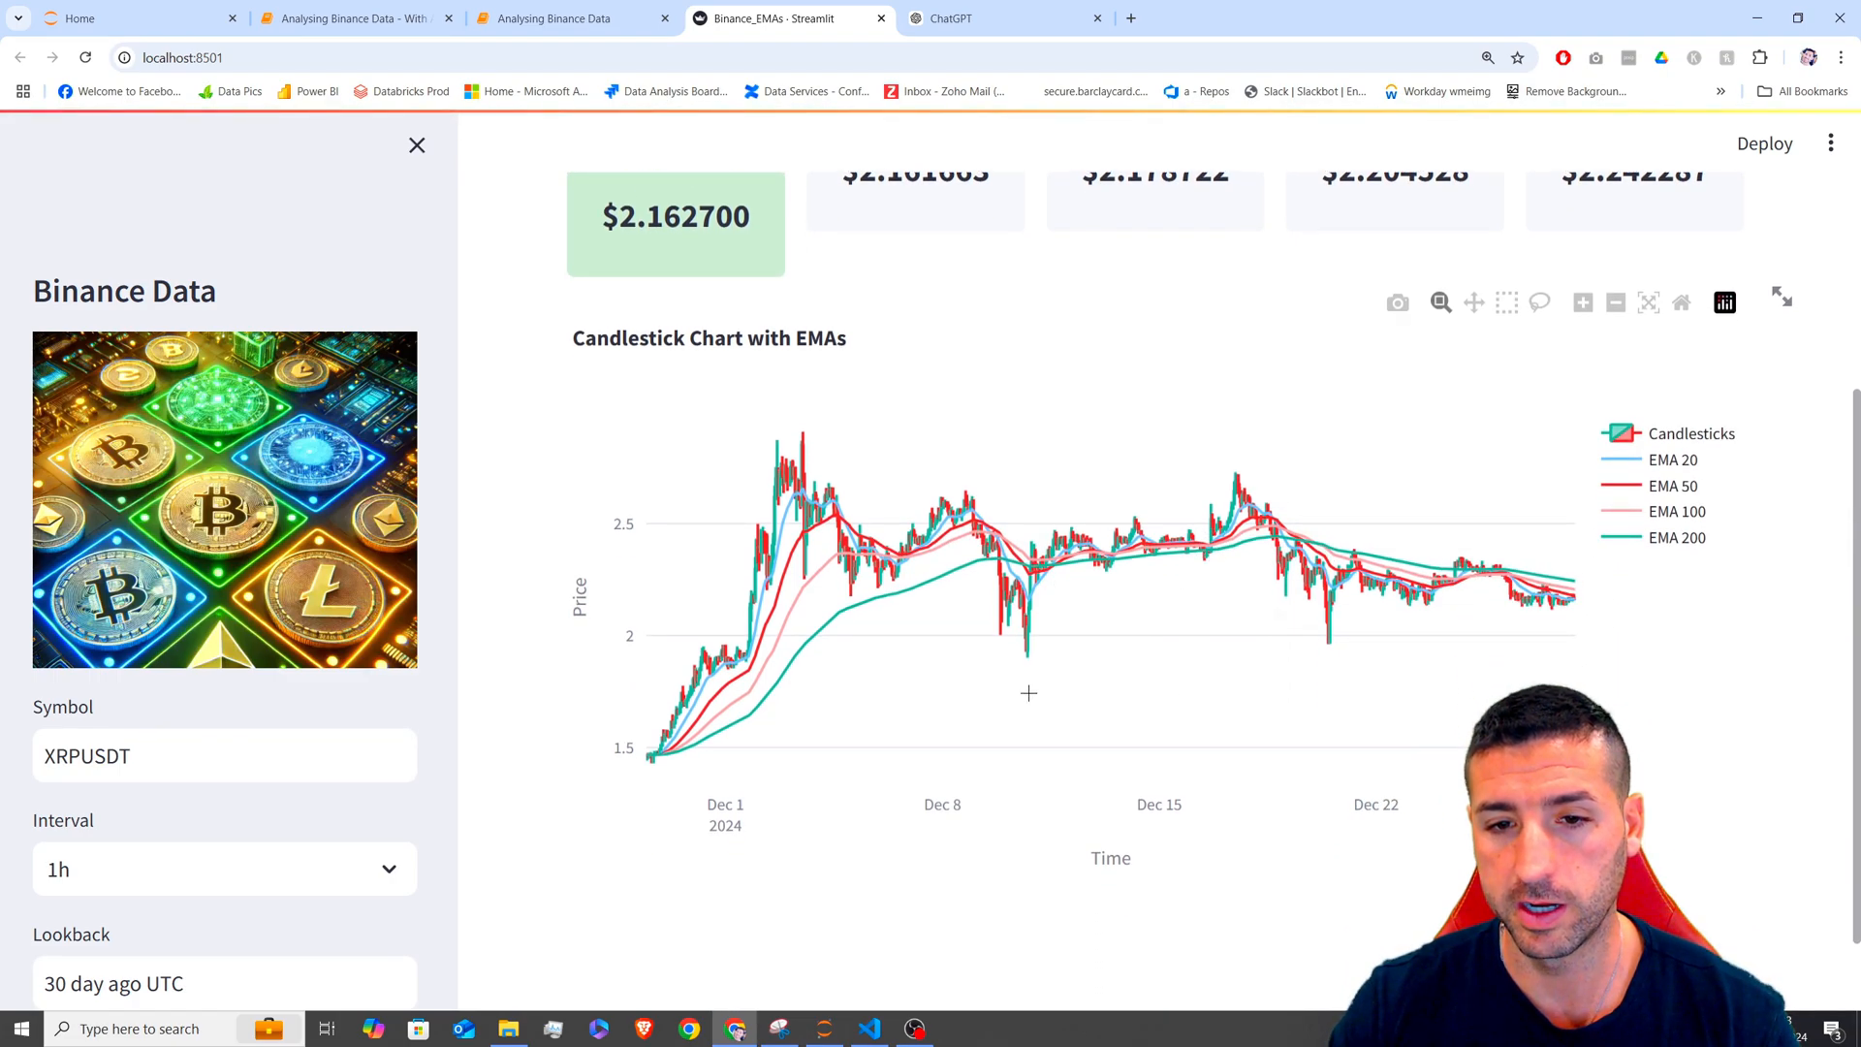
pyautogui.moveTo(700, 425); pyautogui.dragTo(1472, 781)
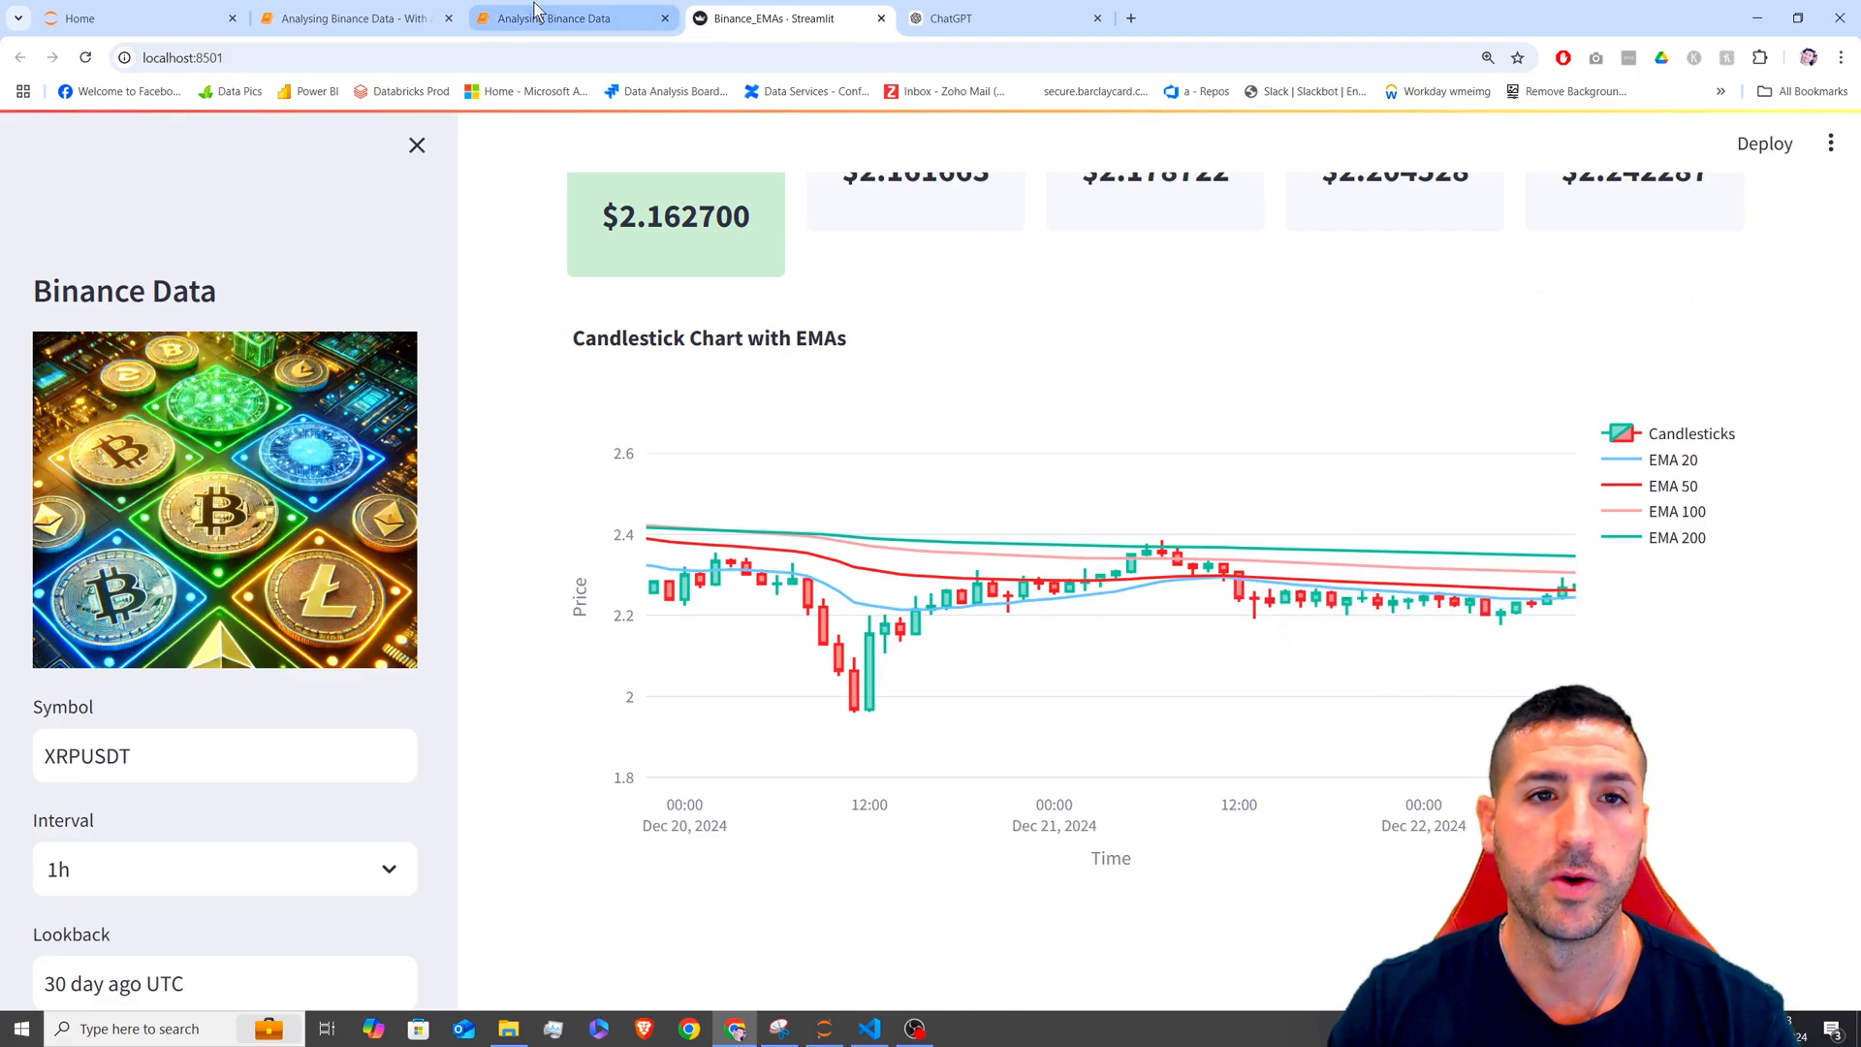
pyautogui.click(558, 18)
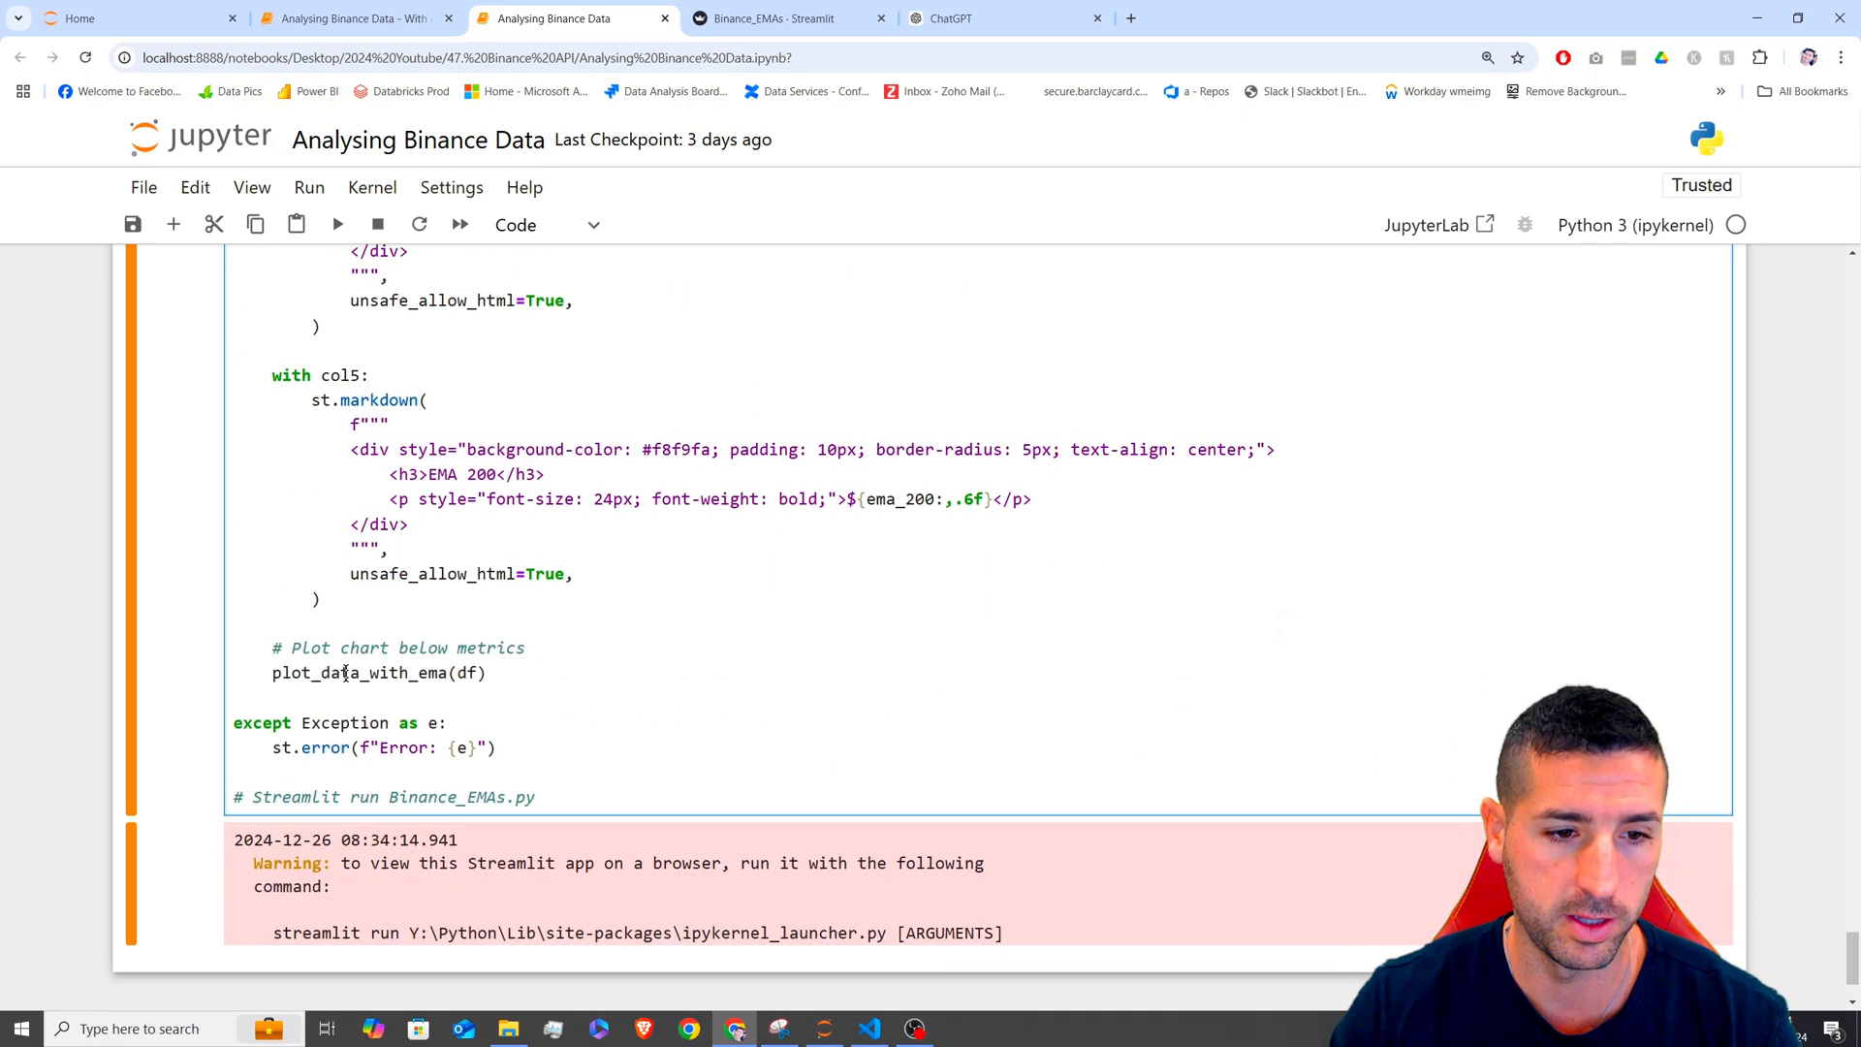
# - Select code in the Step 5 cell and scroll back to its imports and API credentials
pyautogui.doubleClick(262, 720)
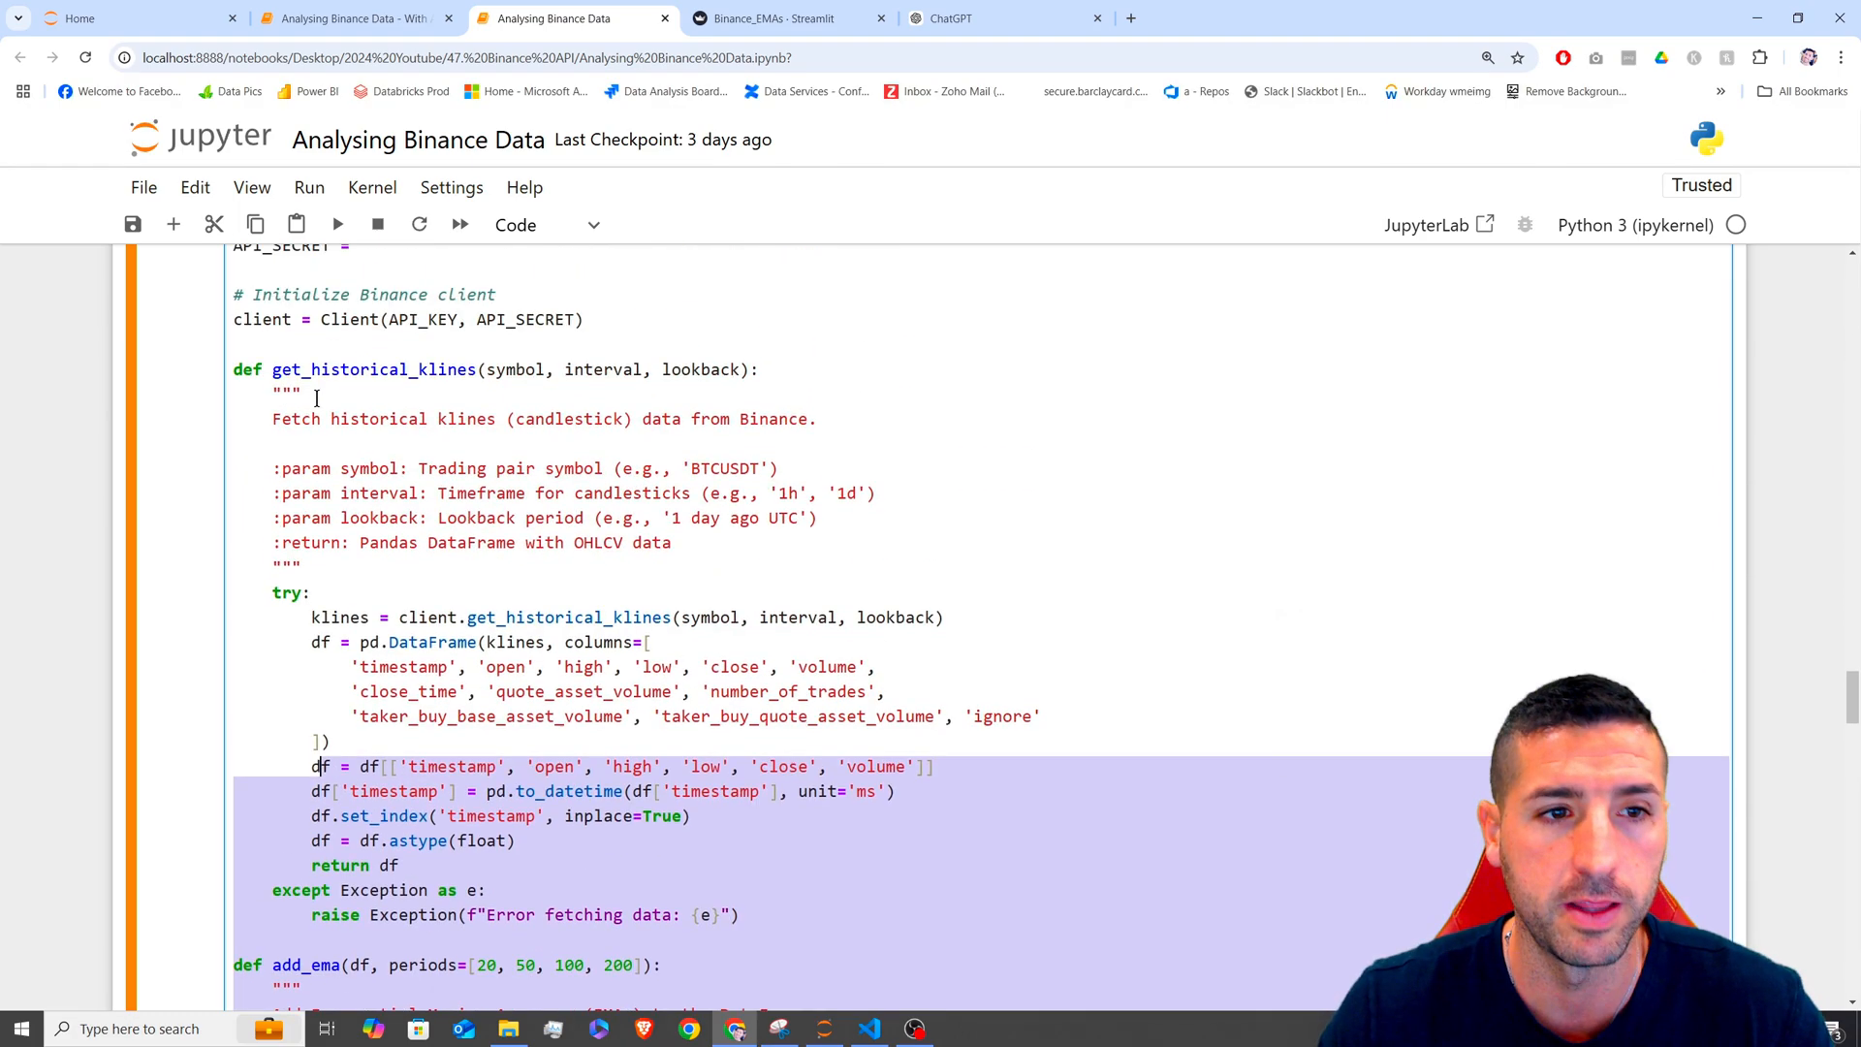
pyautogui.scroll(3)
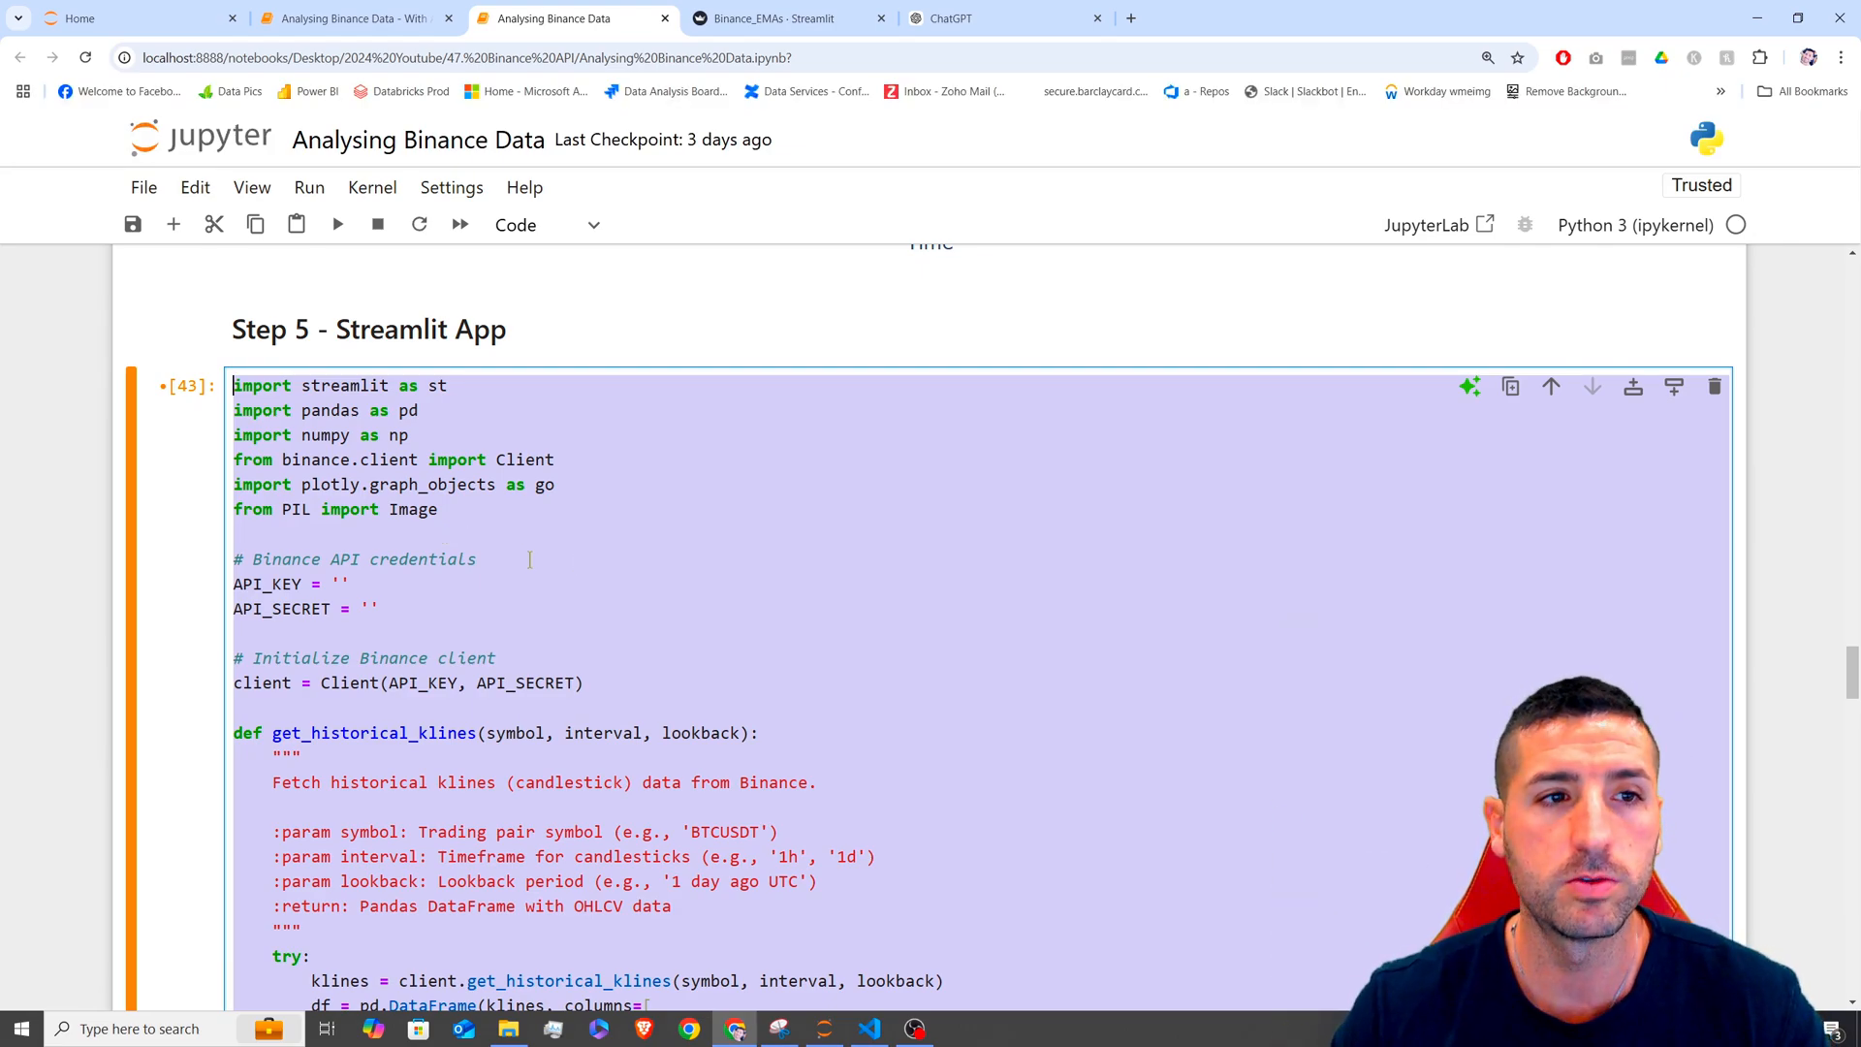
# - Create a new blank Python file and bring the Step 5 app code across
pyautogui.click(143, 187)
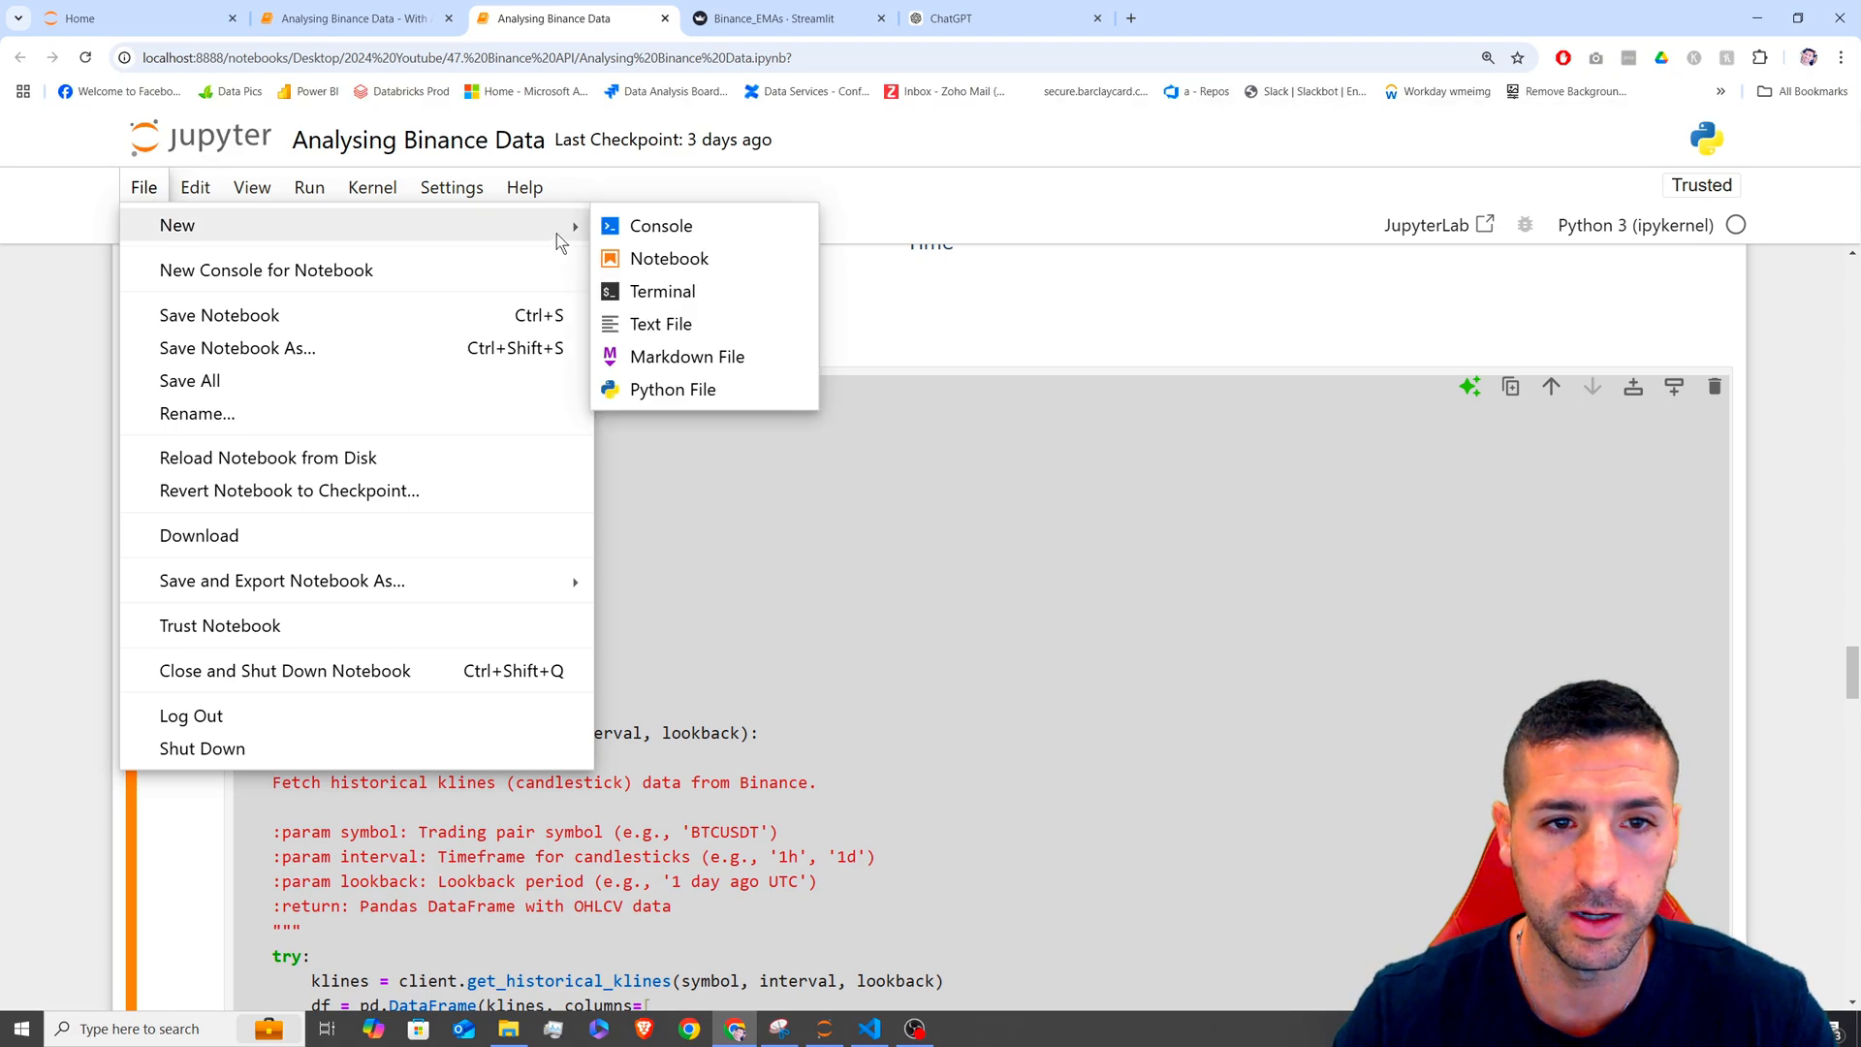
pyautogui.click(673, 390)
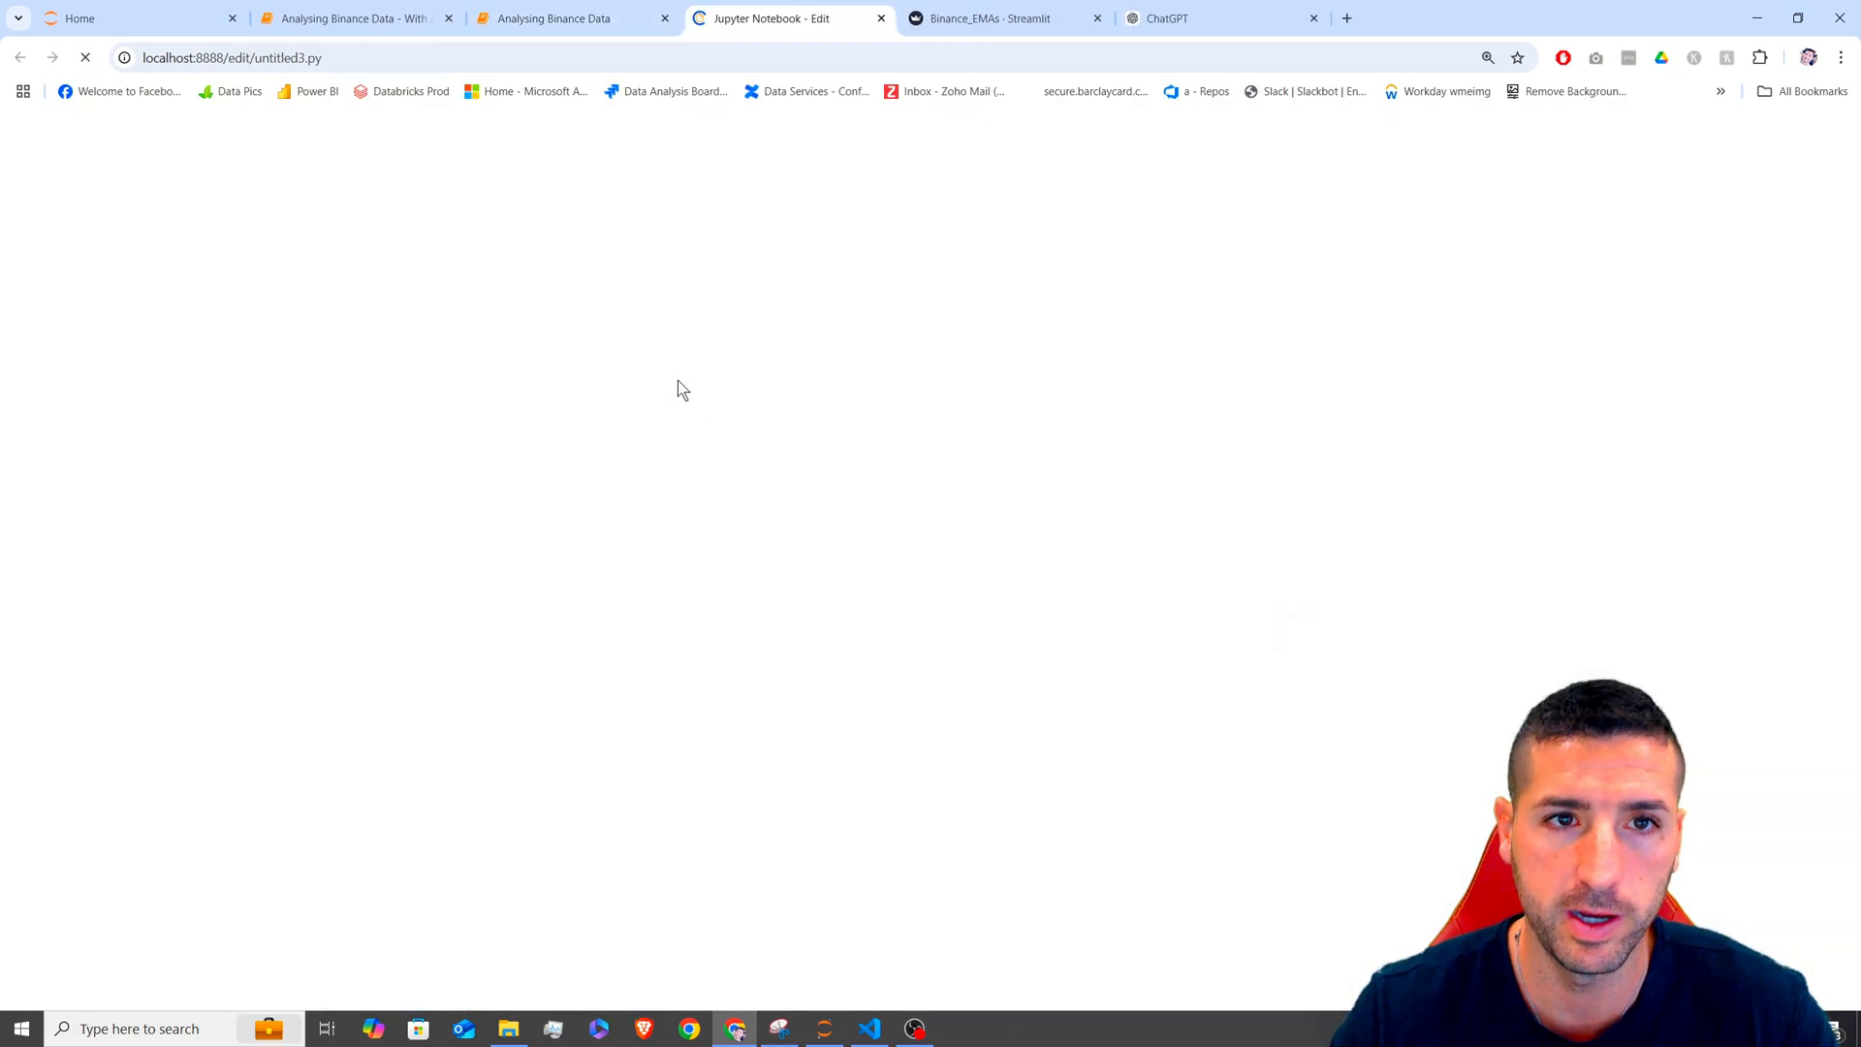
pyautogui.click(573, 18)
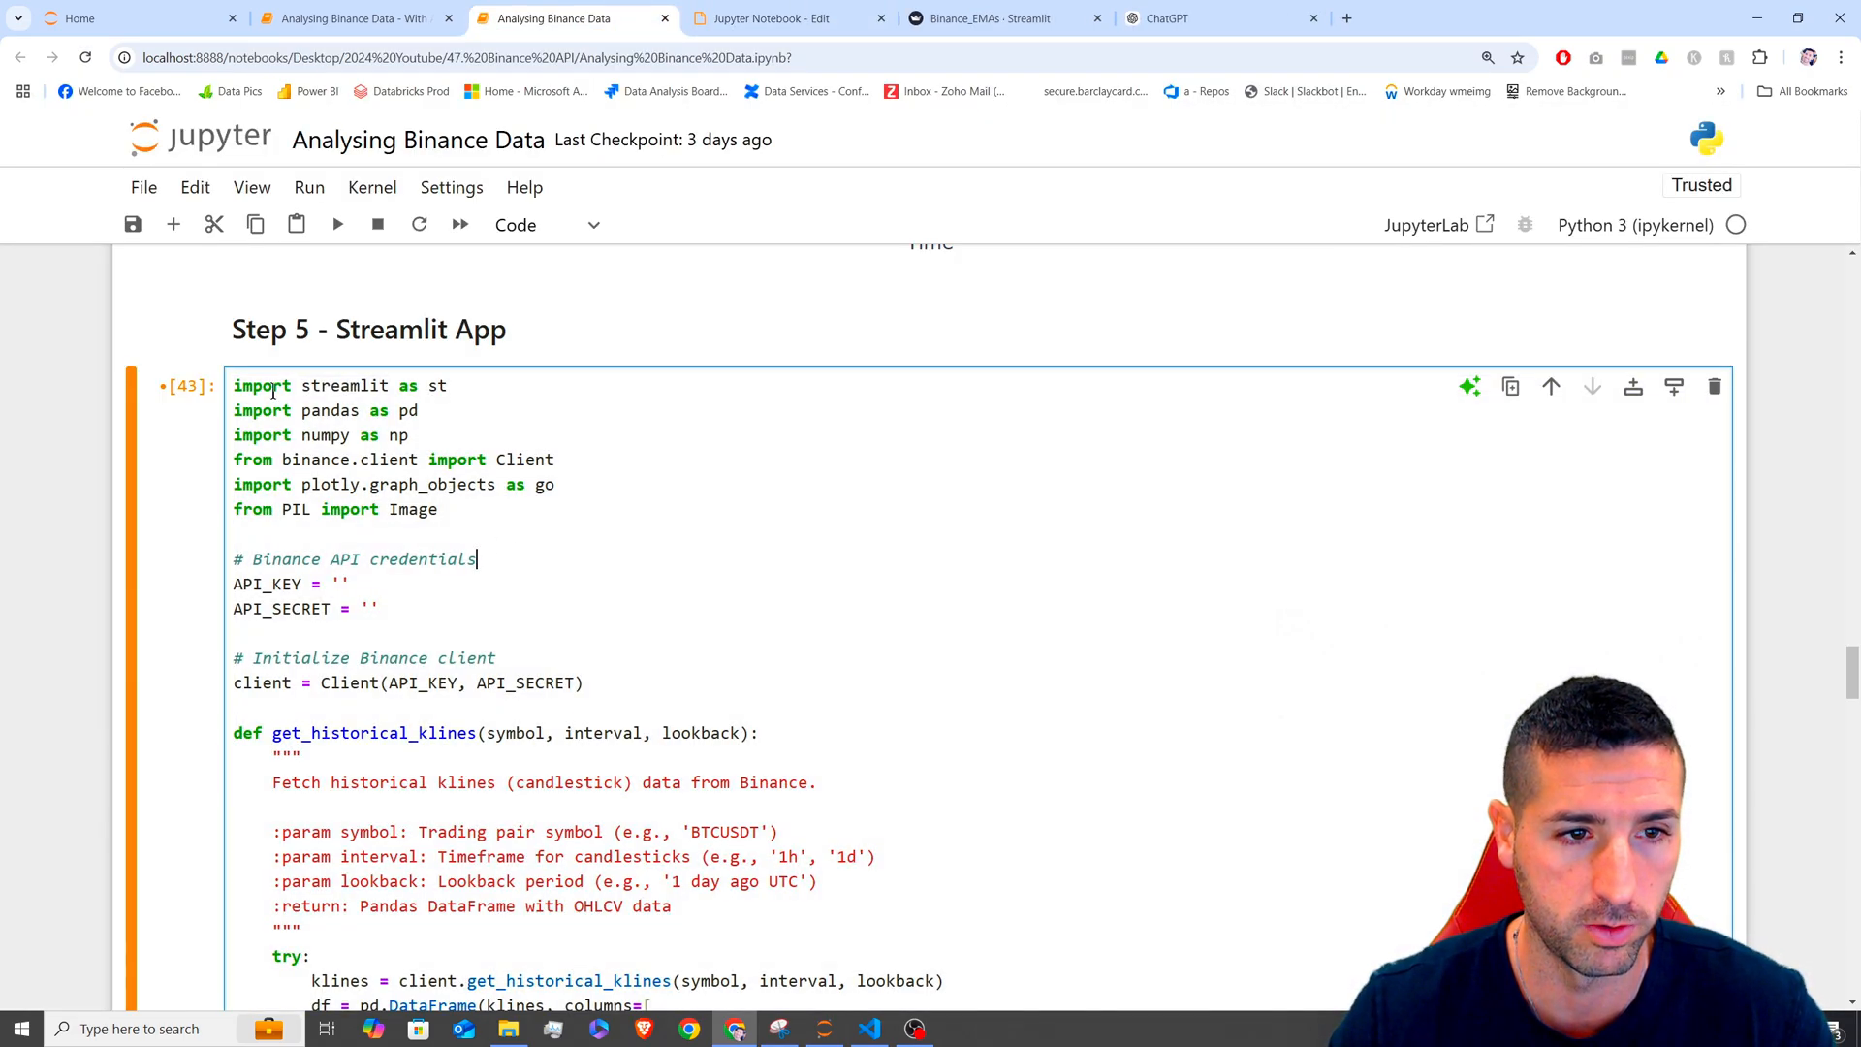
pyautogui.scroll(-3)
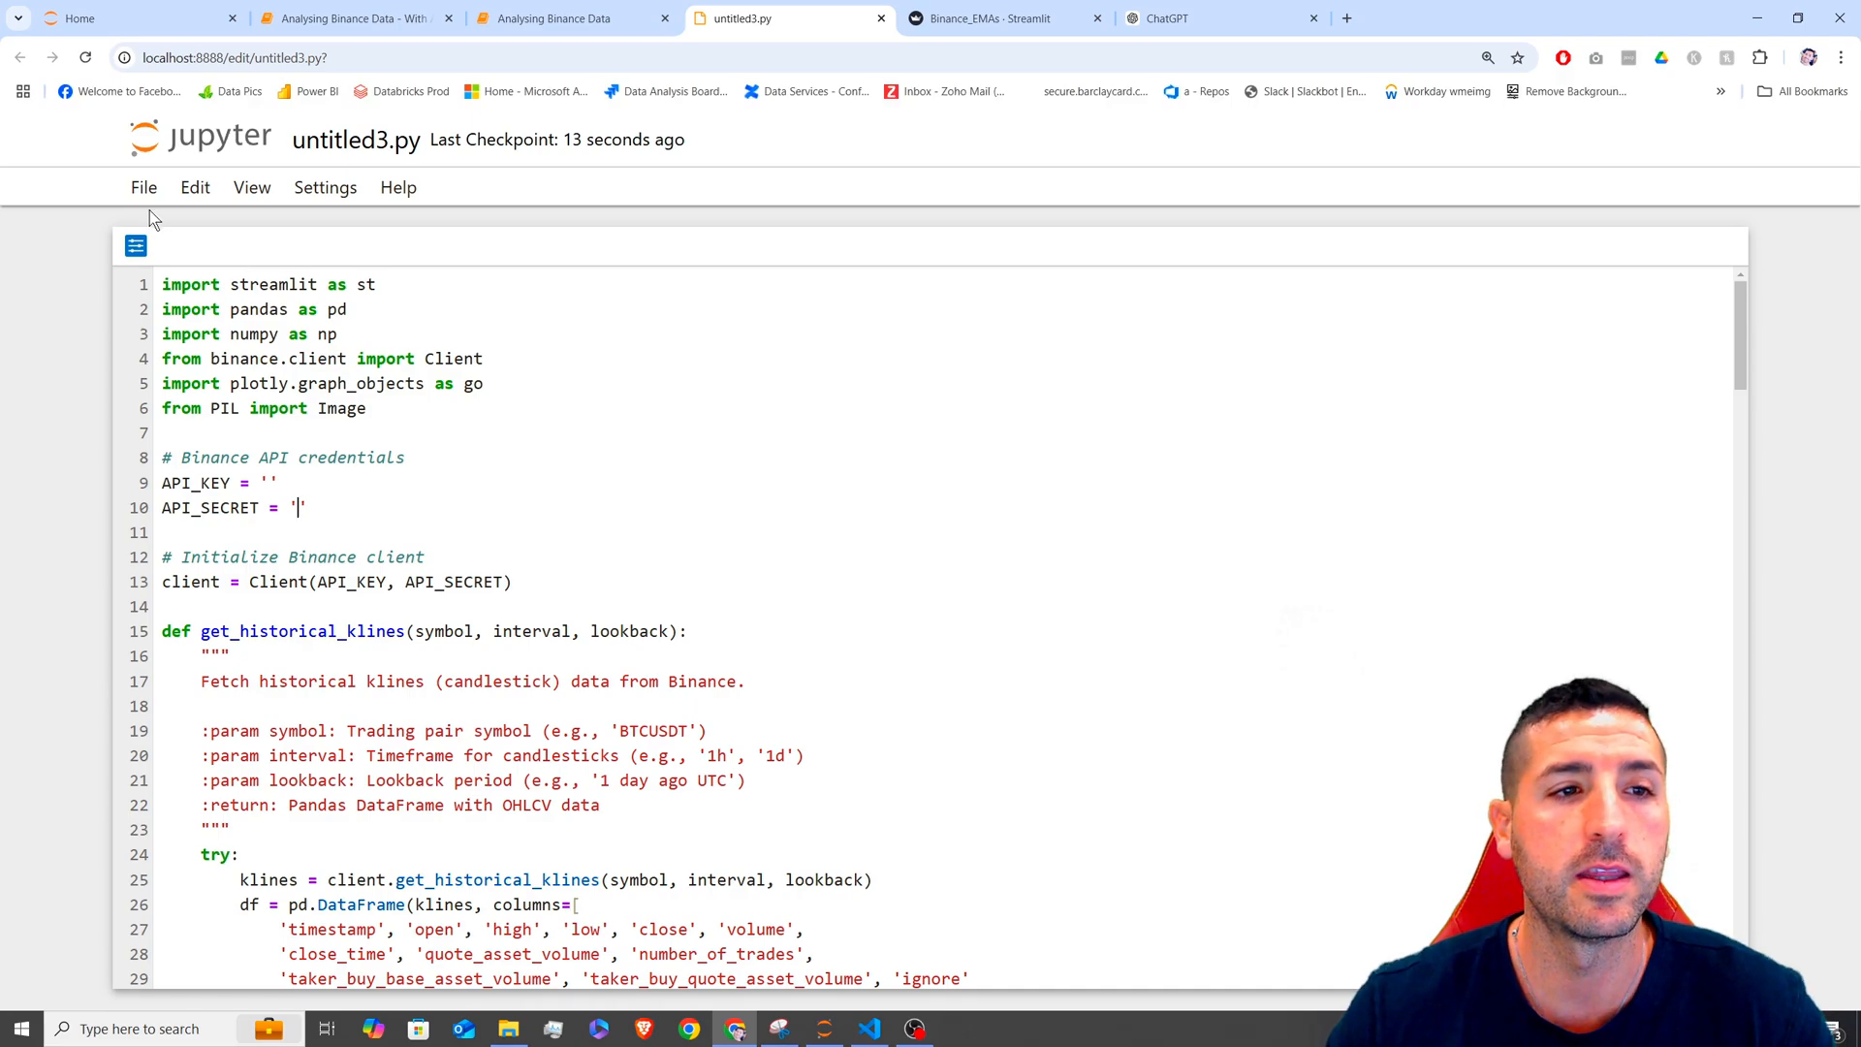
# - Rename the script to Binance_API_2.py and save it
pyautogui.click(142, 186)
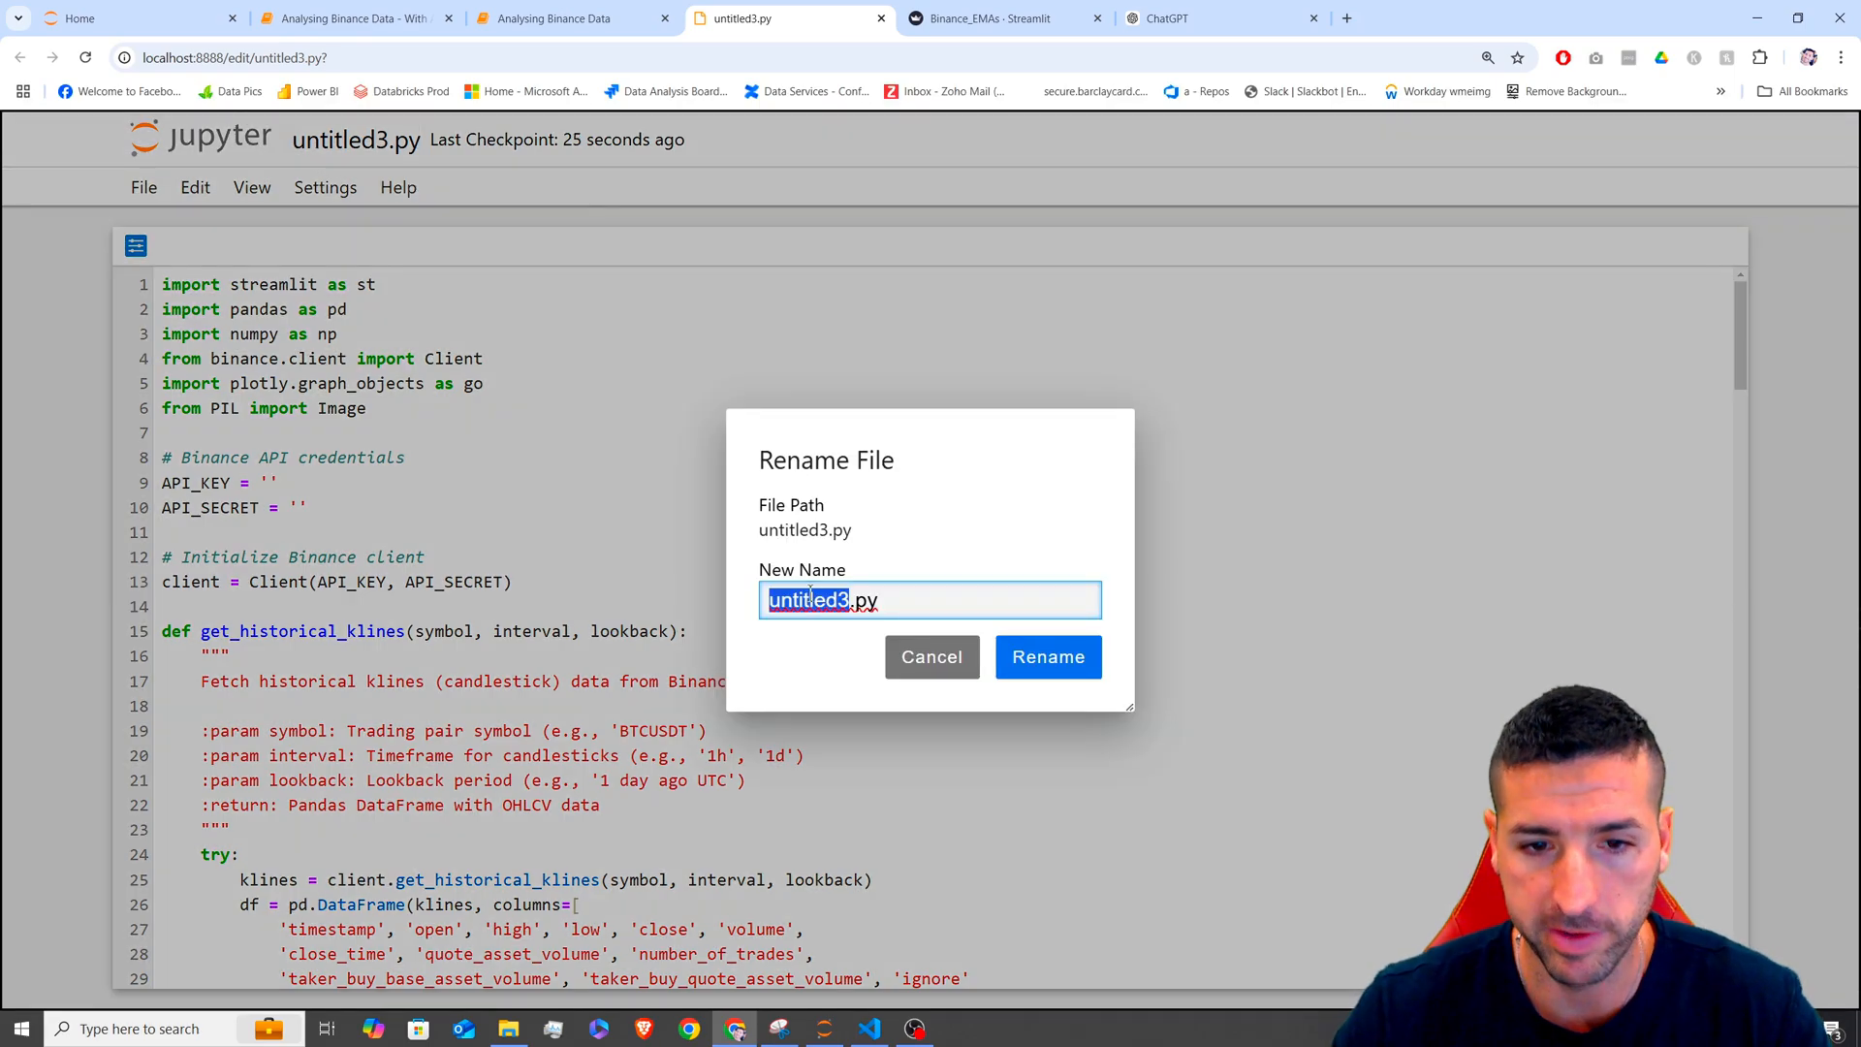
pyautogui.write('Binance')
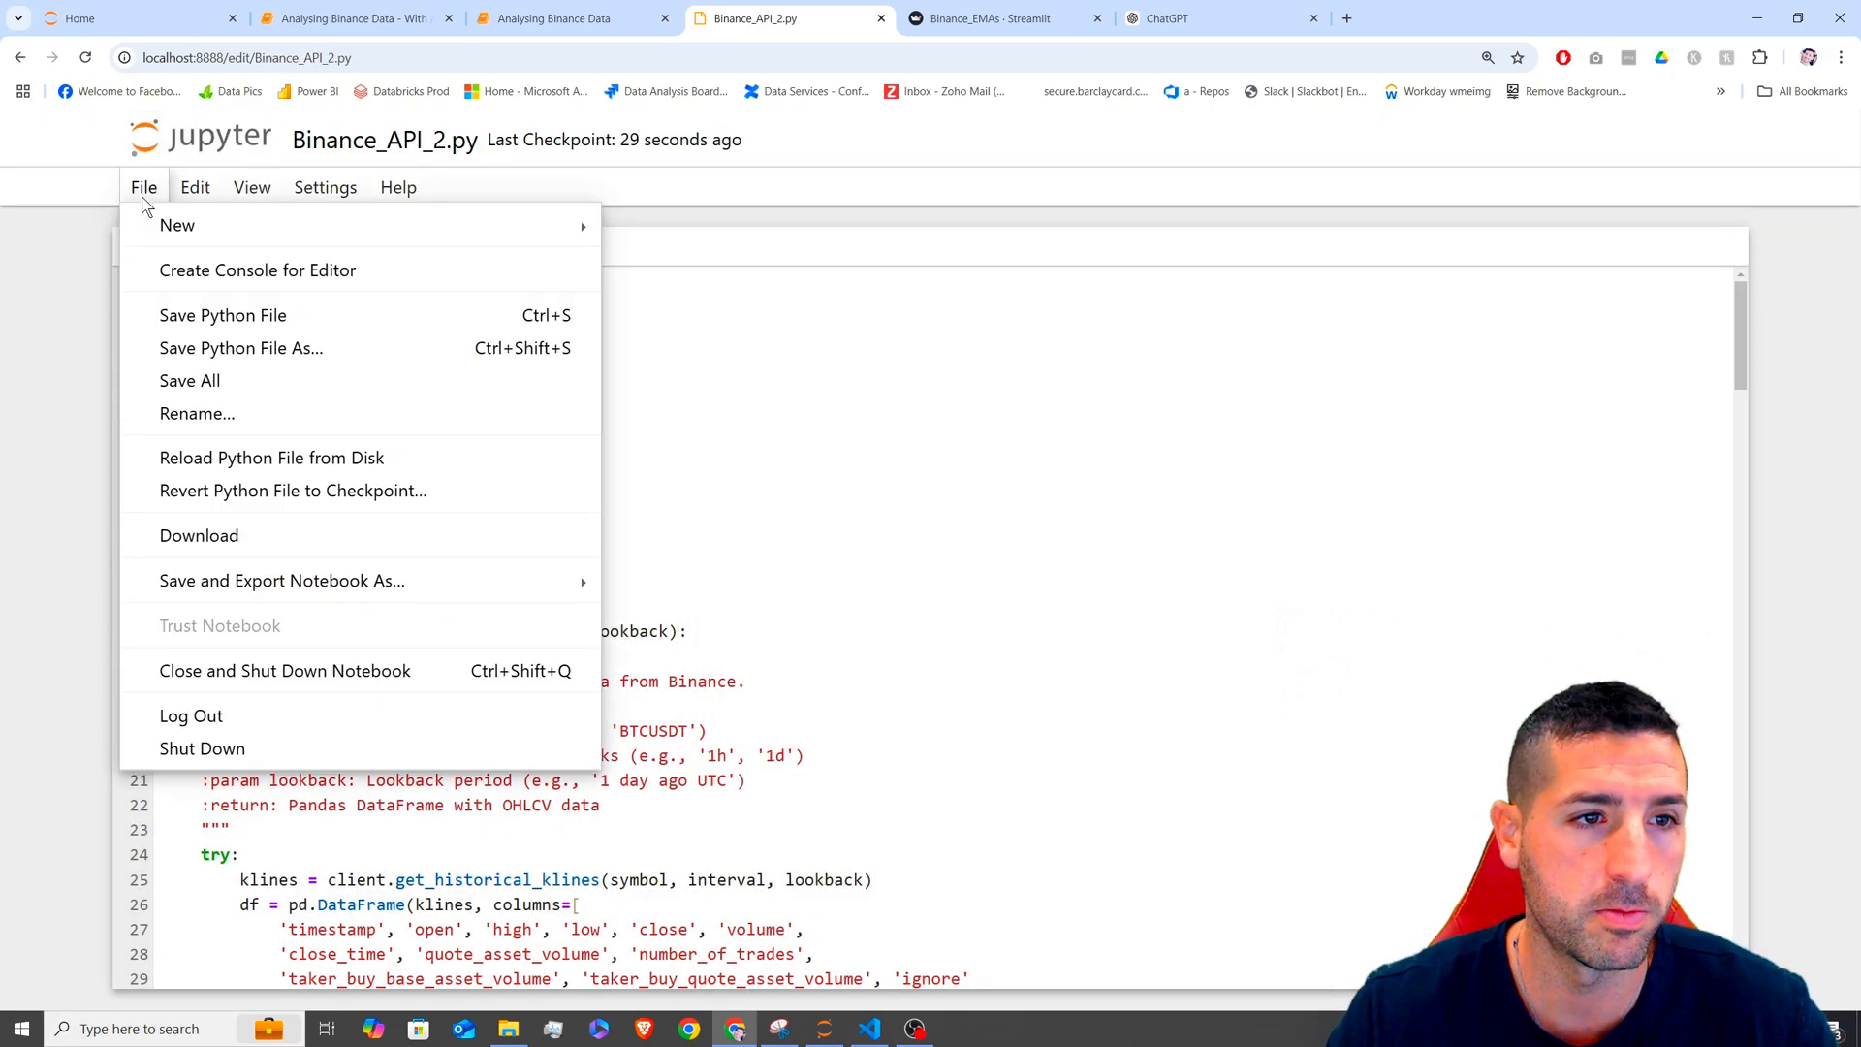
pyautogui.click(660, 602)
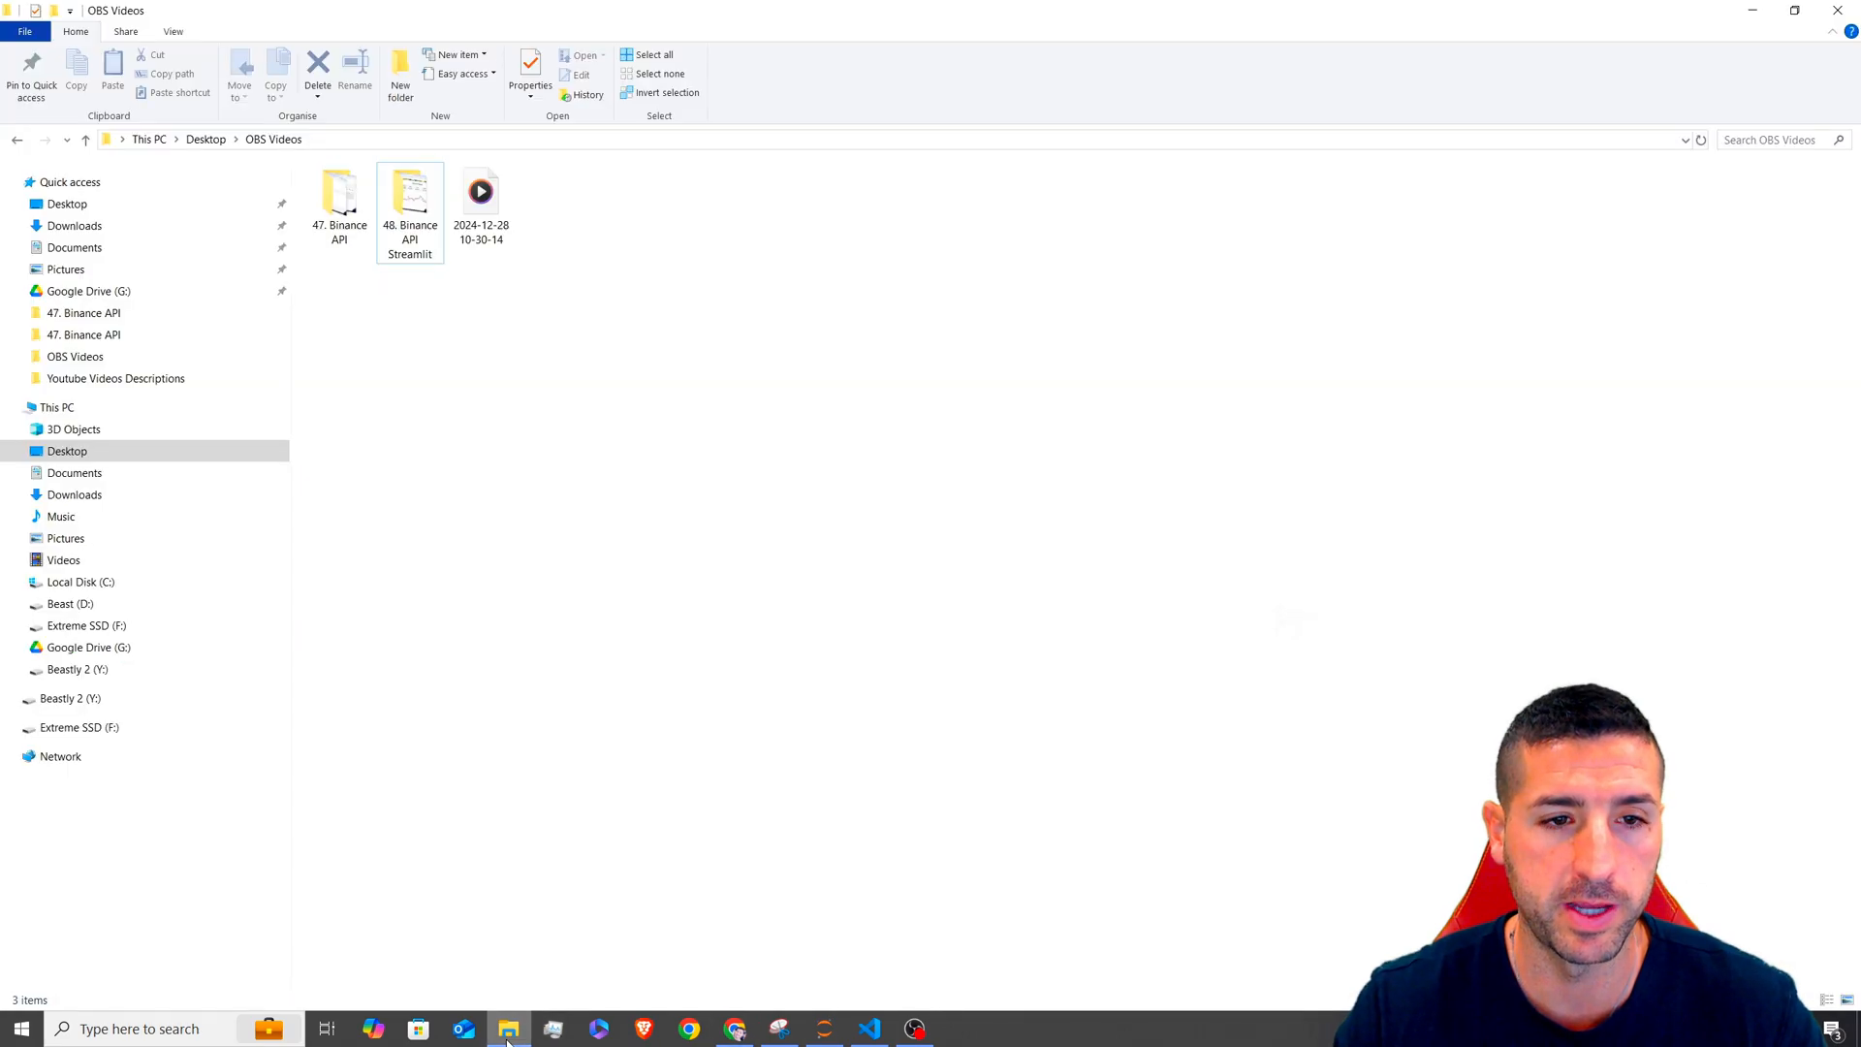
# - Browse from This PC through Local Disk, Users and Desktop into the 47. Binance API folder
pyautogui.click(57, 408)
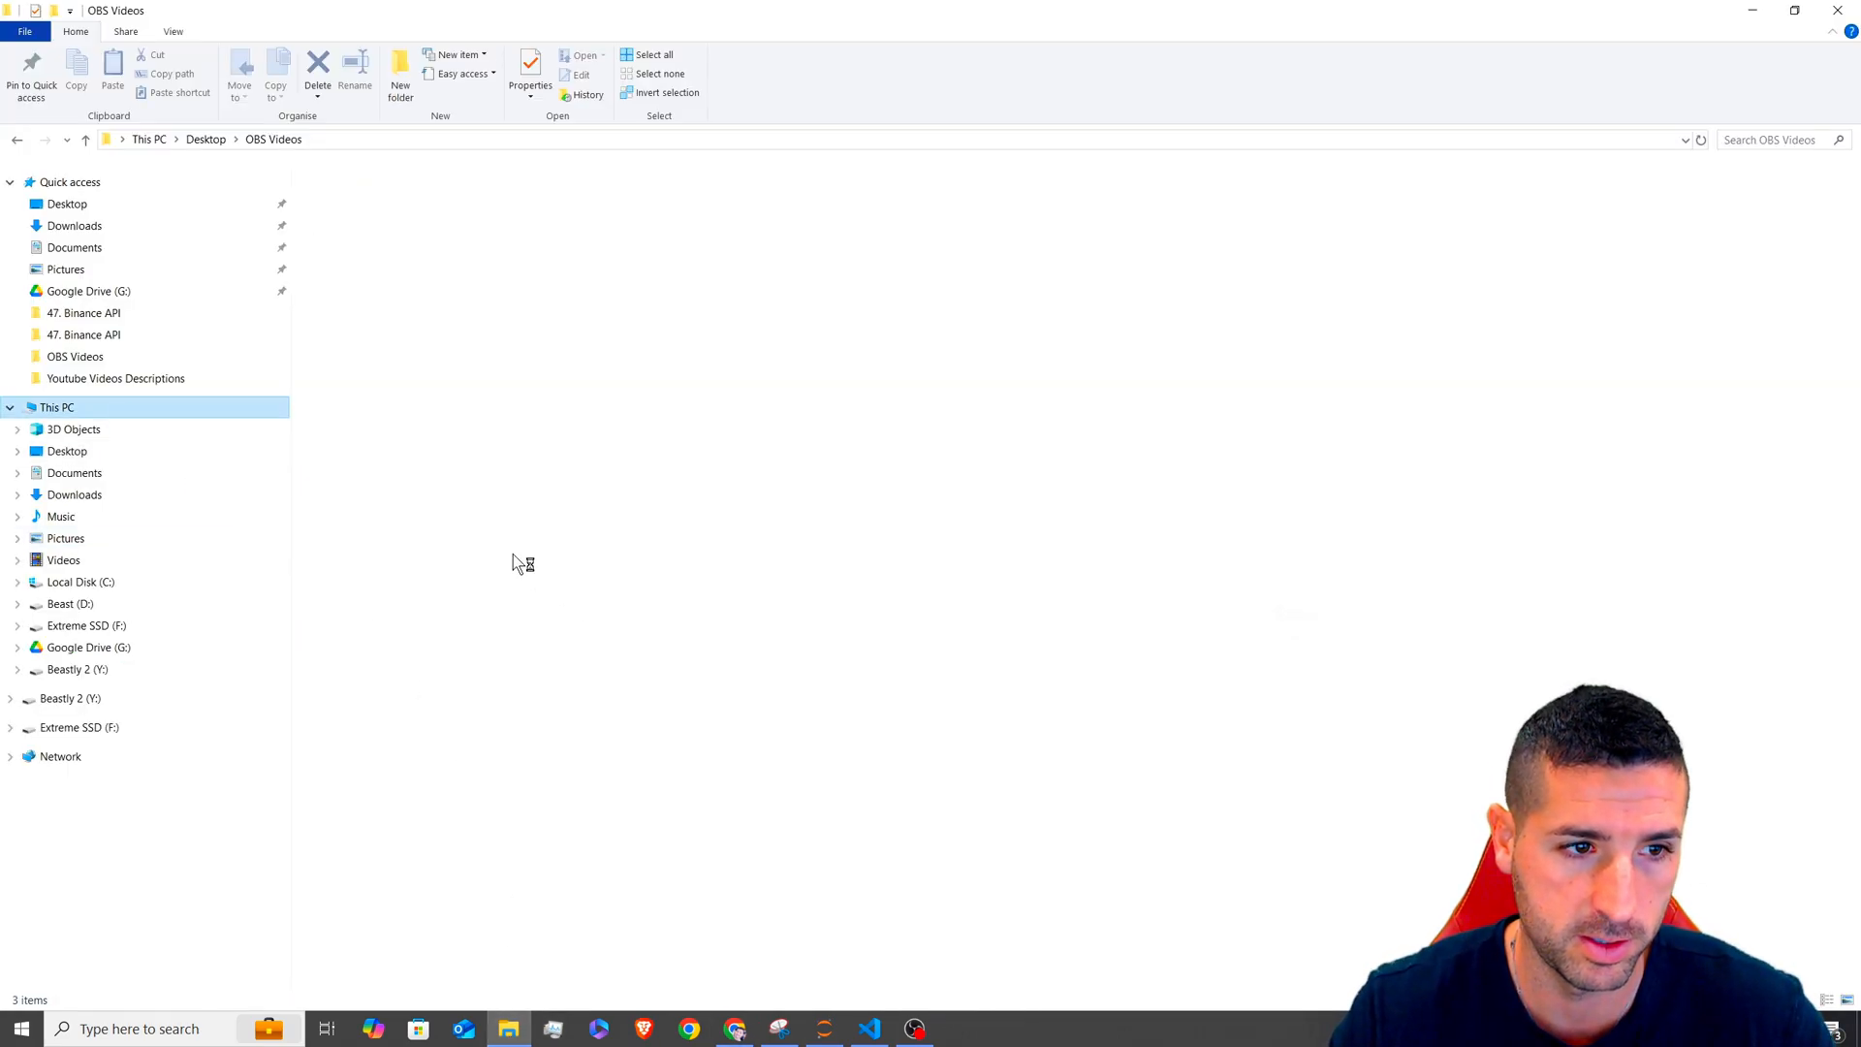
pyautogui.click(56, 407)
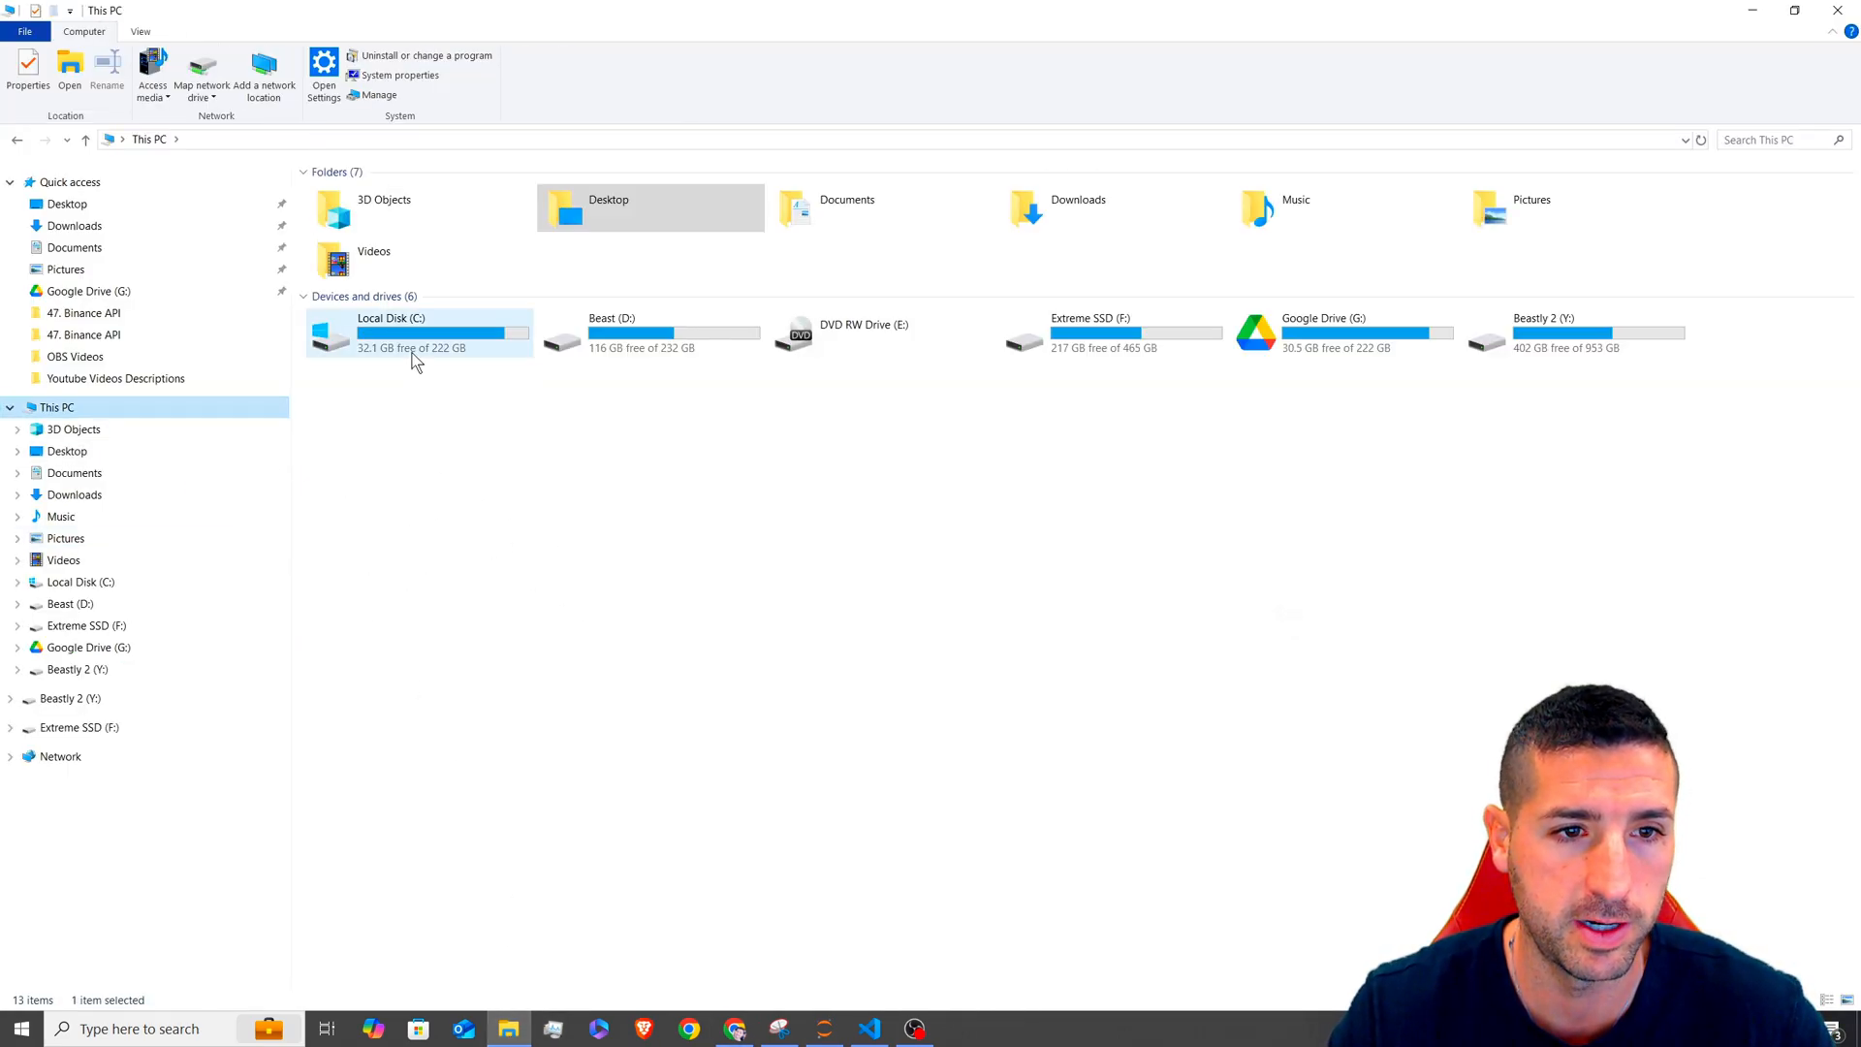
pyautogui.doubleClick(418, 333)
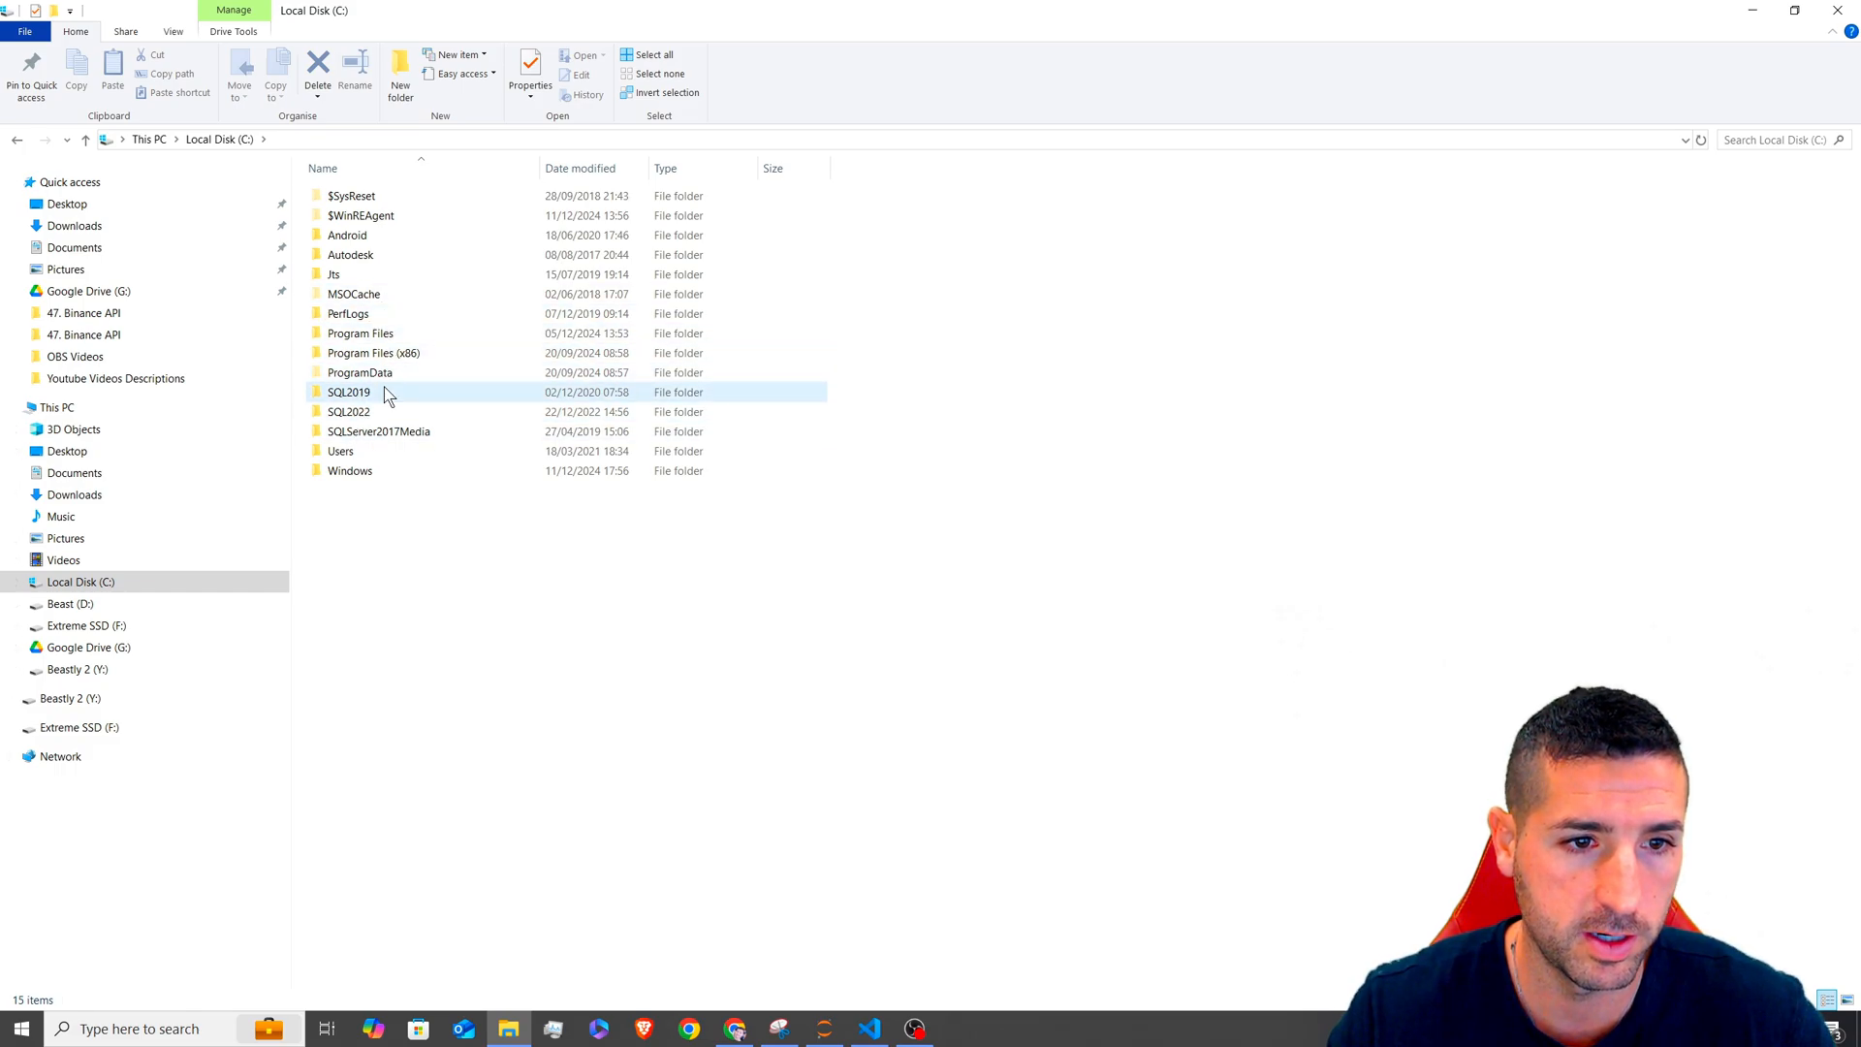
pyautogui.doubleClick(340, 450)
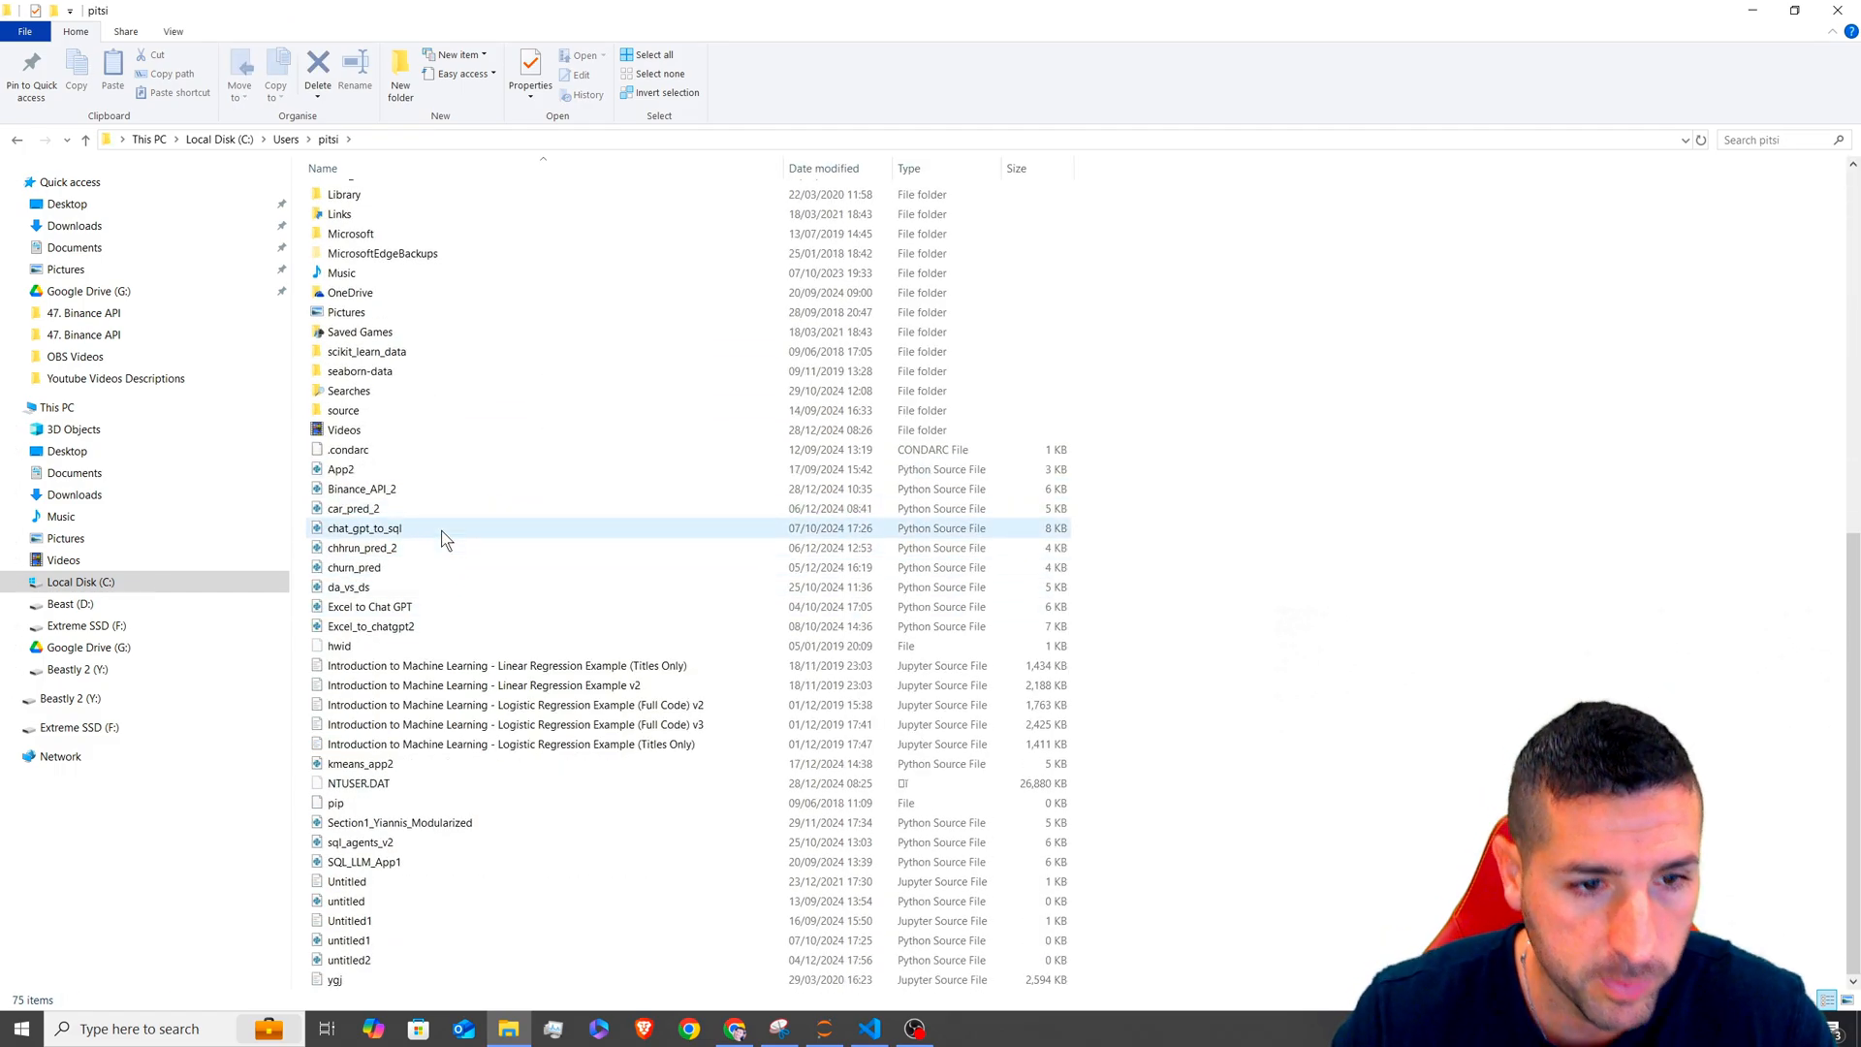
pyautogui.click(360, 489)
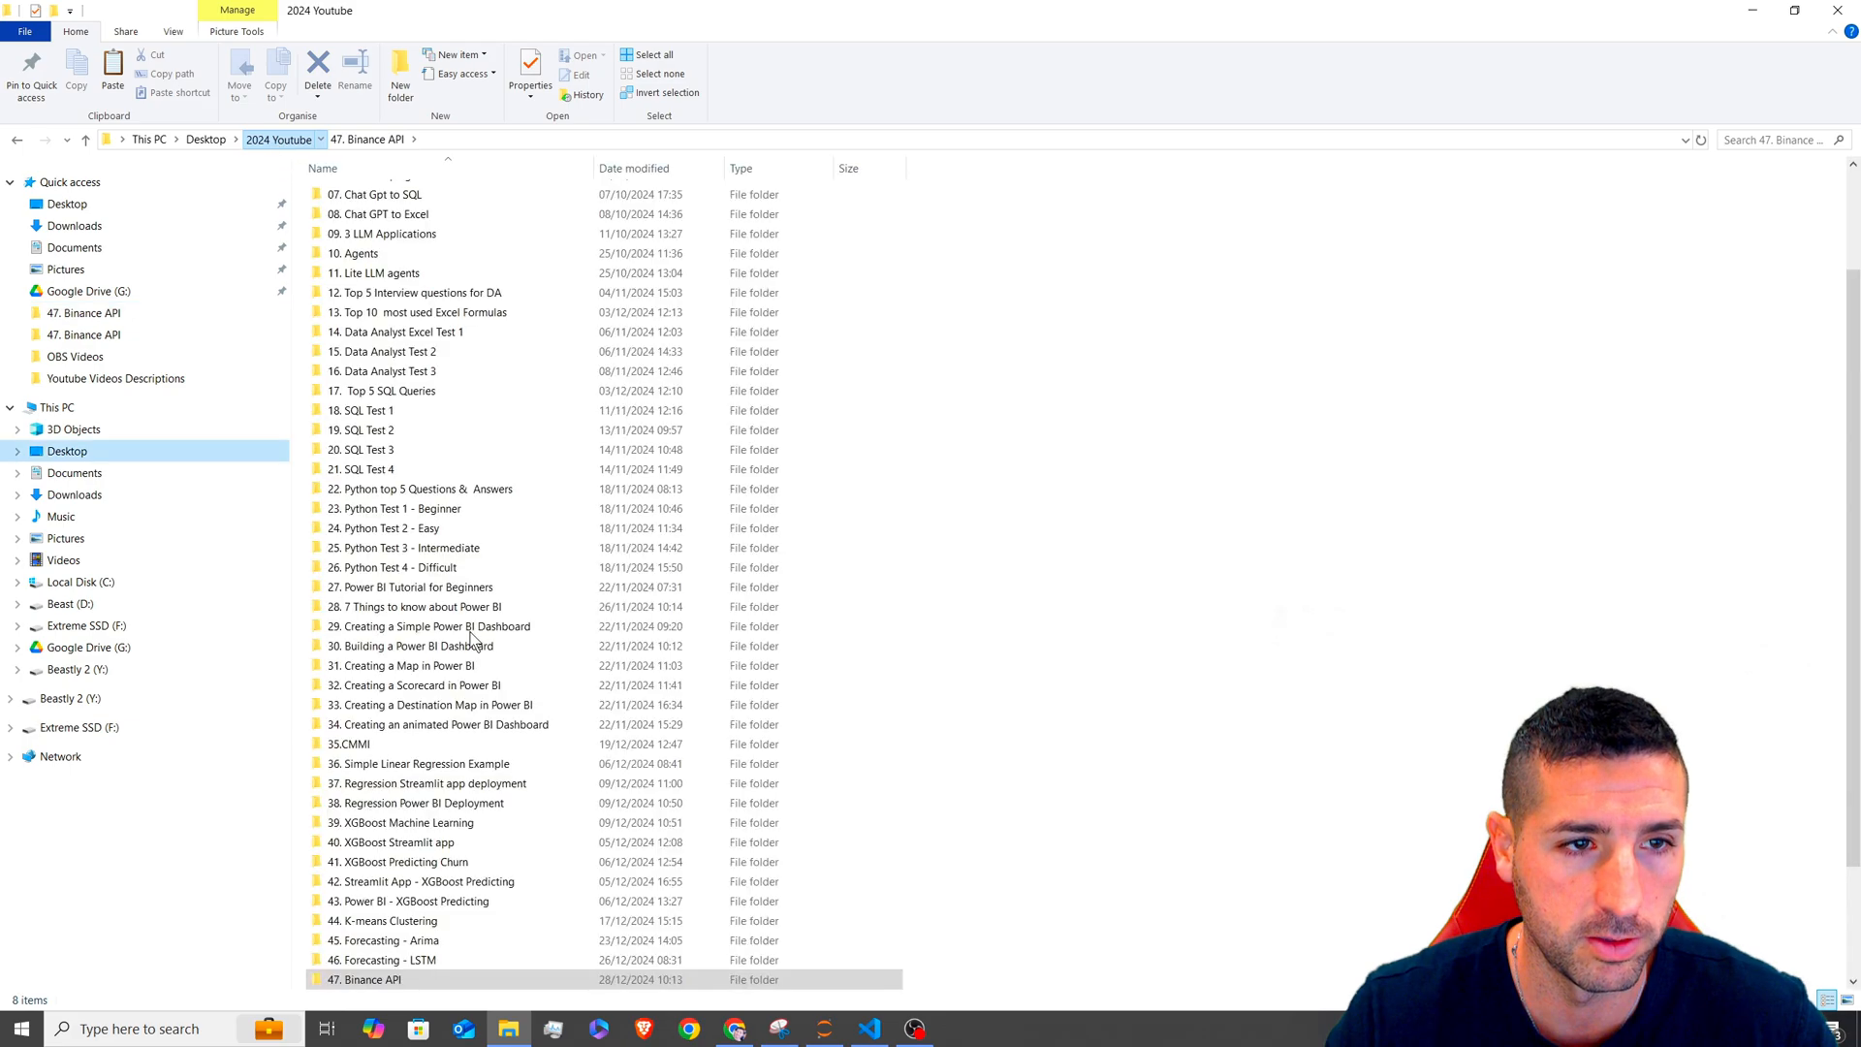
pyautogui.click(276, 139)
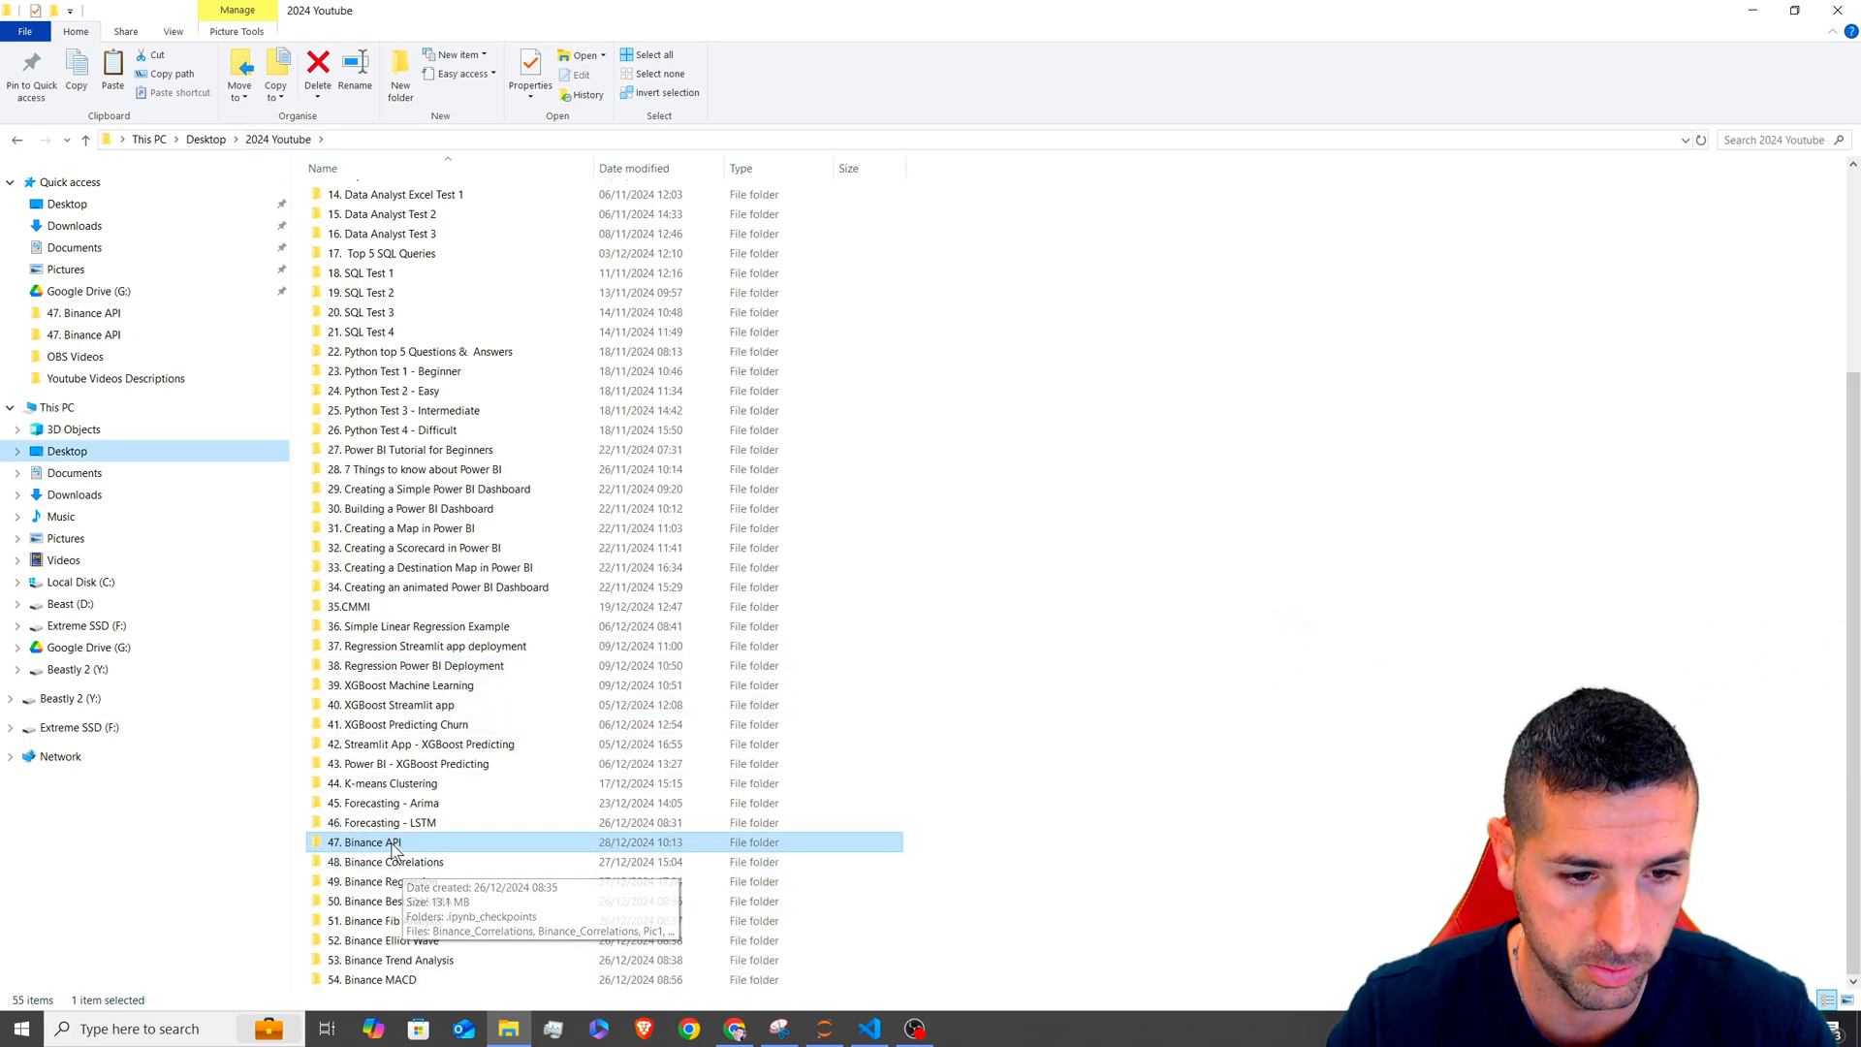
pyautogui.doubleClick(368, 842)
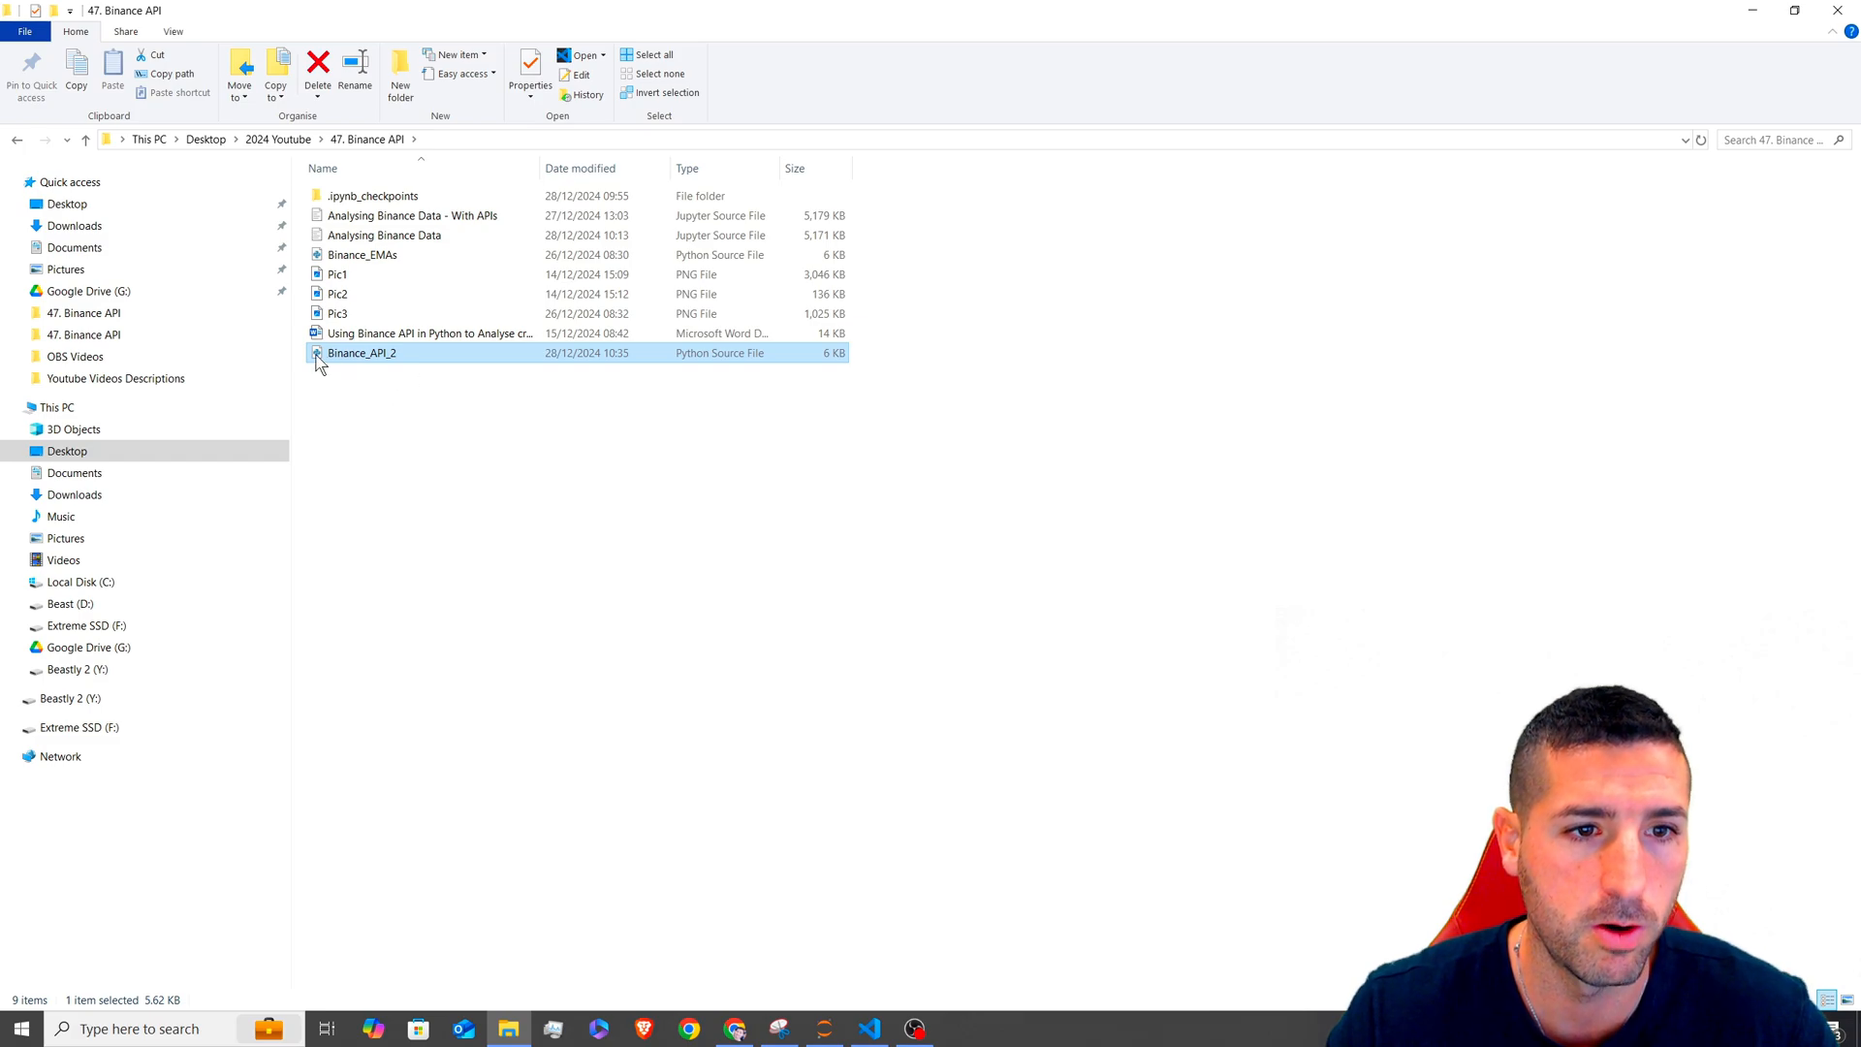
pyautogui.moveTo(400, 361)
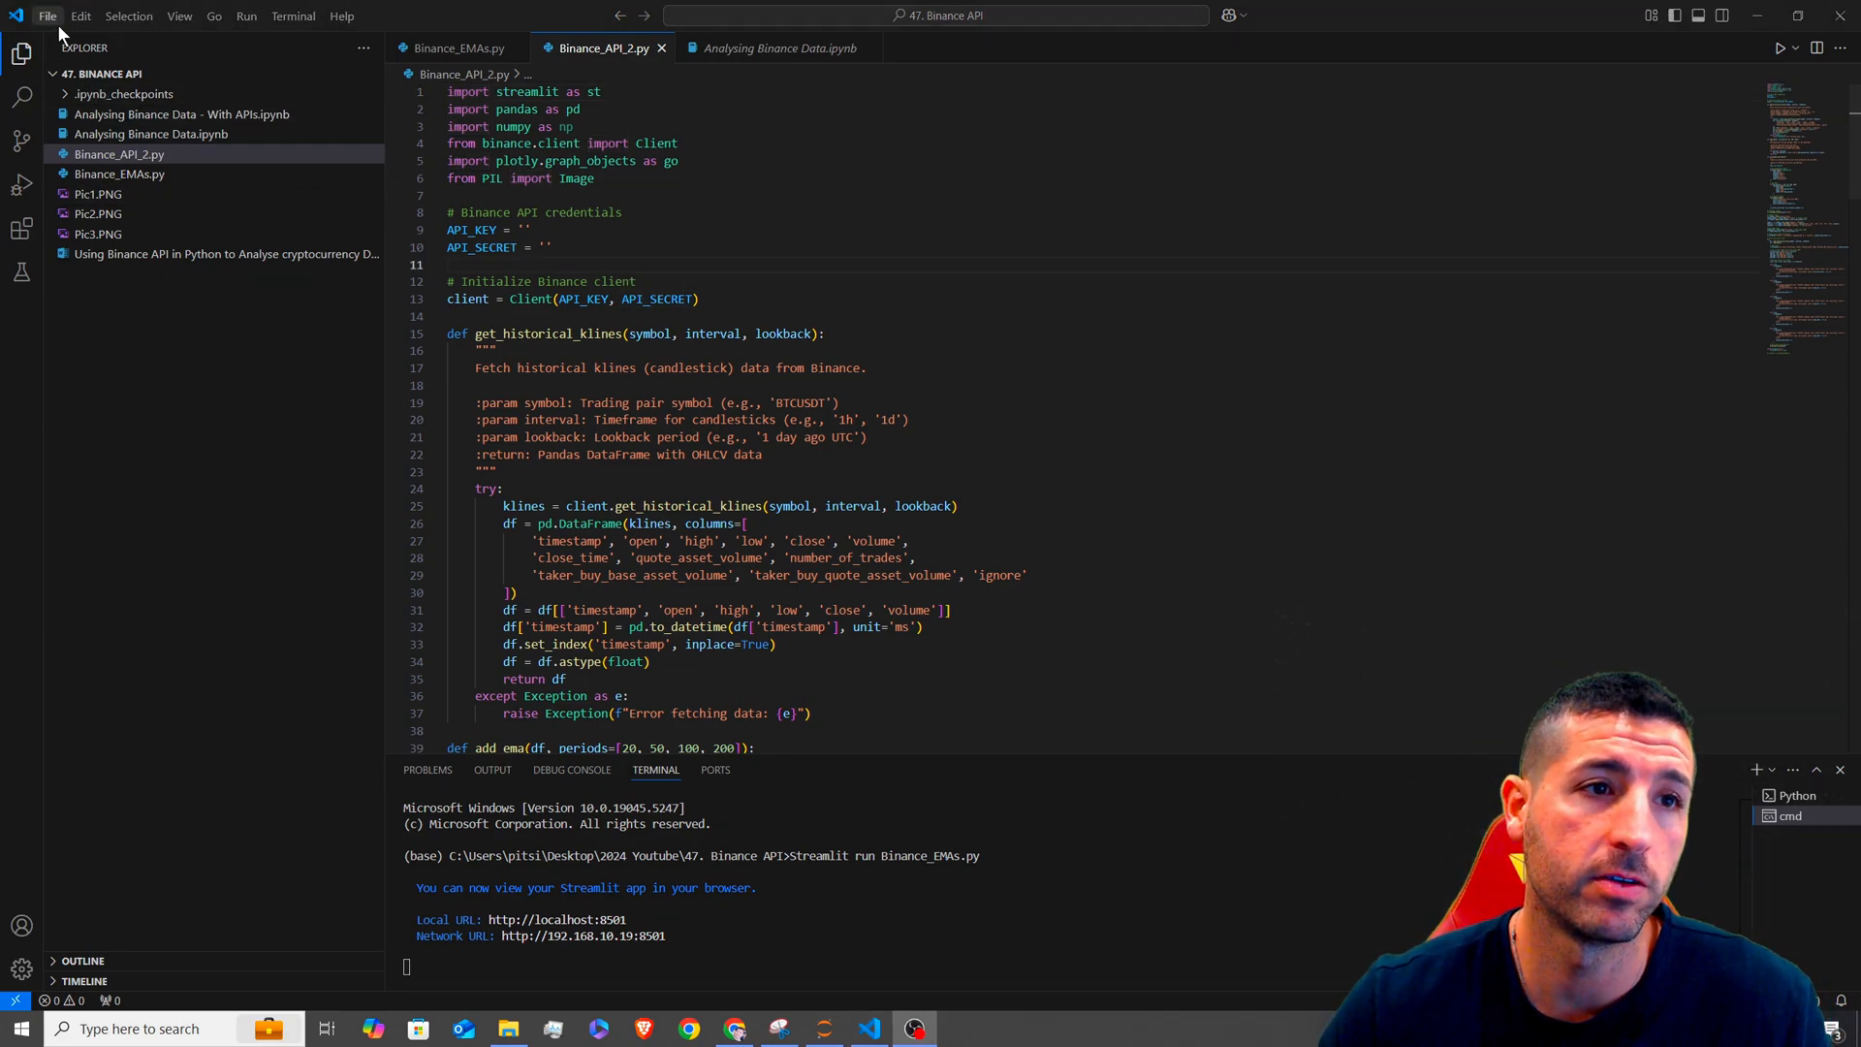
# - Open the 47. Binance API folder as the VS Code workspace
pyautogui.click(47, 15)
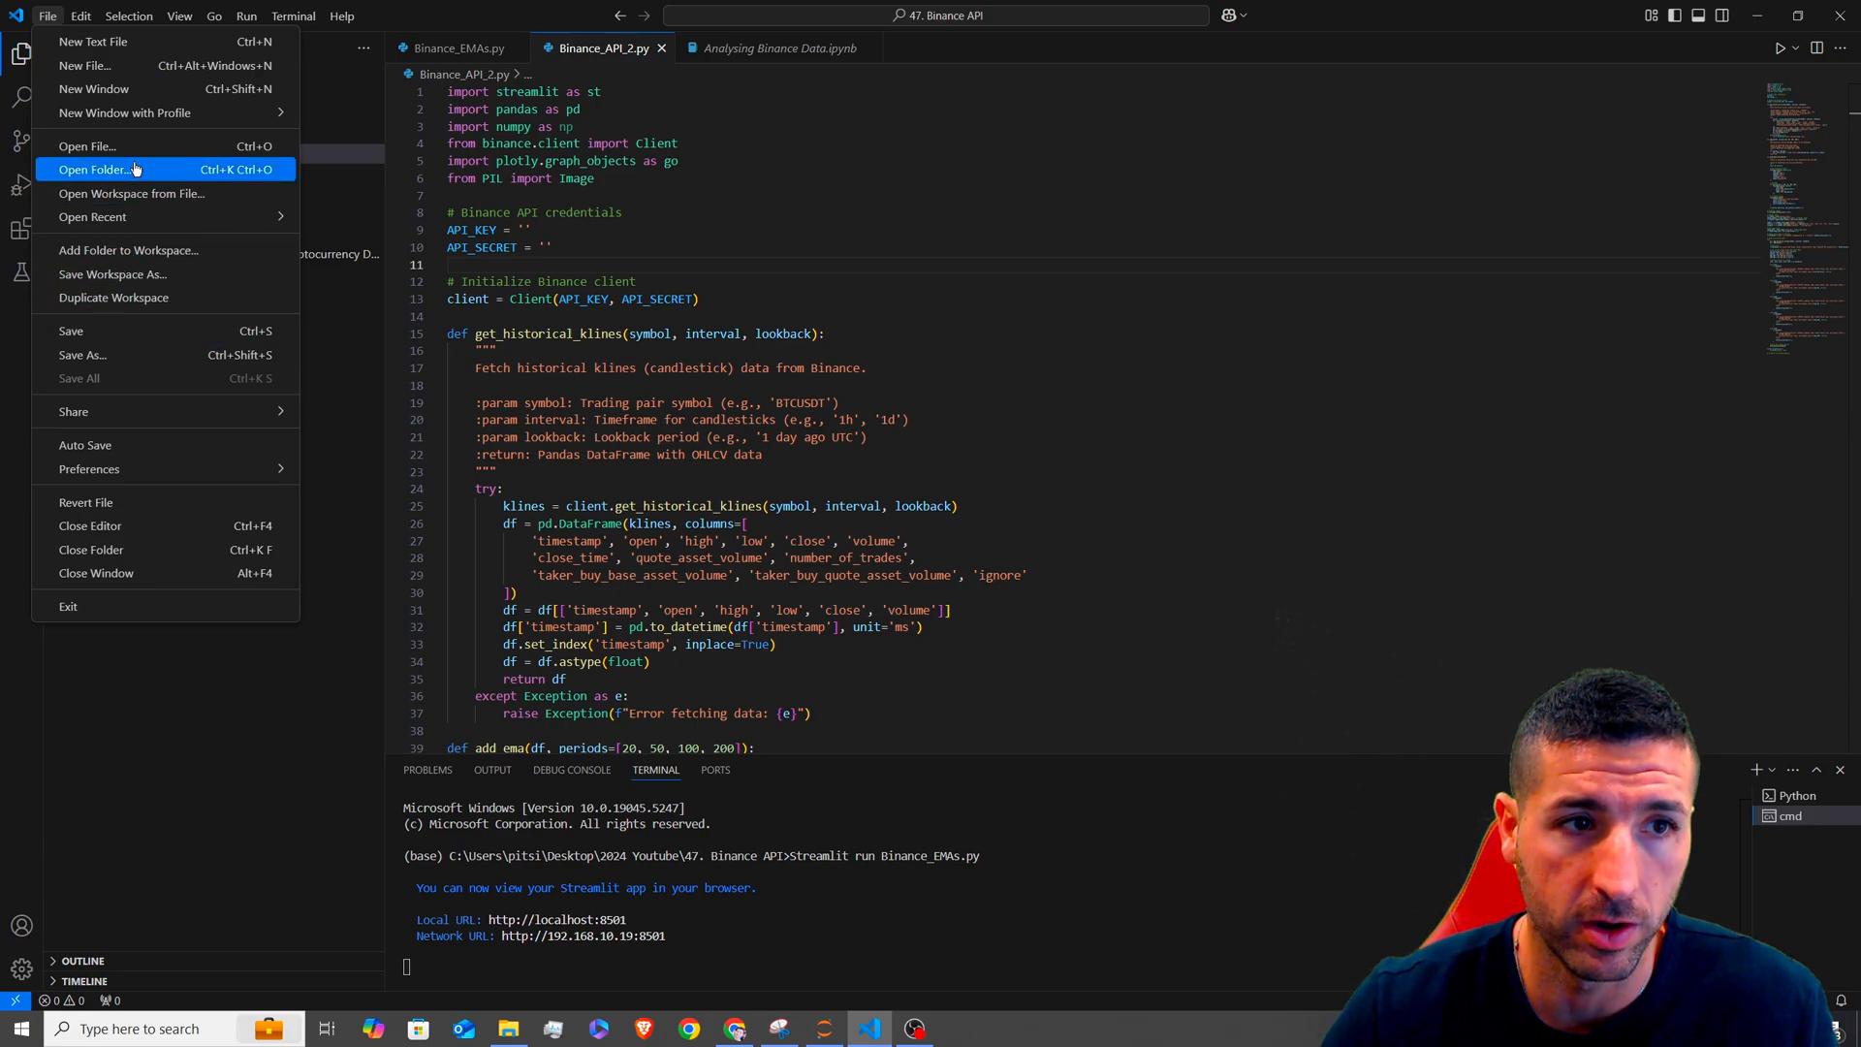
pyautogui.click(100, 169)
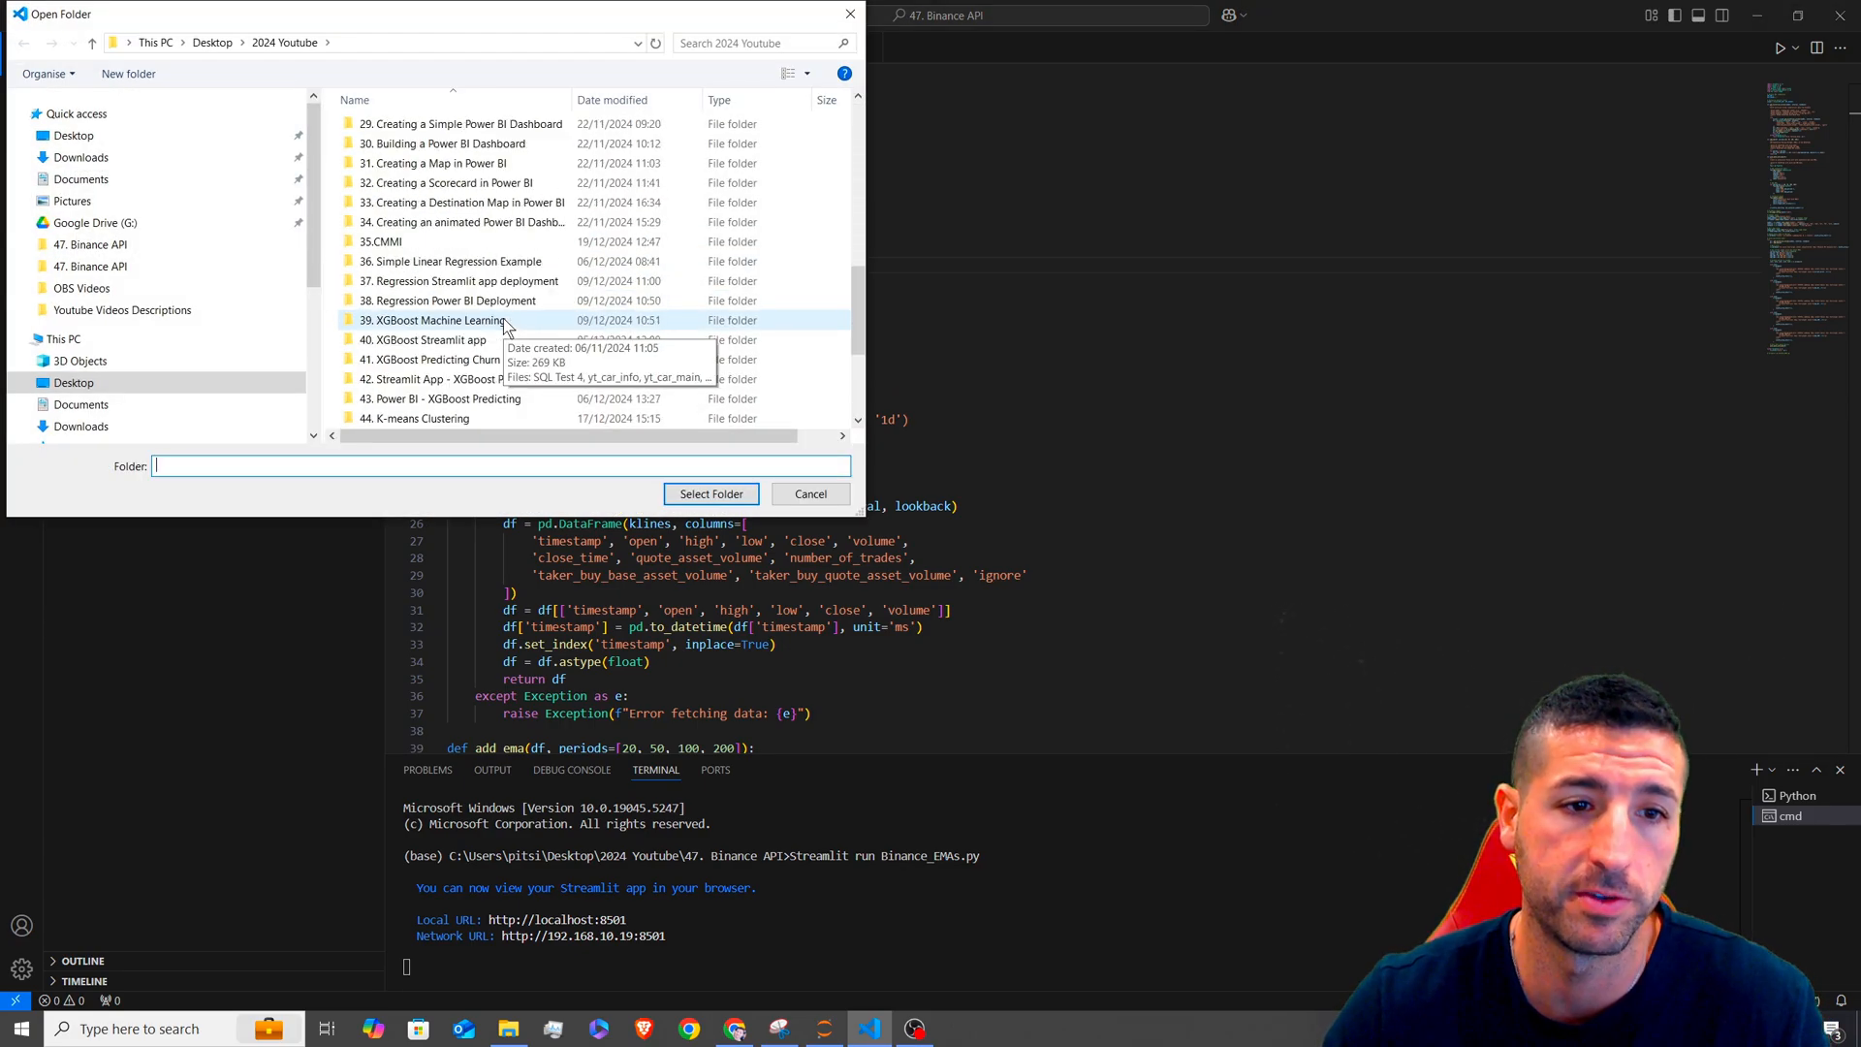
pyautogui.scroll(-3)
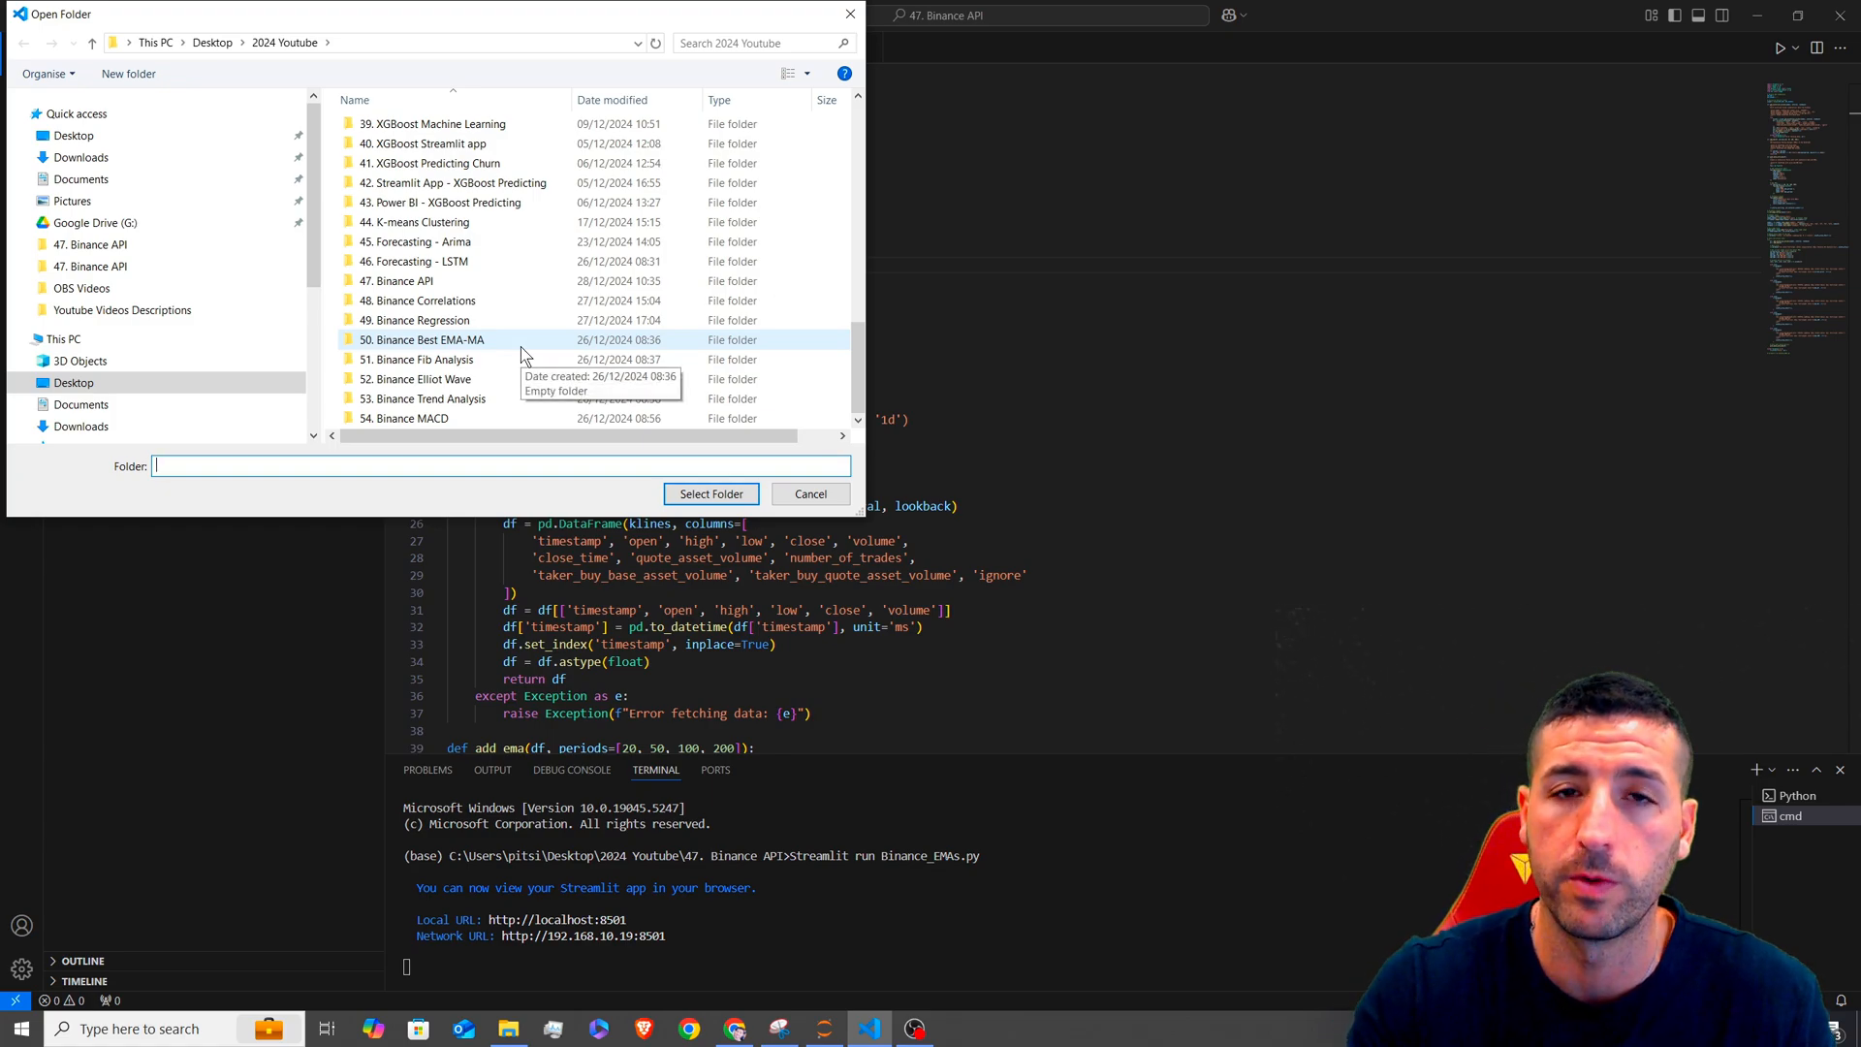
pyautogui.click(417, 300)
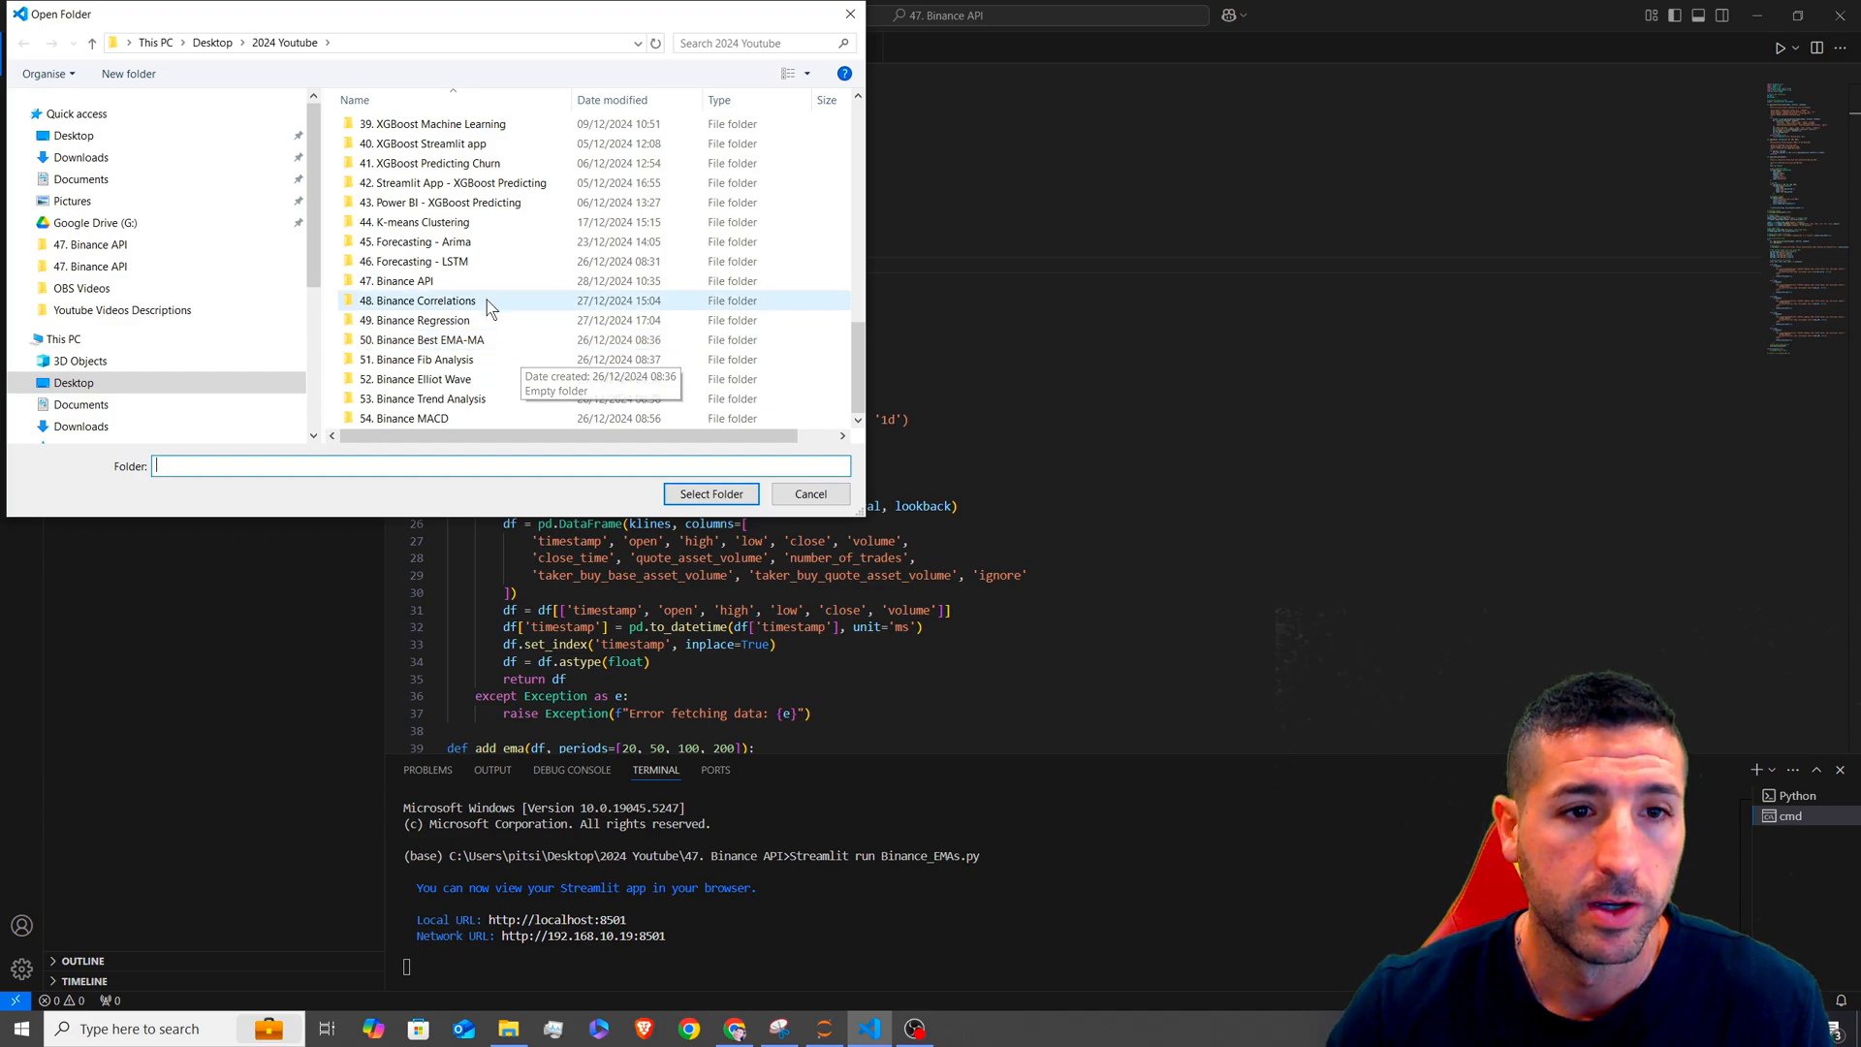
pyautogui.click(397, 280)
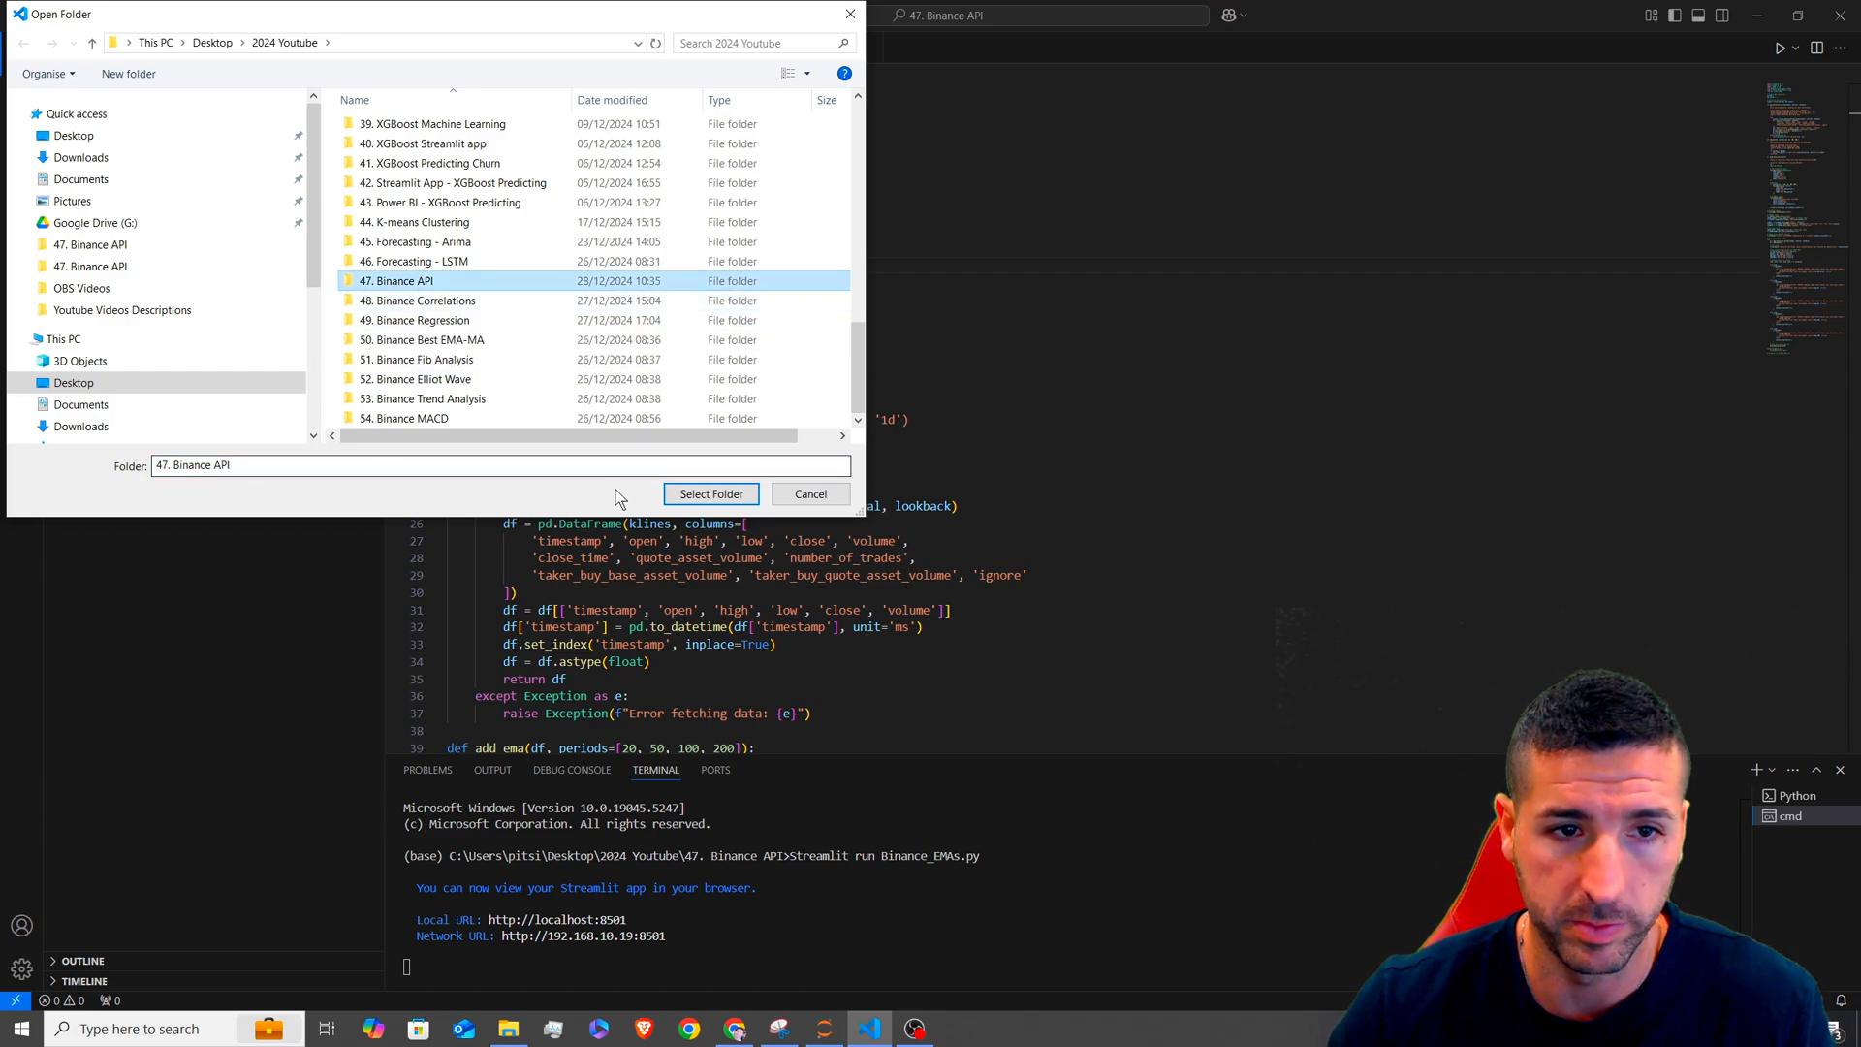
pyautogui.click(709, 493)
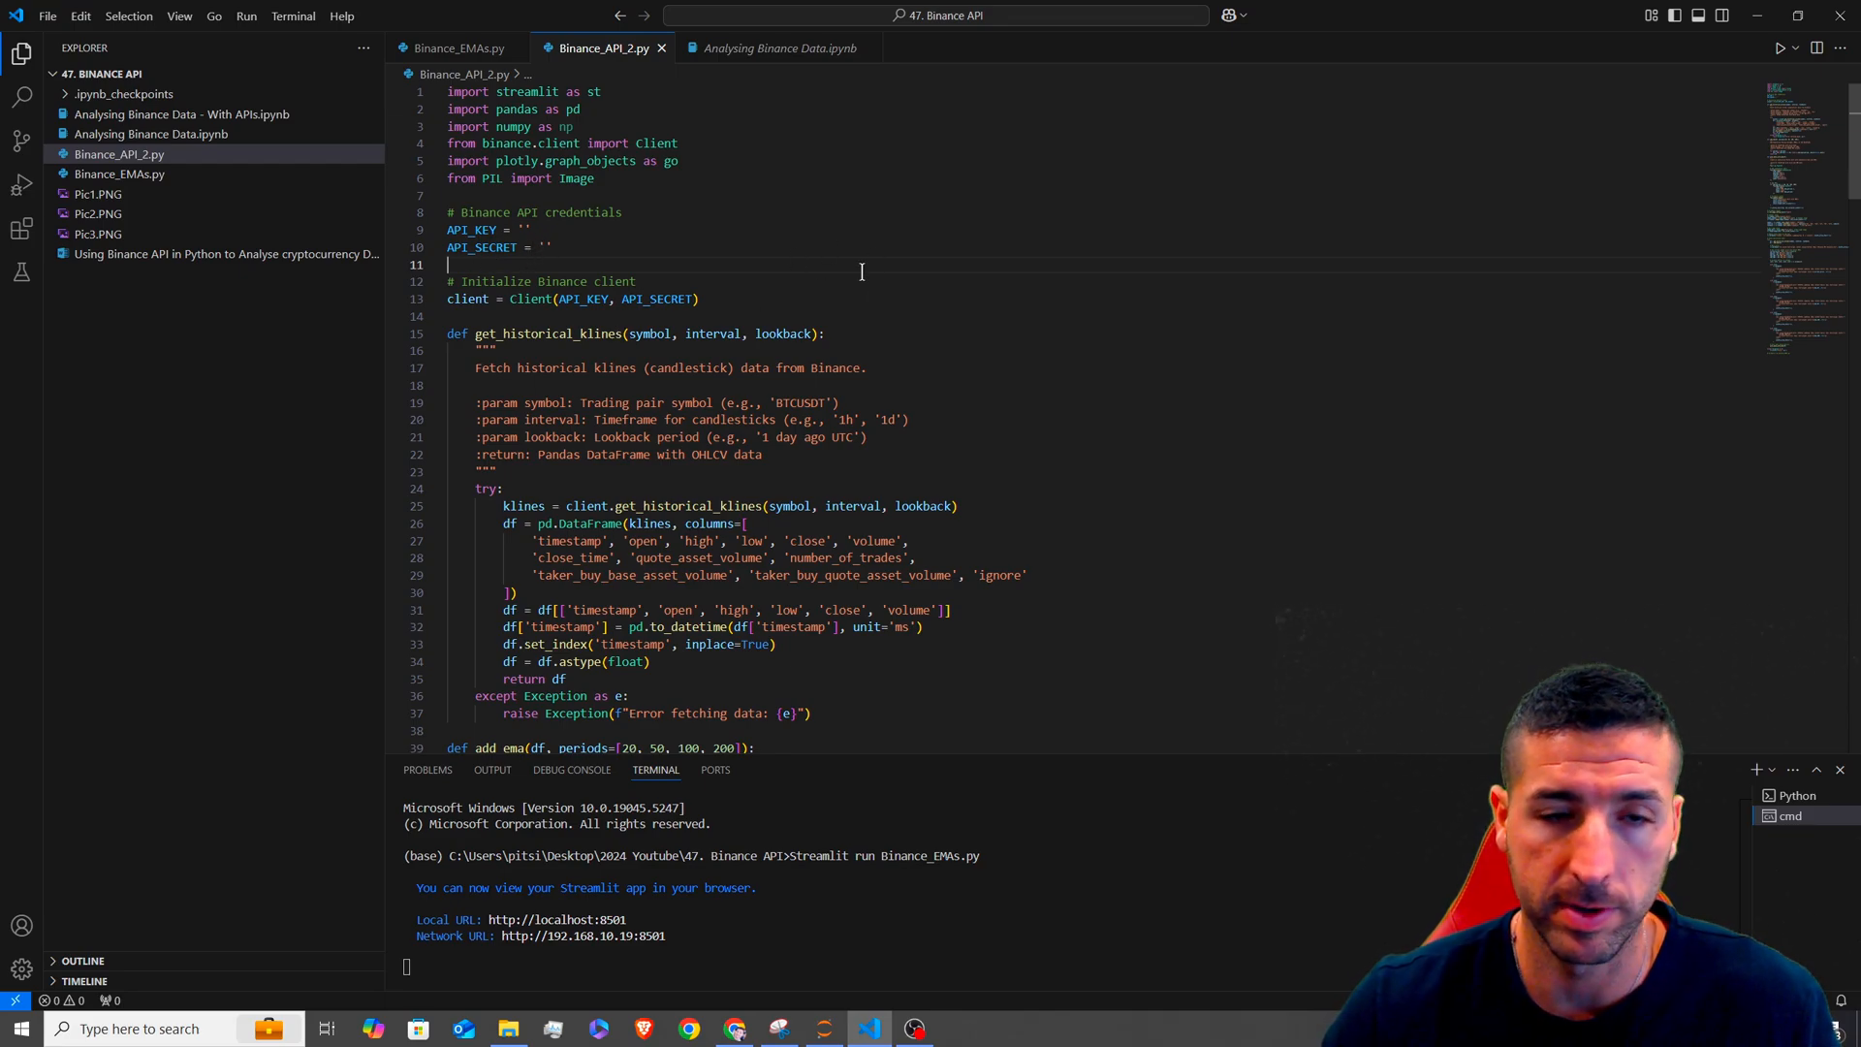
# - Scroll Binance_API_2.py down to its final run-command comment
pyautogui.scroll(-3)
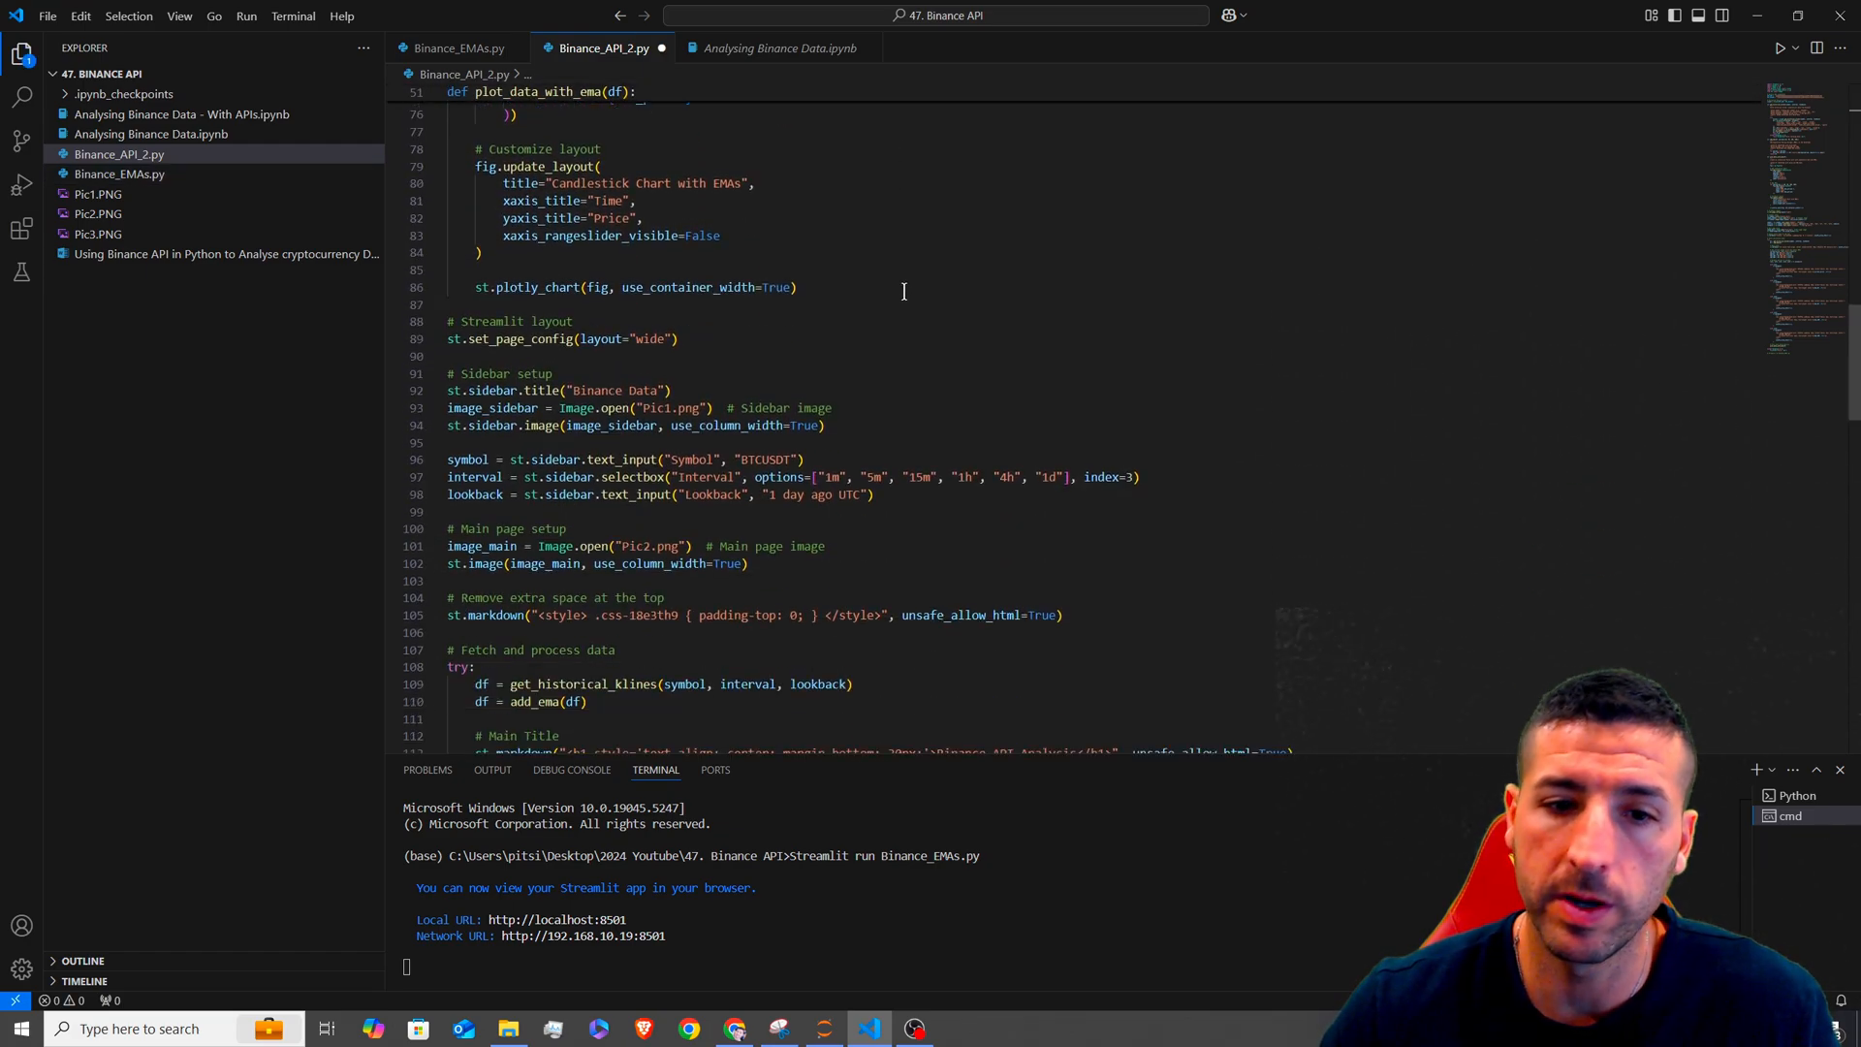
pyautogui.scroll(-3)
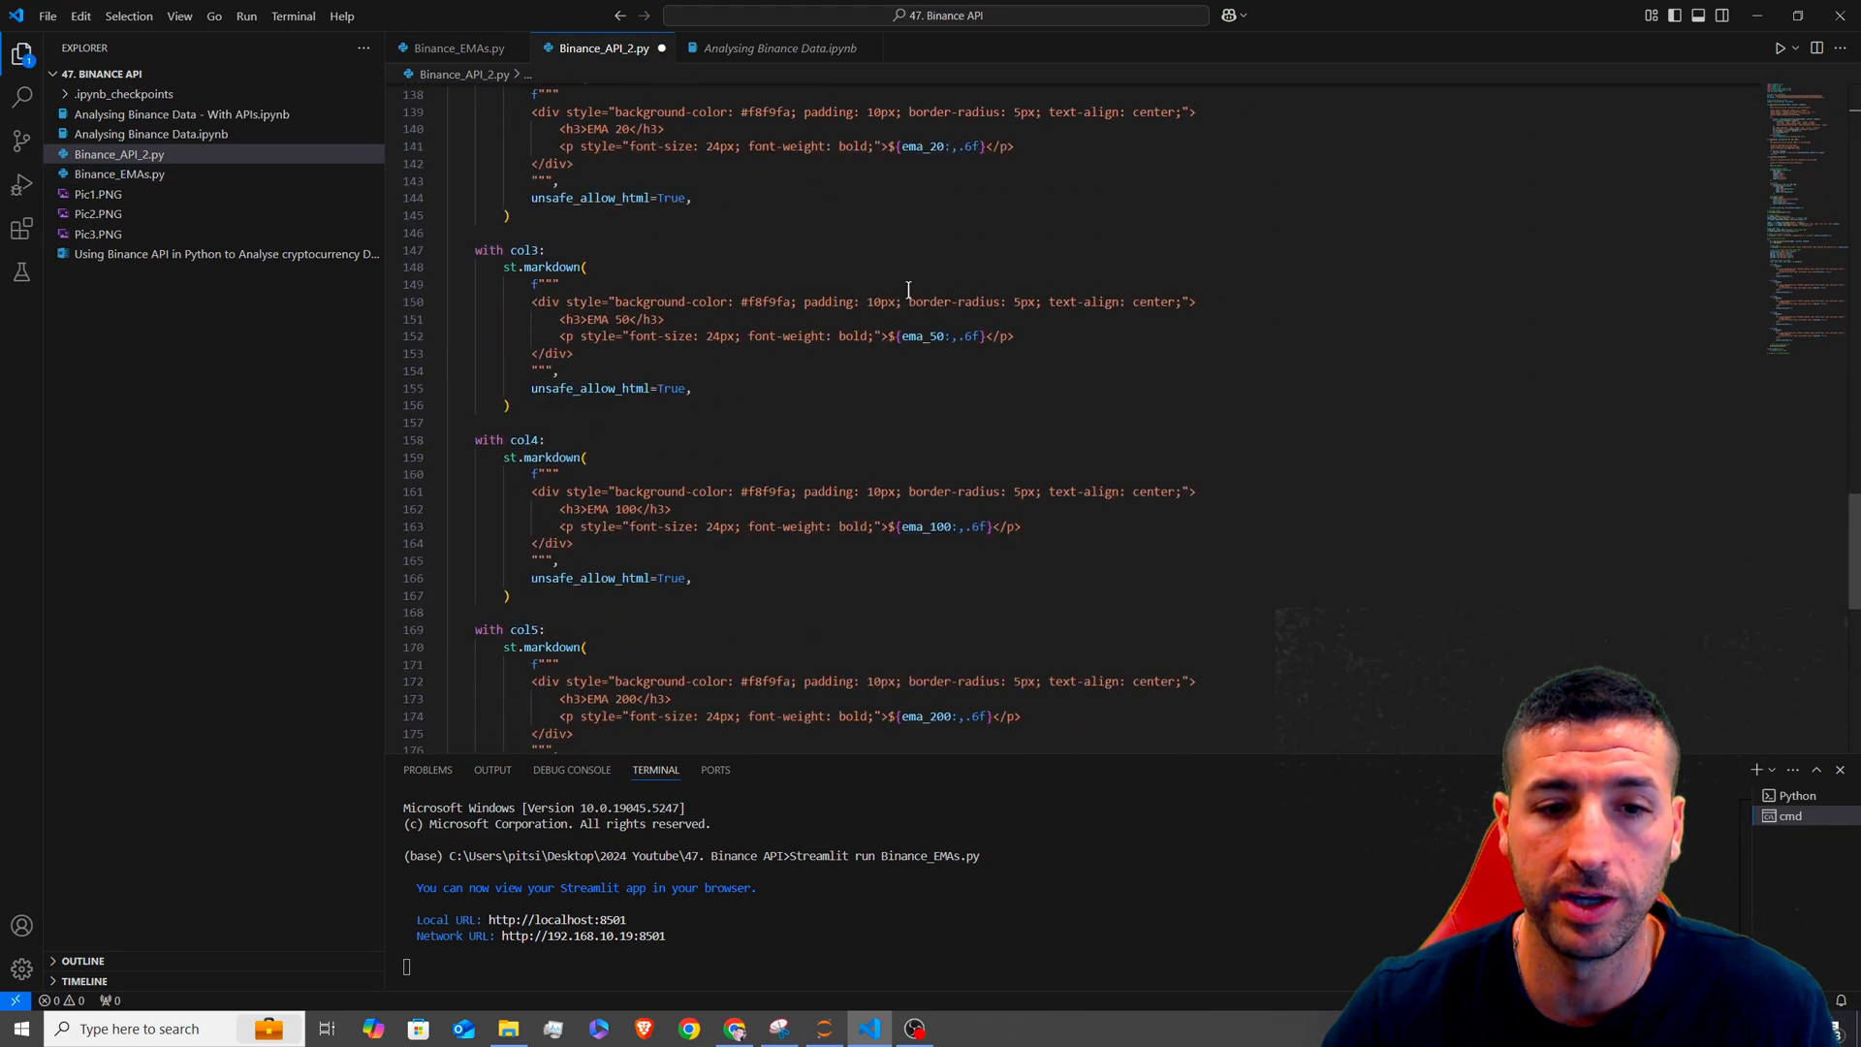
pyautogui.scroll(-3)
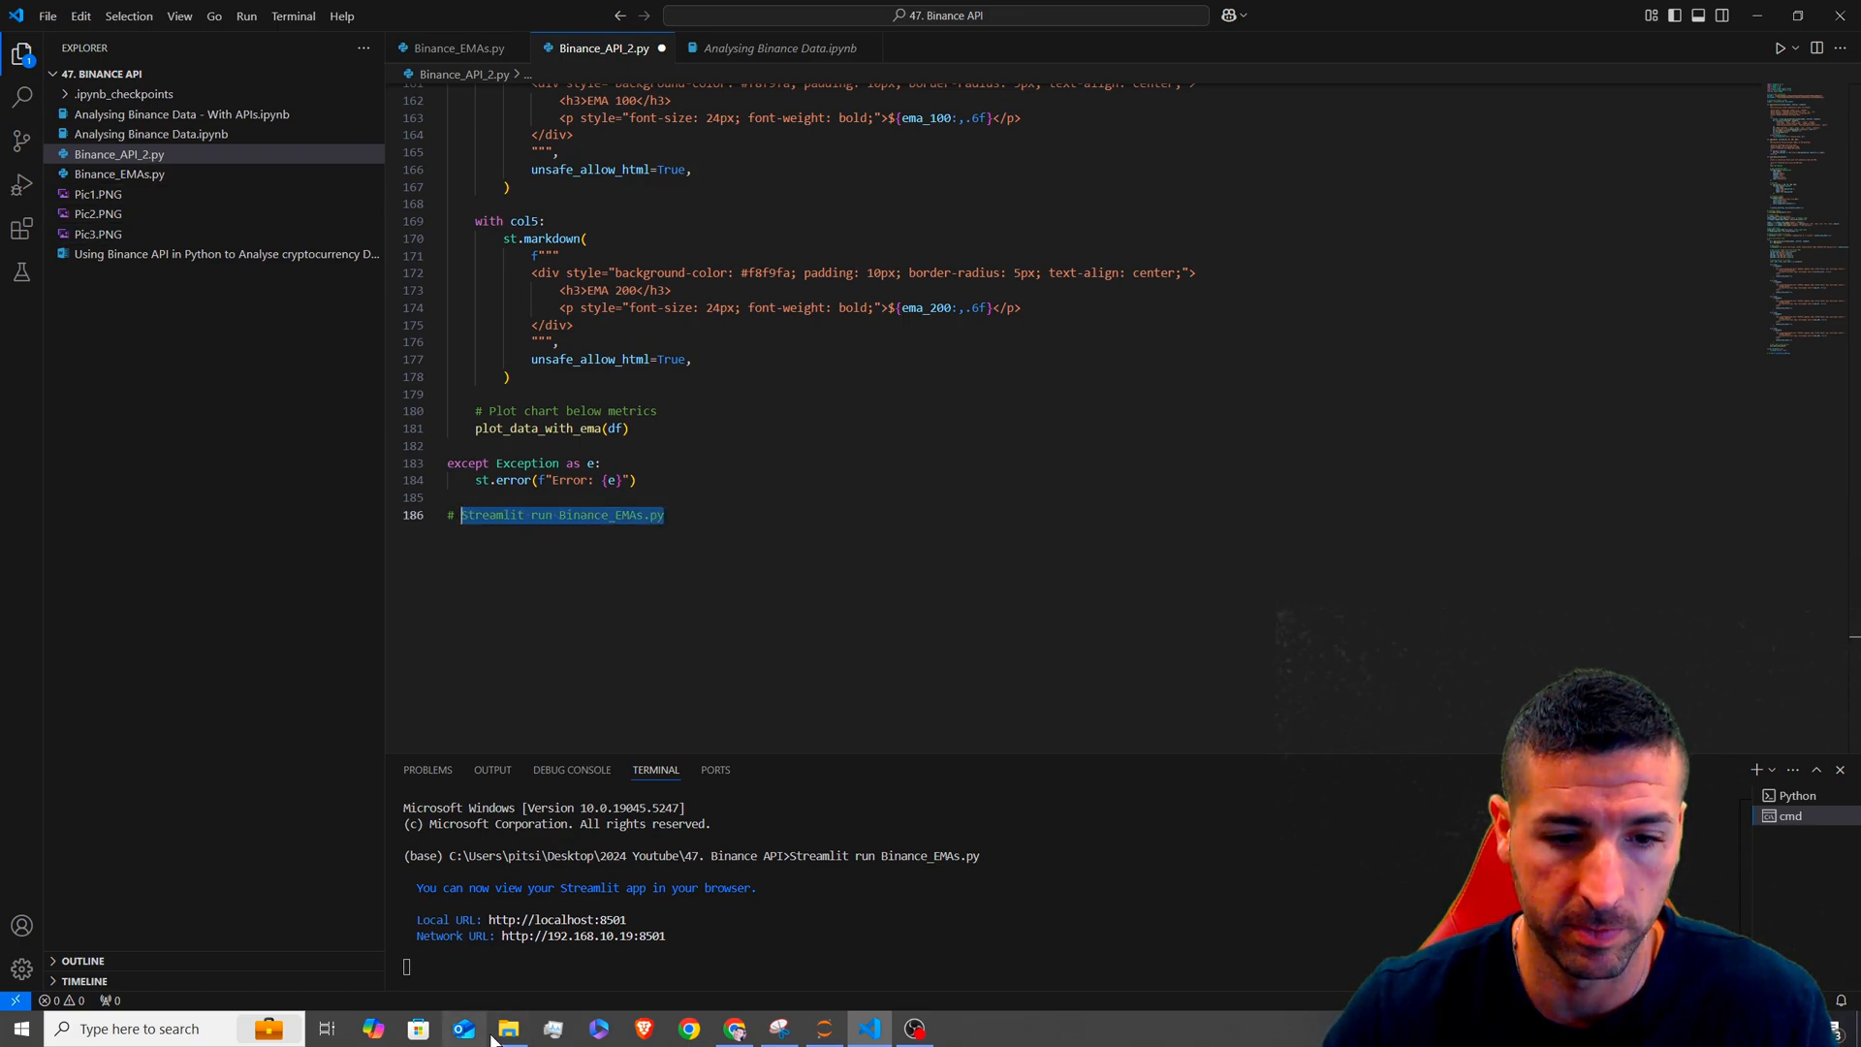
# - Open the 47. Binance API folder in File Explorer and check the Binance_API_2 filename
pyautogui.click(508, 1027)
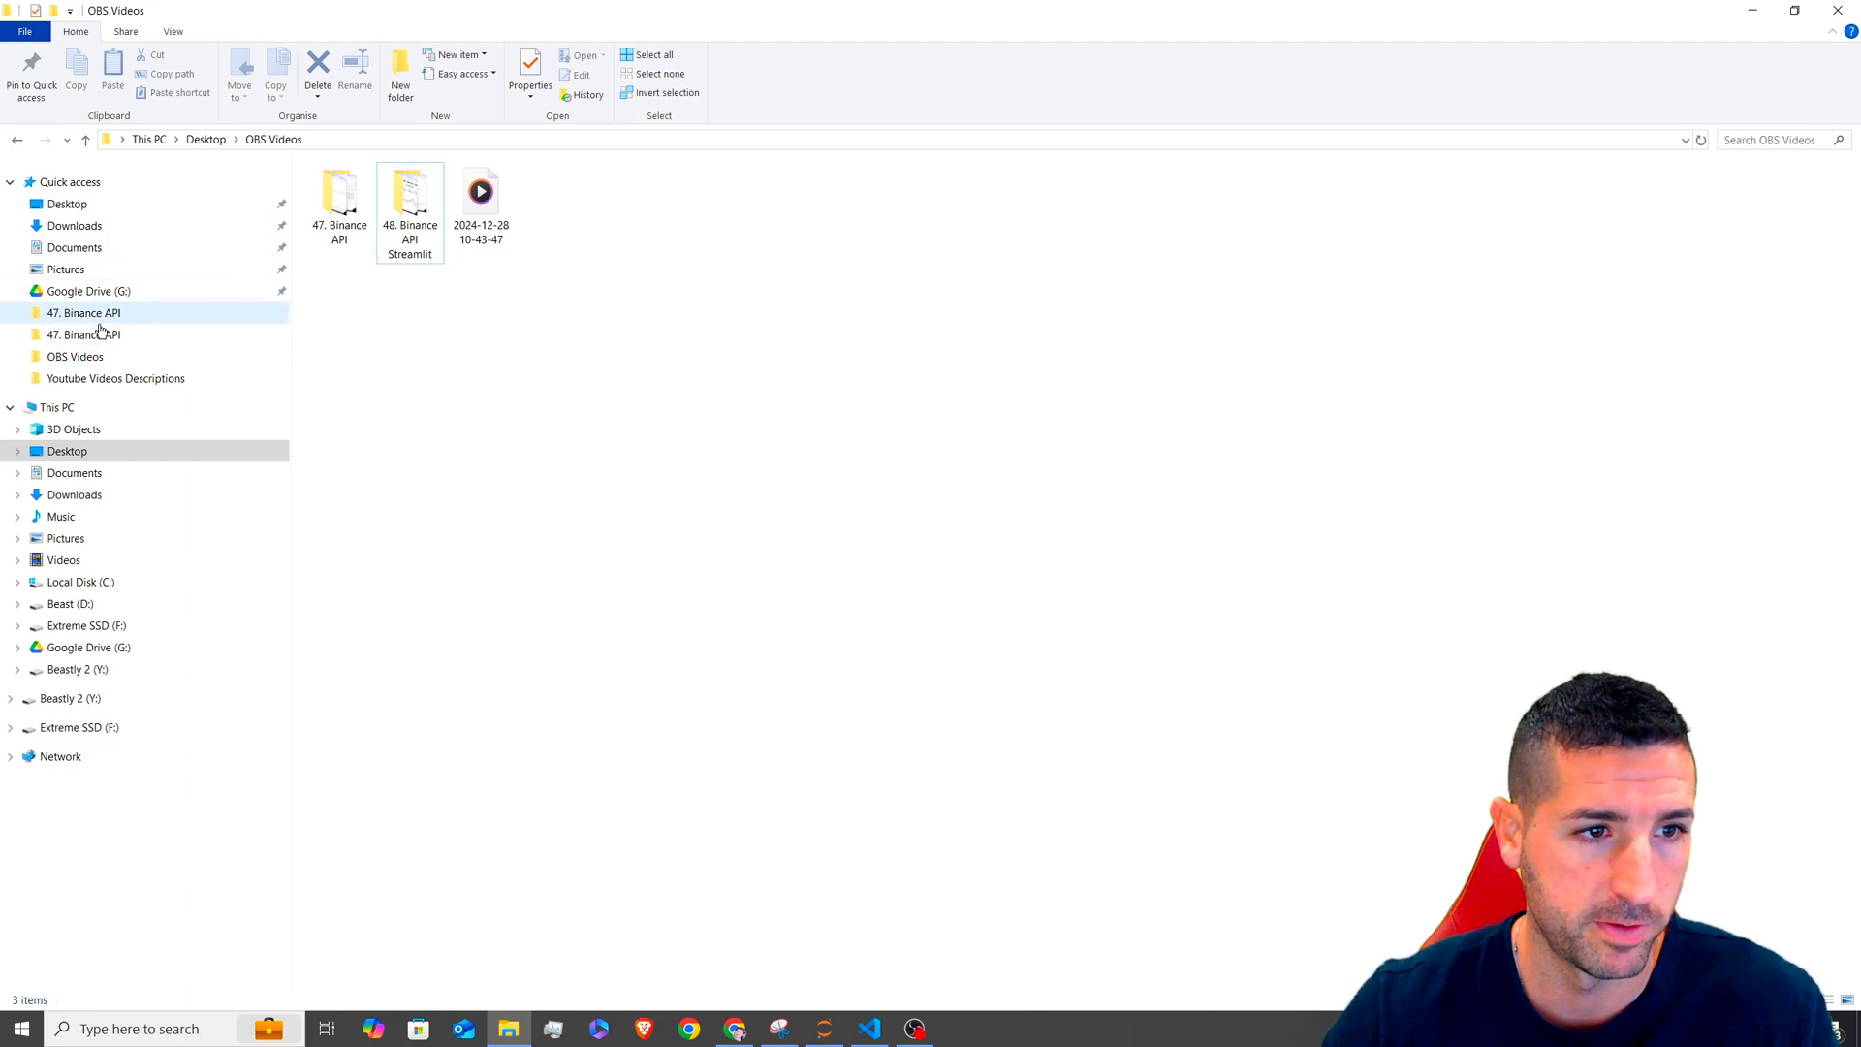
pyautogui.doubleClick(84, 313)
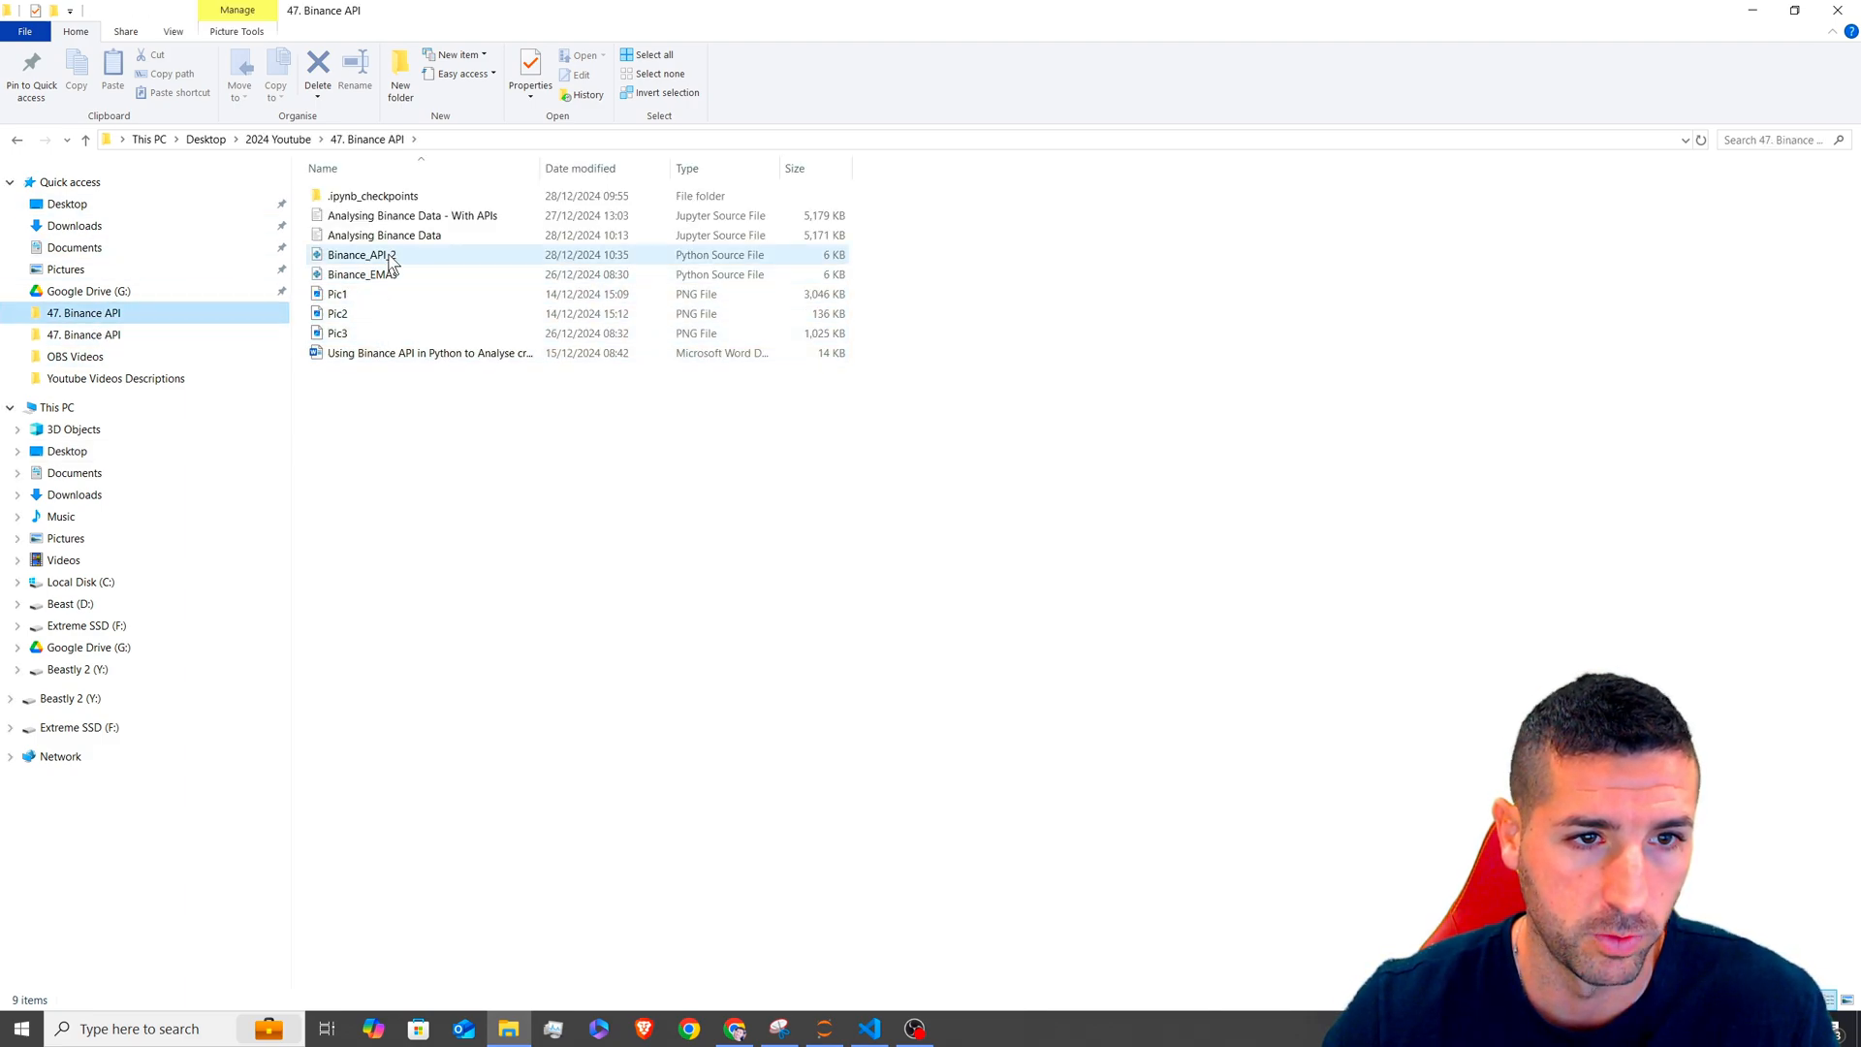
pyautogui.click(380, 254)
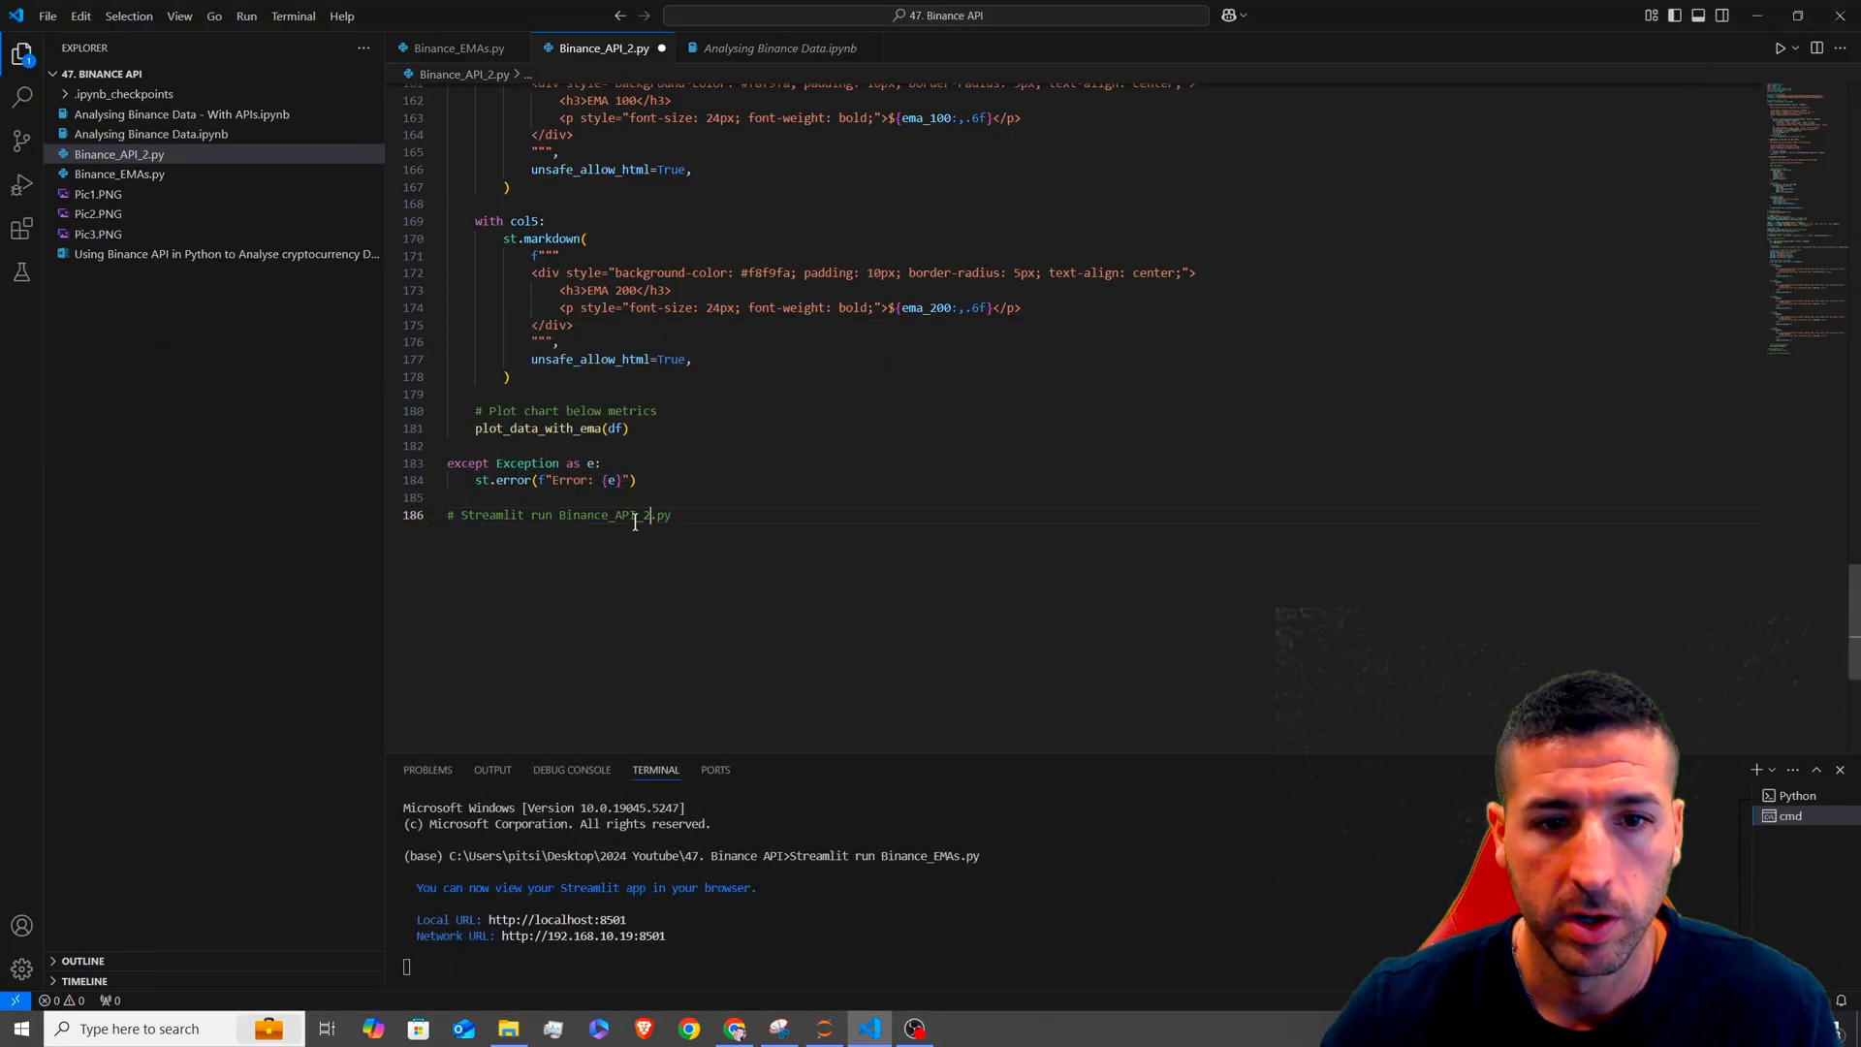
# - Select the comment's run command and try running the script as plain Python
pyautogui.doubleClick(566, 514)
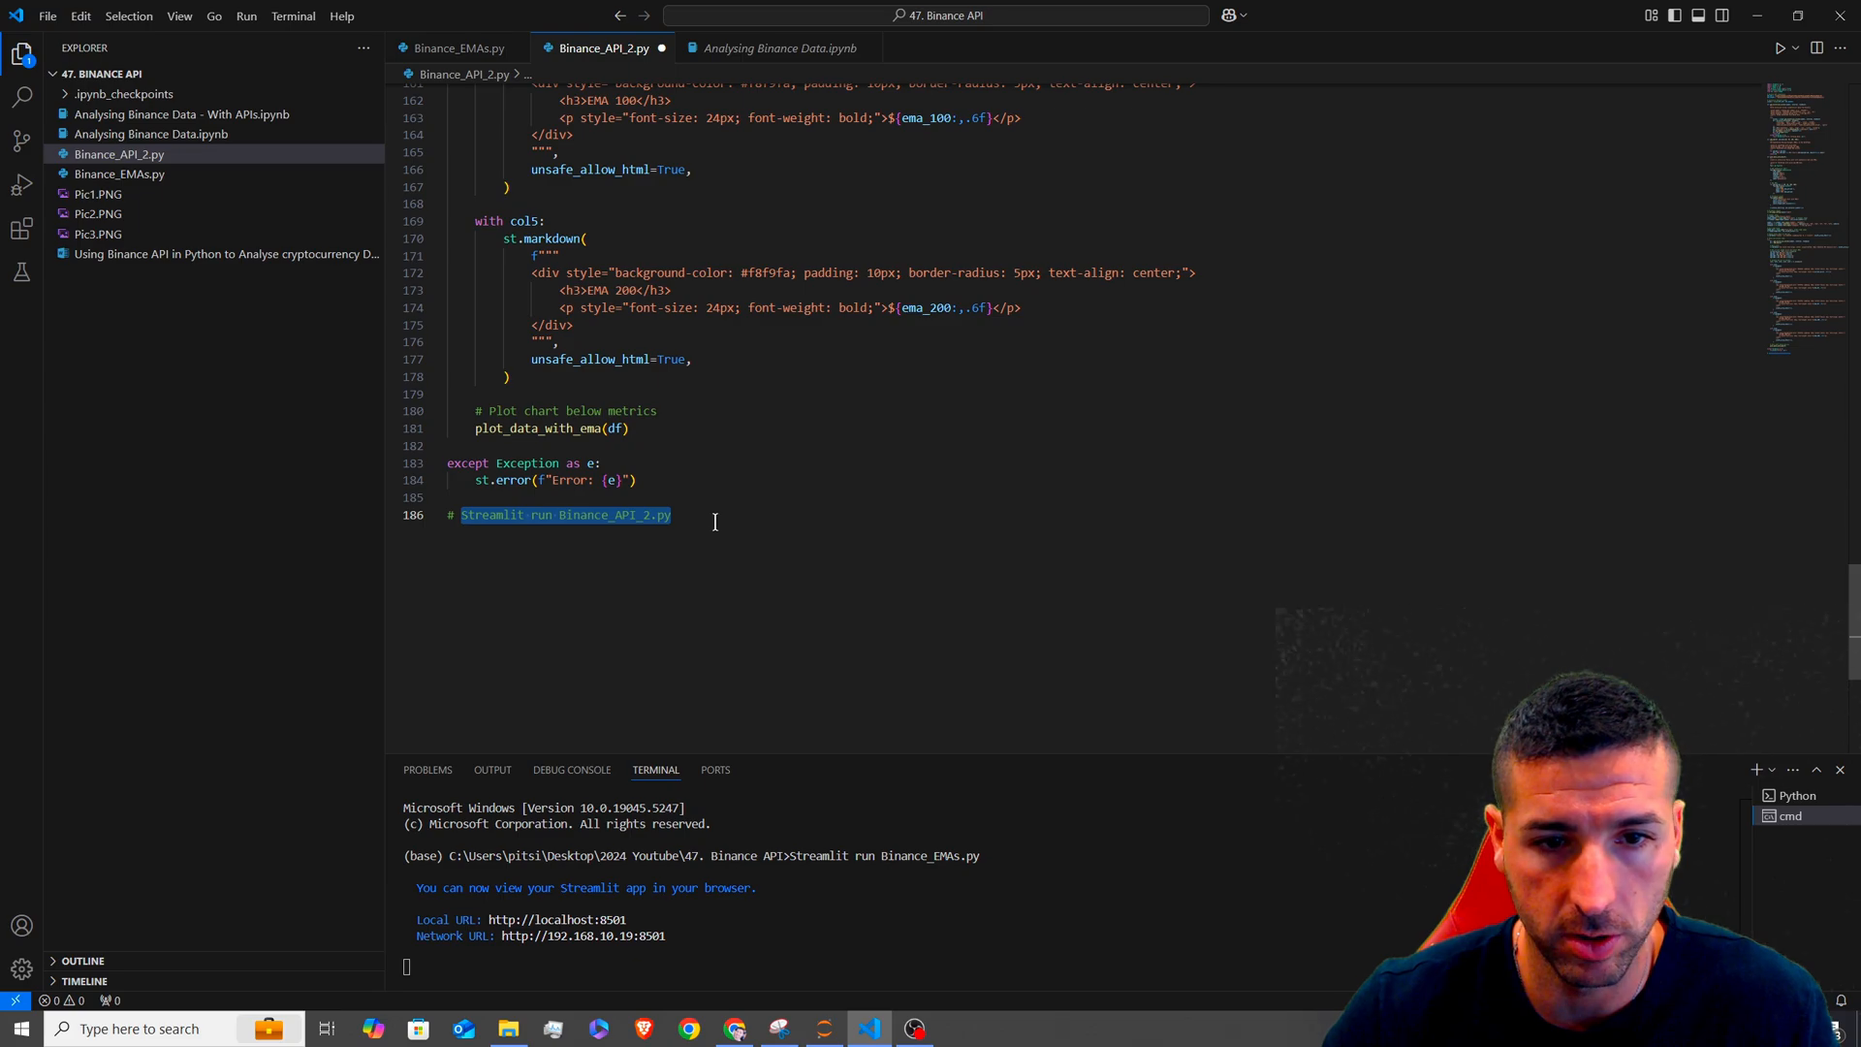
pyautogui.moveTo(1776, 49)
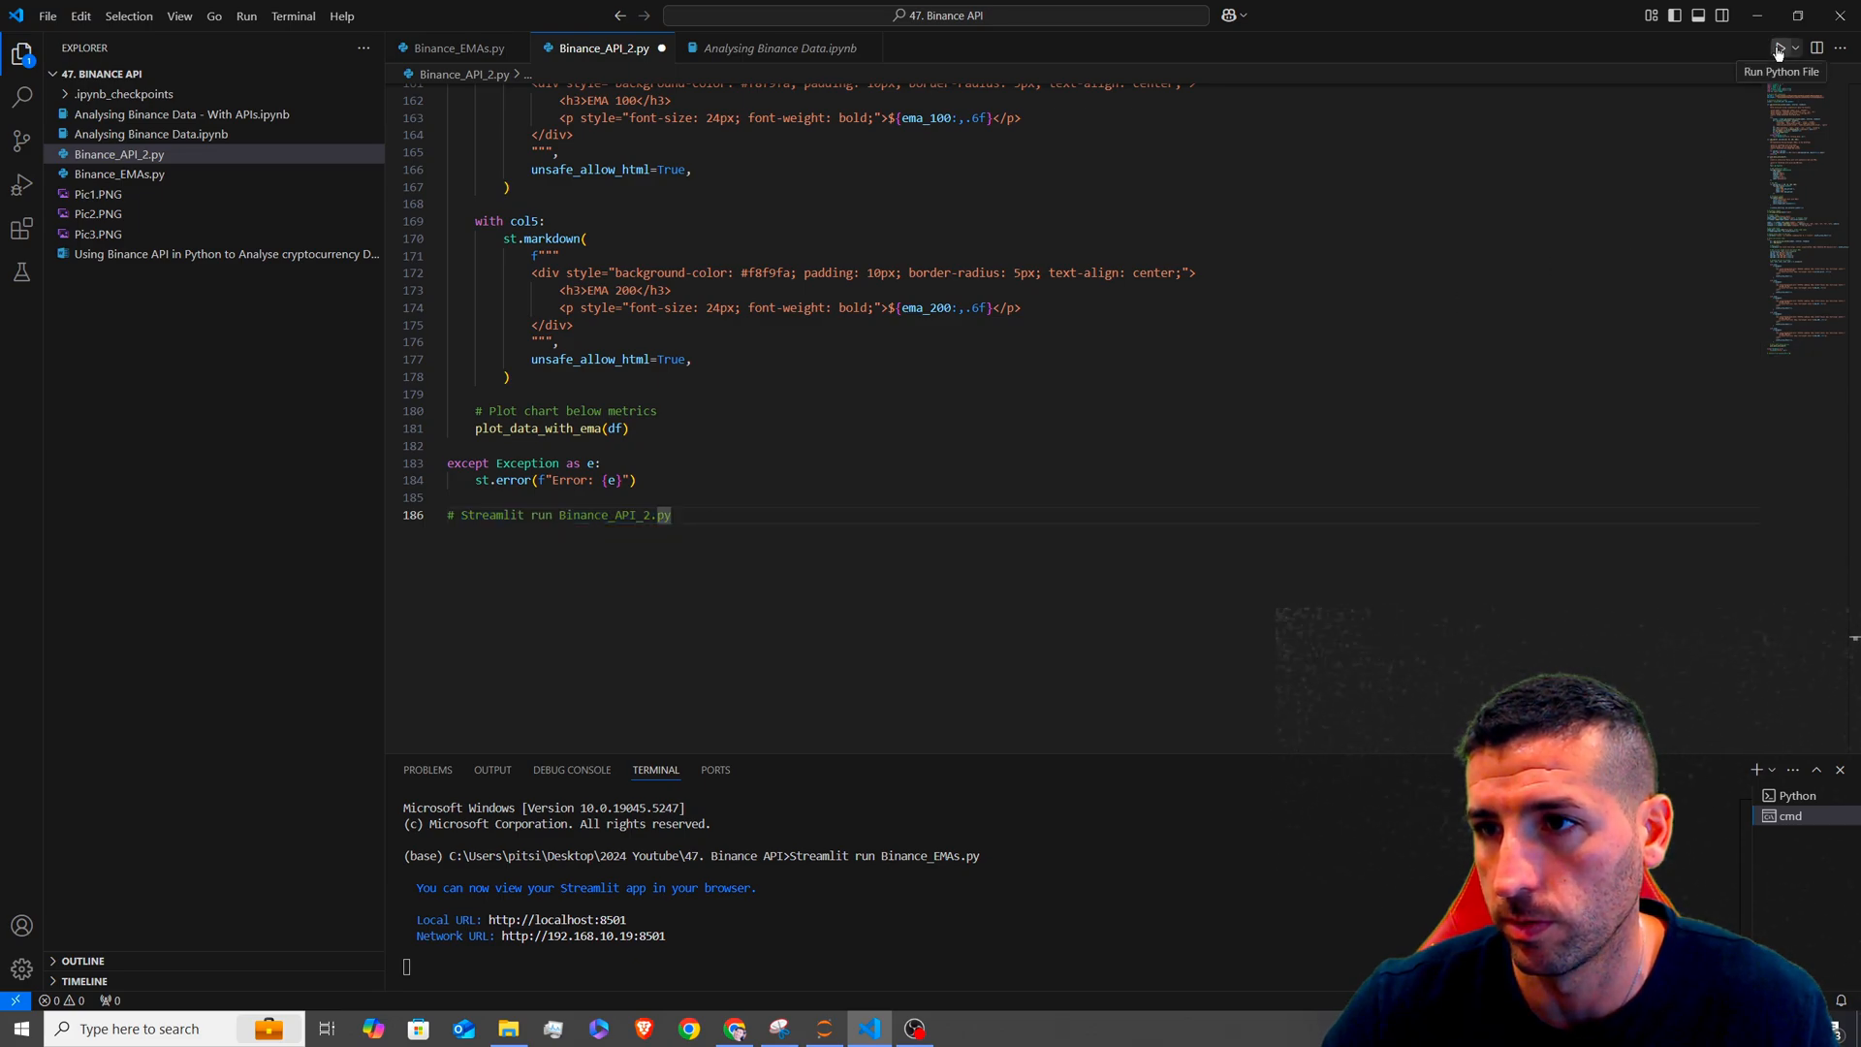
pyautogui.click(1777, 48)
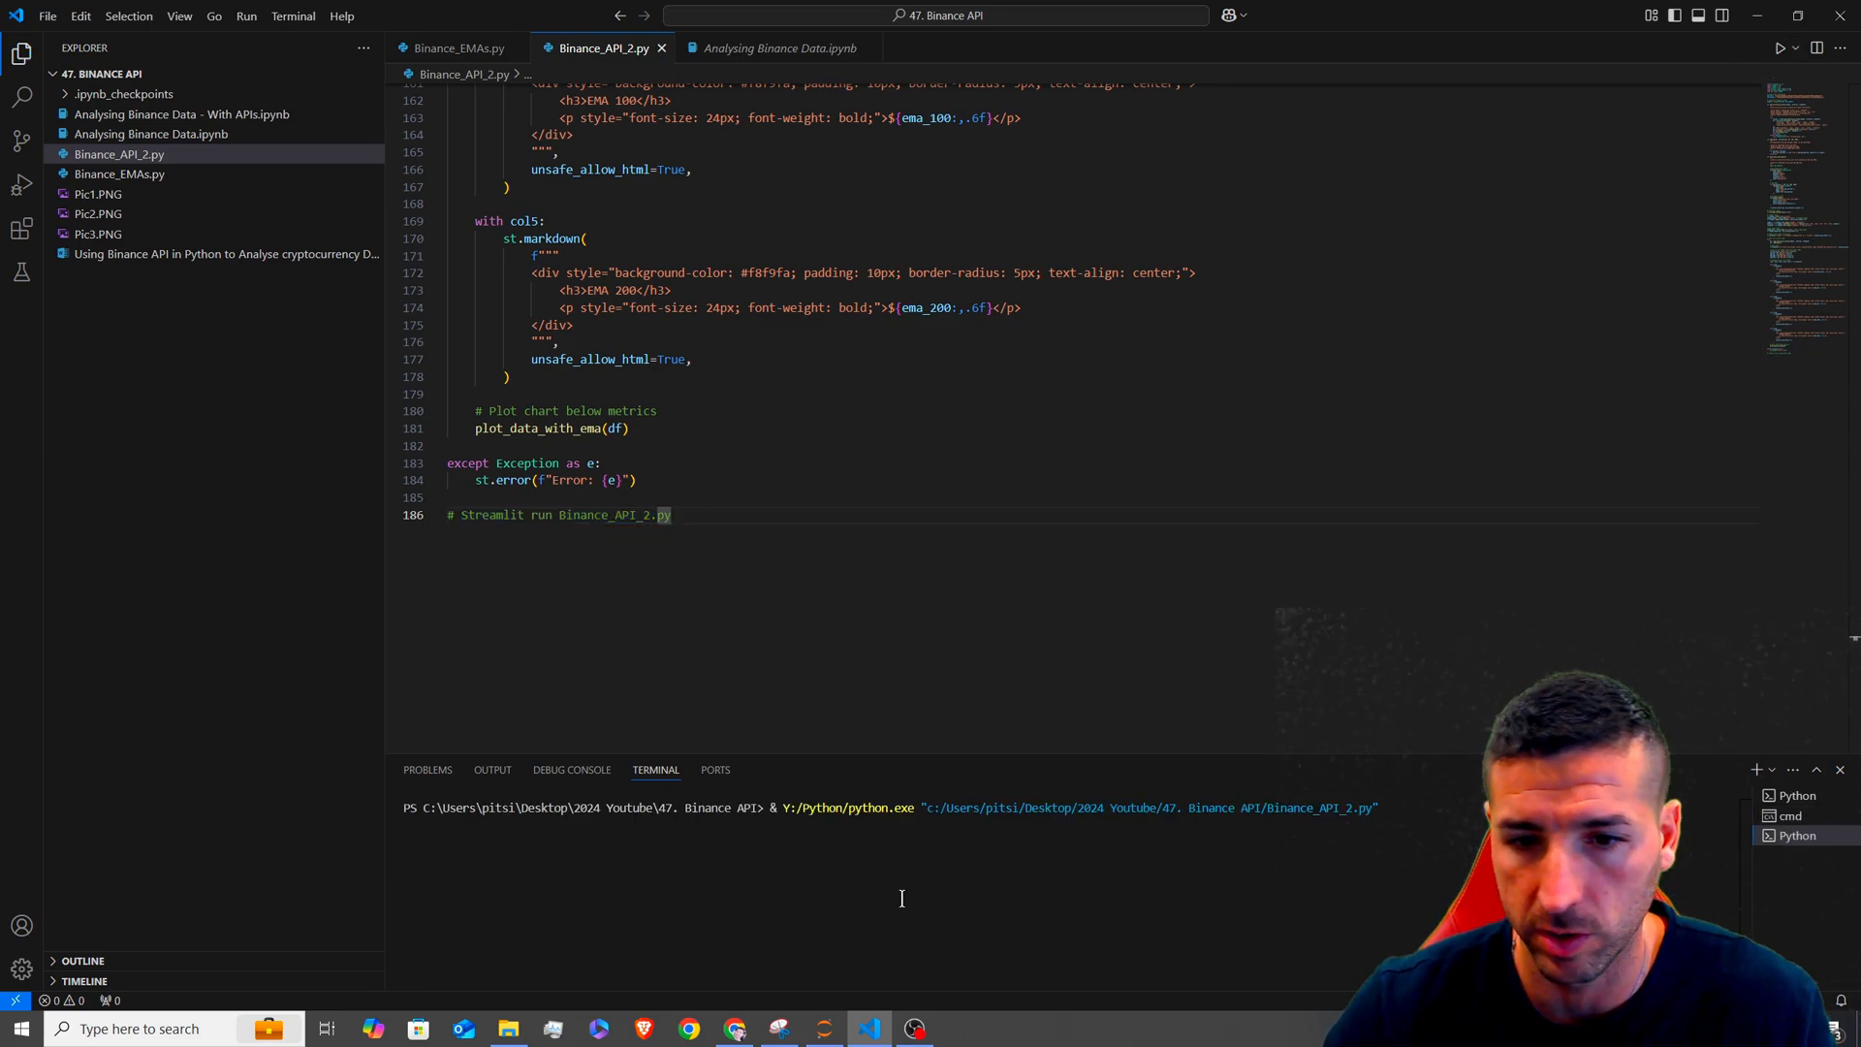
pyautogui.click(1770, 769)
pyautogui.write('^V')
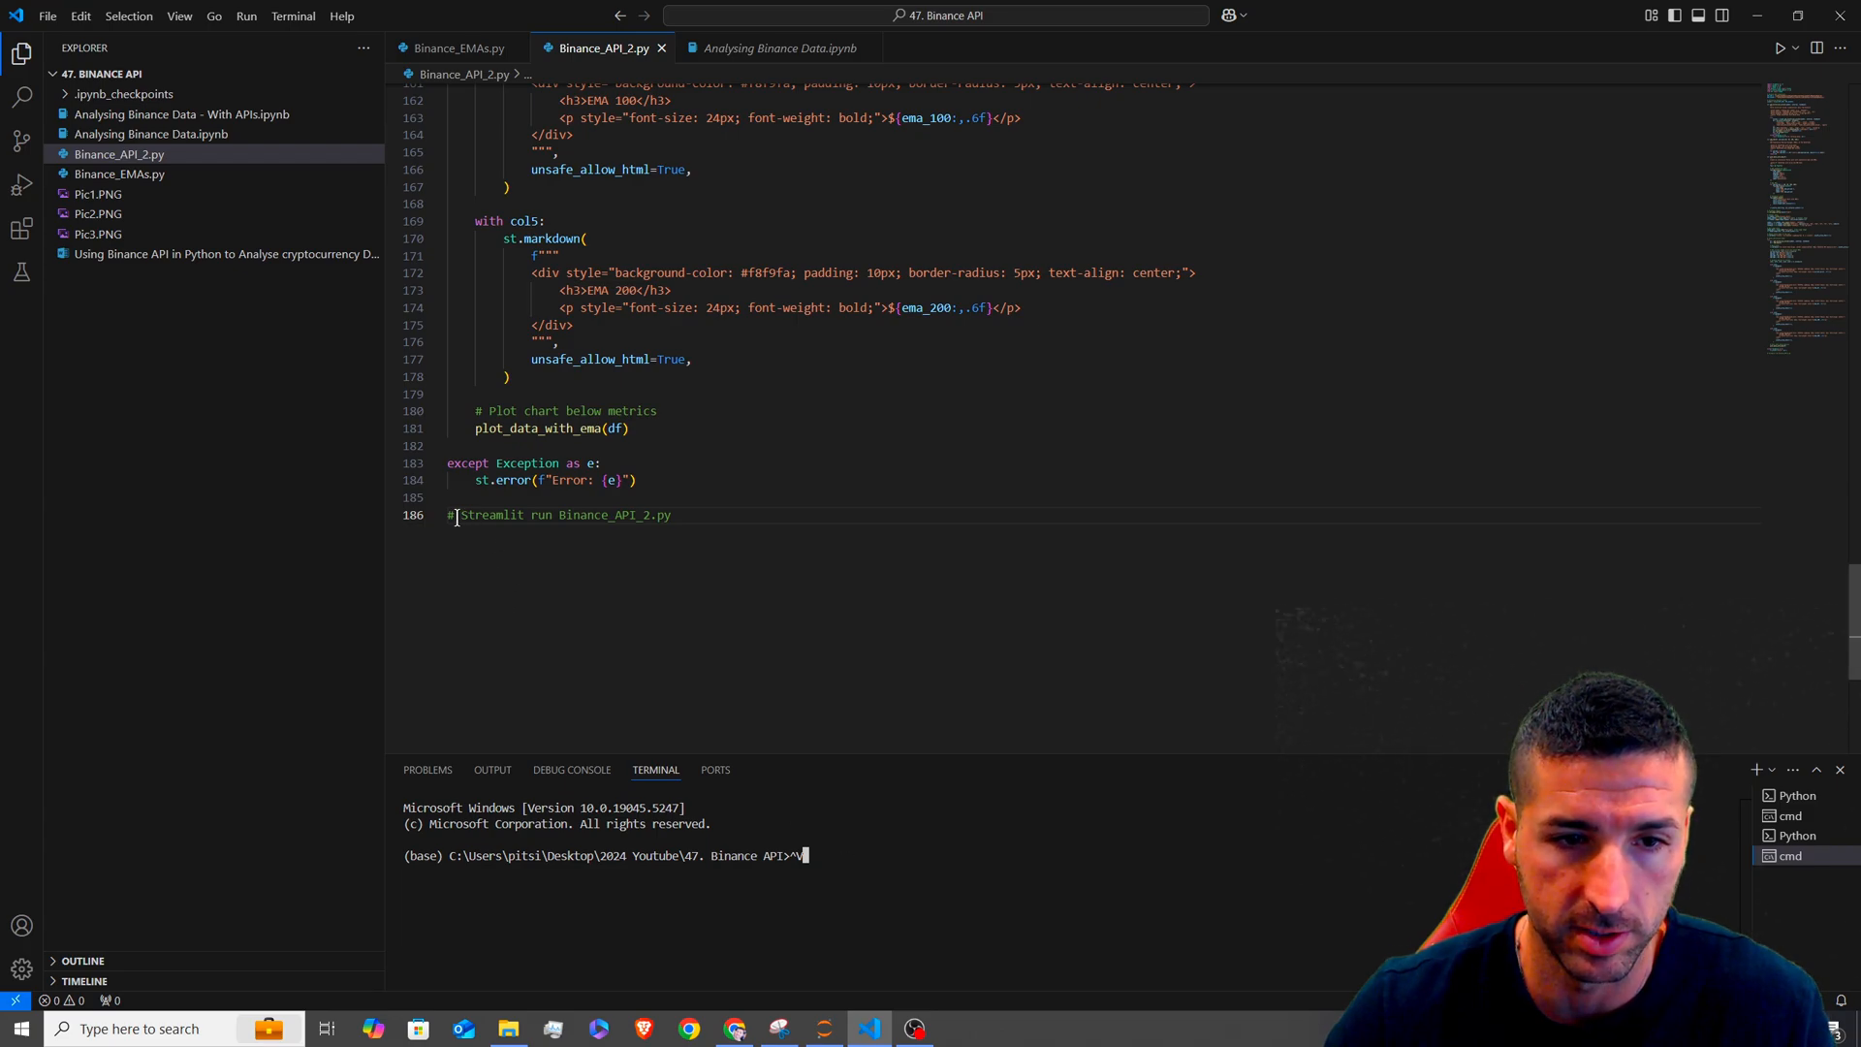
# - Launch the app with 'Streamlit run Binance_API_2.py' in the terminal
pyautogui.doubleClick(641, 514)
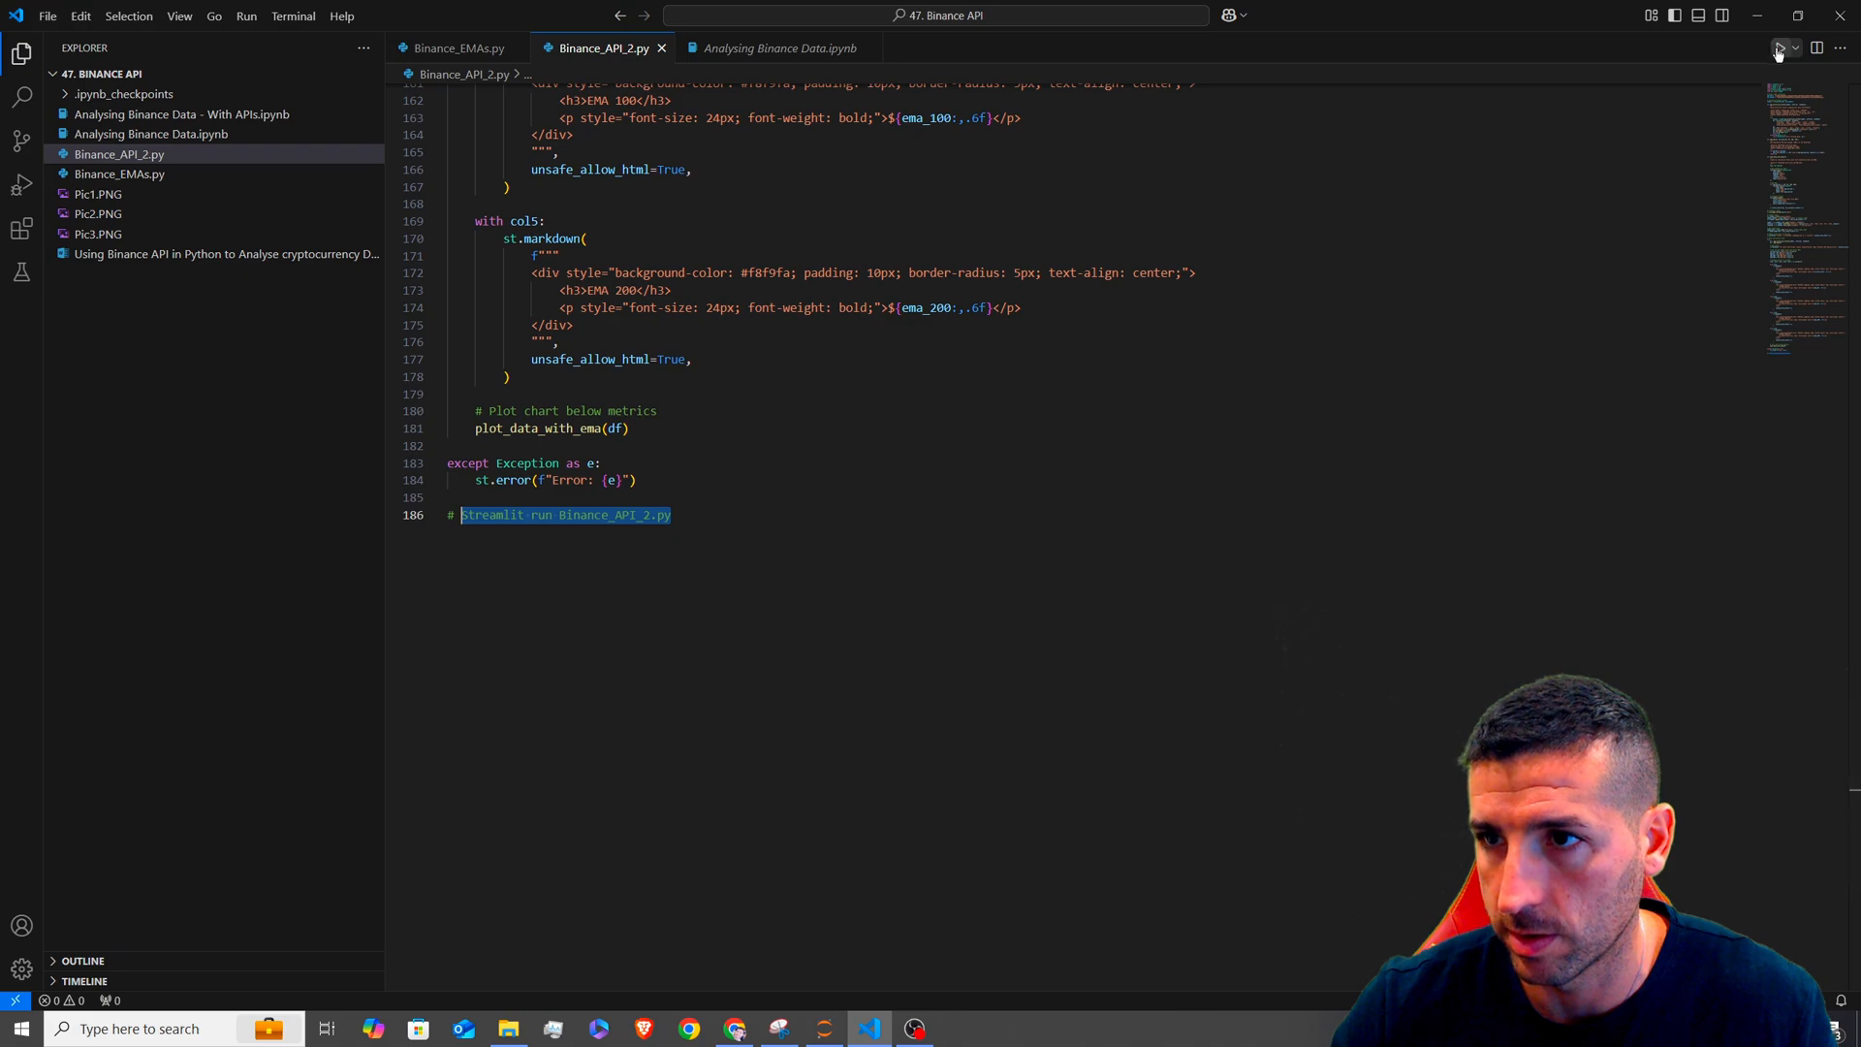
pyautogui.click(1777, 48)
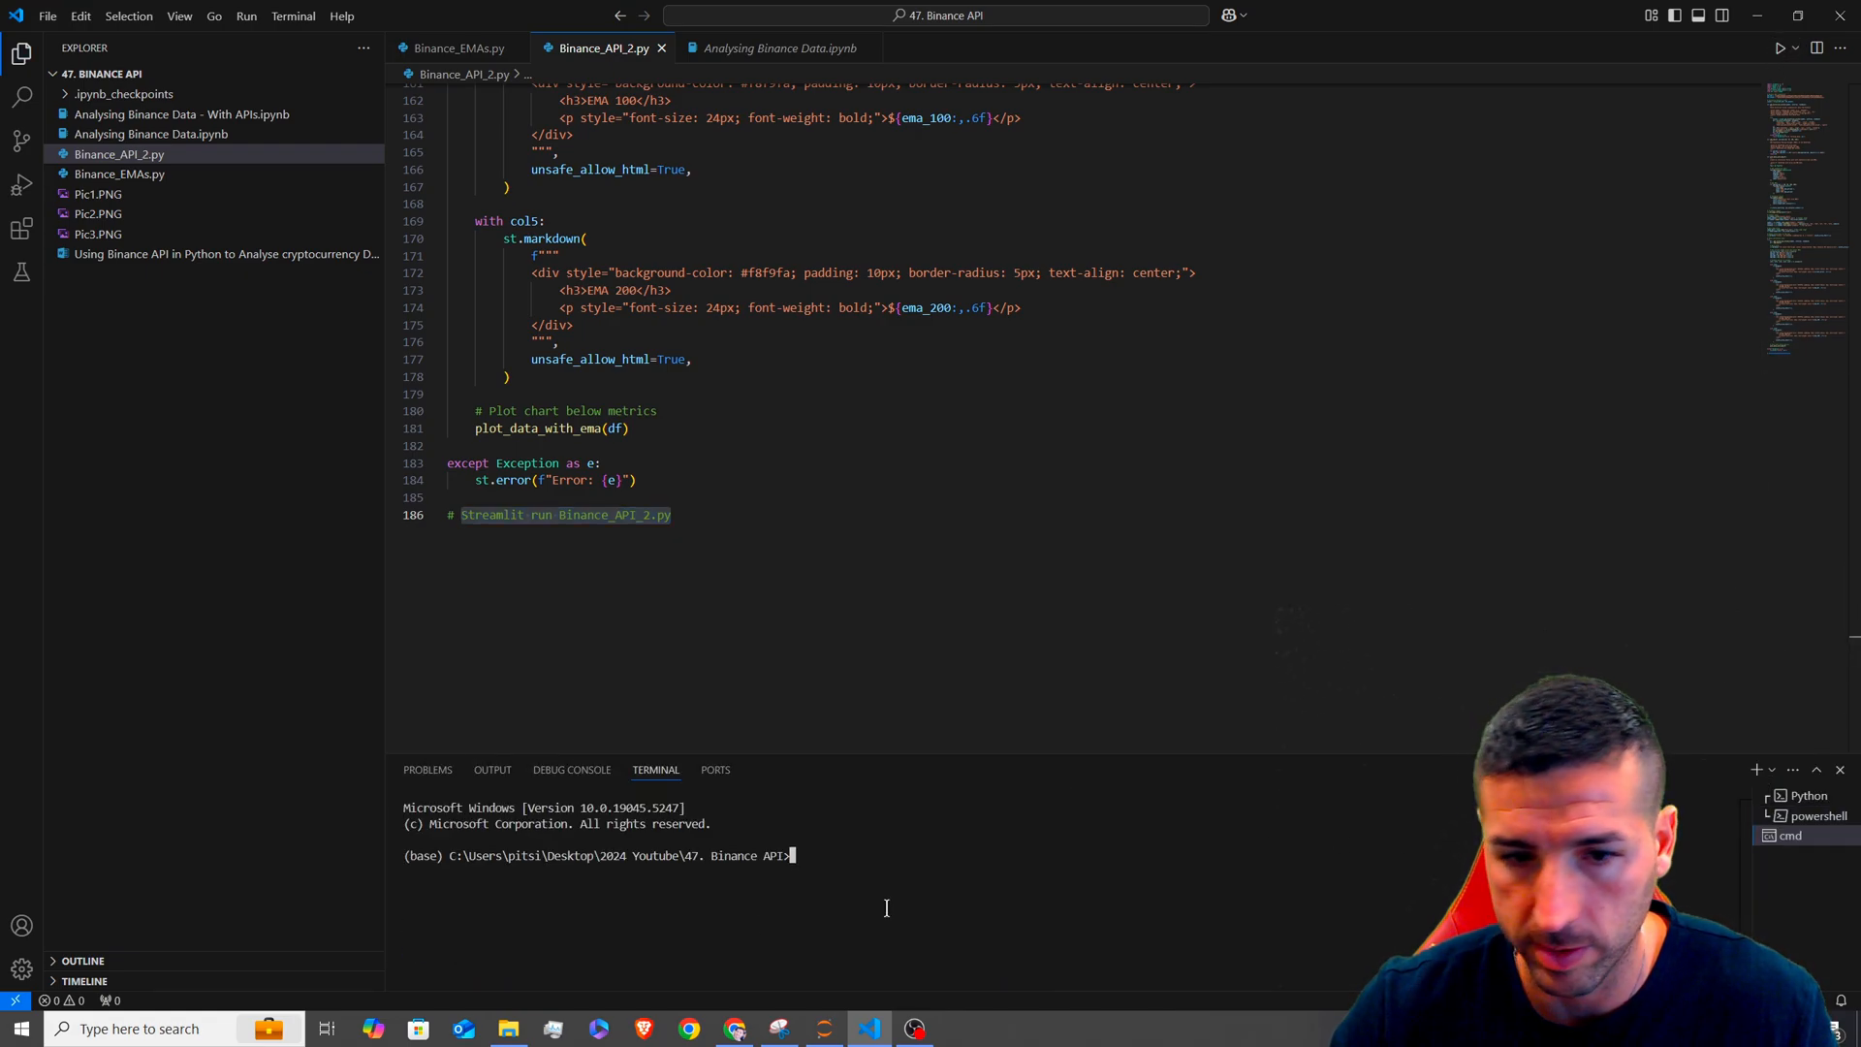
pyautogui.write('Streamlit run Binance_API_2.py')
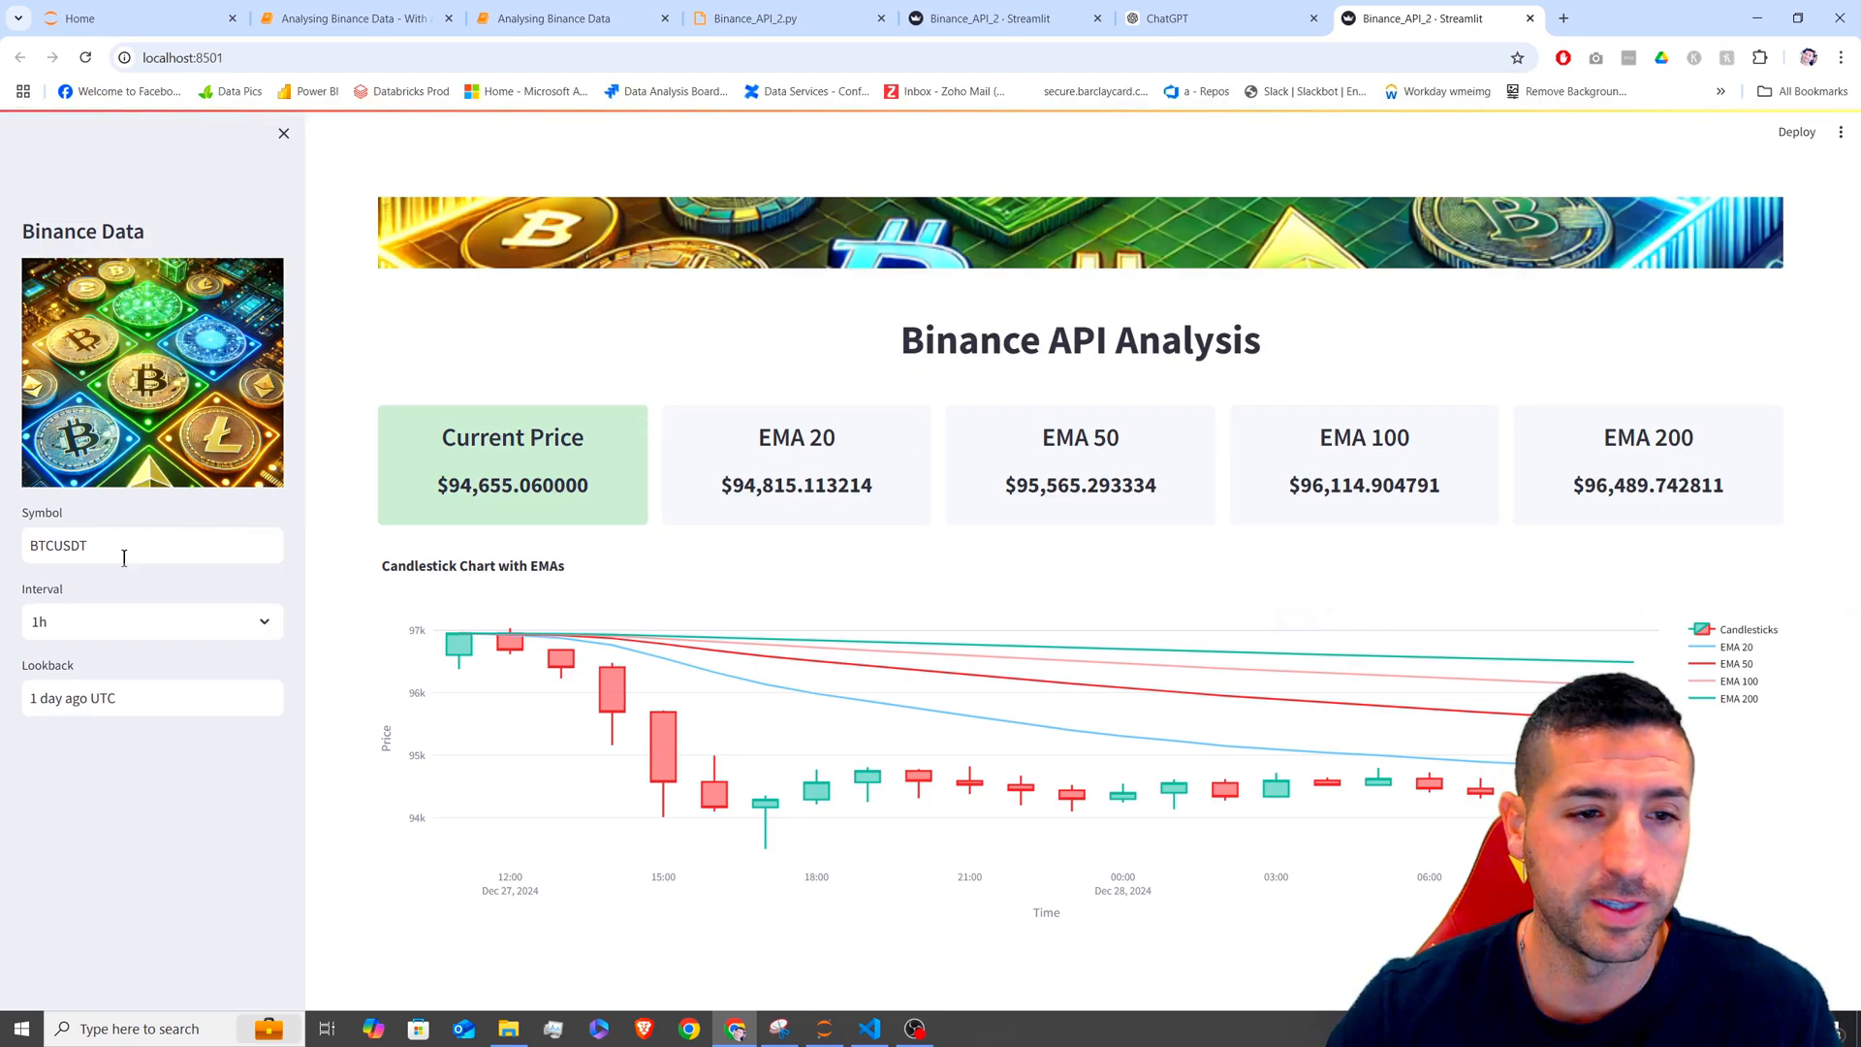
# - Switch the dashboard symbol to XRPUSDT with a 15m candle interval
pyautogui.doubleClick(42, 544)
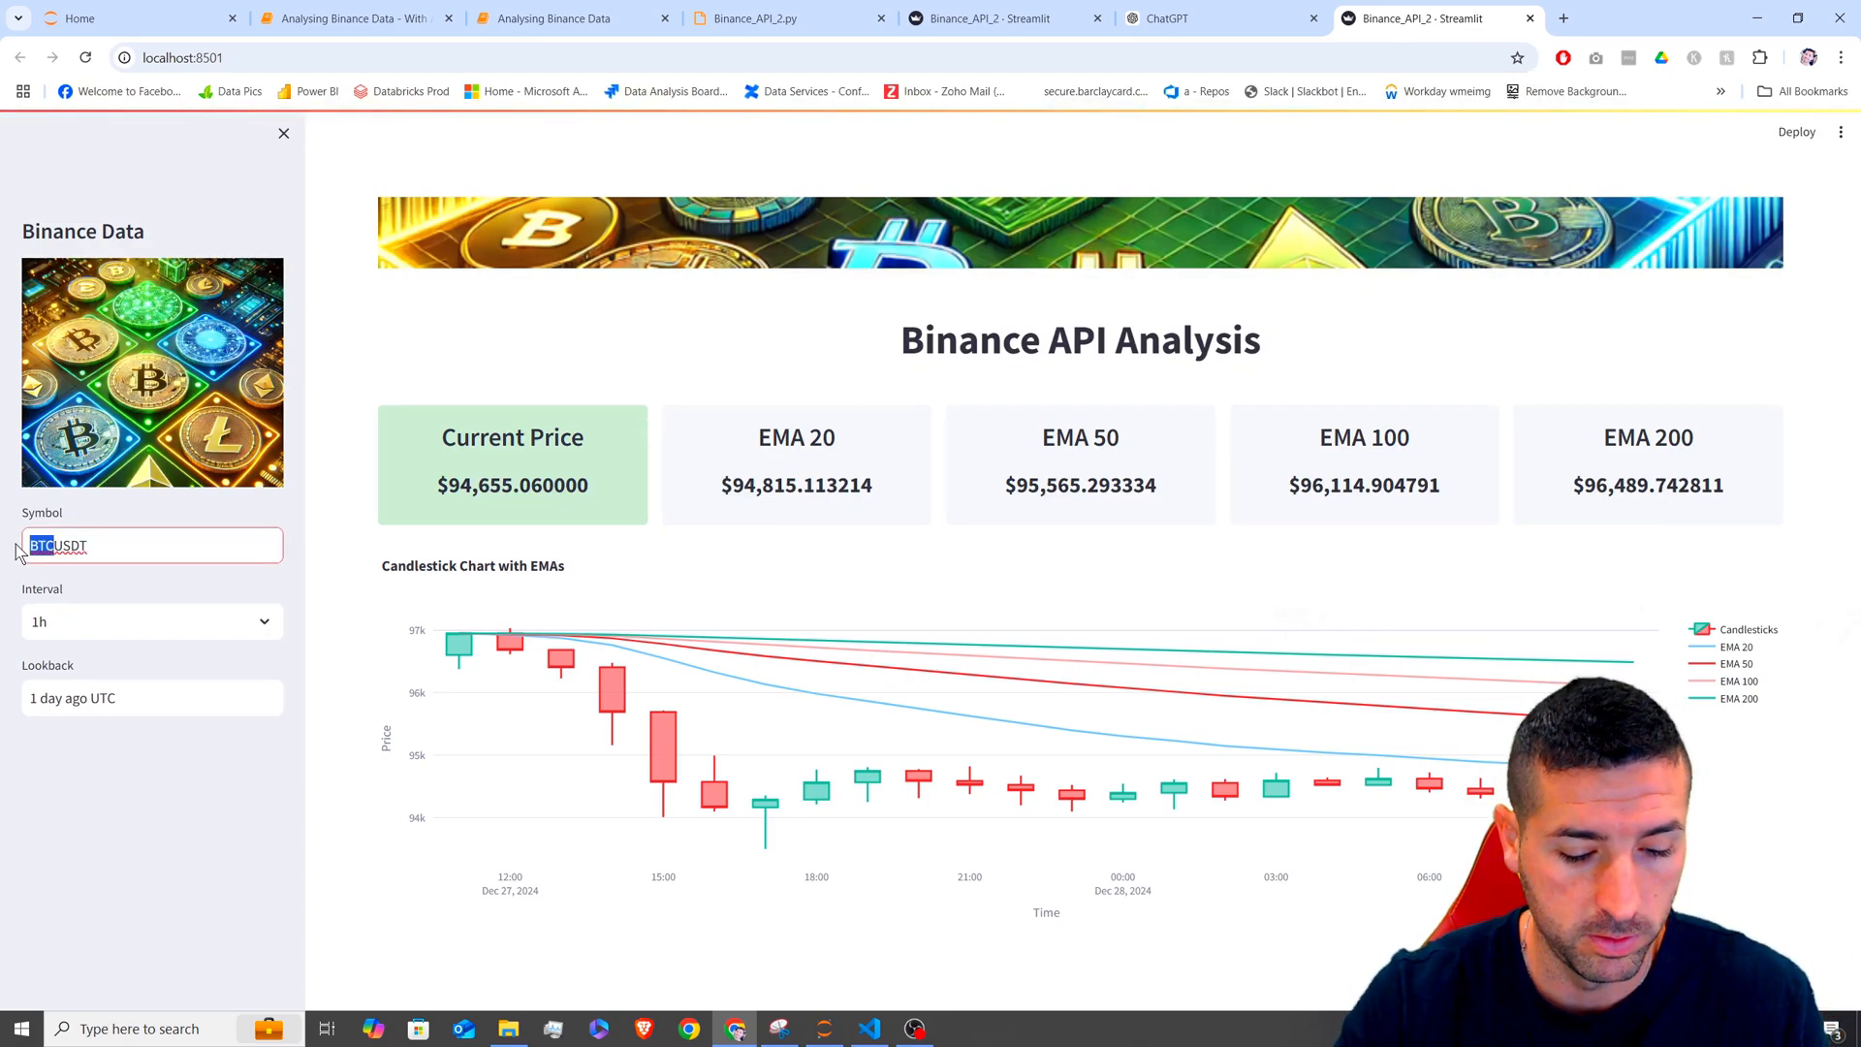
pyautogui.write('XRPUSDT')
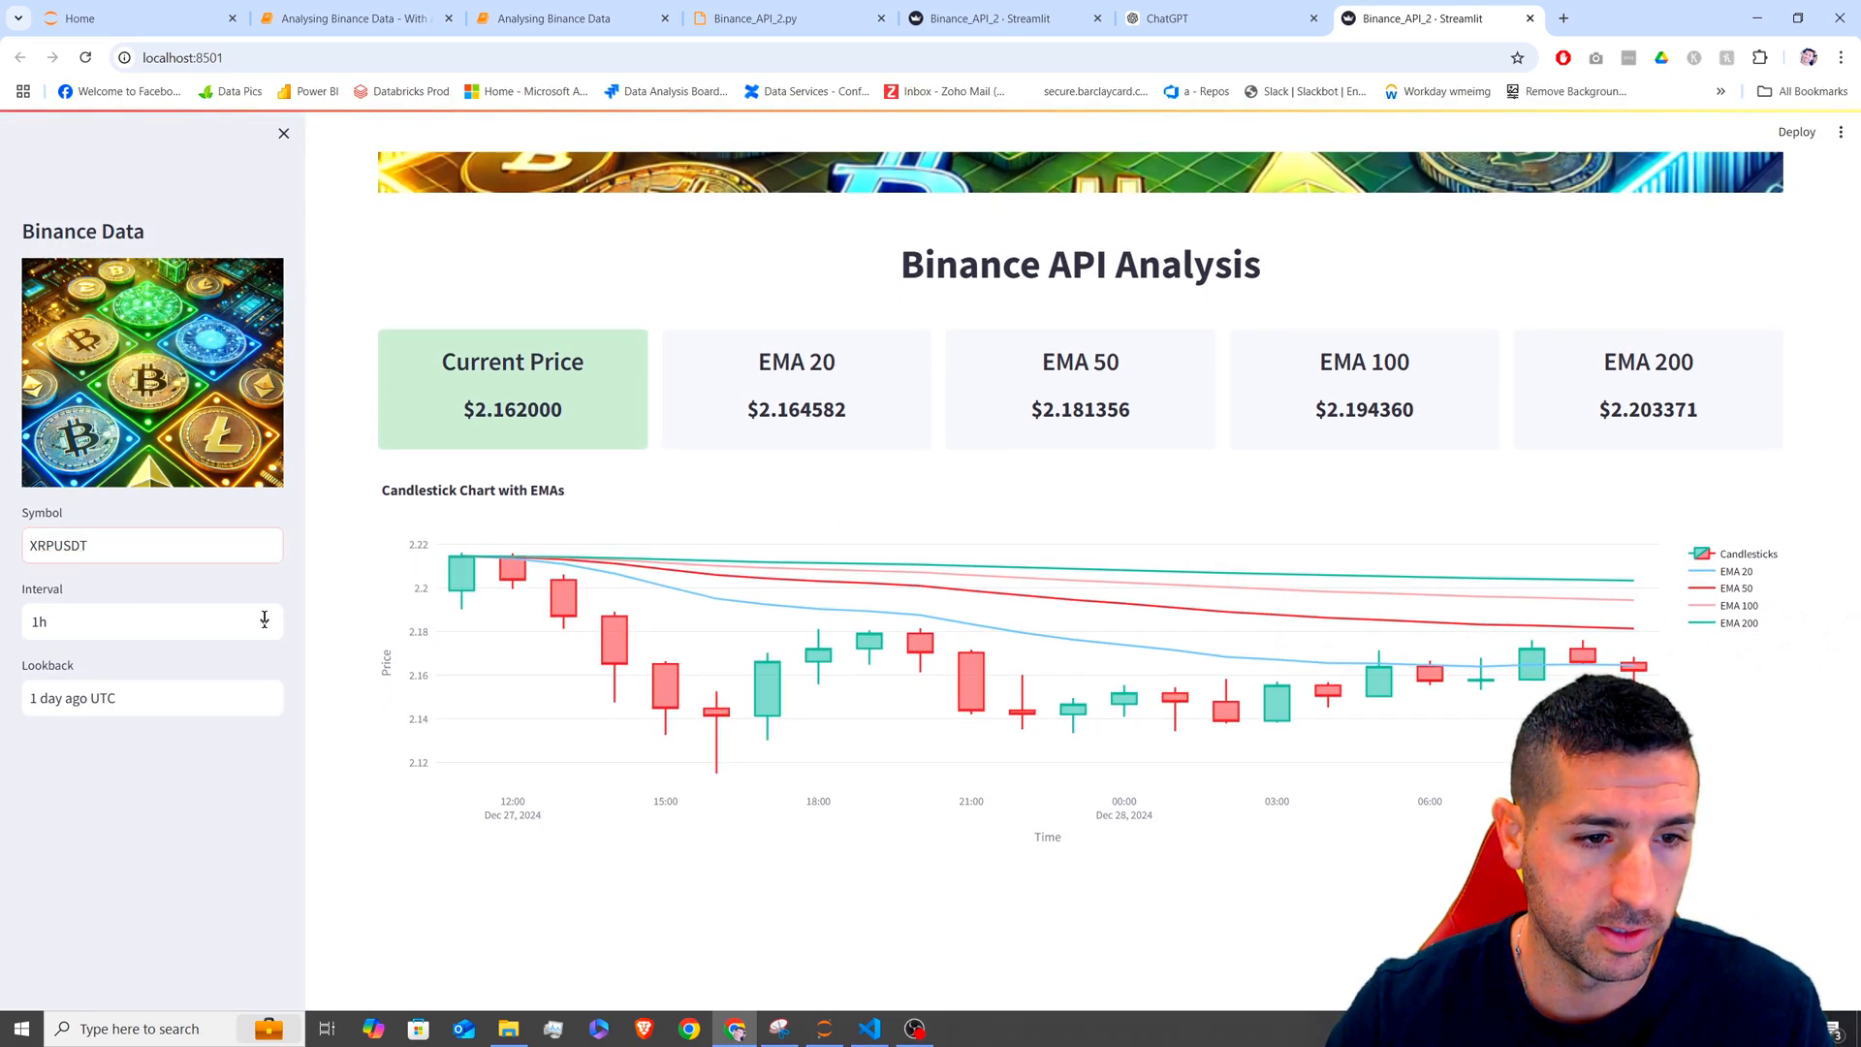
pyautogui.write('15m')
pyautogui.write('0')
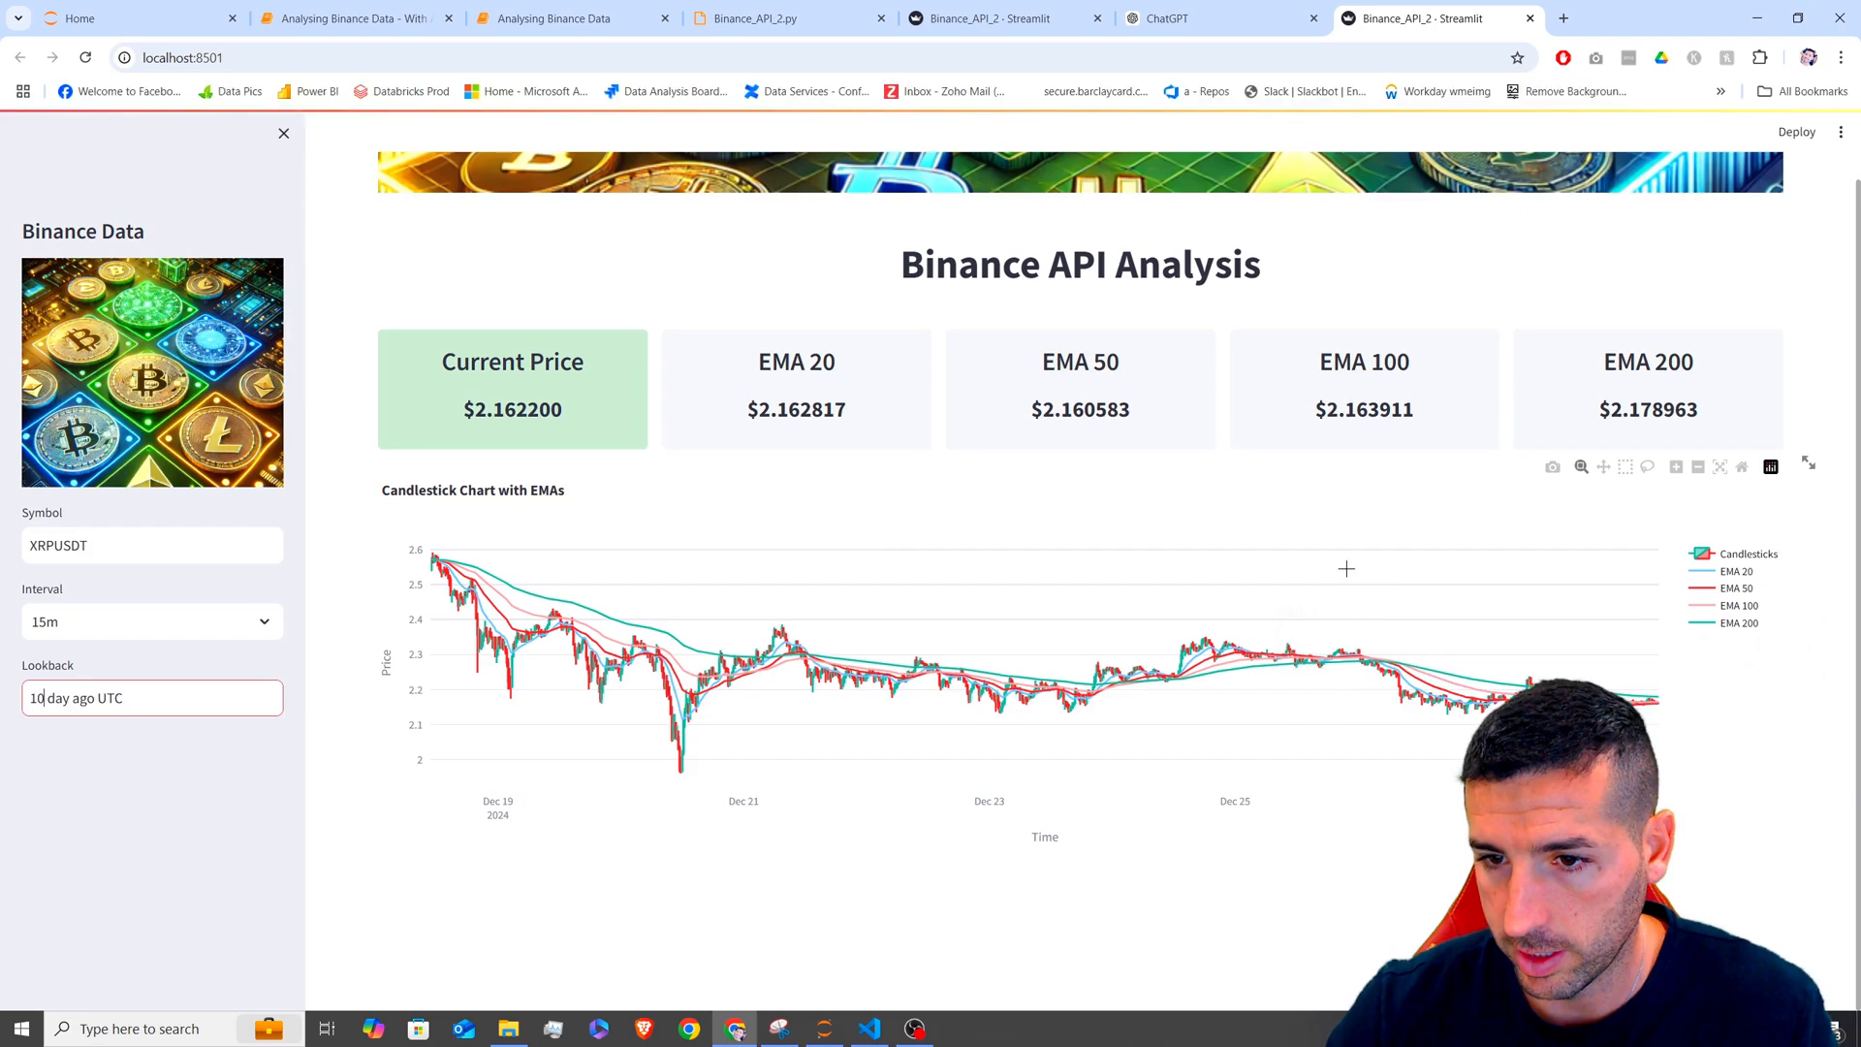
# - Box-zoom the candlestick chart onto the most recent days
pyautogui.moveTo(1346, 570); pyautogui.dragTo(1662, 789)
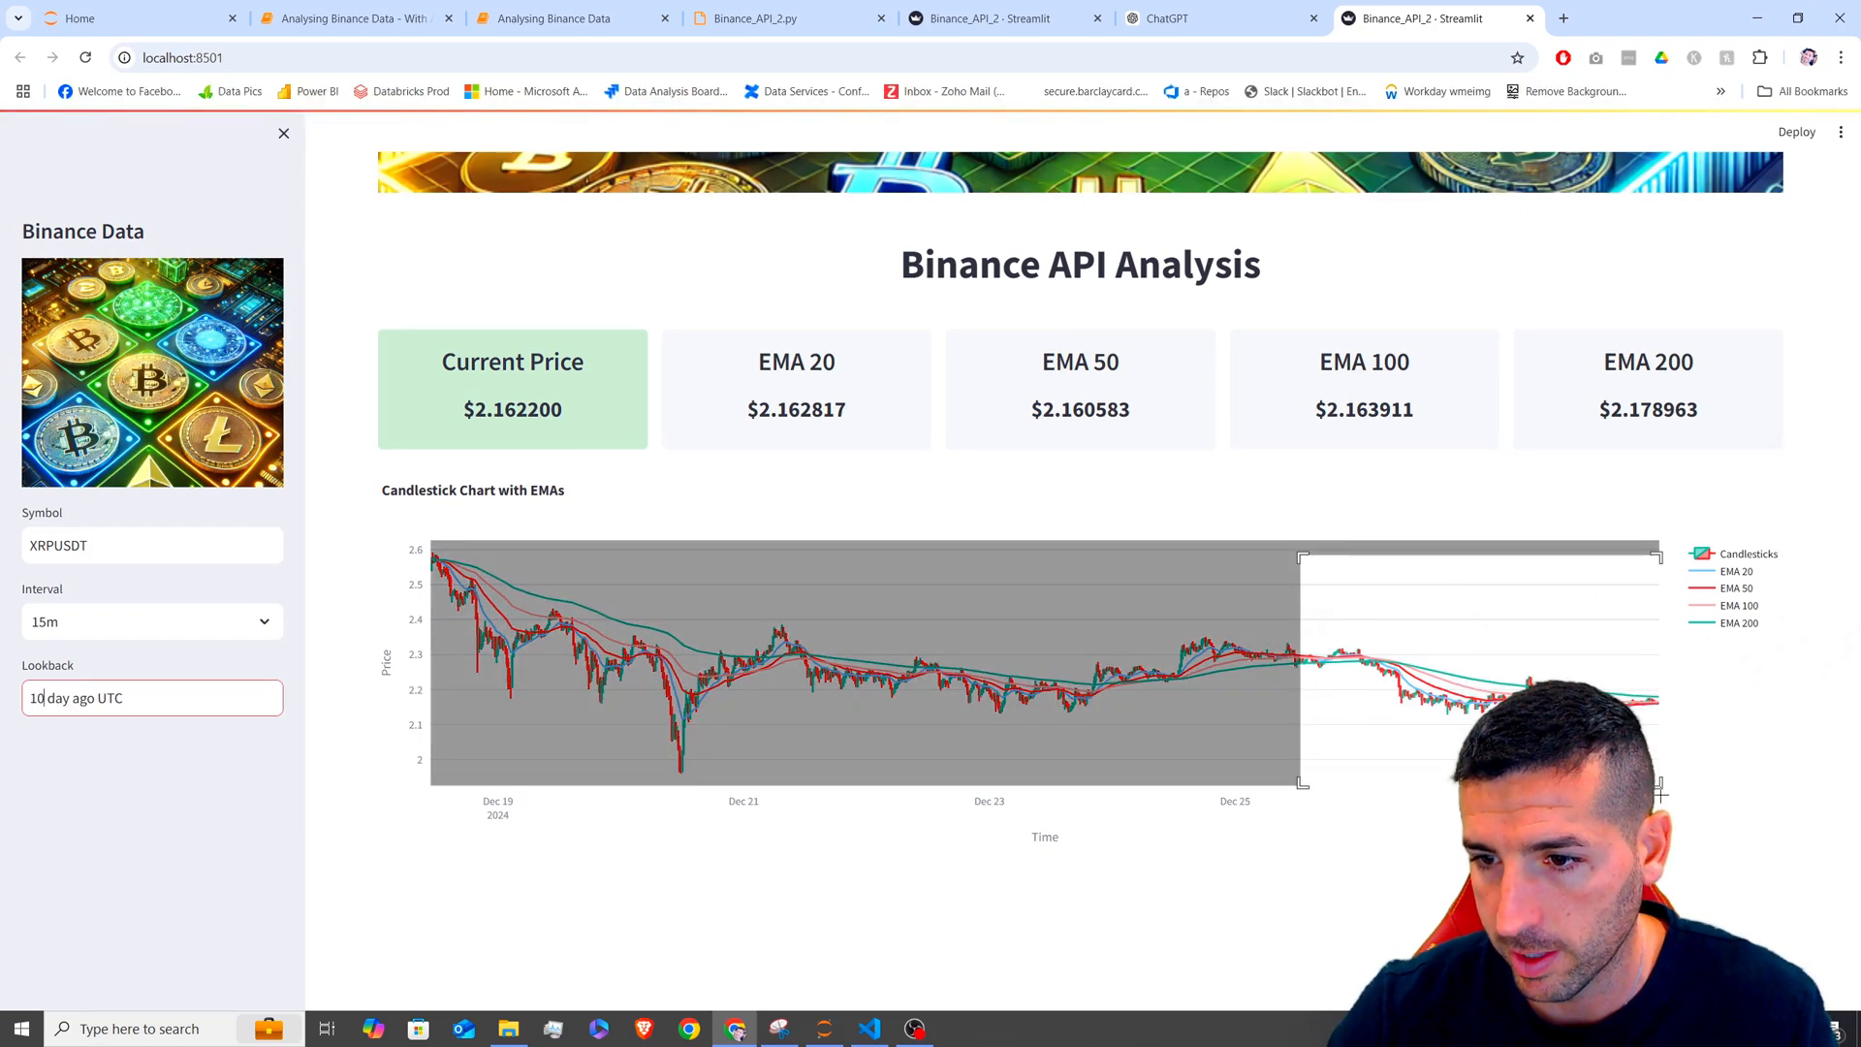
pyautogui.moveTo(1302, 559); pyautogui.dragTo(1660, 777)
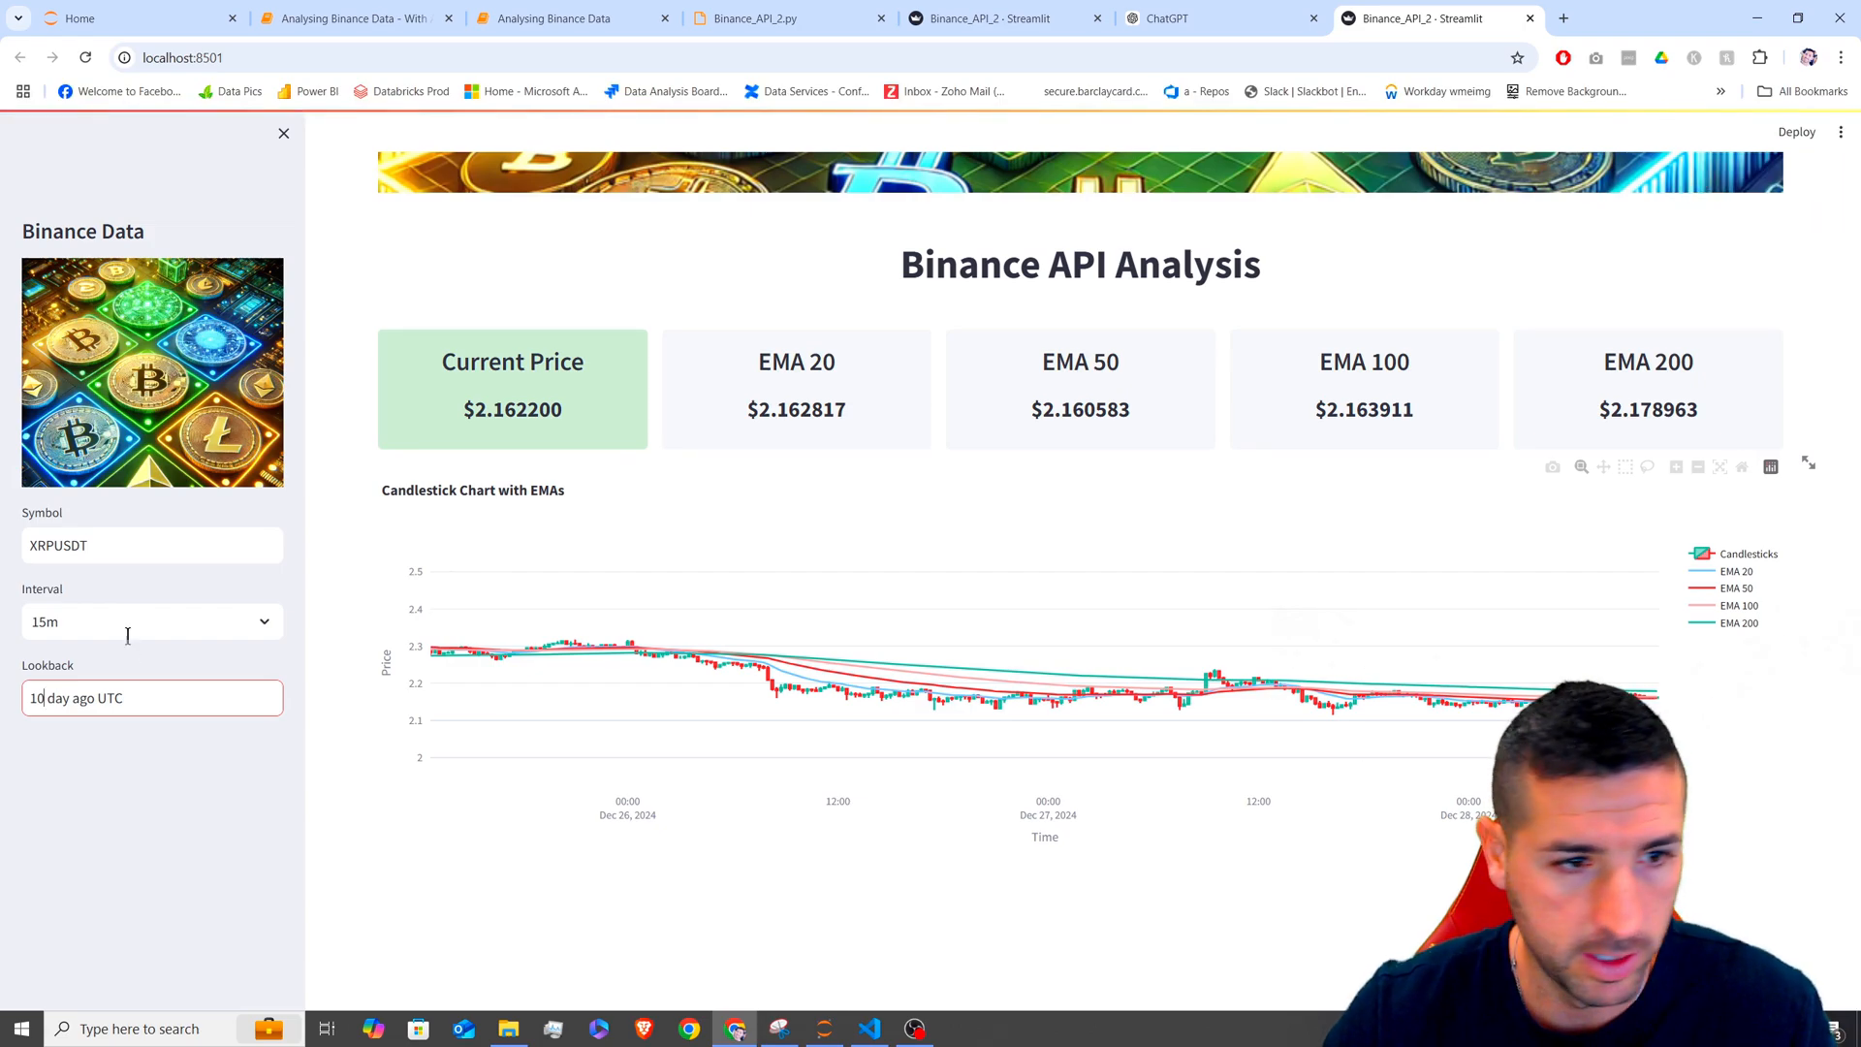
pyautogui.doubleClick(57, 545)
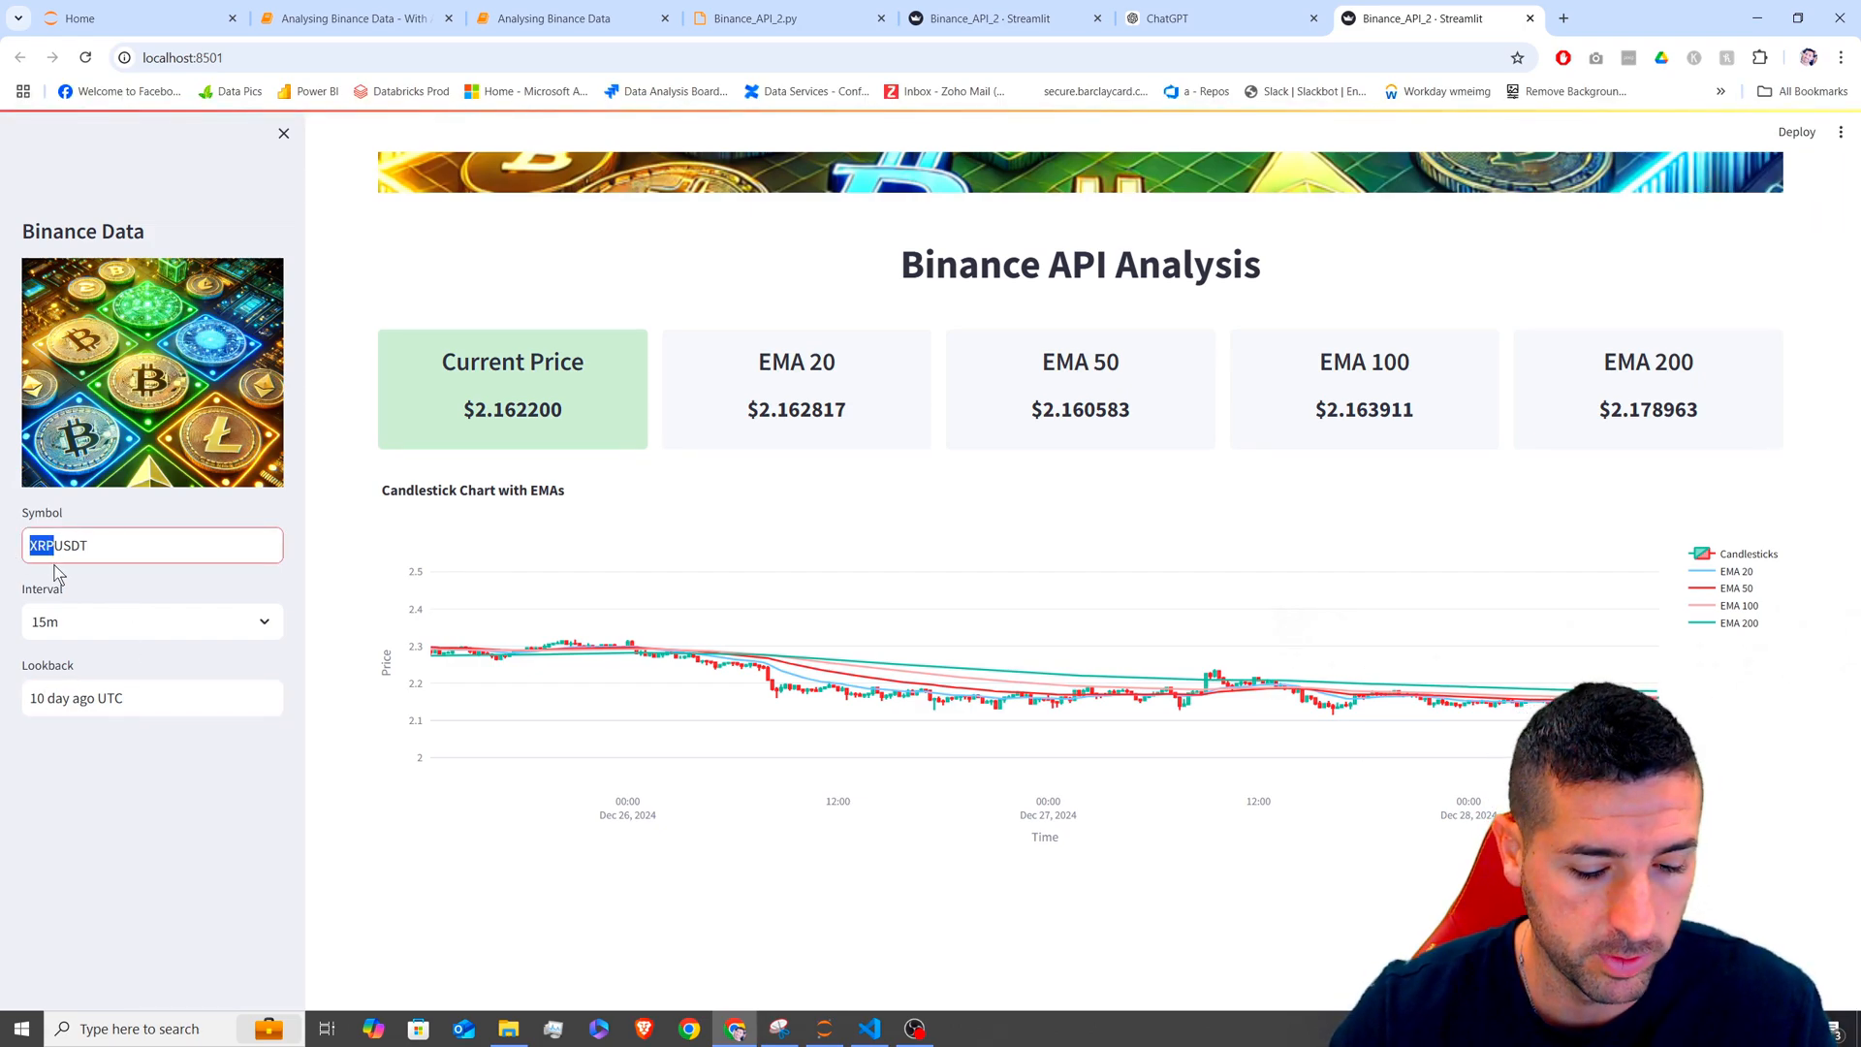
# - Change the symbol to ETHUSDT and the candle interval to 1h
pyautogui.write('ETIUSDT')
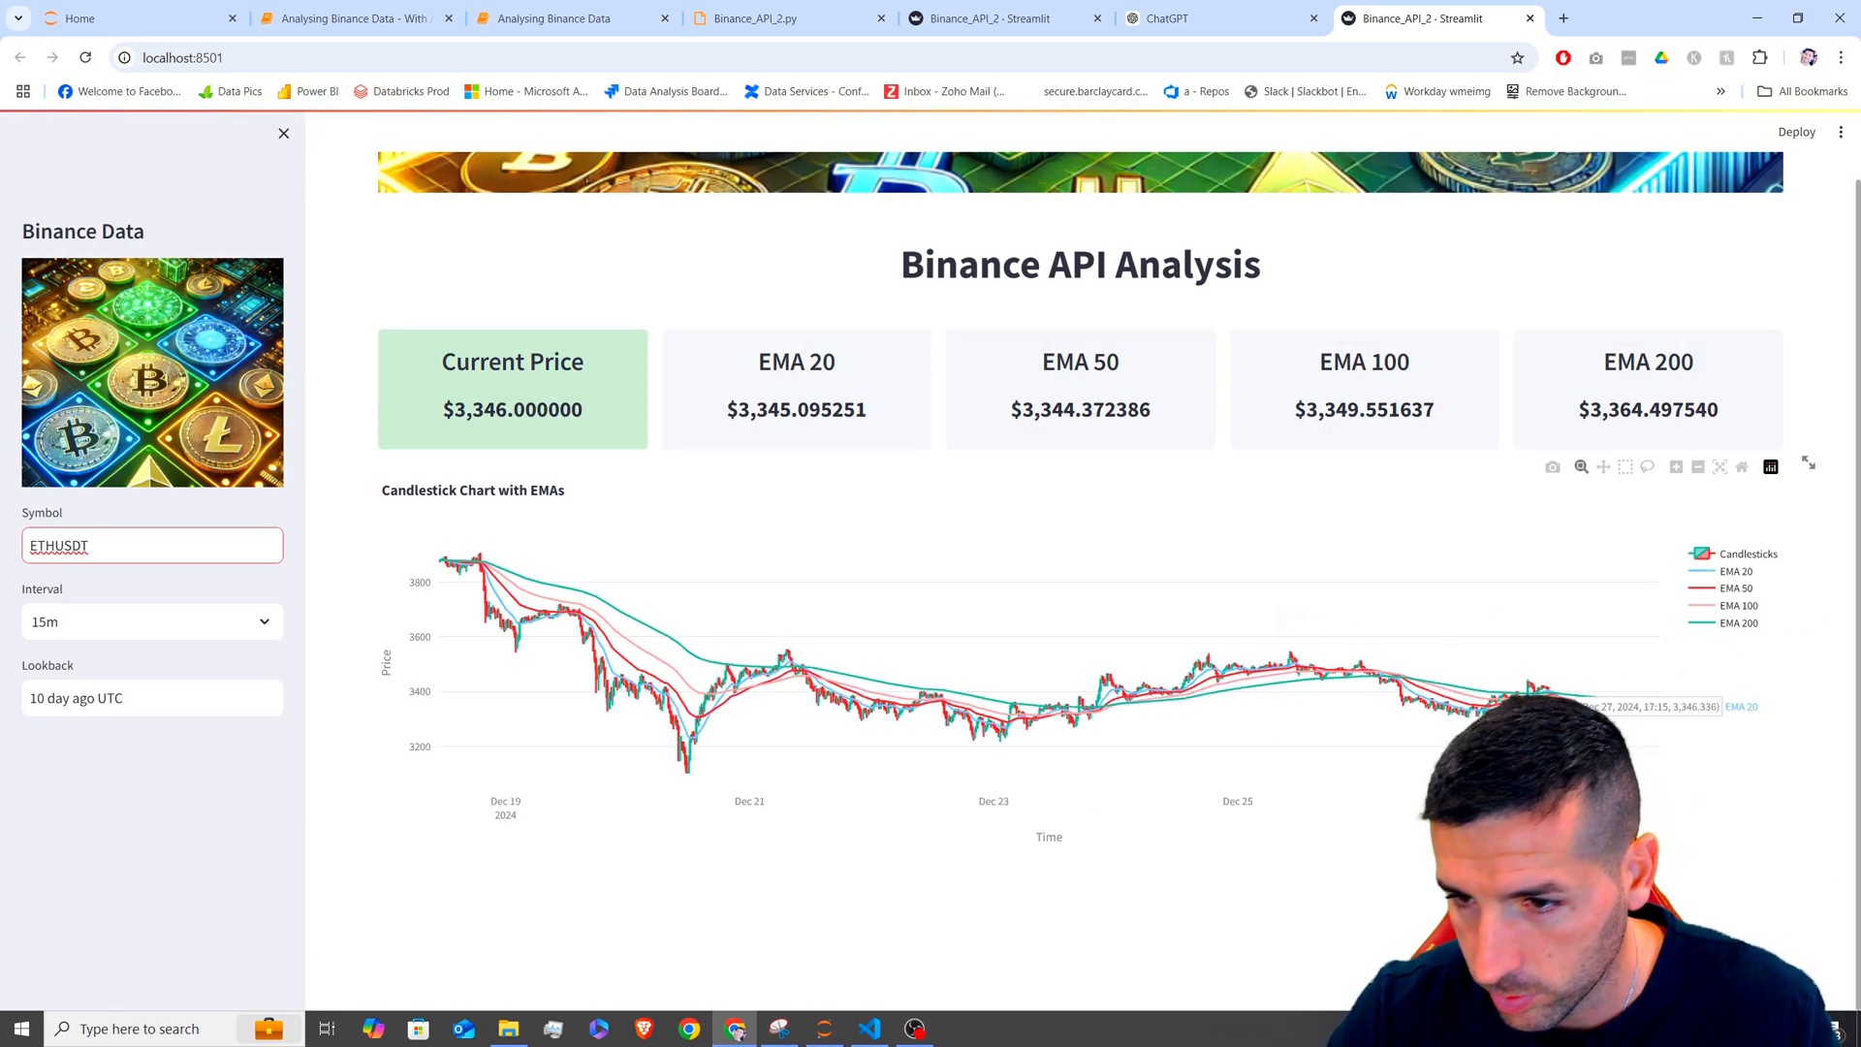
pyautogui.click(152, 621)
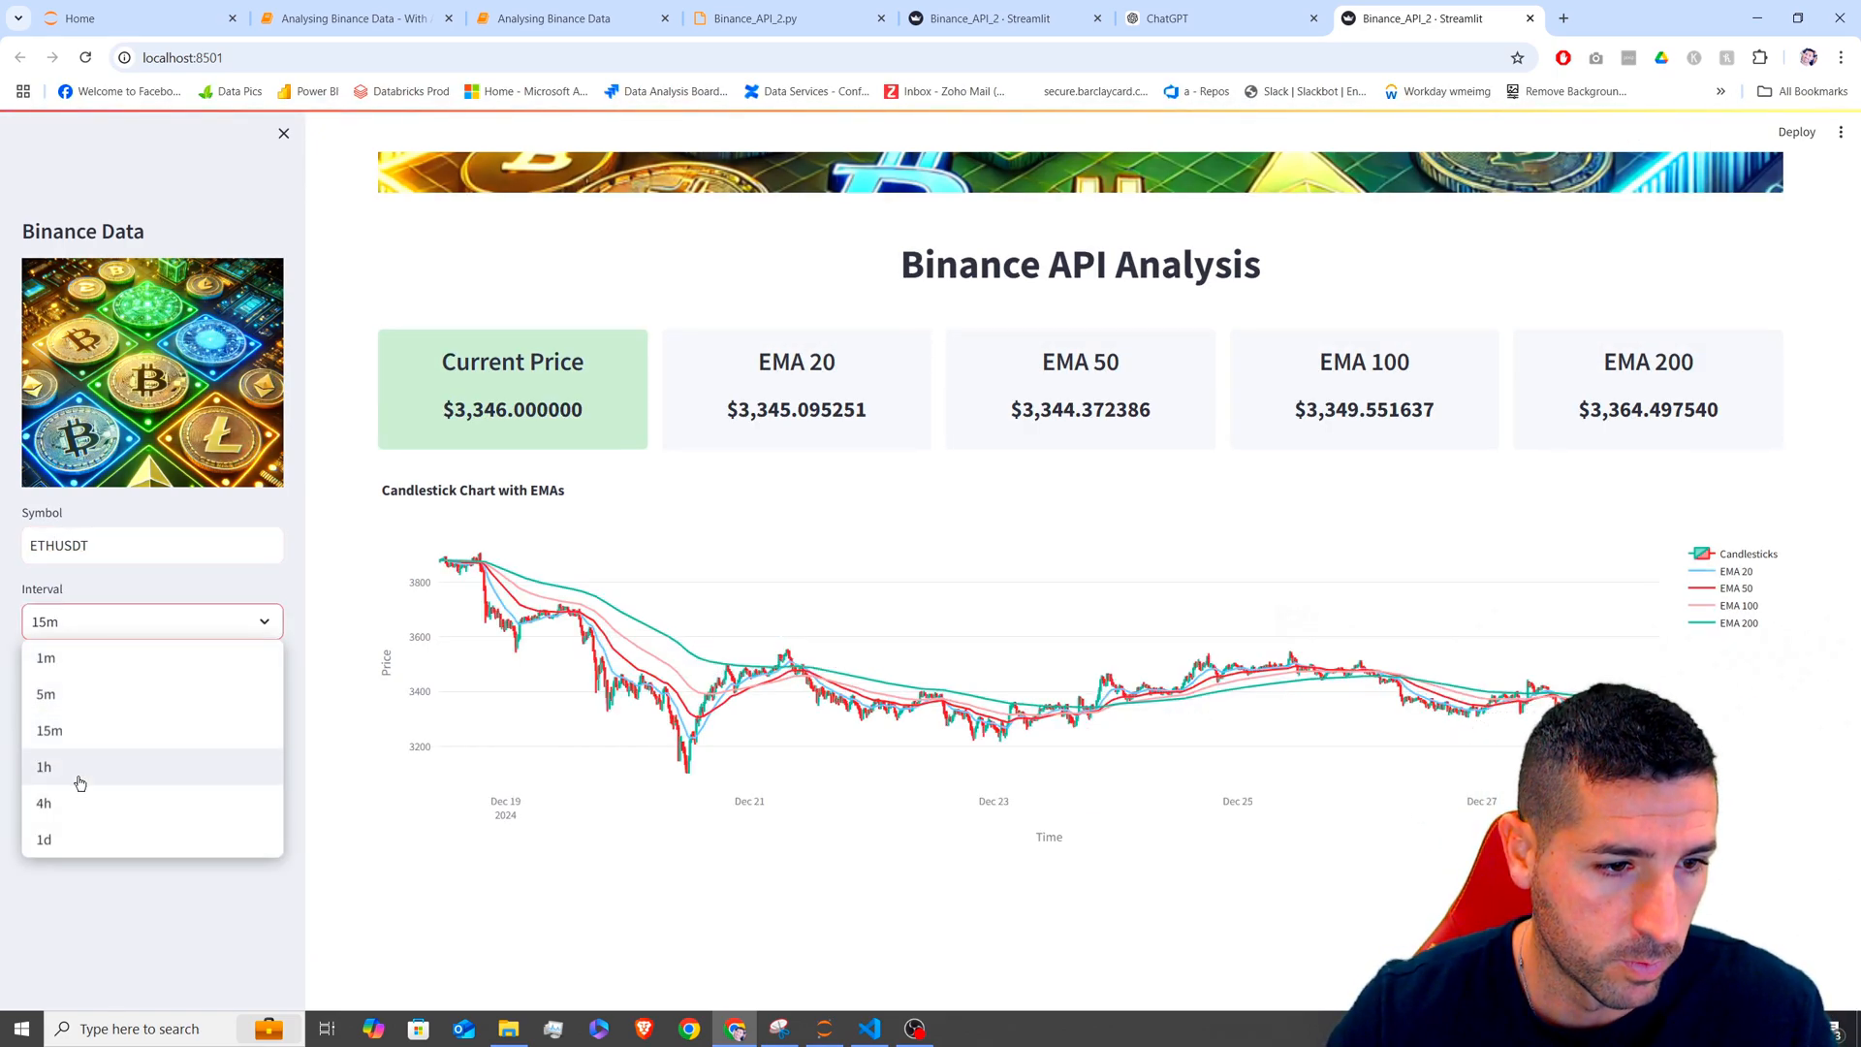
pyautogui.click(44, 766)
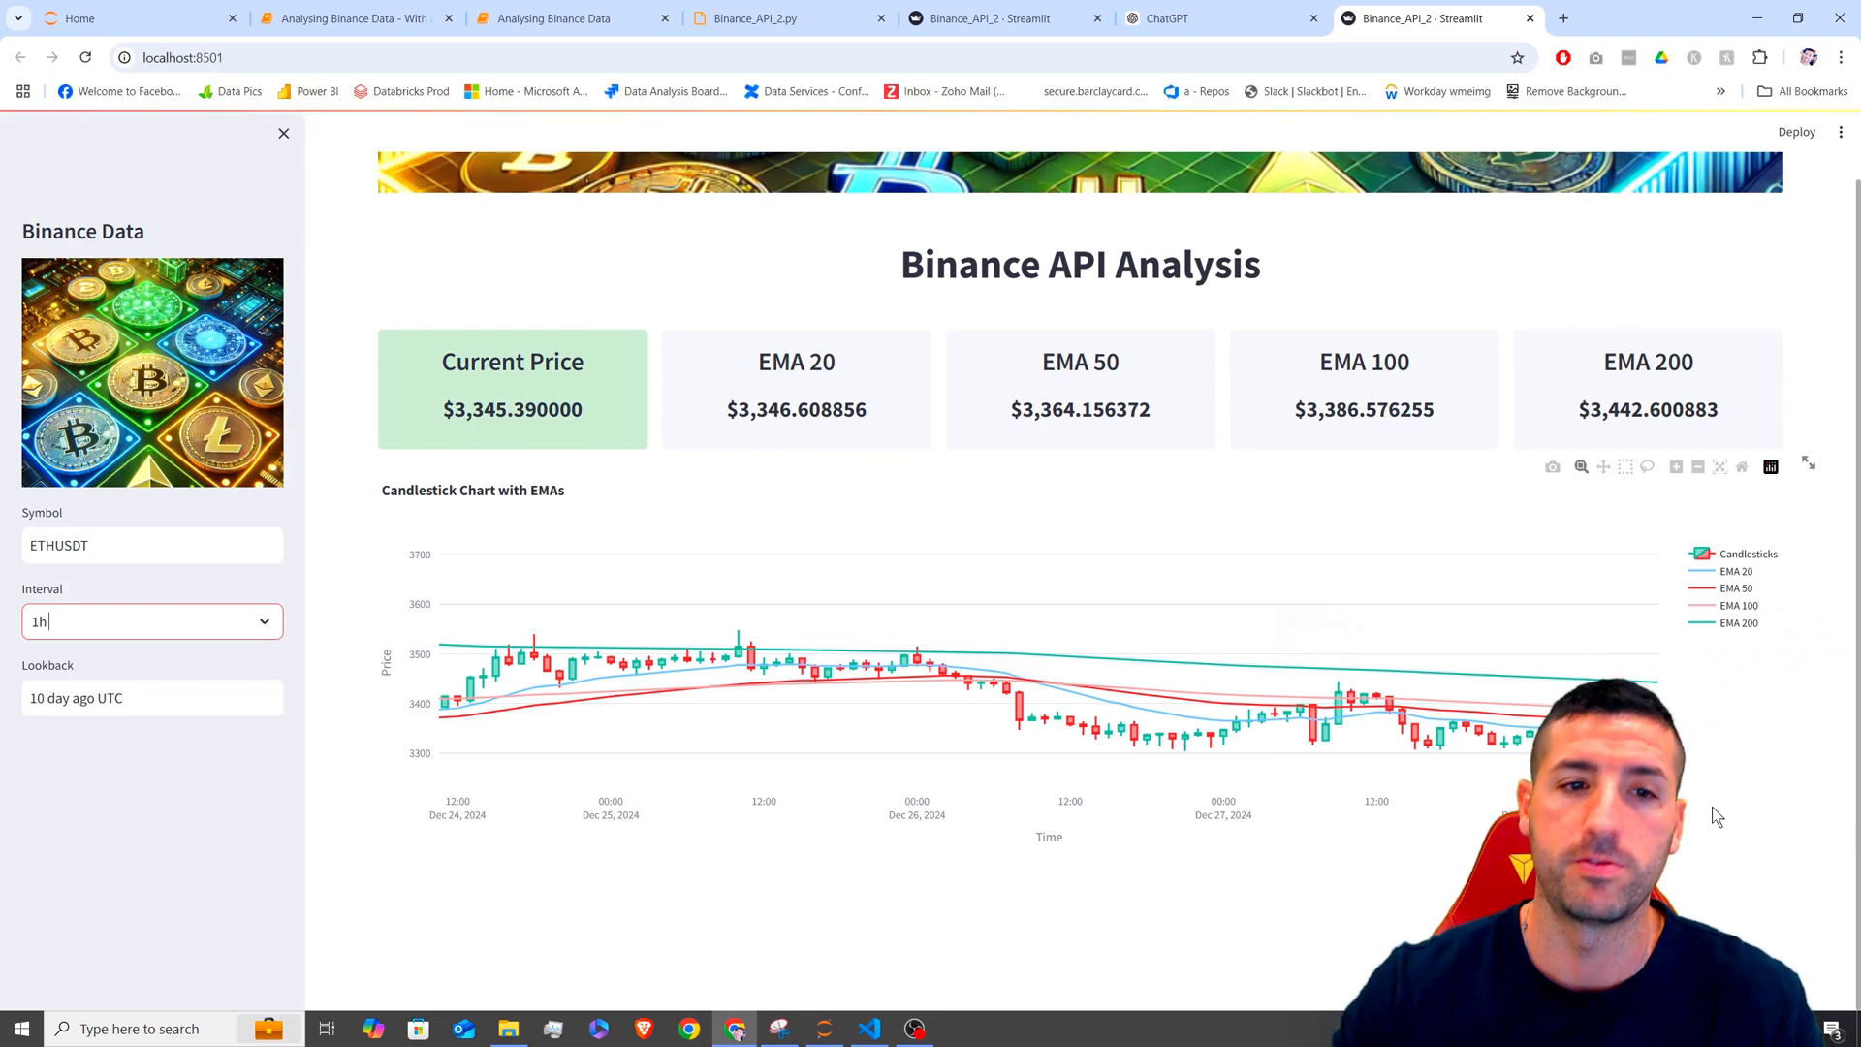
pyautogui.moveTo(93, 609)
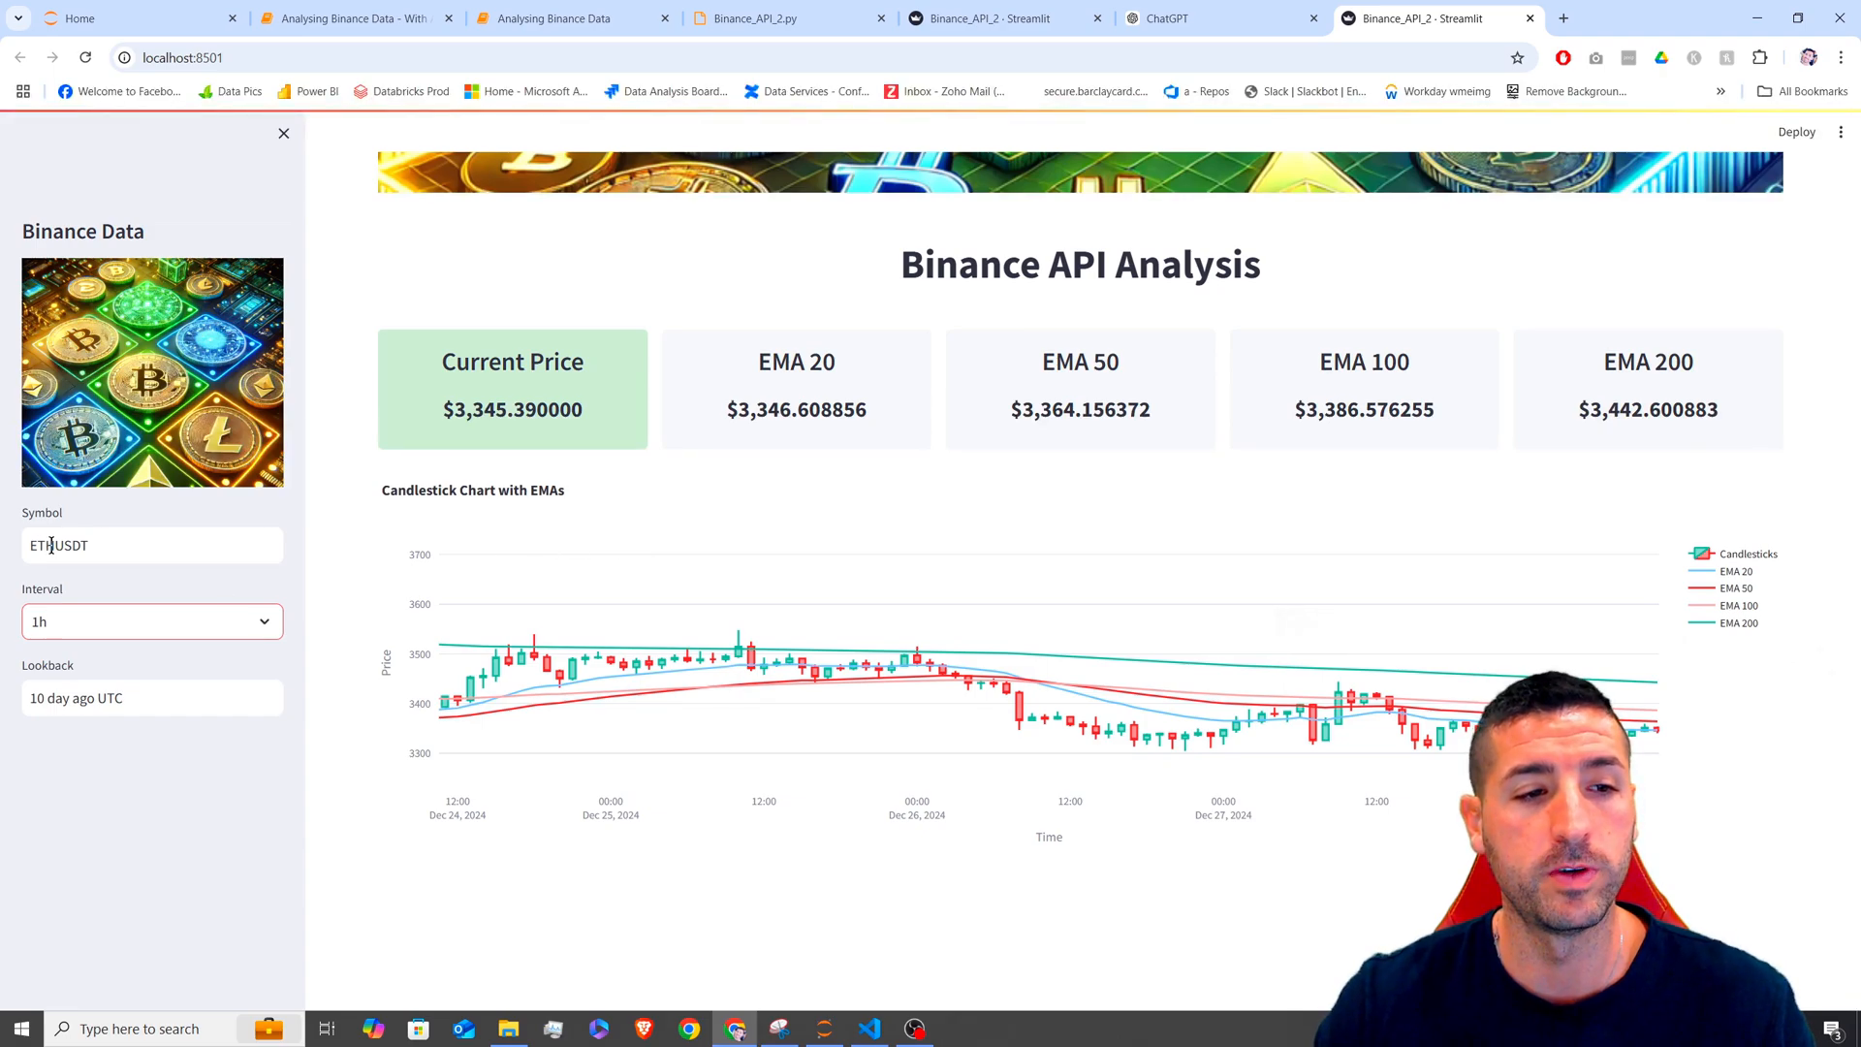
pyautogui.doubleClick(48, 545)
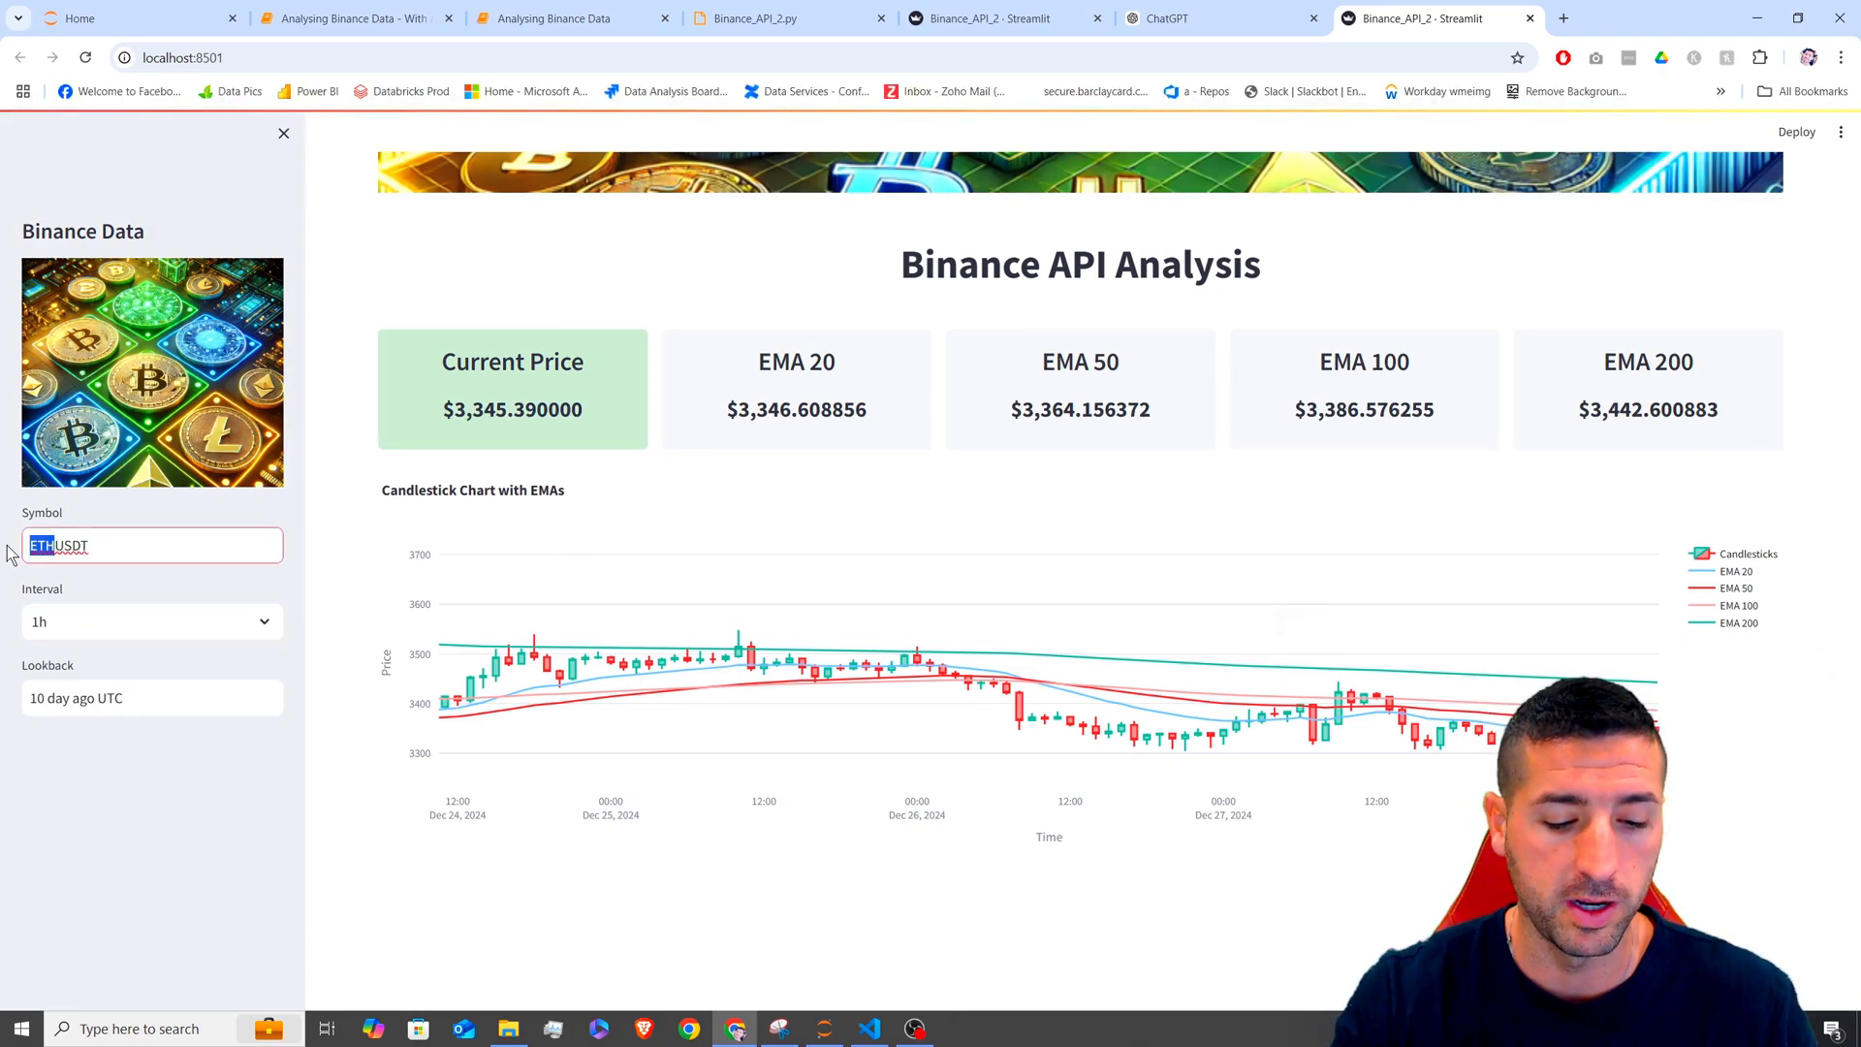